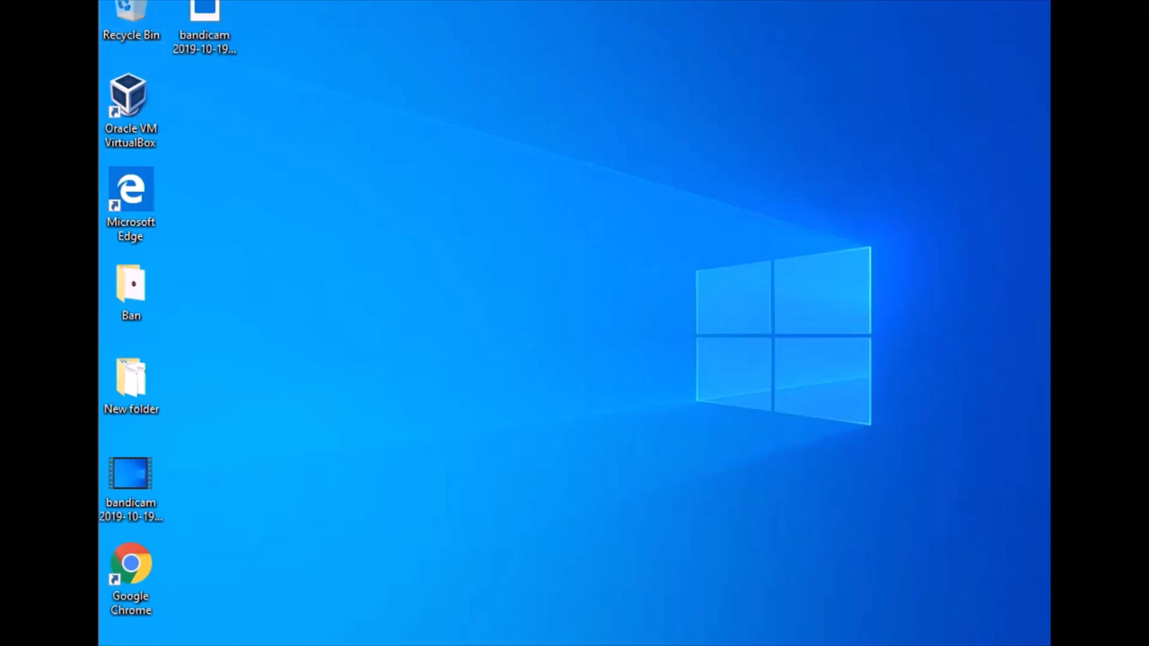
- Launch Oracle VM VirtualBox from the desktop and select the Windows Server 2012R2 VM
left_click(130, 99)
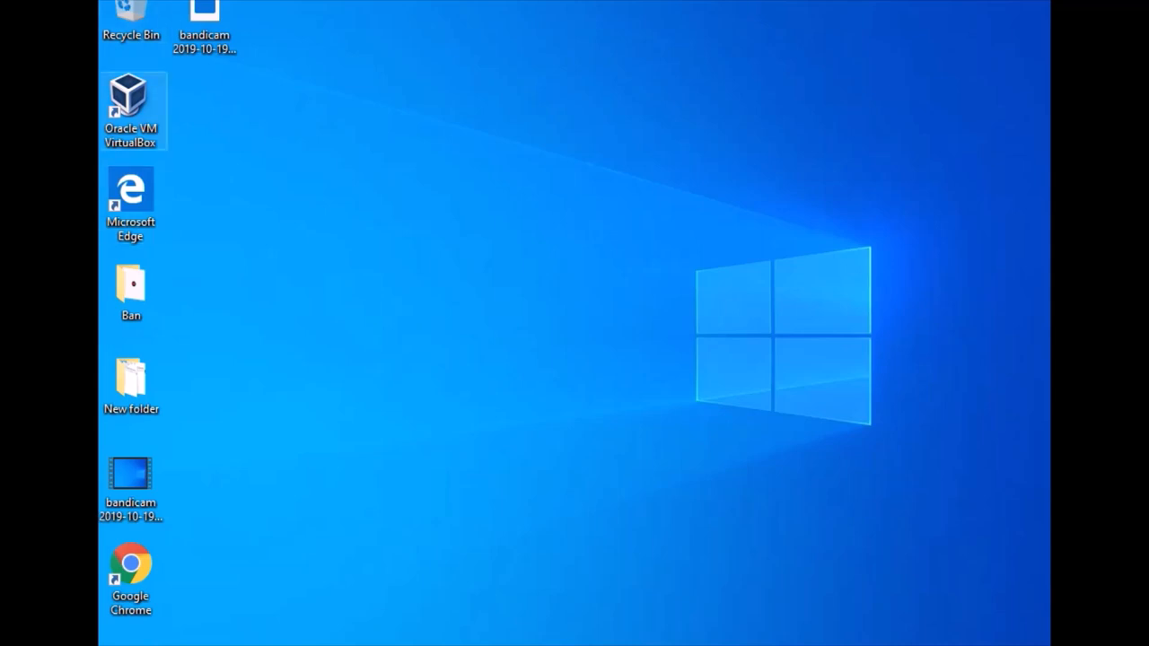
double_click(130, 102)
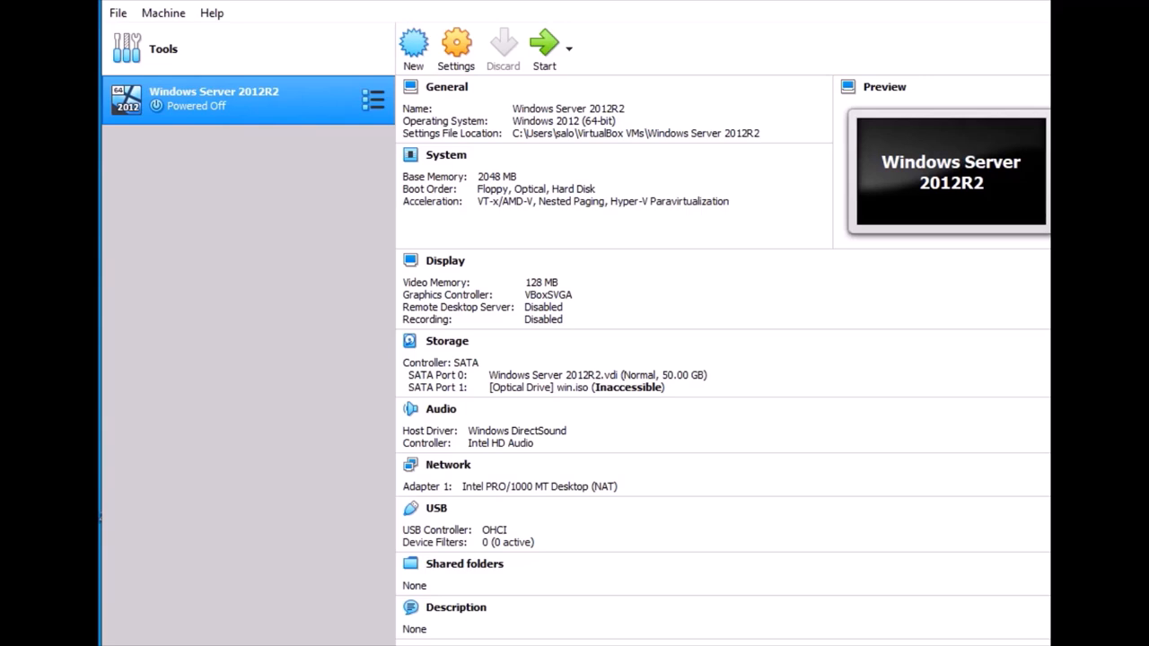
left_click(444, 260)
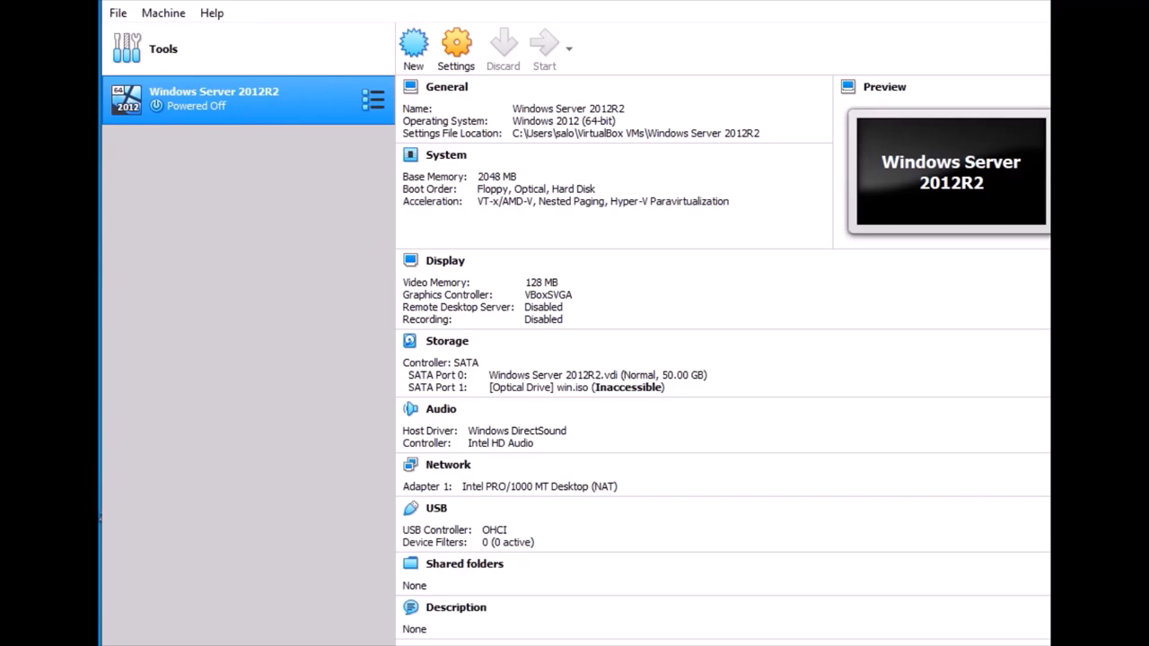
left_click(544, 44)
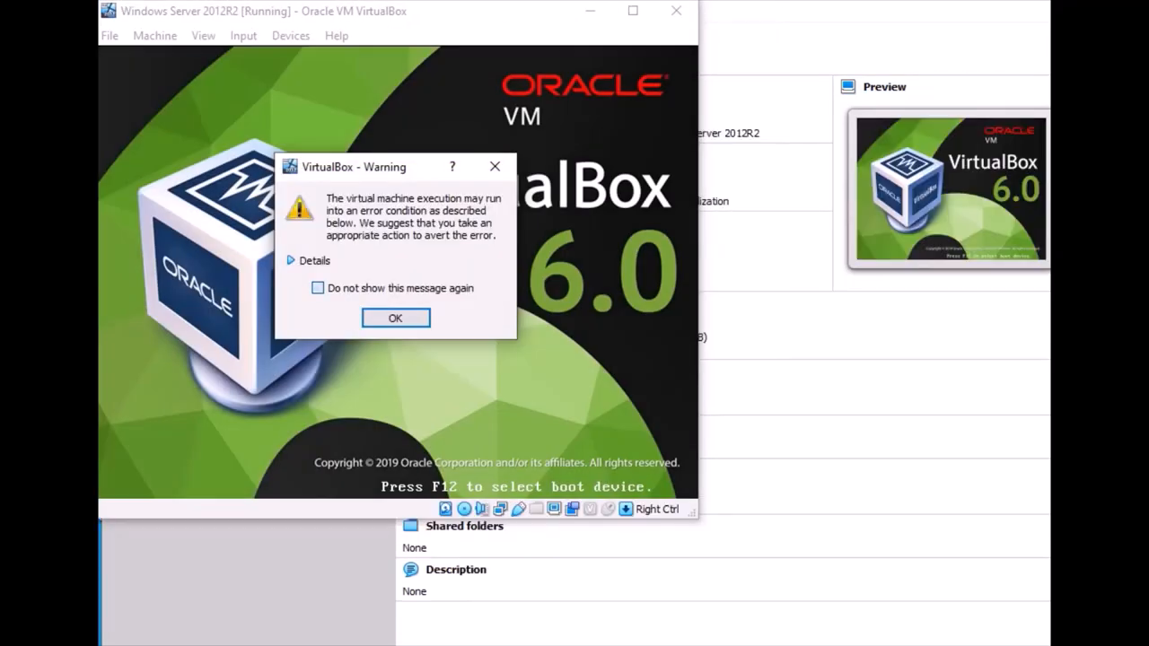
left_click(395, 317)
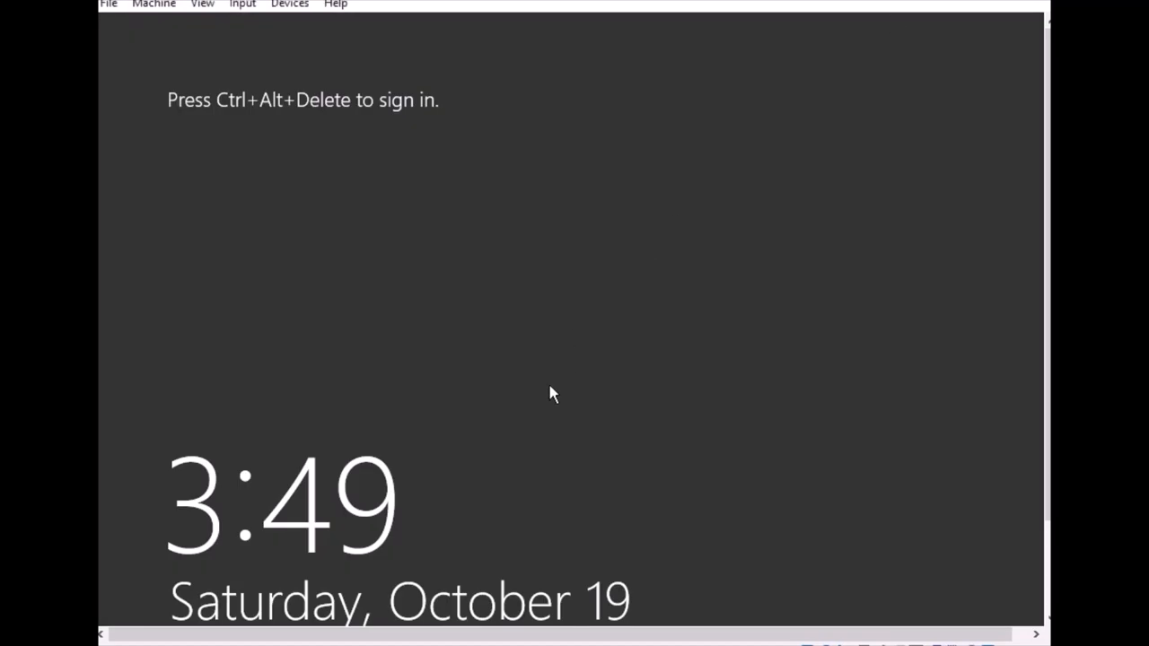
mouse_move(525, 315)
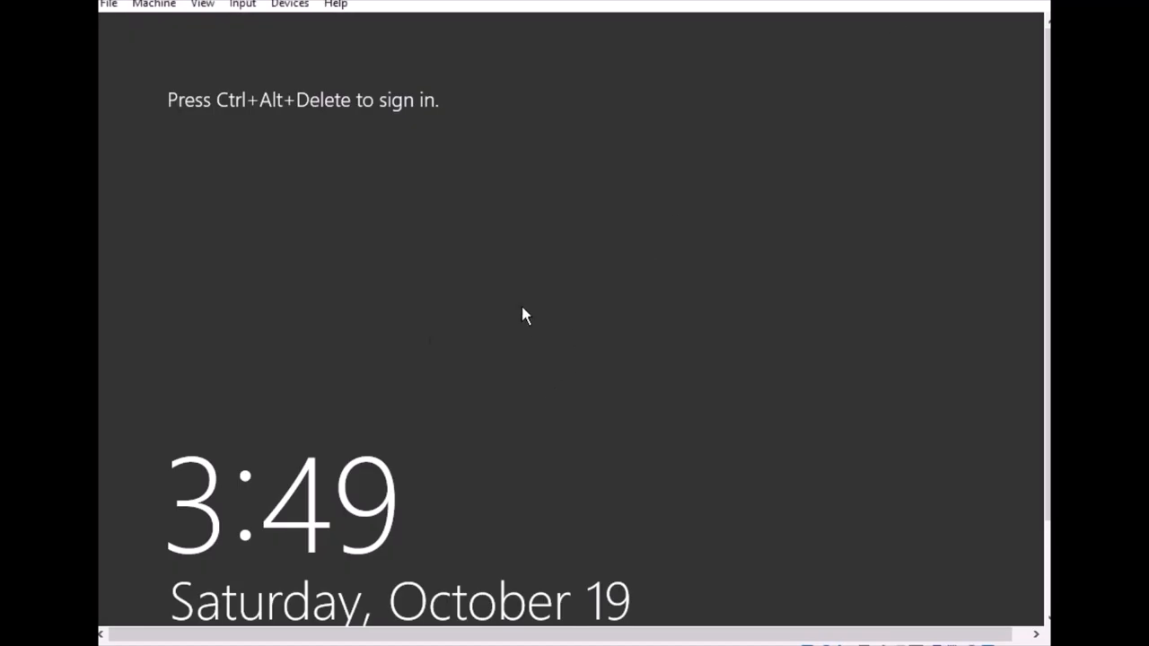
left_click(242, 3)
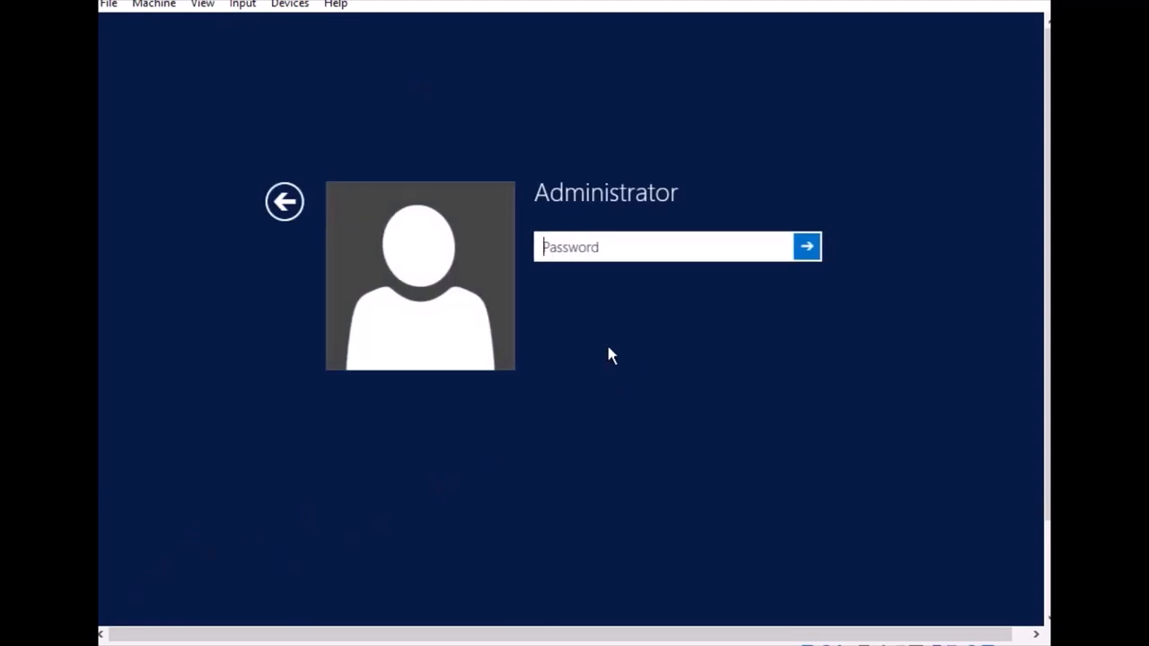
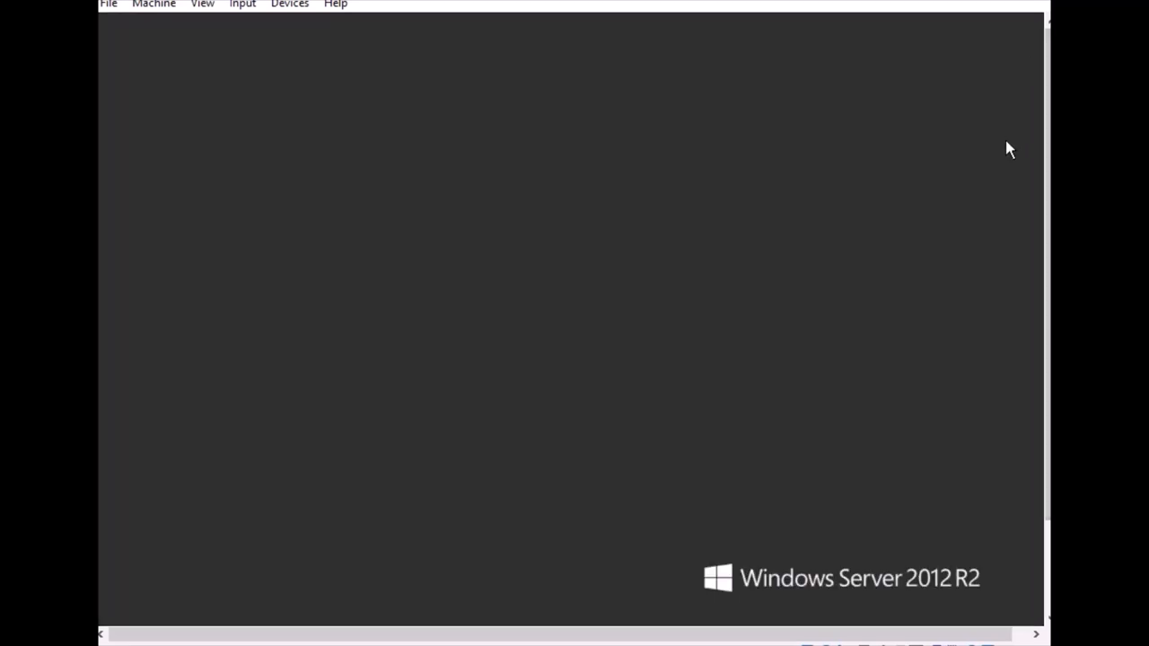
mouse_move(983, 231)
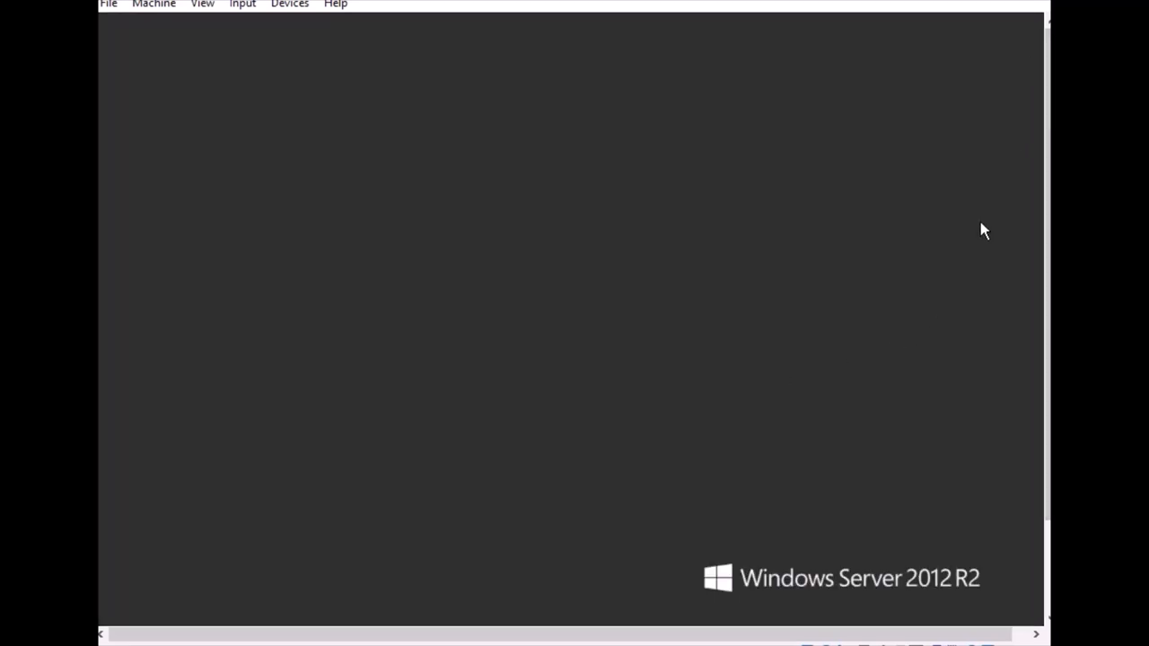
mouse_move(1038, 227)
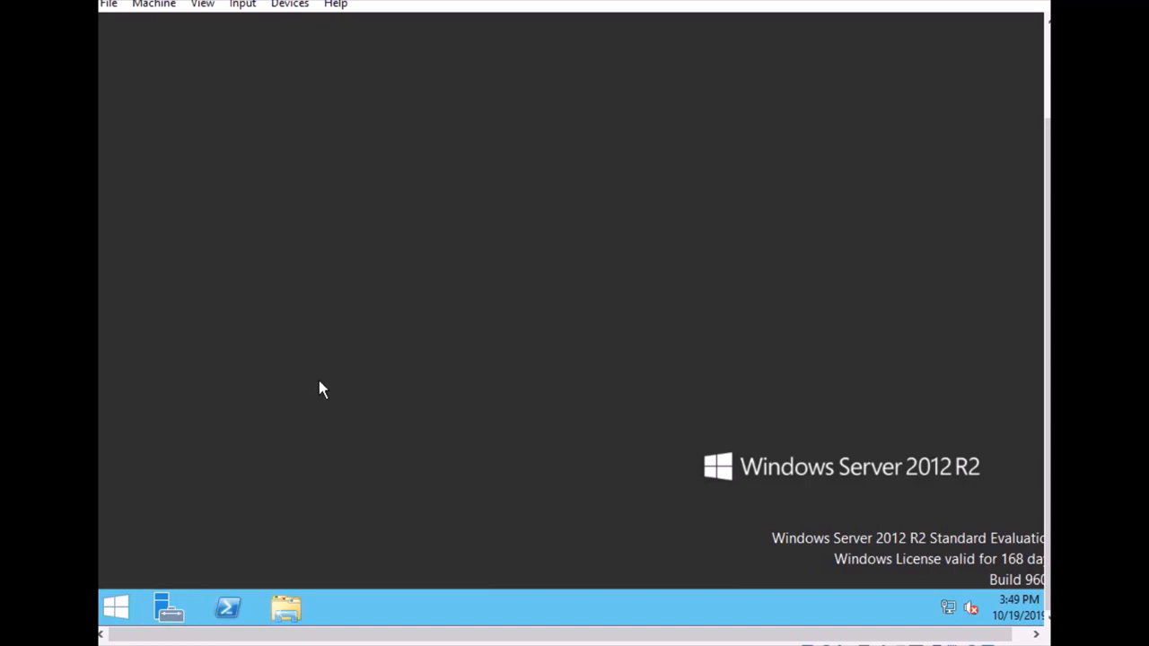
mouse_move(467, 404)
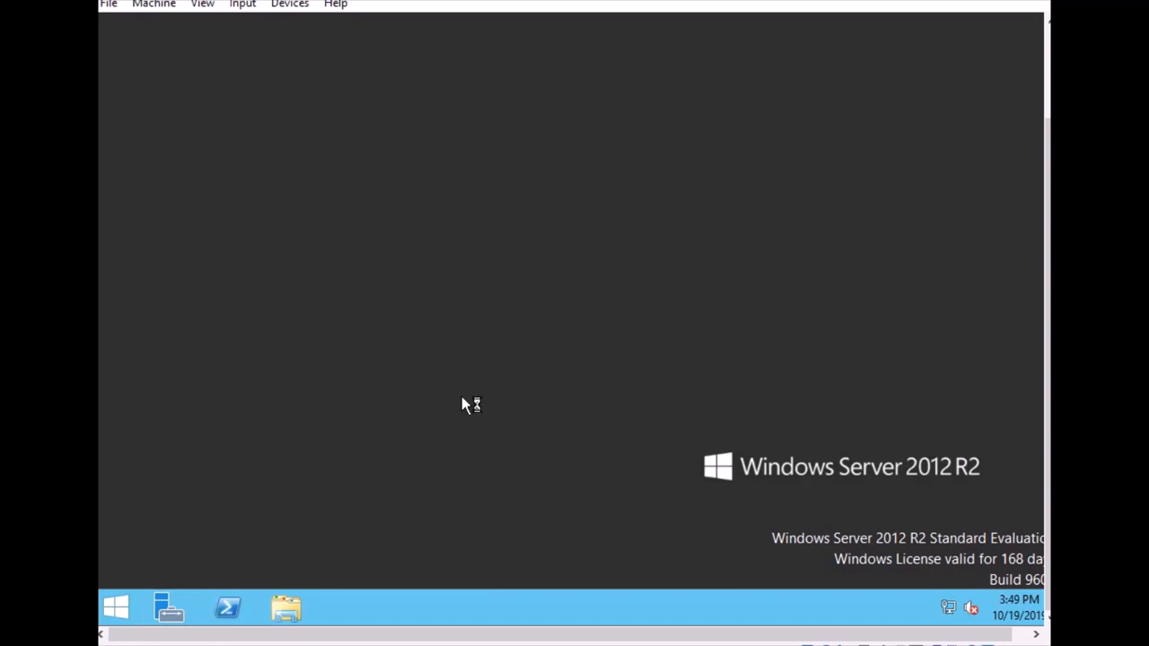
mouse_move(528, 371)
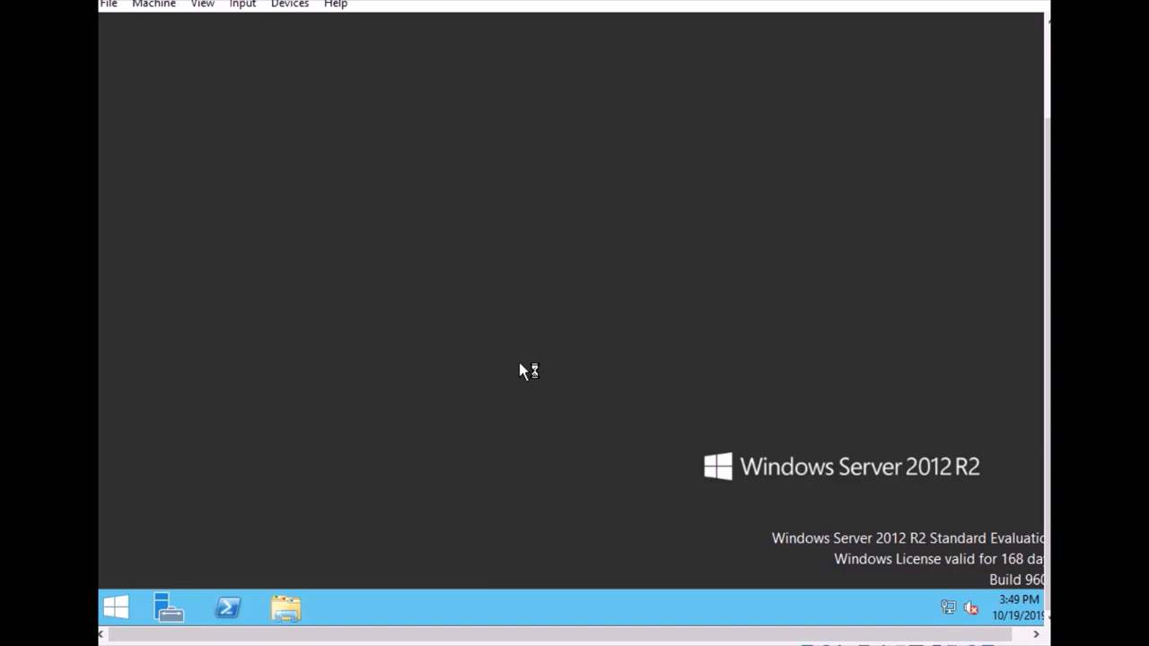
mouse_move(1003, 29)
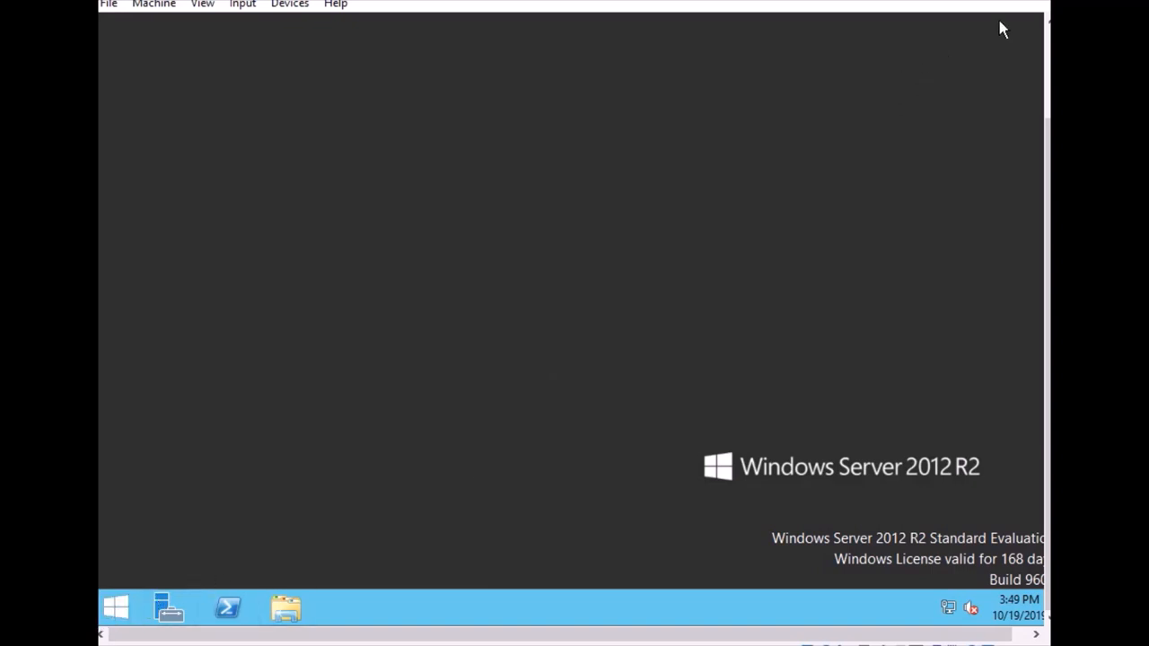
- Open Server Manager and view the Local Server properties of WIN-IFPCA8UDA0I
left_click(169, 608)
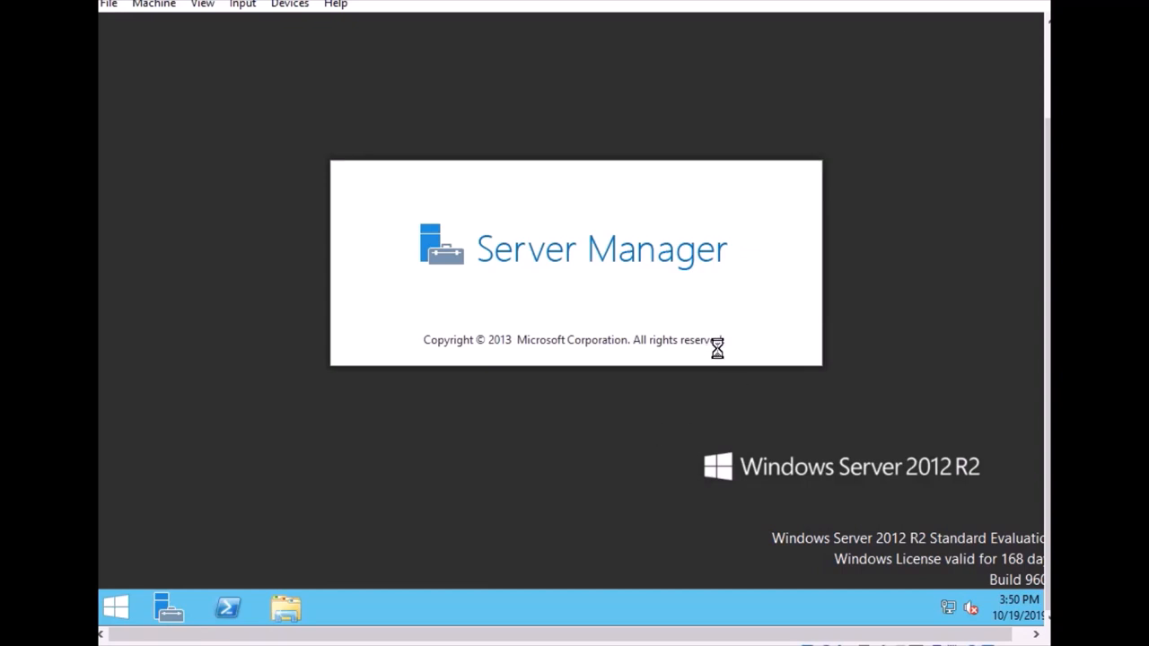
mouse_move(705, 346)
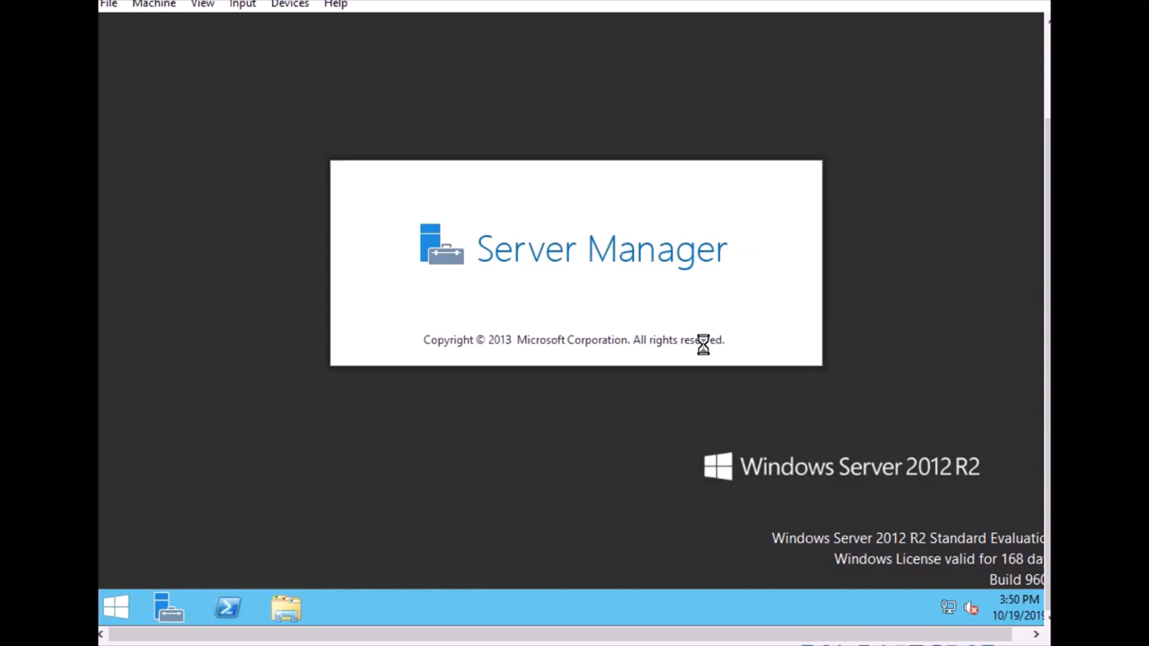
mouse_move(810, 405)
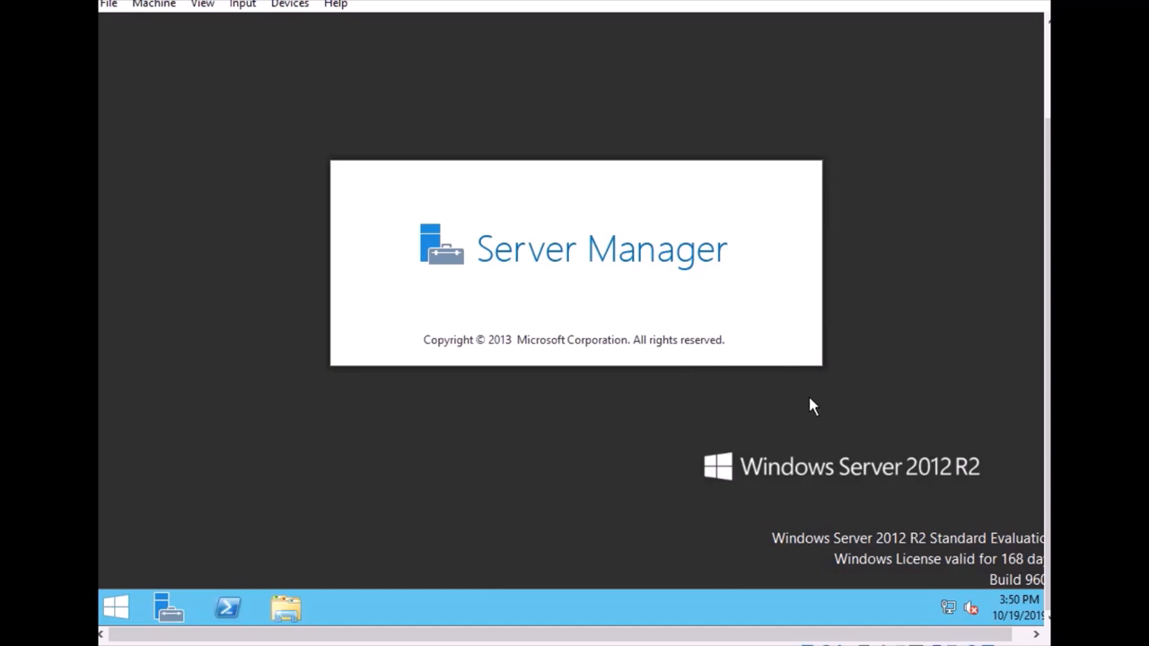
mouse_move(780, 389)
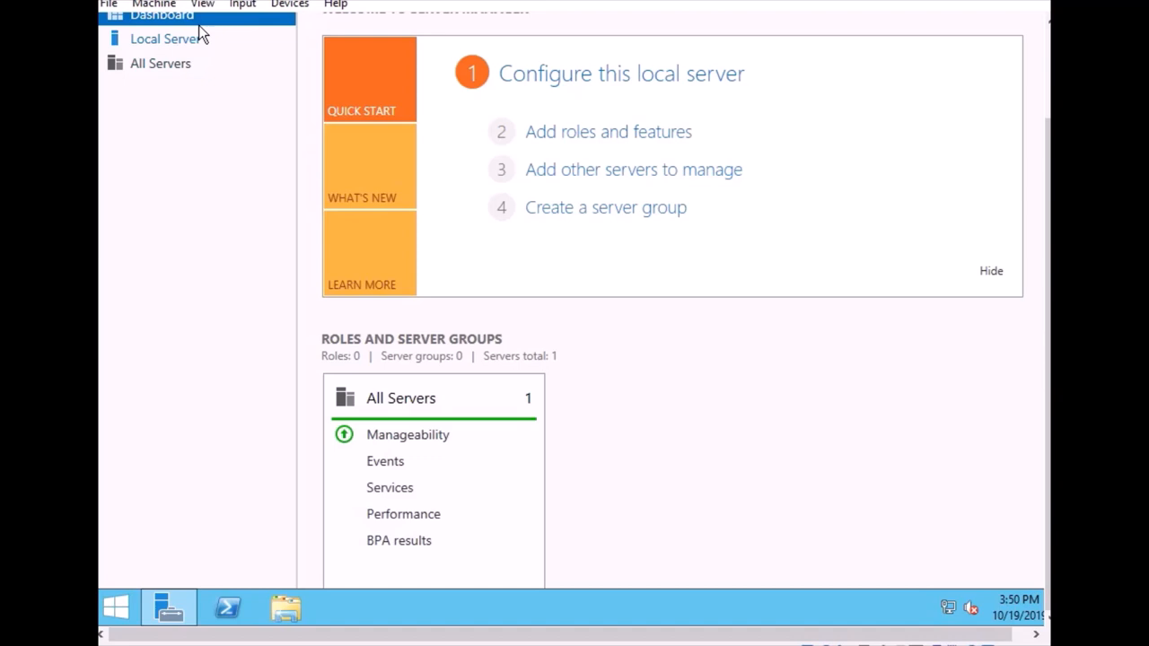
left_click(165, 39)
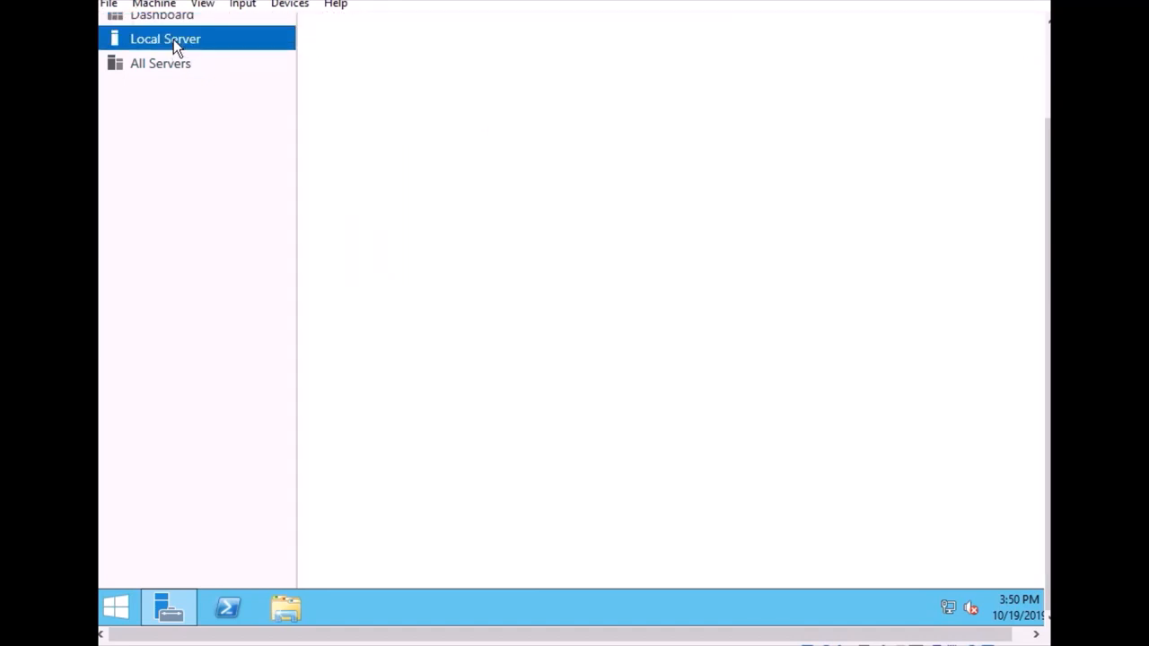
left_click(165, 38)
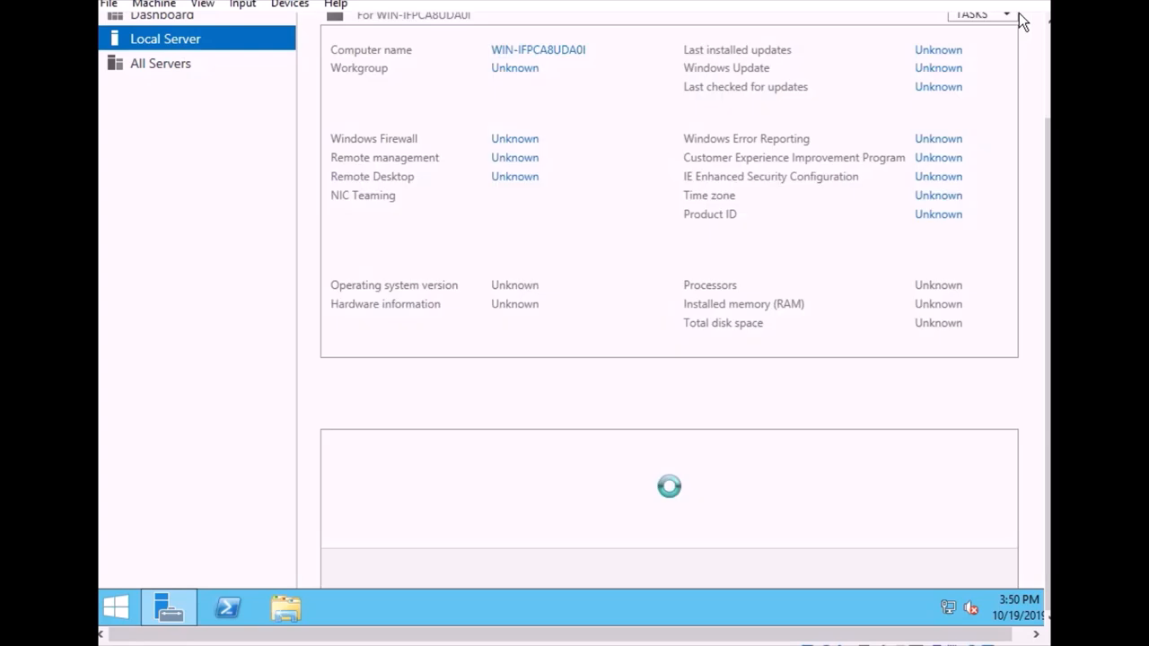
mouse_move(435, 108)
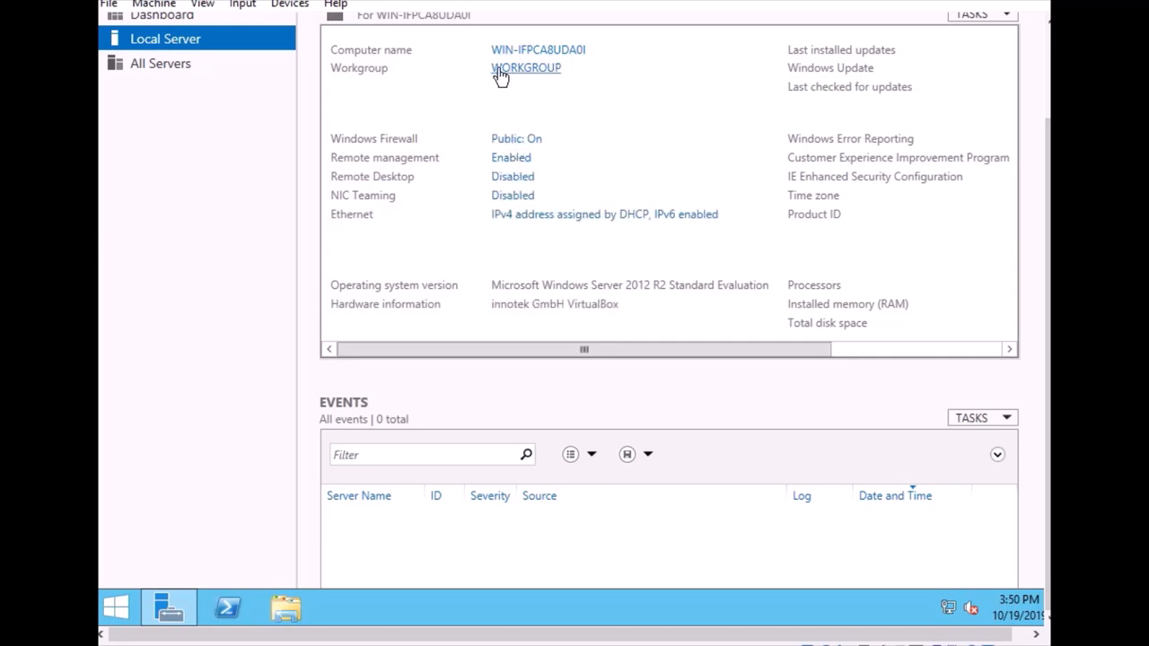
mouse_move(537, 54)
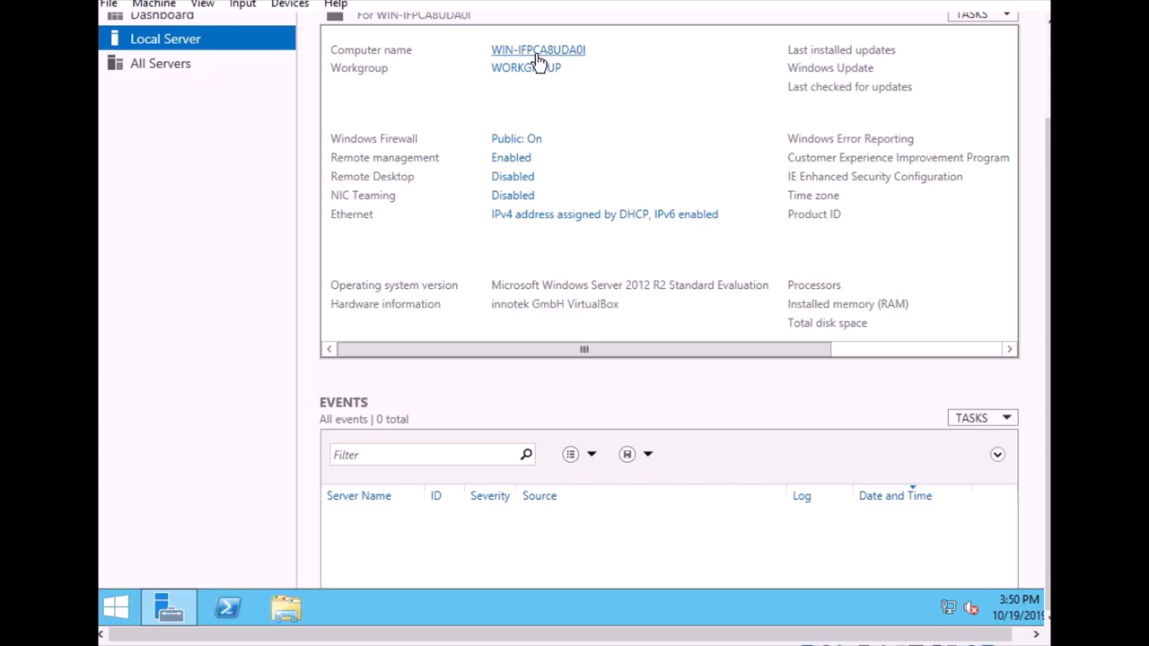
mouse_move(571, 56)
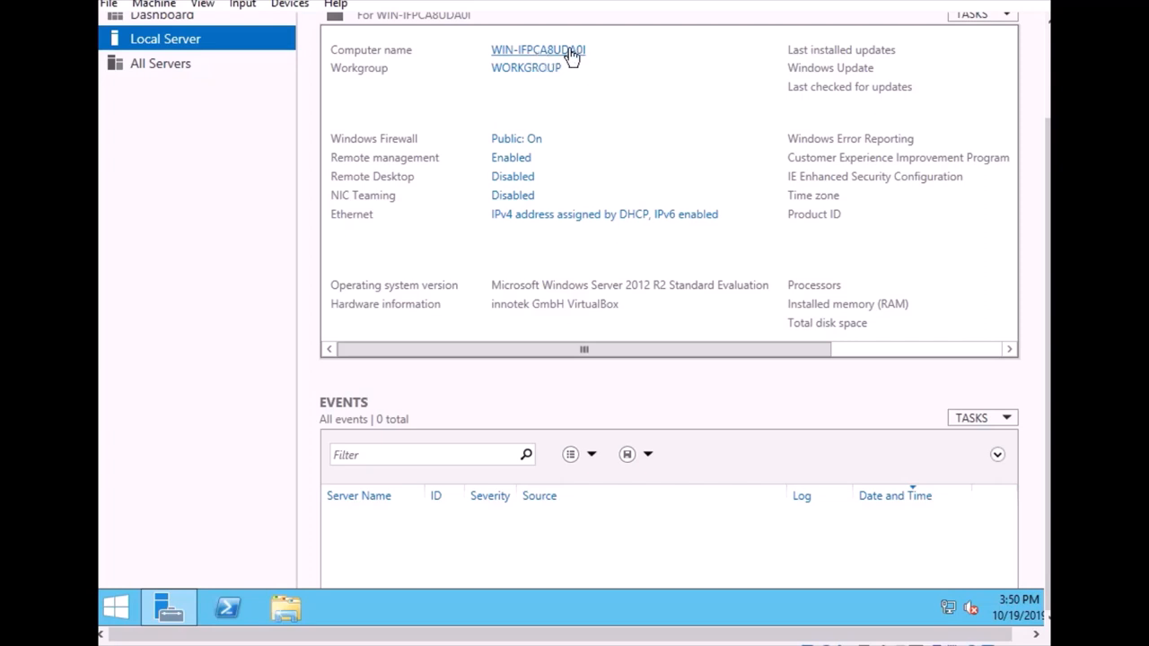
- Rename the computer to PC1 and restart the server to apply it
left_click(538, 49)
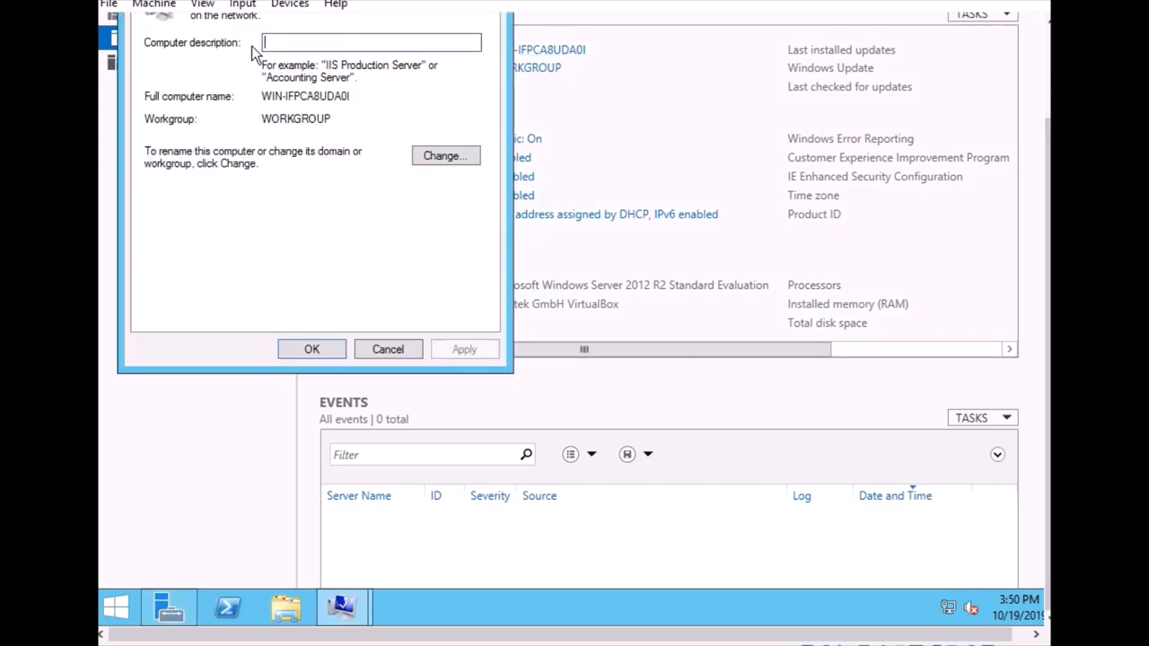
mouse_move(369, 22)
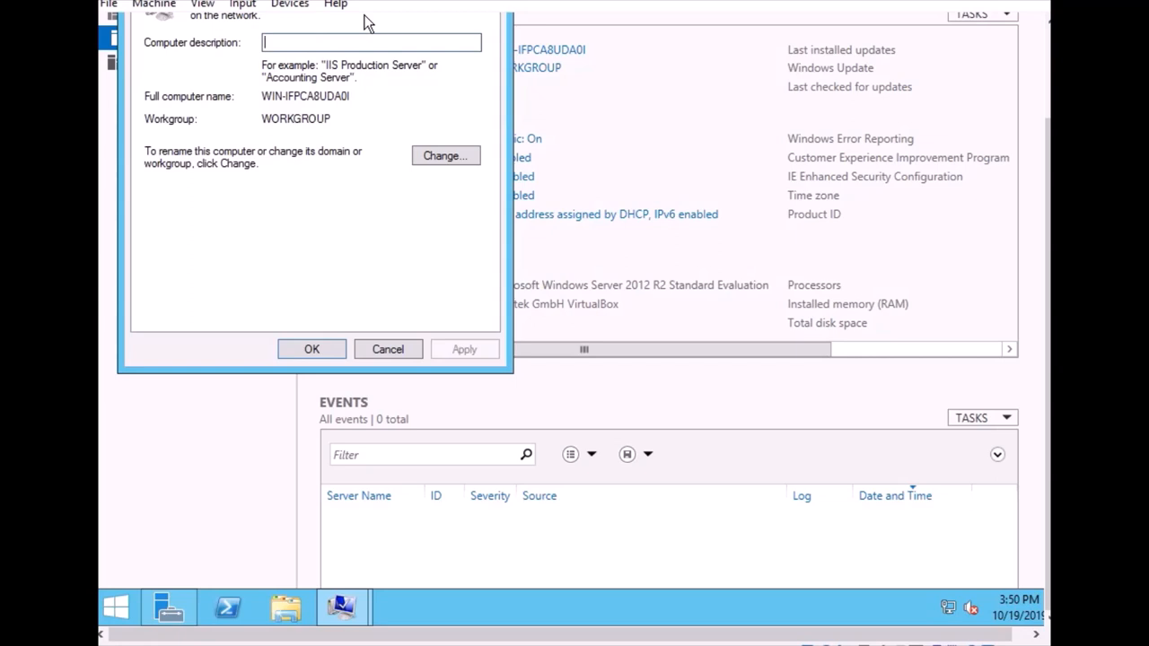
left_click(445, 155)
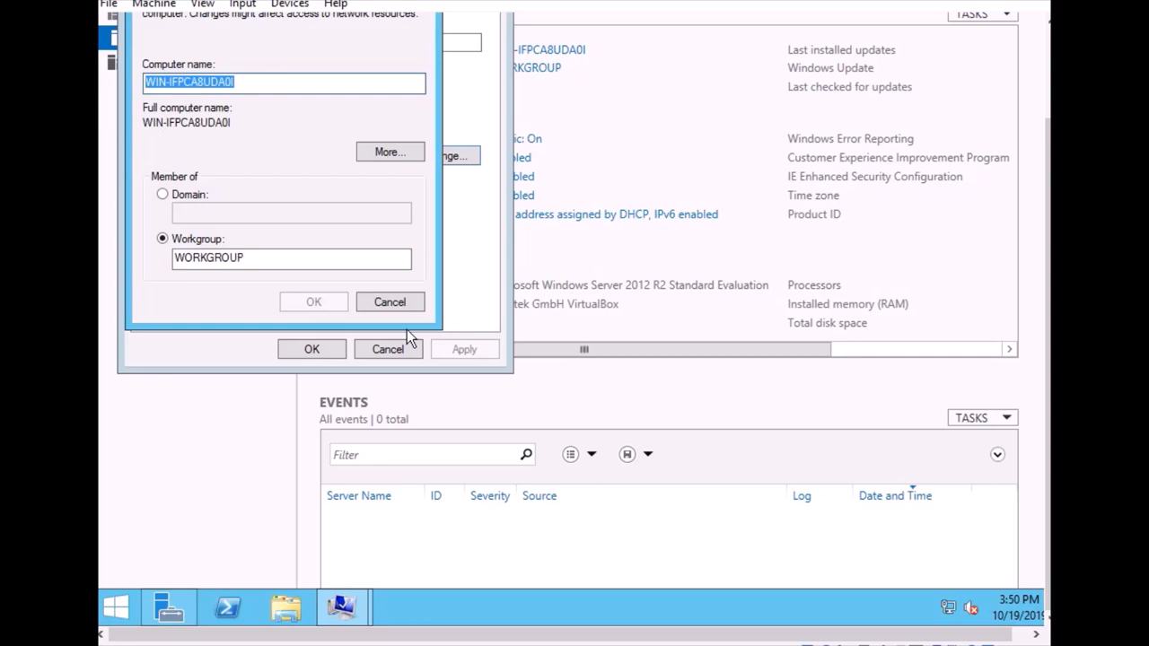
type("PC")
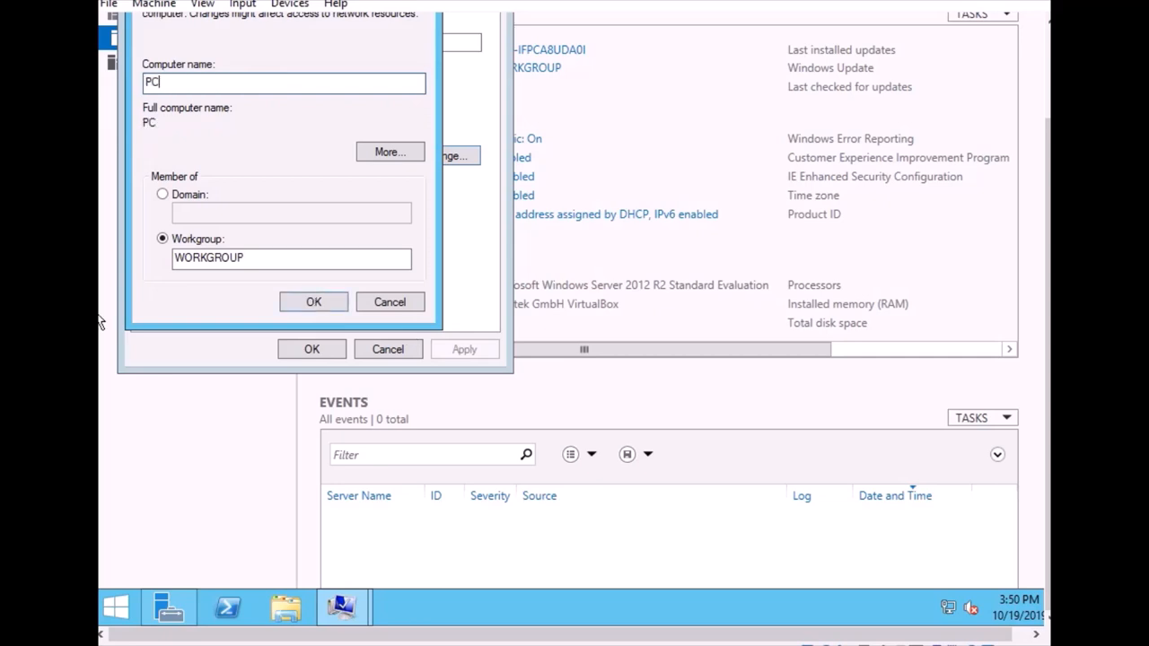
type("1")
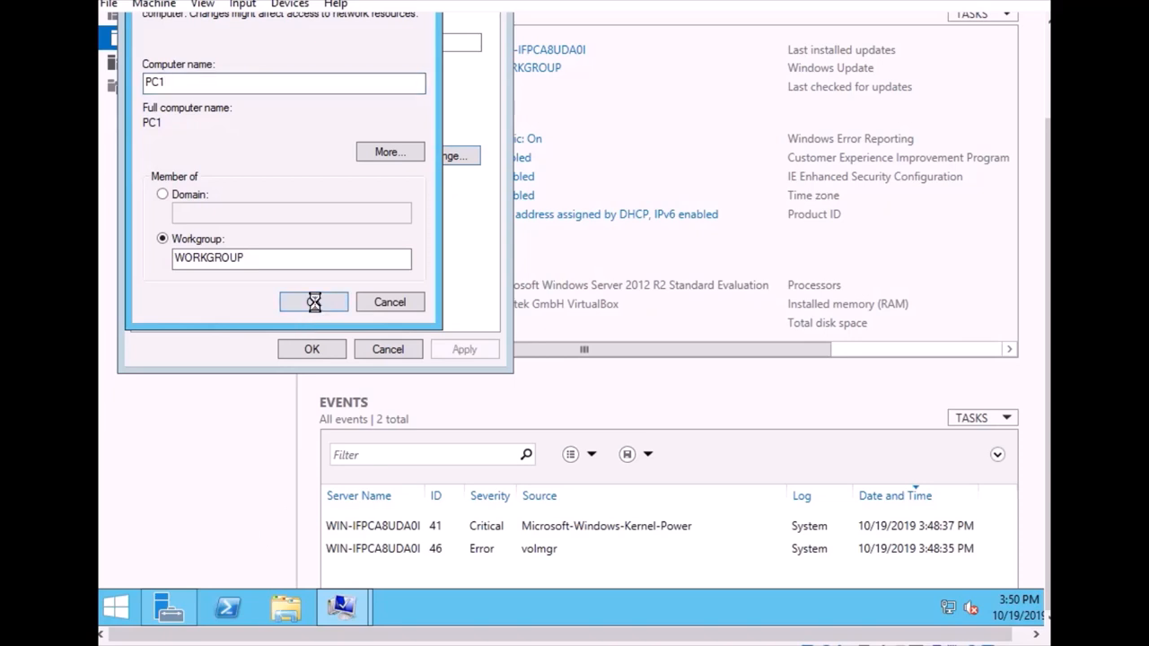
left_click(313, 302)
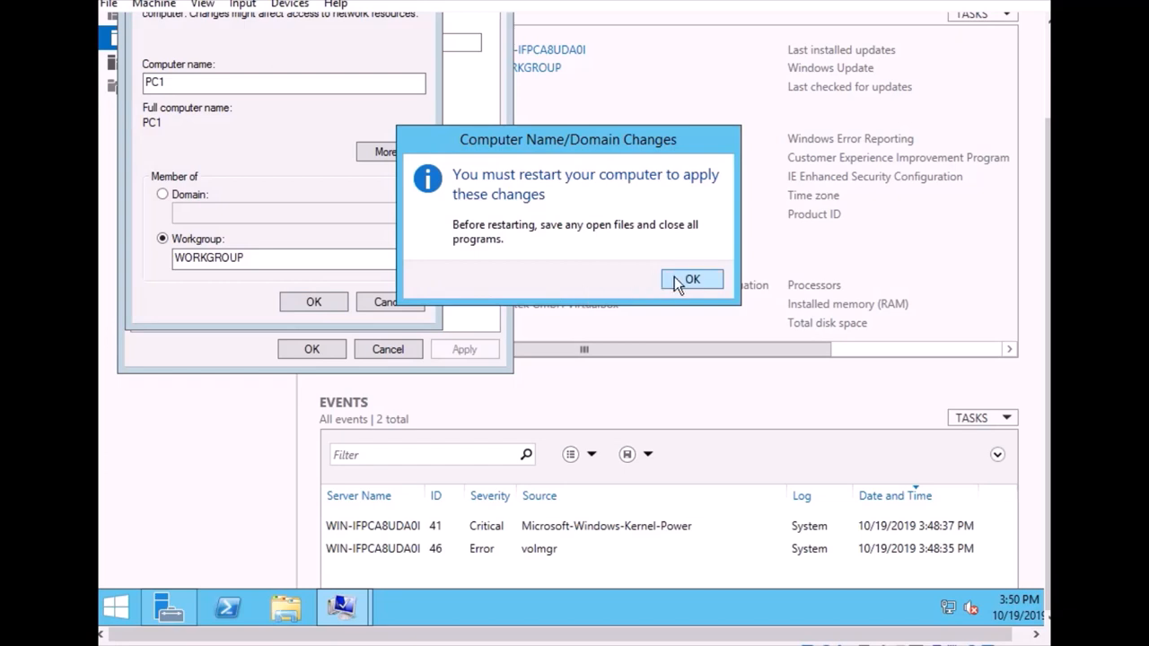
left_click(691, 279)
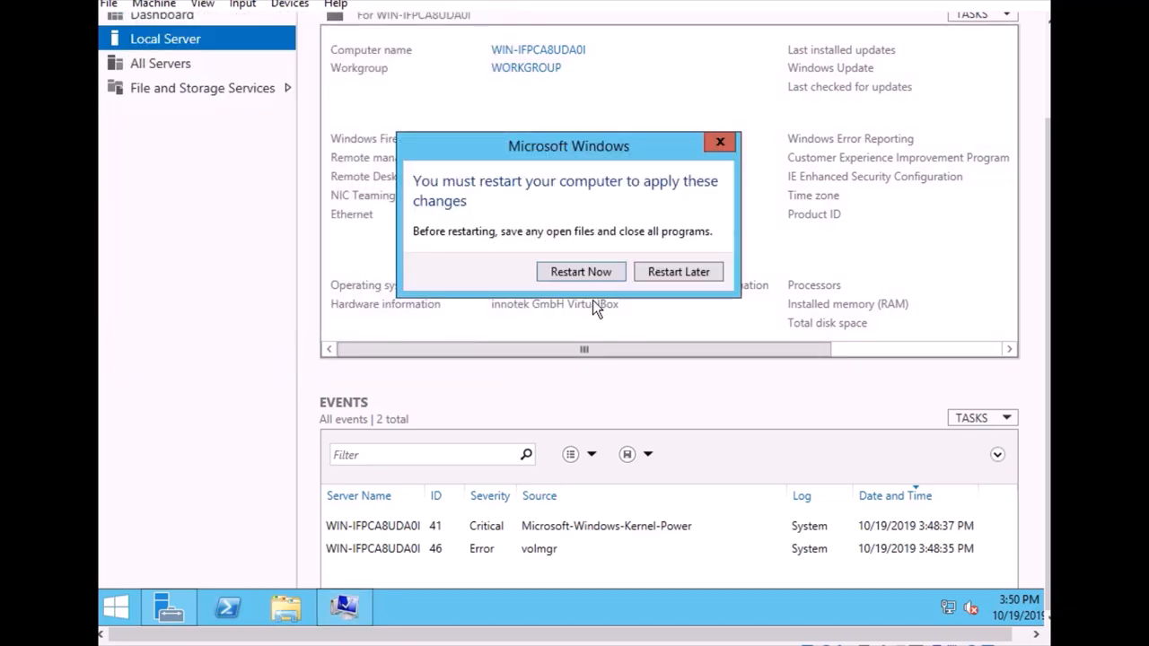
left_click(580, 272)
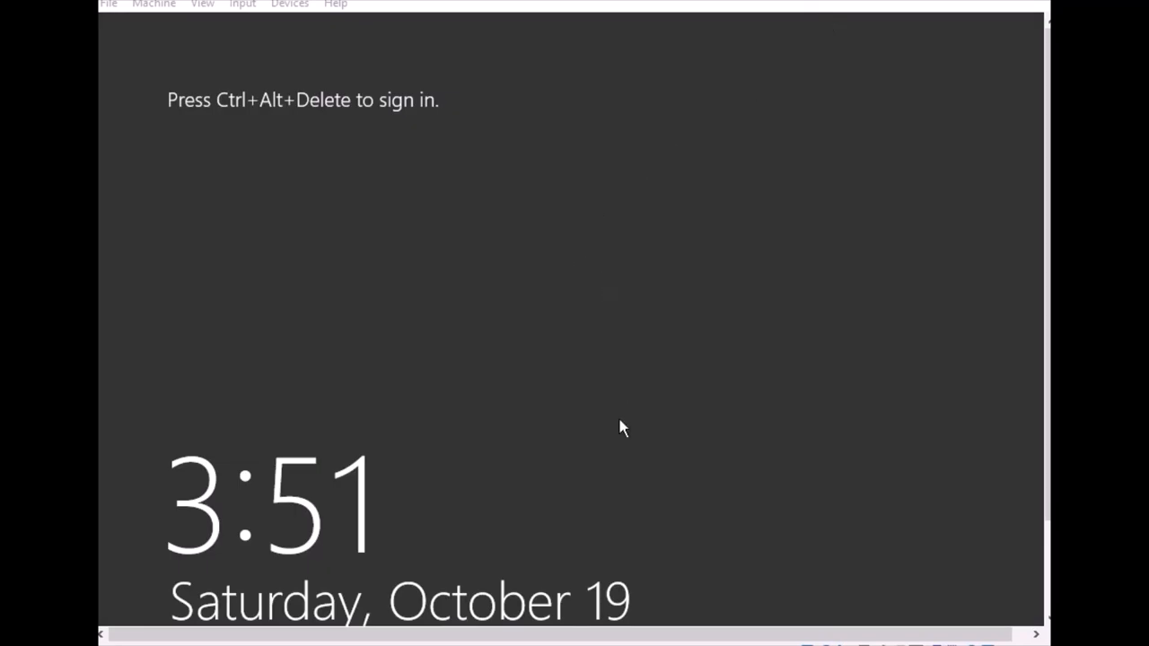
- Sign back in as Administrator after the reboot using the Ctrl-Alt-Del prompt
left_click(242, 4)
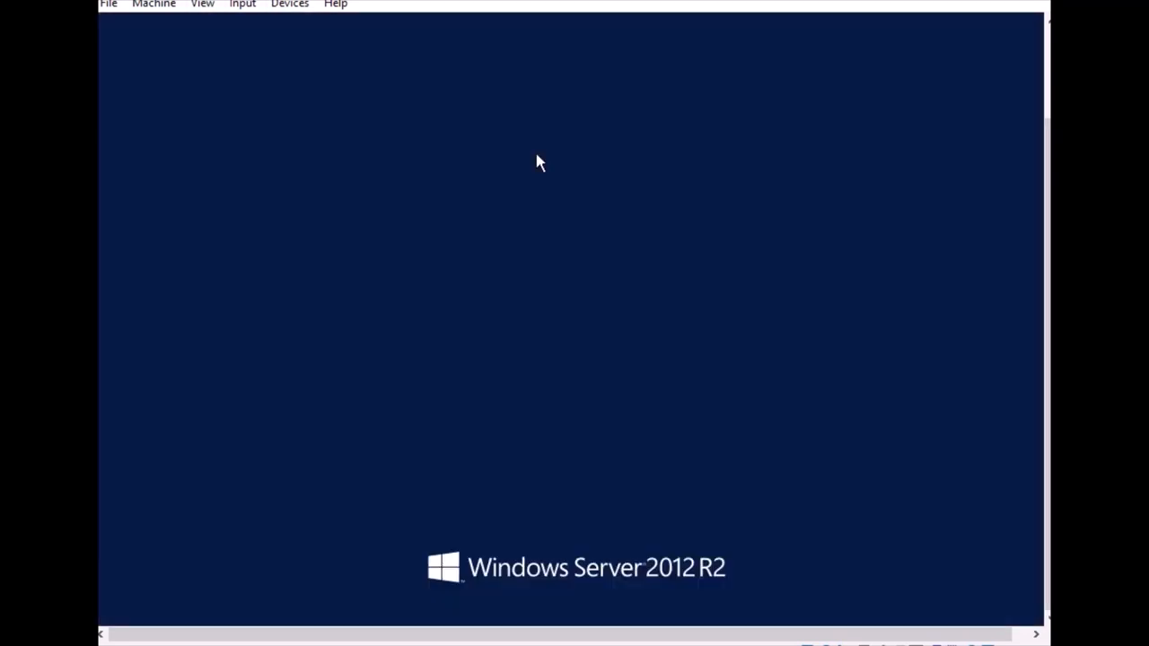
mouse_move(817, 337)
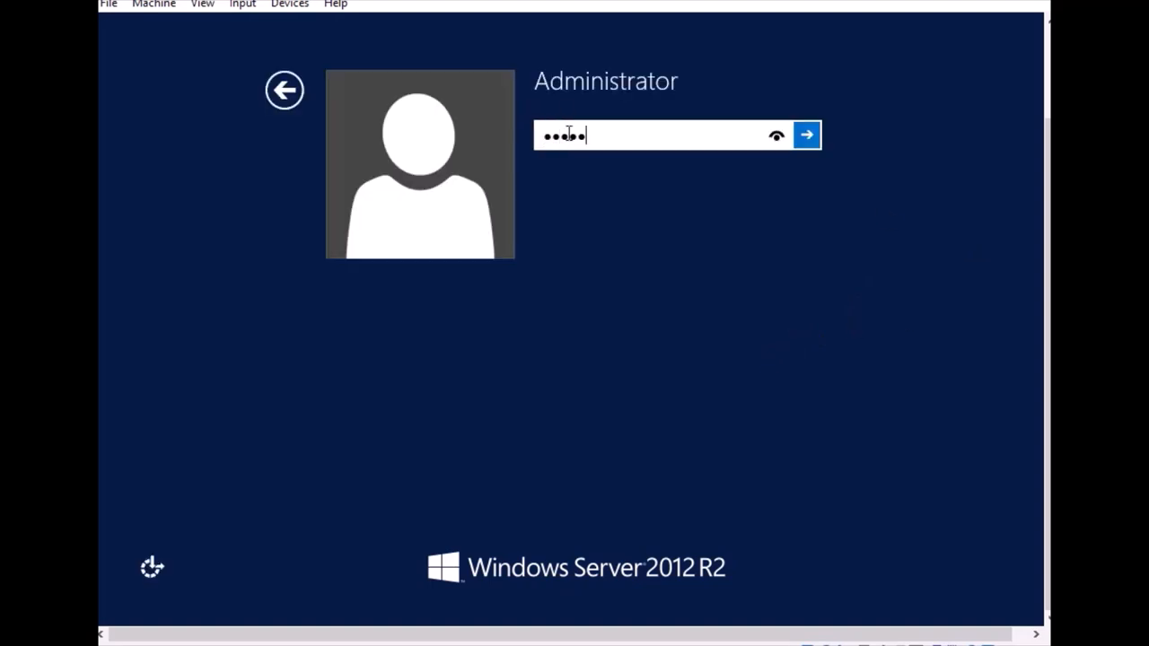
type("password")
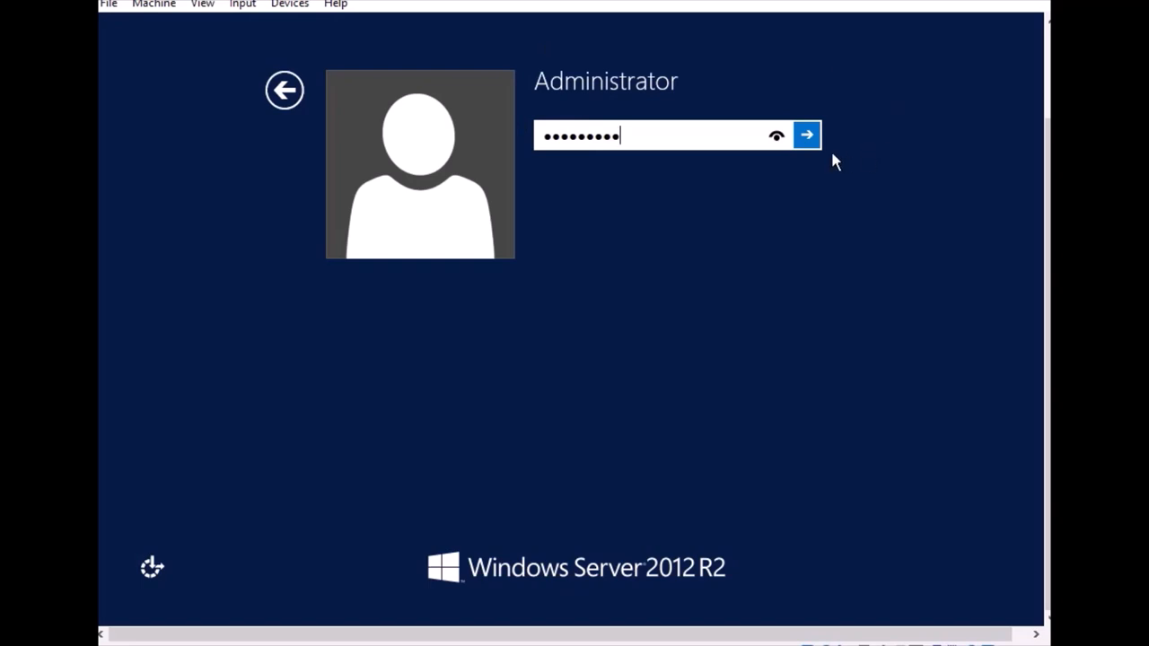
left_click(806, 135)
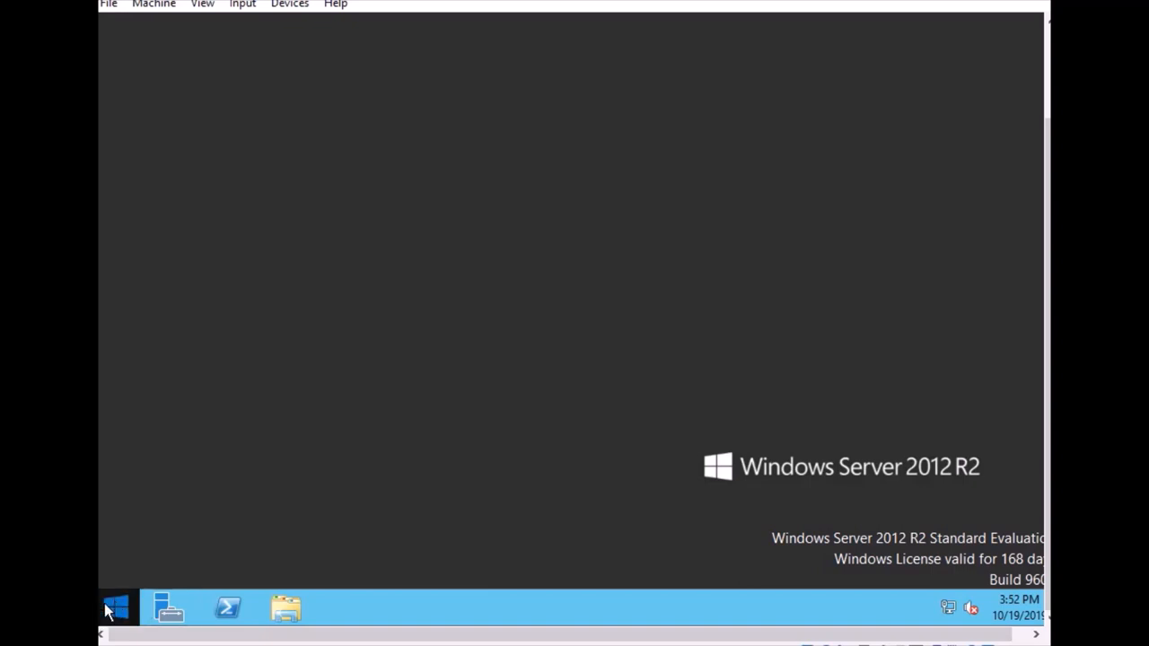
left_click(115, 608)
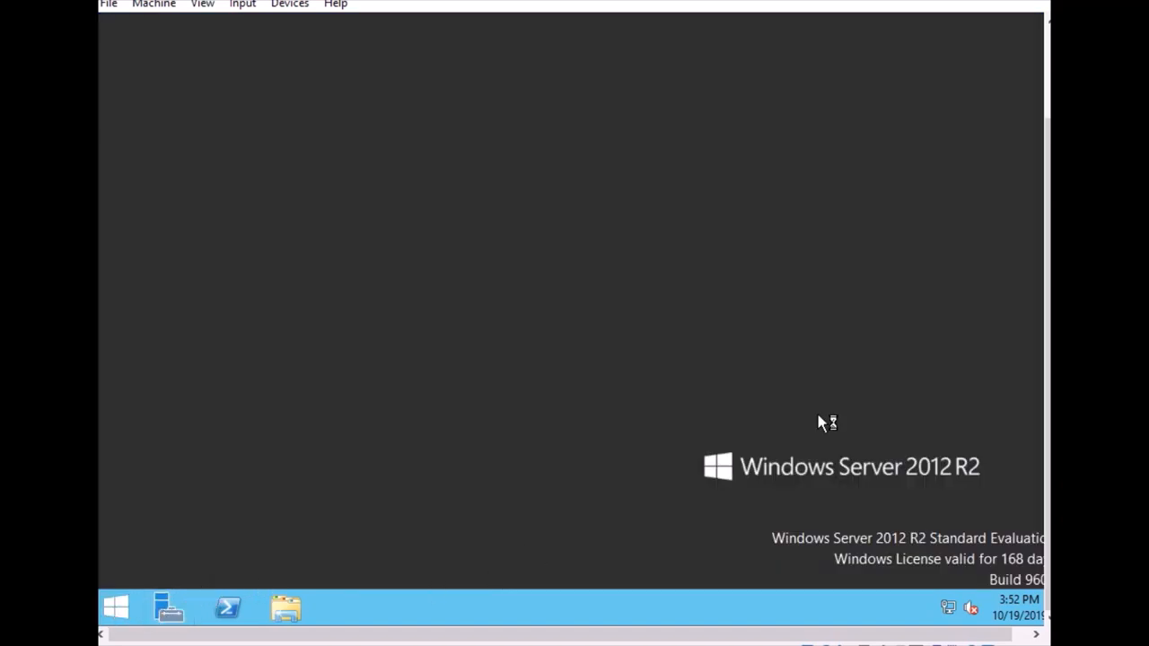
left_click(168, 608)
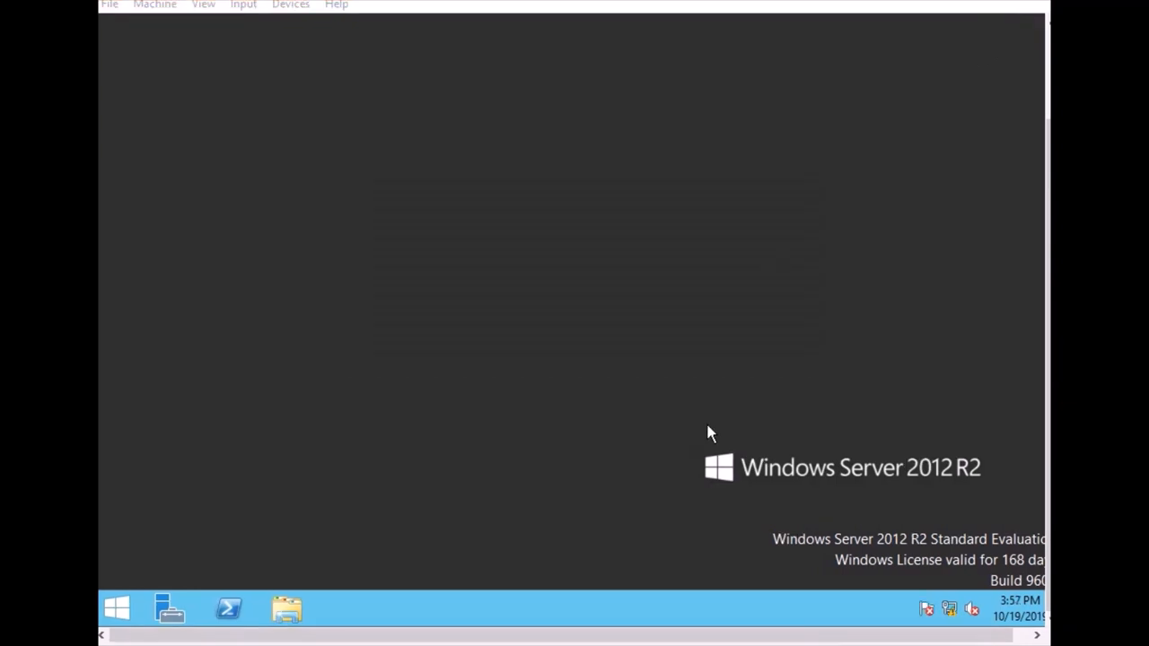
mouse_move(602, 420)
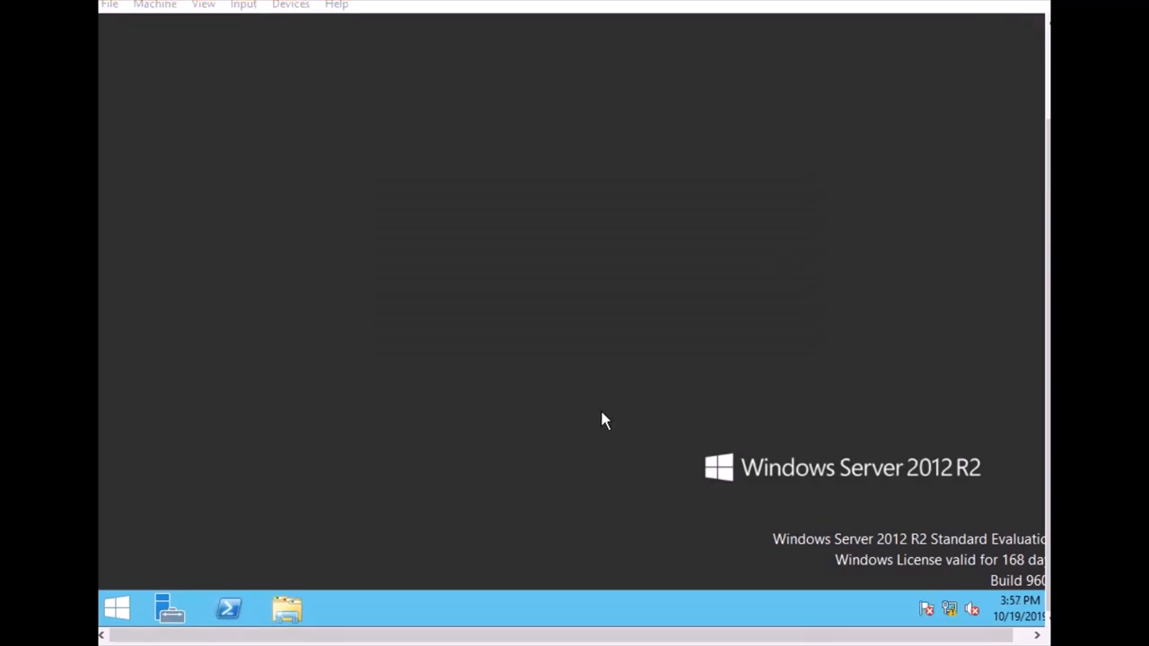
mouse_move(627, 429)
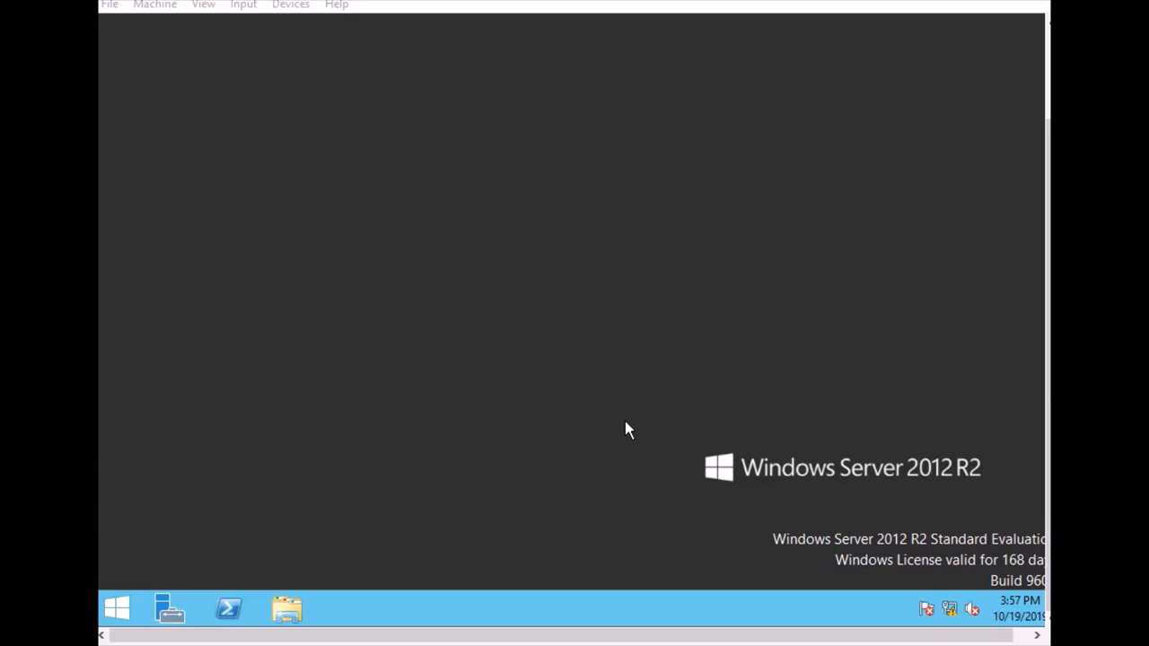
mouse_move(526, 420)
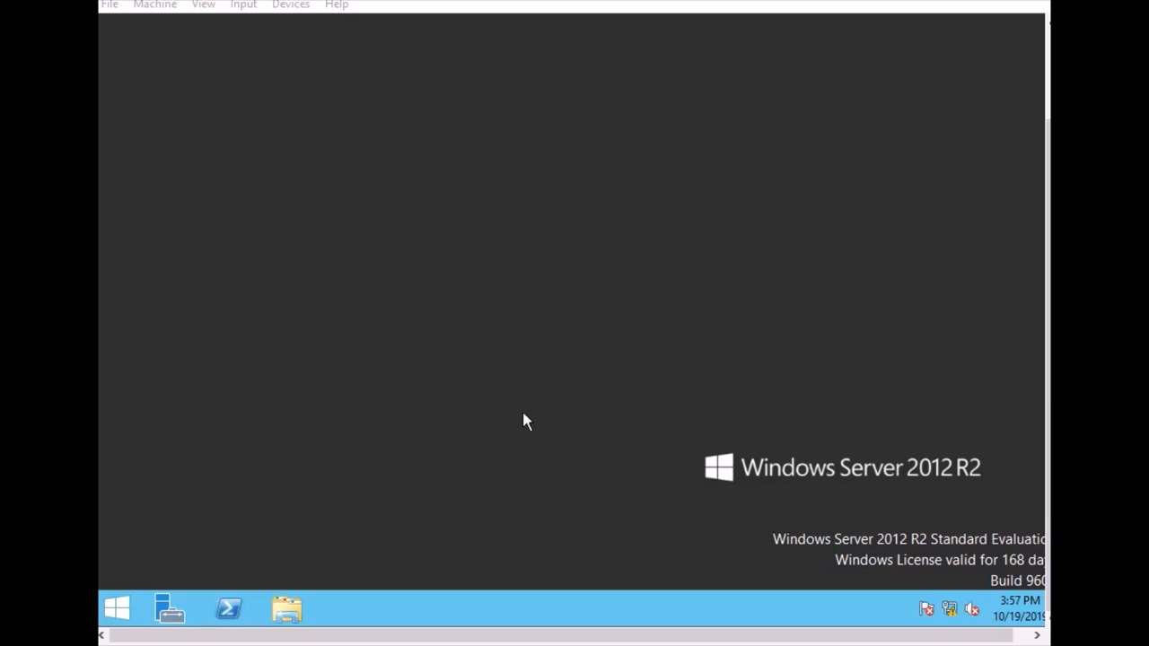
mouse_move(112, 538)
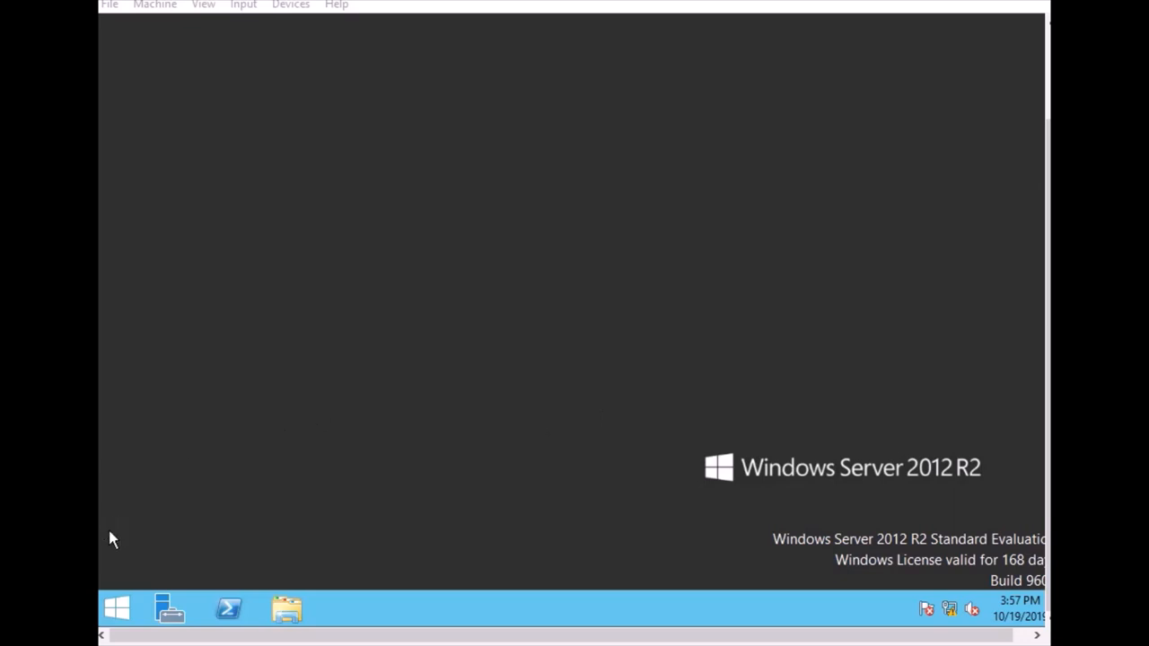
right_click(115, 609)
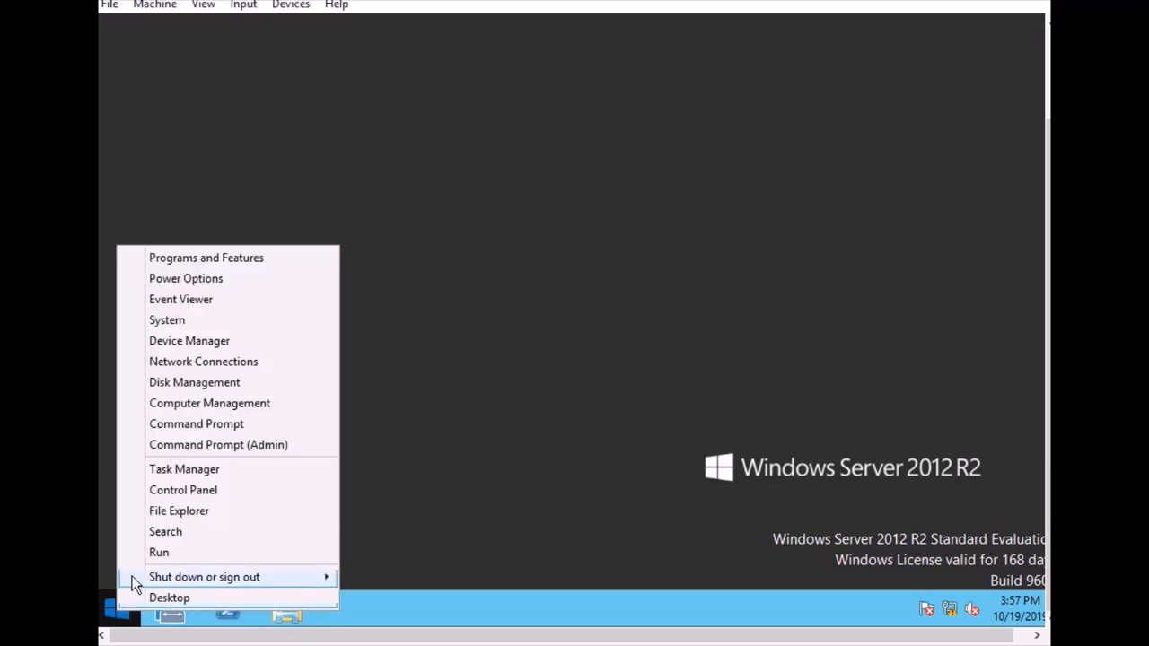
mouse_move(183, 469)
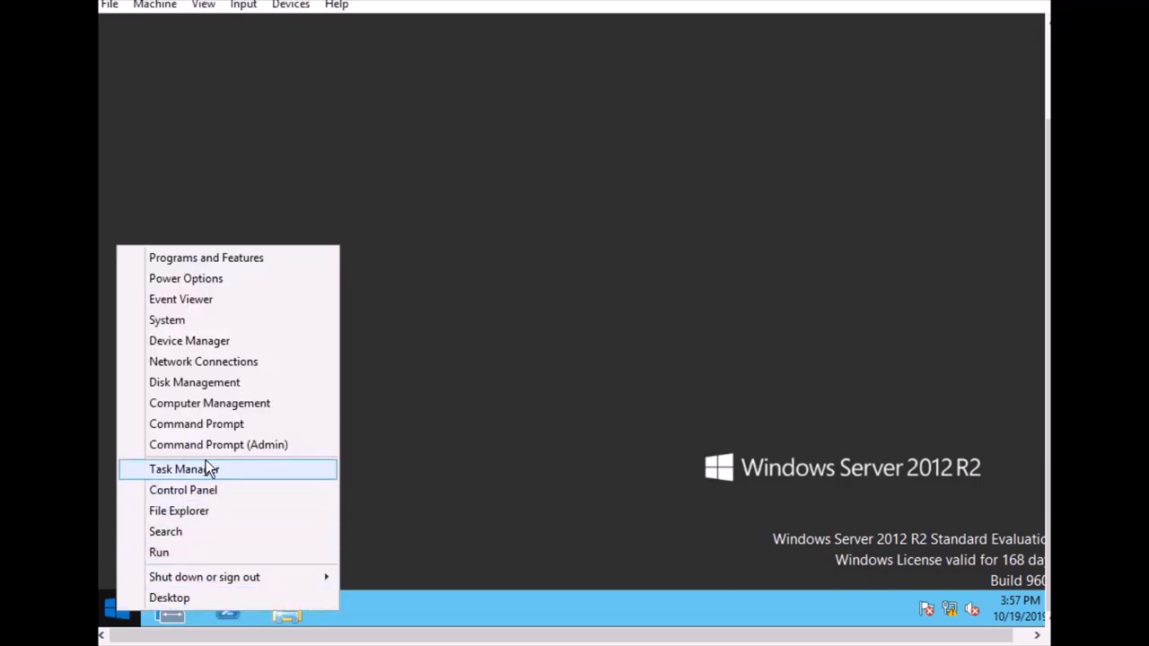
left_click(203, 361)
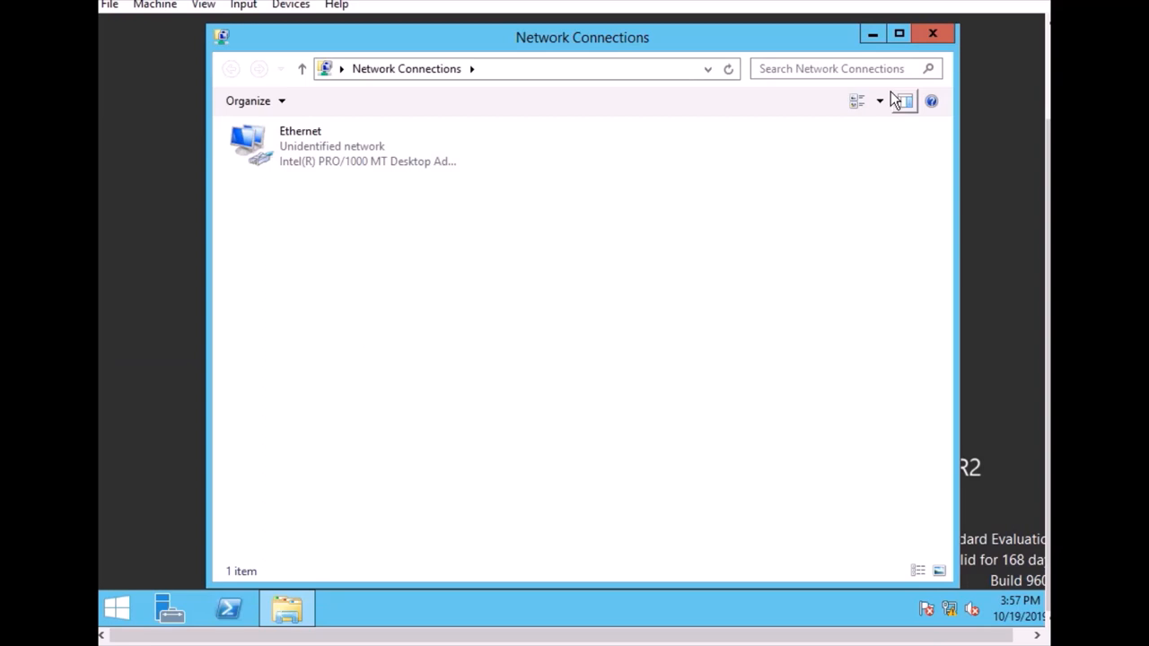
double_click(260, 146)
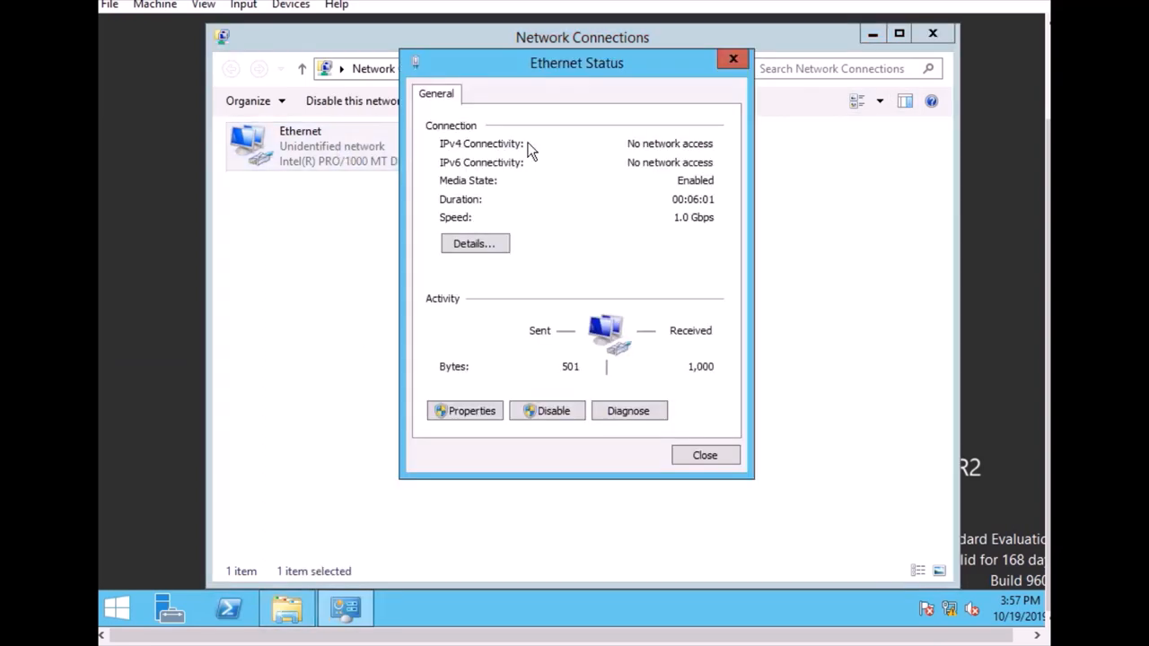
left_click(465, 410)
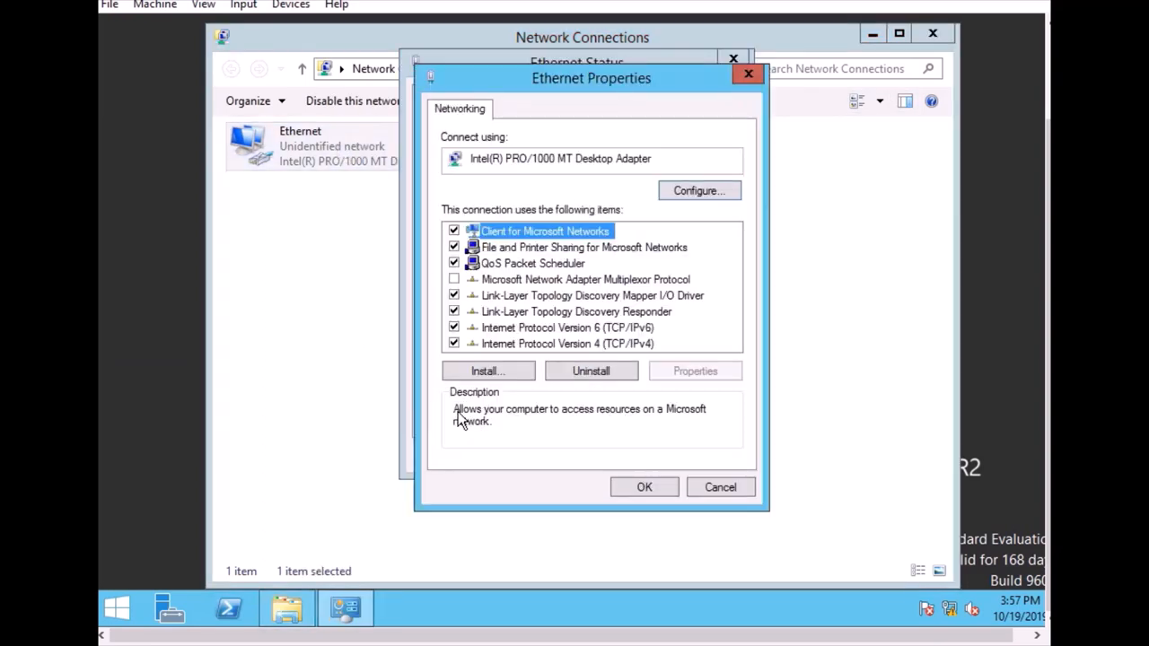
mouse_move(561, 346)
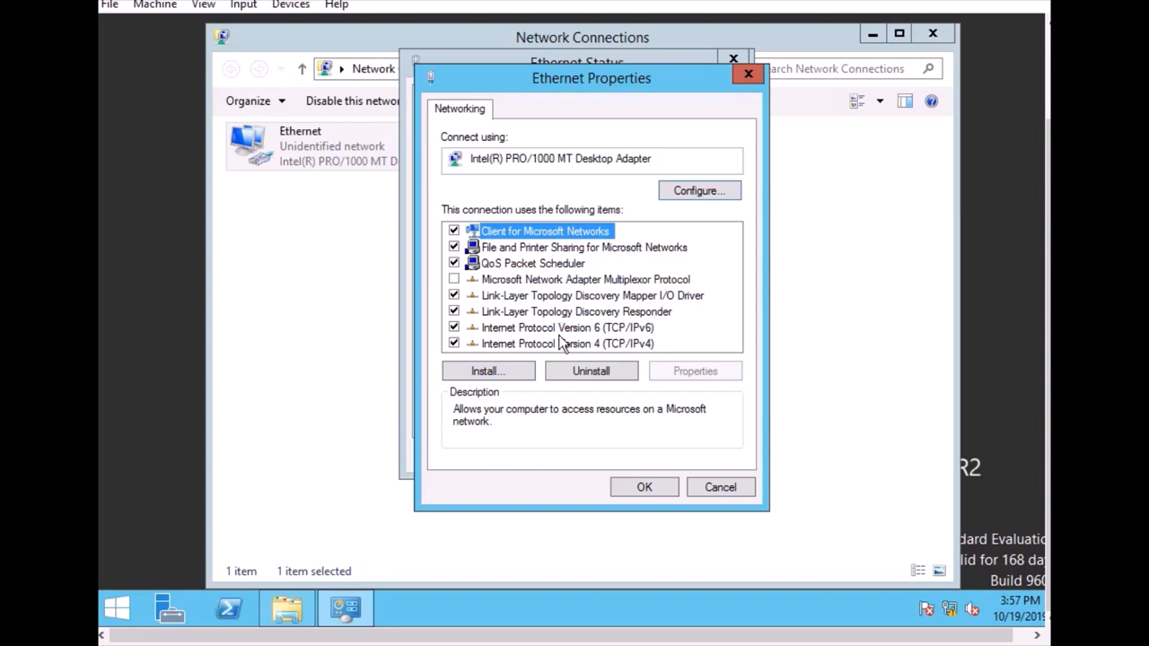
double_click(568, 344)
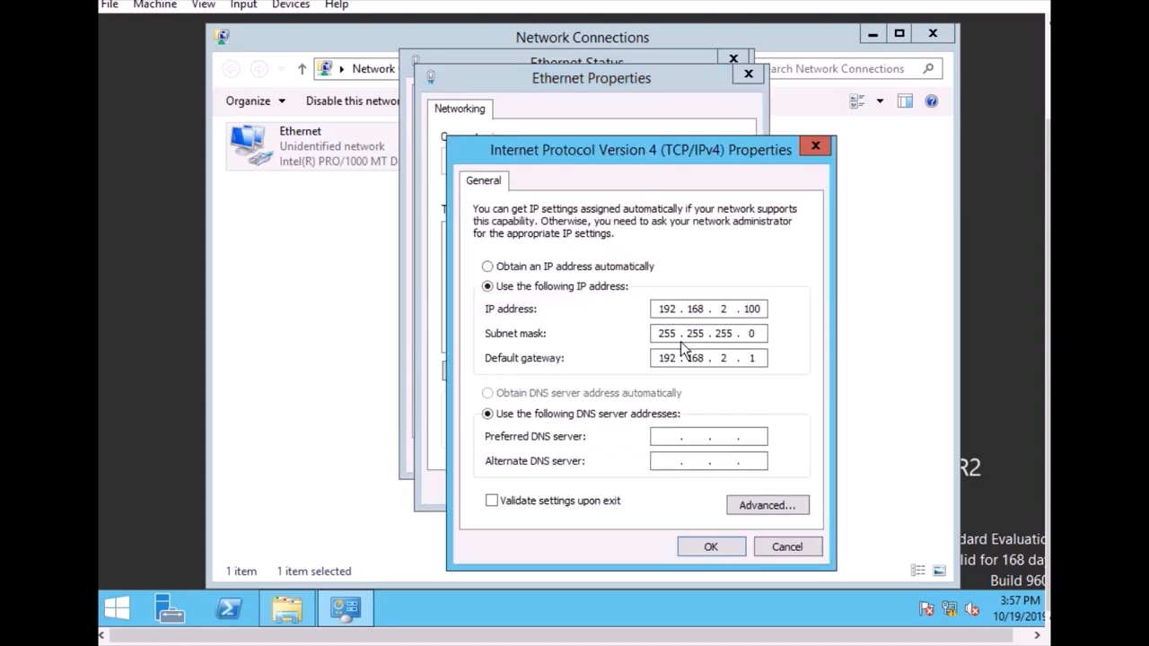
mouse_move(643, 330)
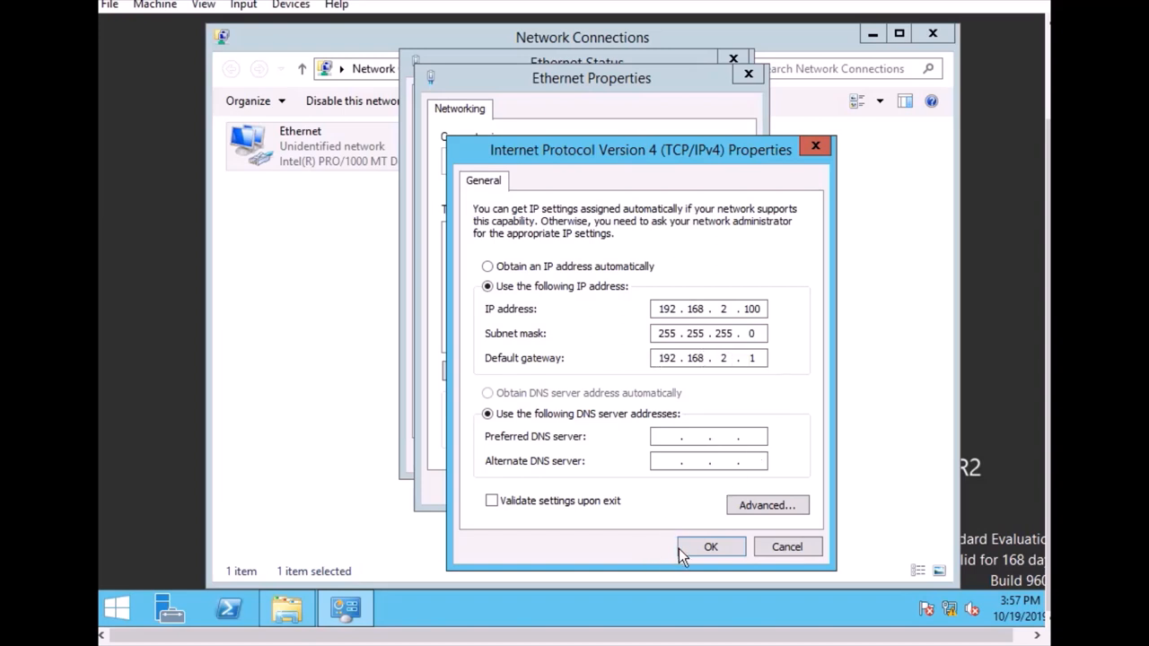
left_click(710, 547)
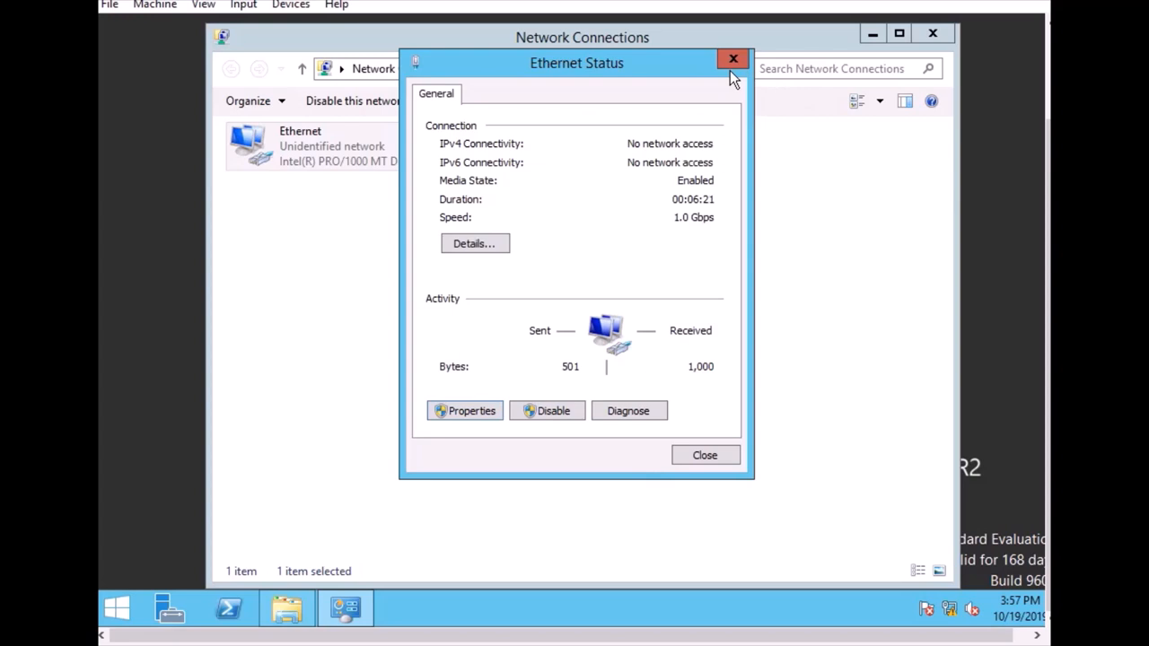
left_click(733, 58)
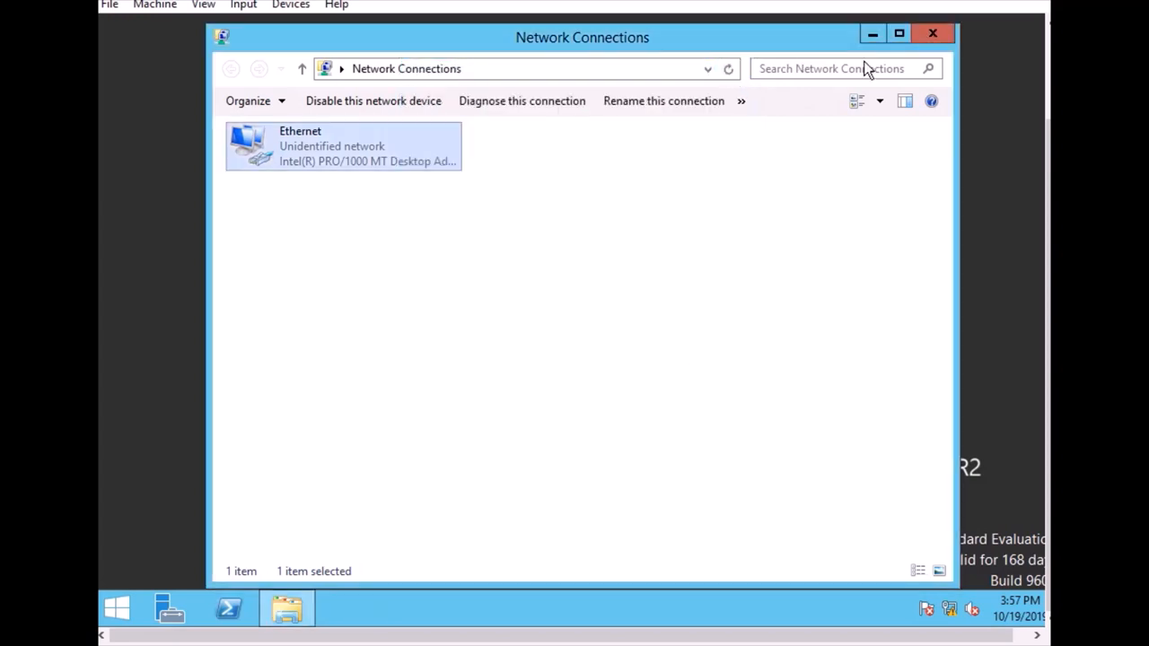
left_click(932, 34)
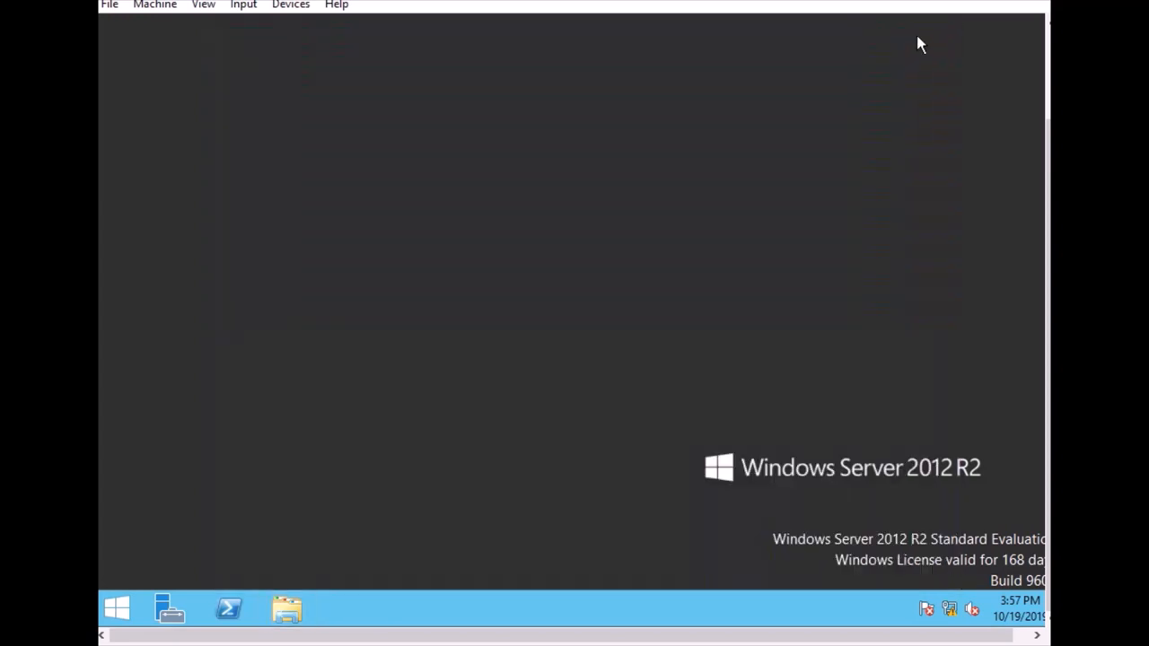
- Reopen Server Manager from the taskbar onto its Dashboard
left_click(170, 609)
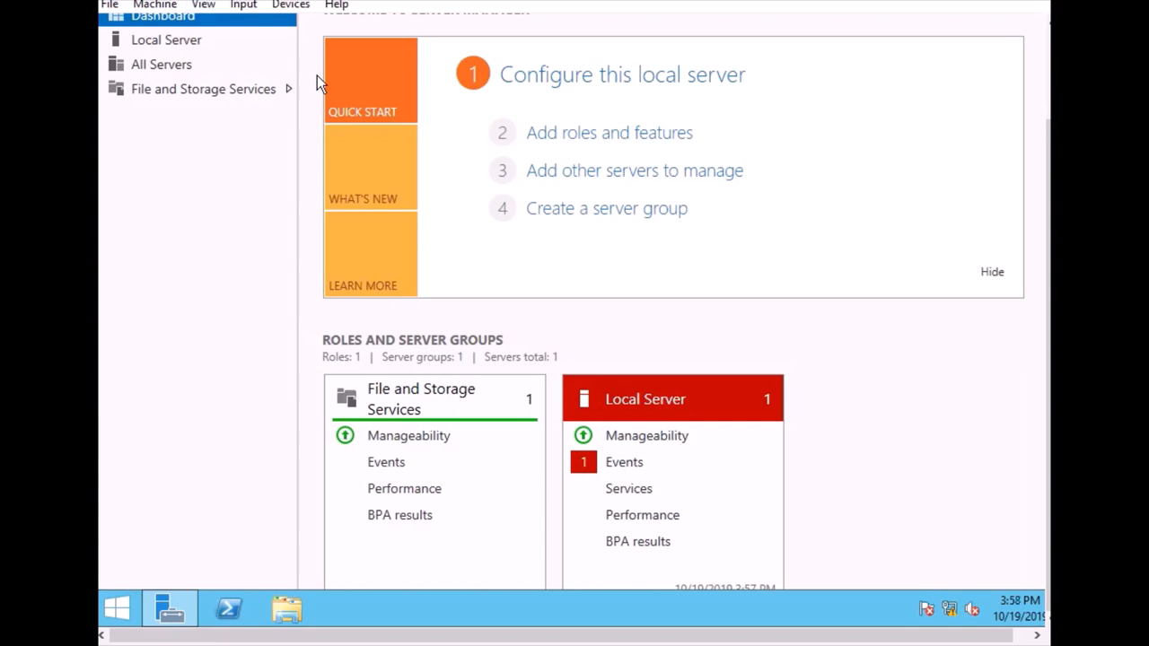
mouse_move(564, 75)
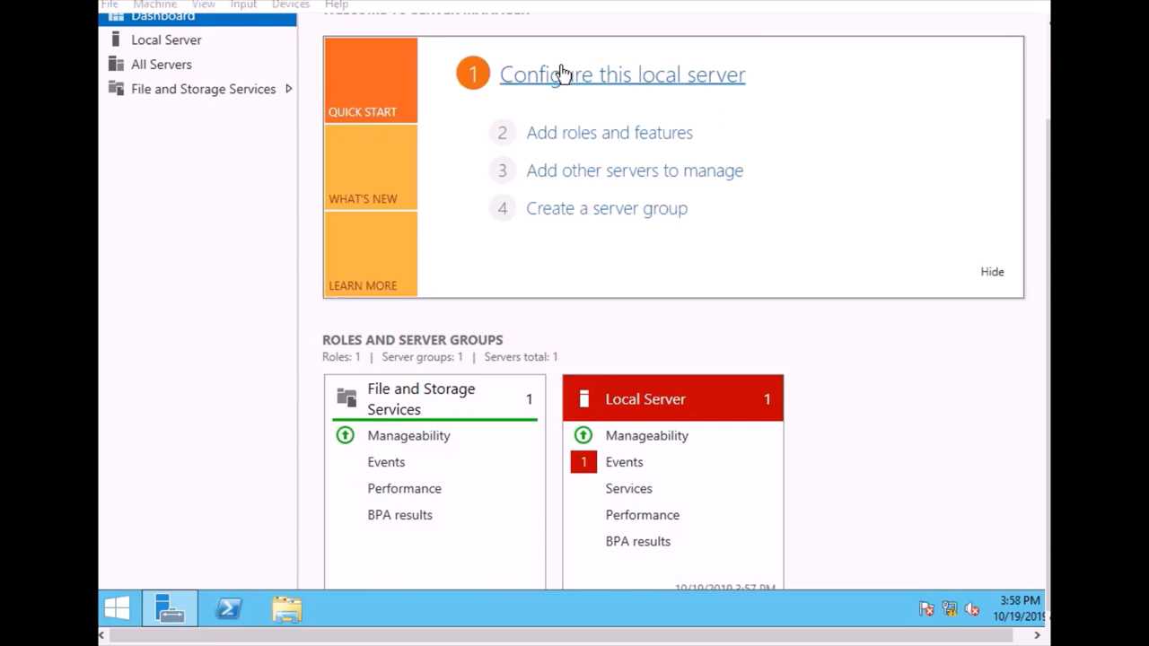
mouse_move(566, 86)
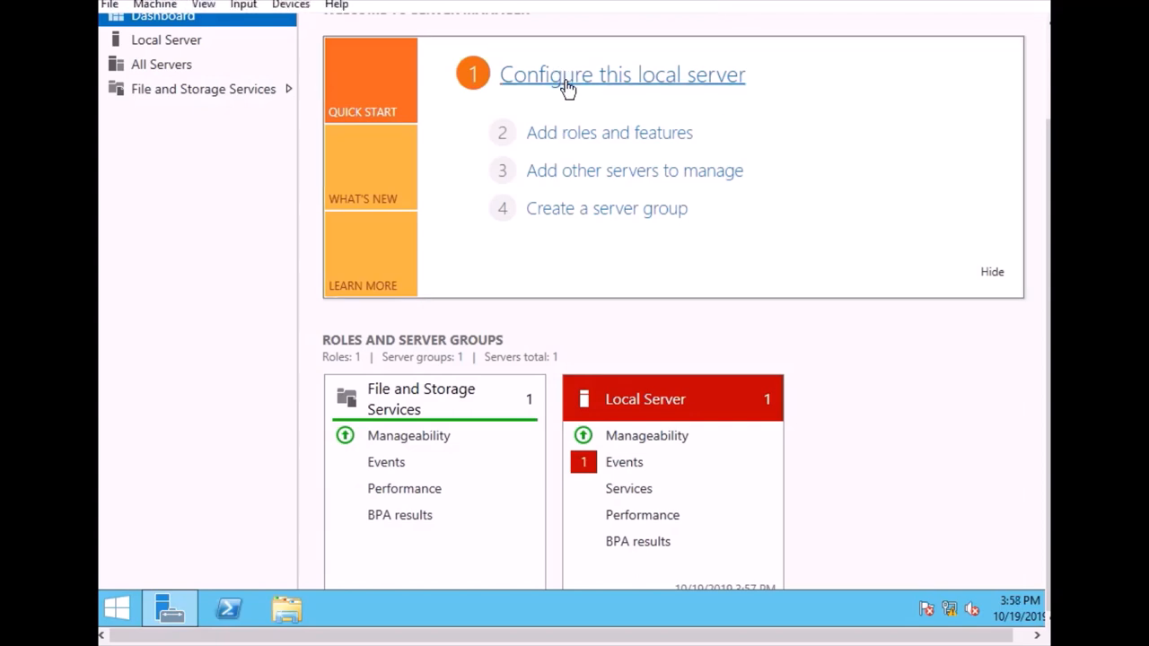
- Start Add Roles and Features with role-based installation, reaching server selection for PC1
left_click(608, 132)
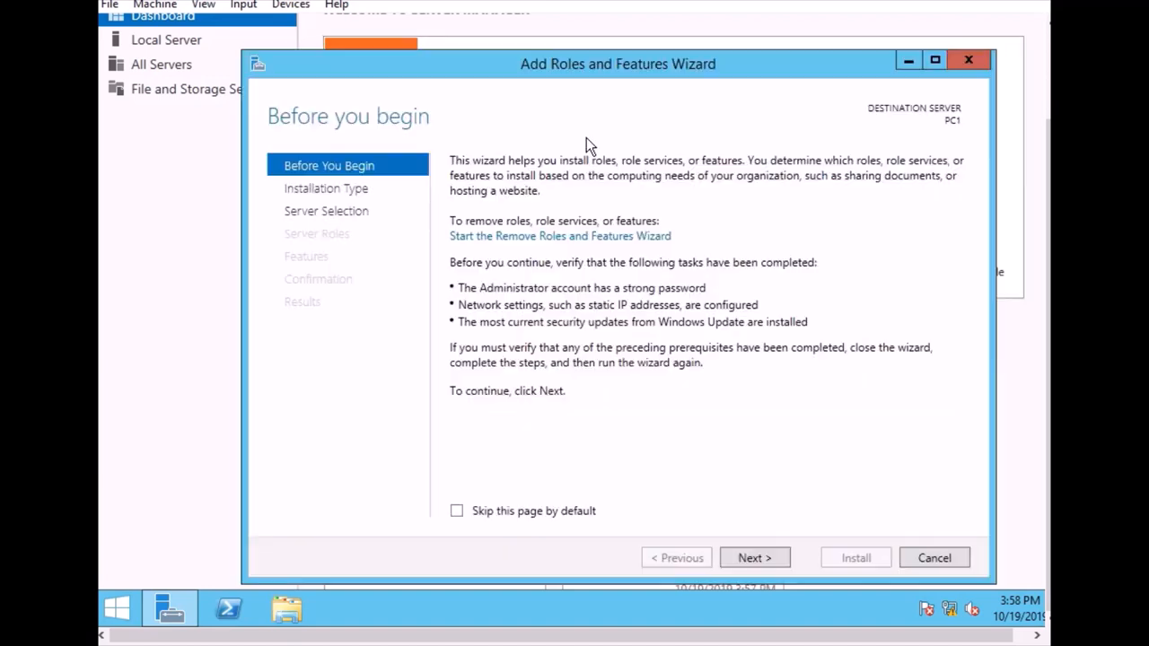
mouse_move(754, 558)
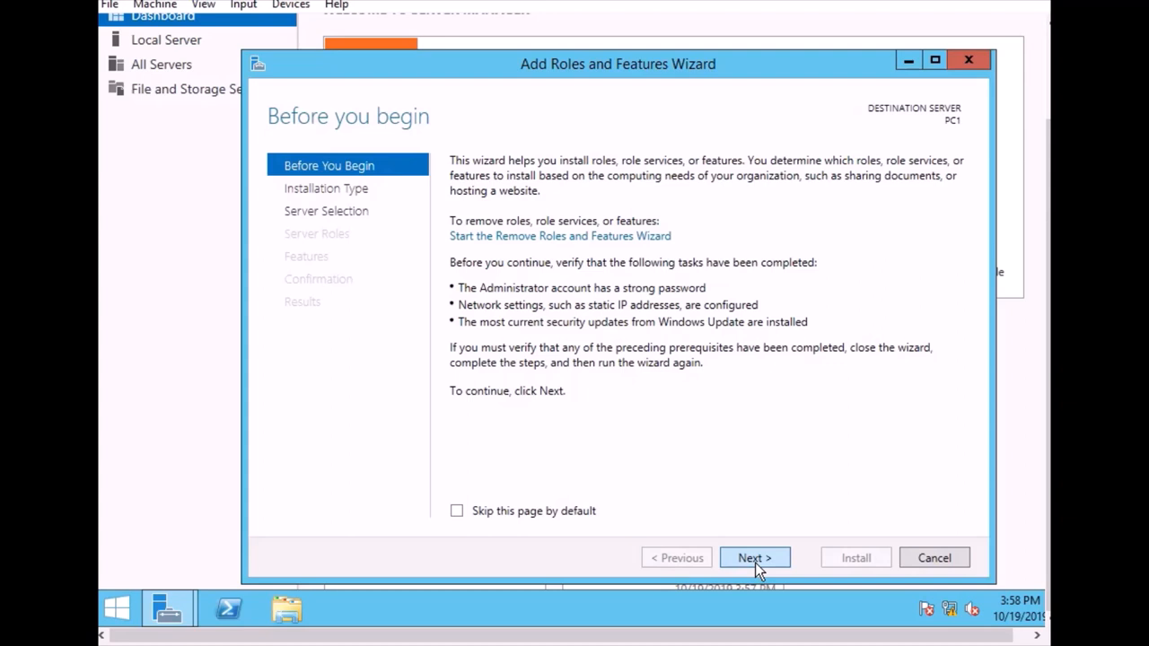
left_click(755, 558)
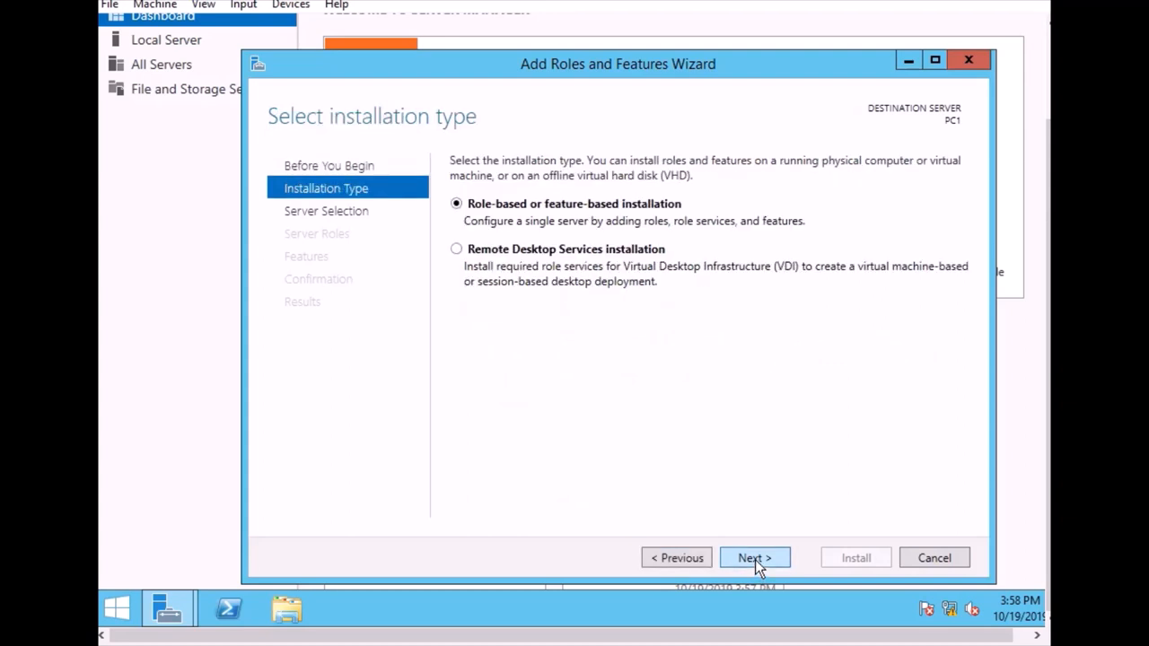
left_click(754, 558)
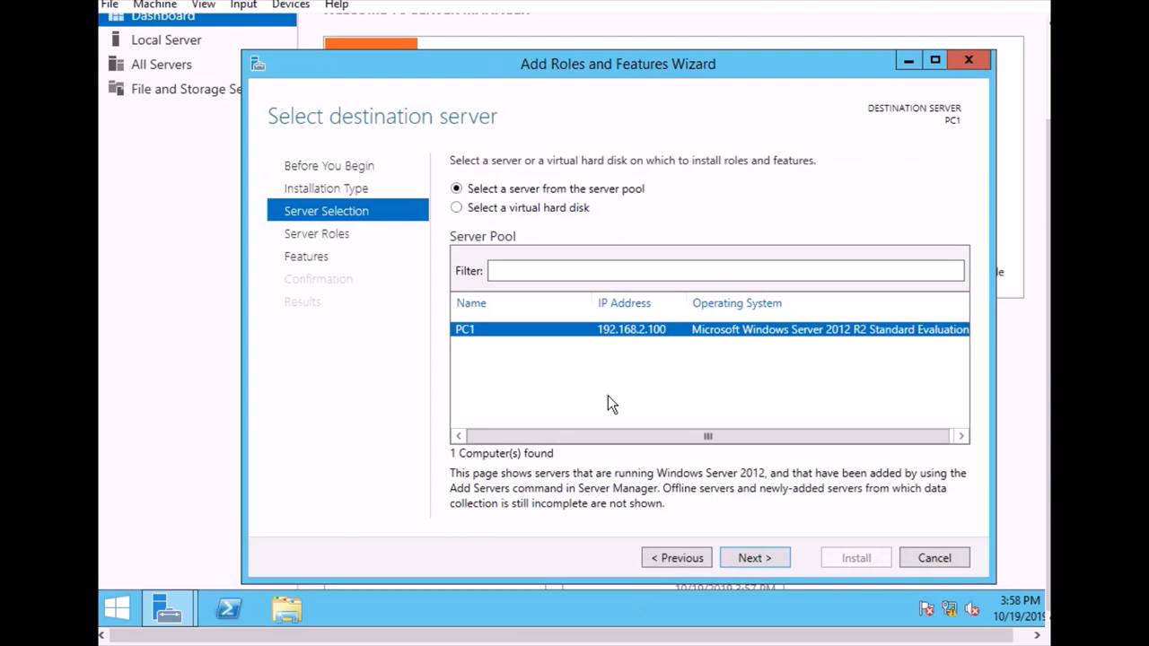
mouse_move(678, 151)
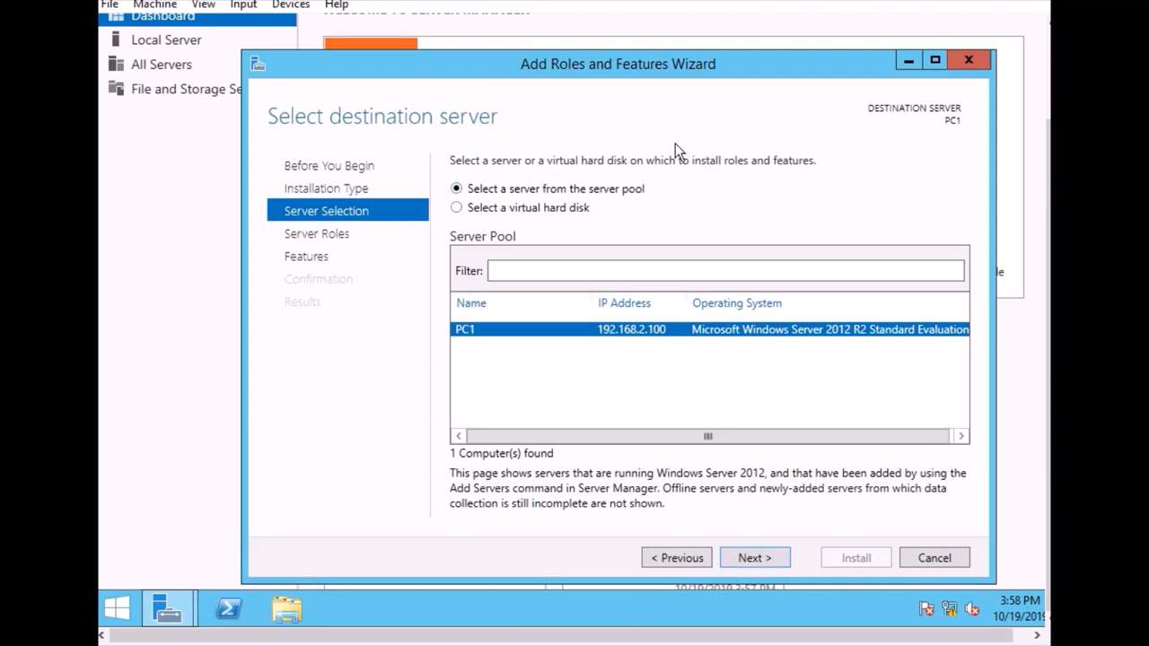
mouse_move(523, 349)
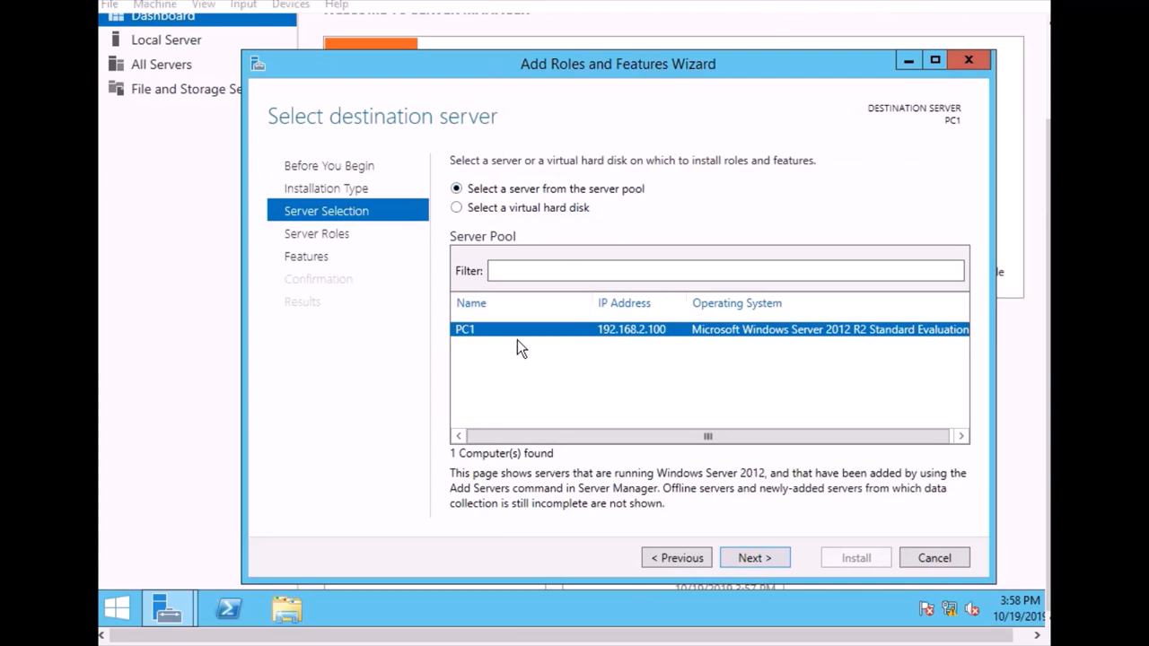
mouse_move(800, 414)
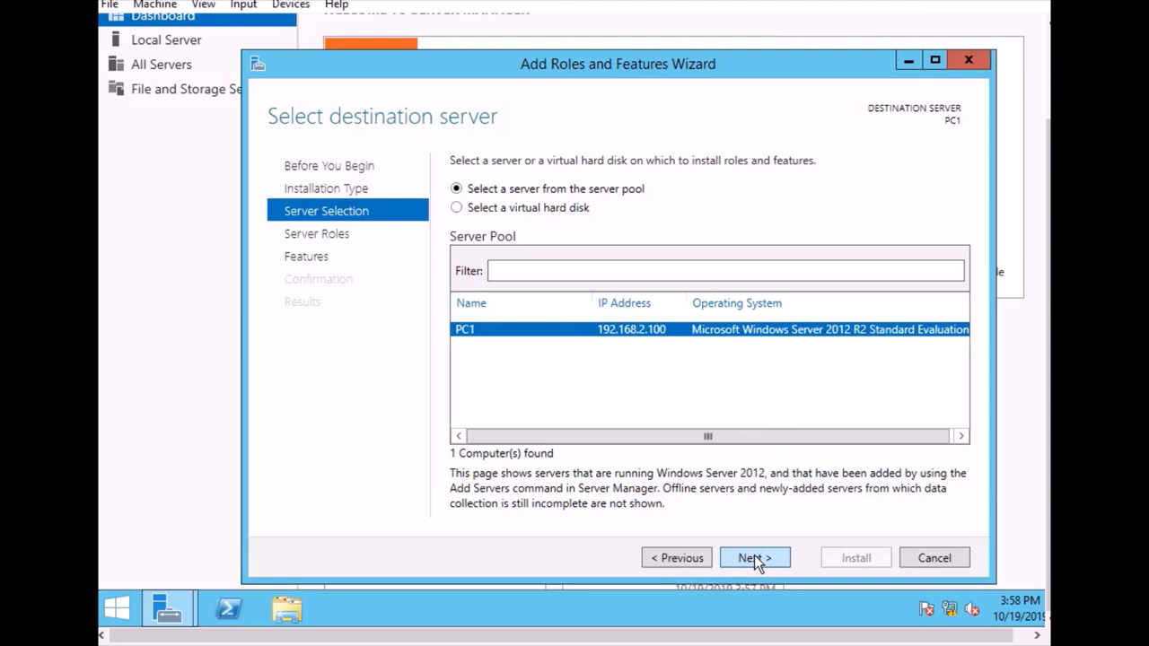
- Select Active Directory Domain Services plus its management tools and advance to Confirmation
left_click(754, 557)
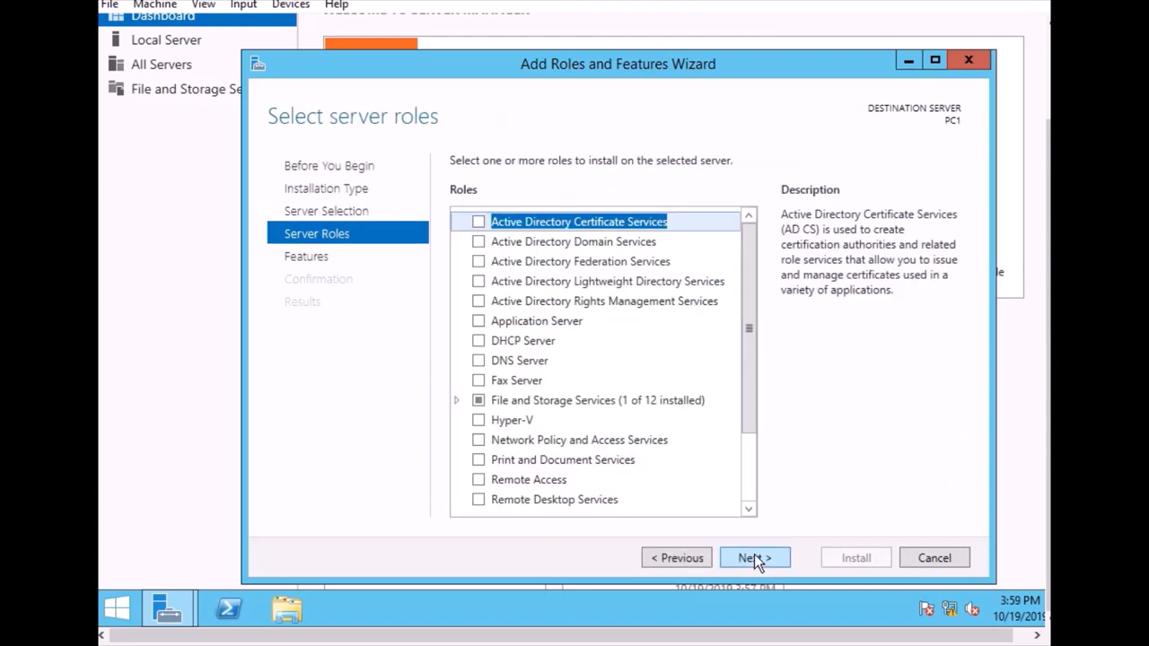
mouse_move(480, 249)
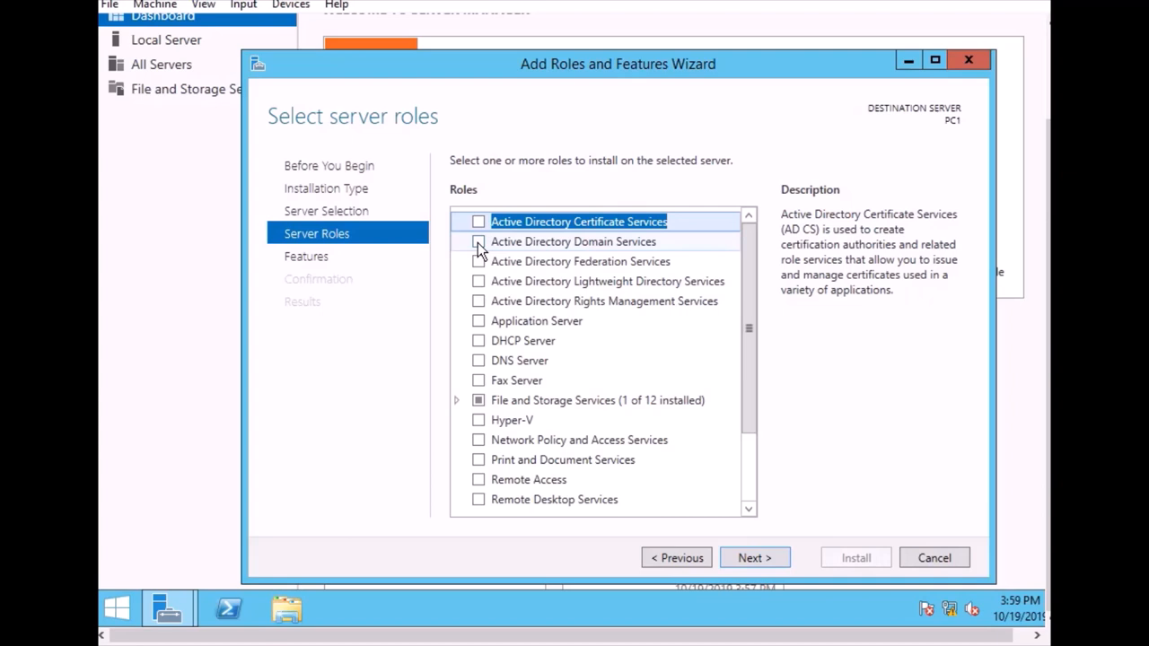
left_click(478, 242)
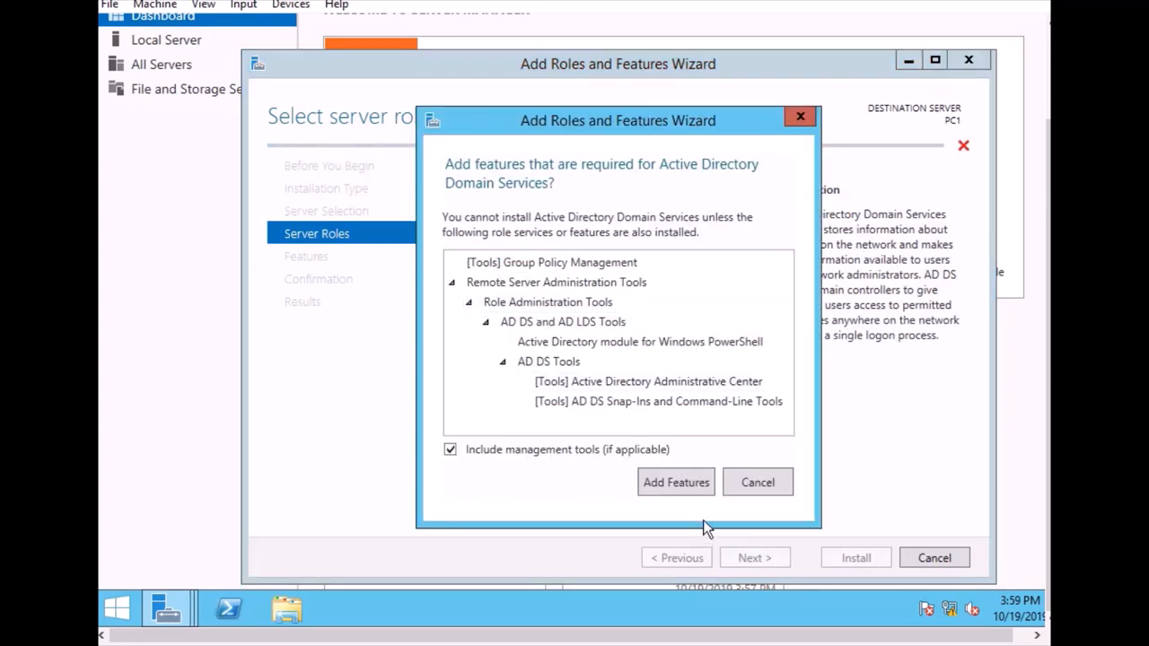
left_click(675, 482)
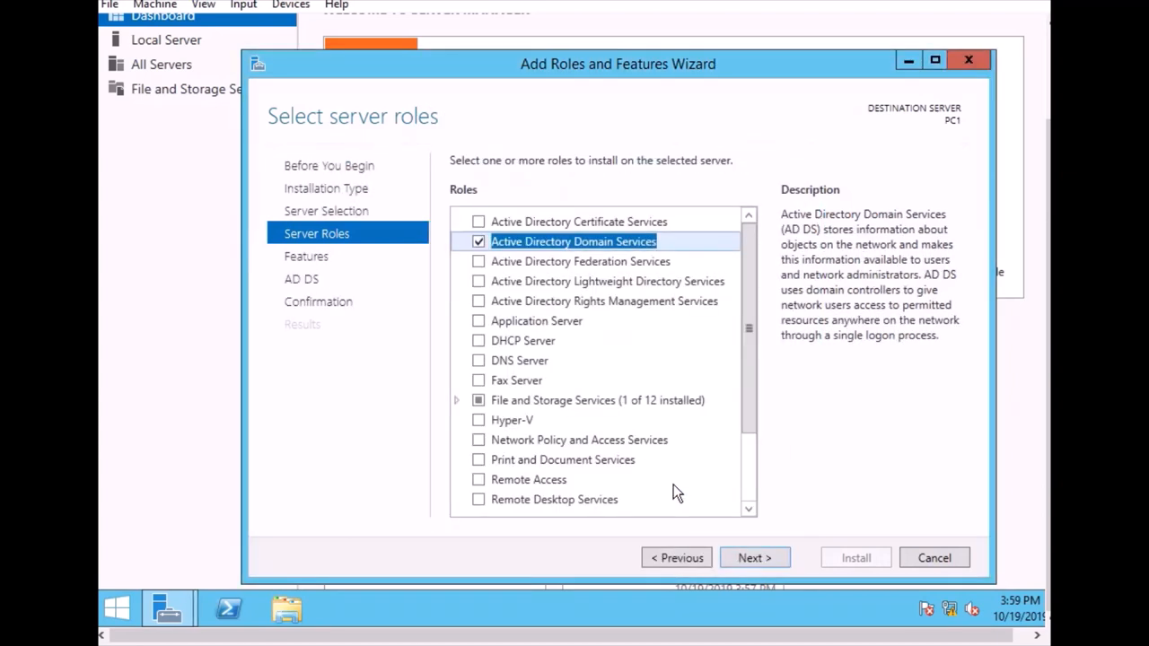
mouse_move(754, 558)
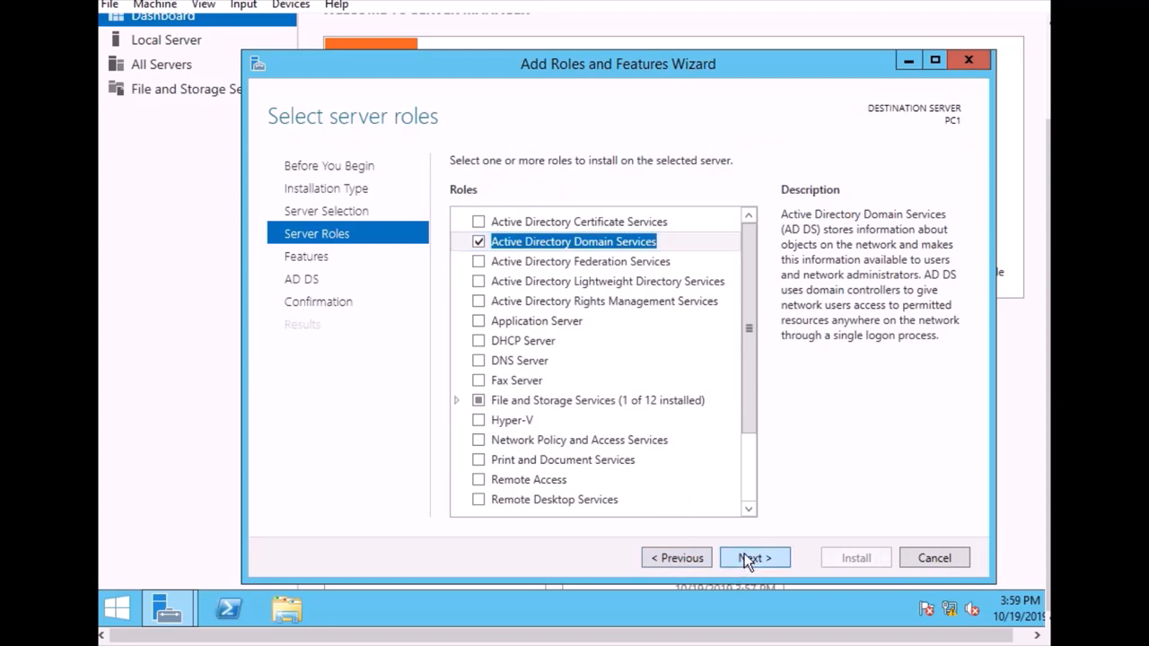
left_click(755, 557)
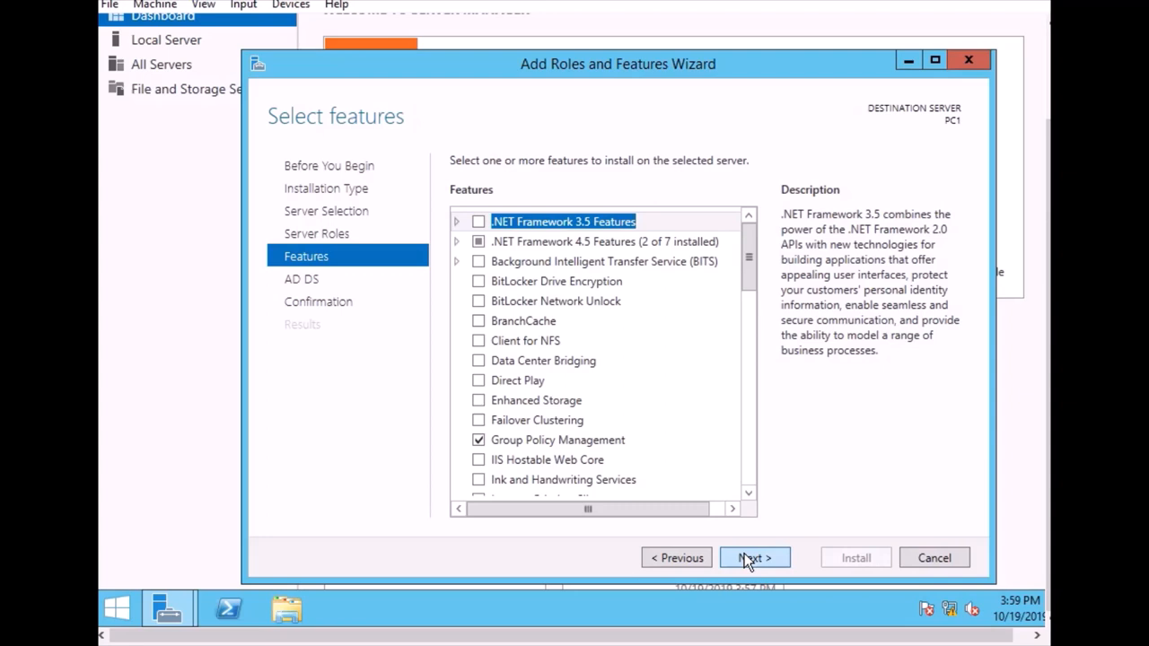
left_click(754, 558)
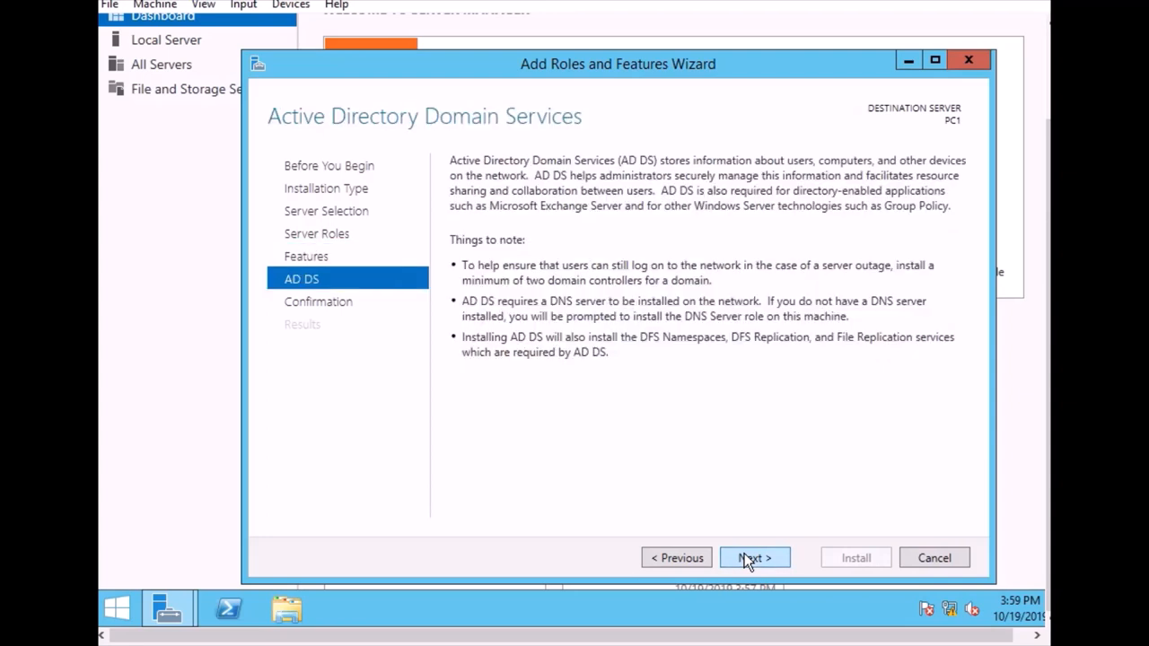
left_click(754, 558)
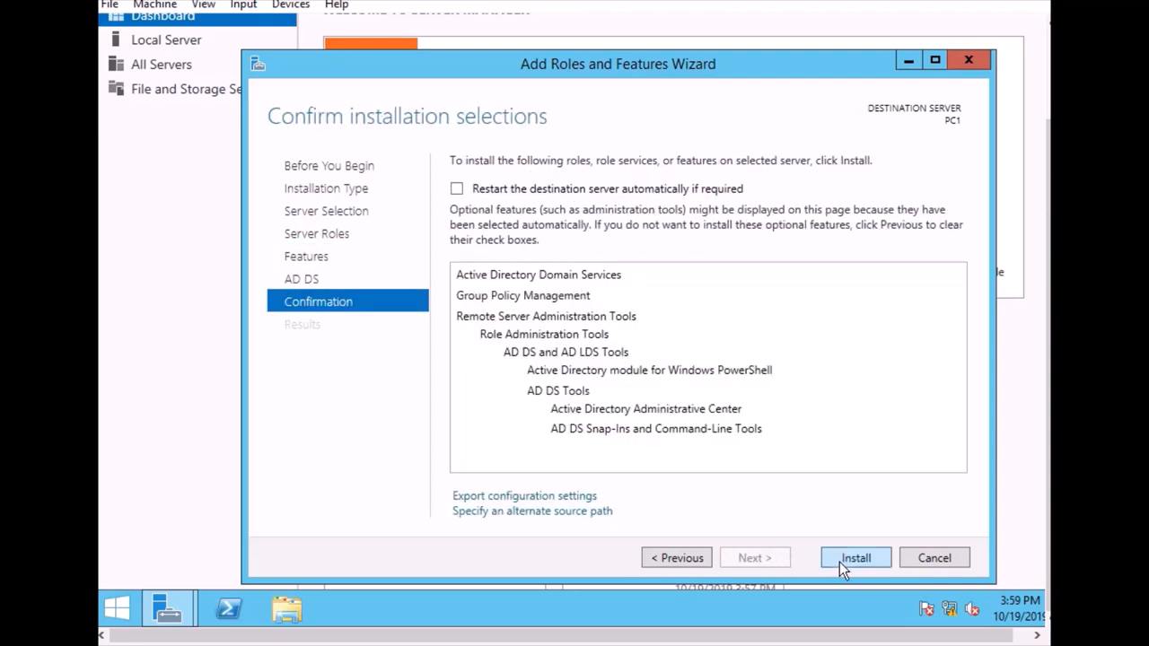
- Install AD DS and its management tools on PC1
left_click(855, 558)
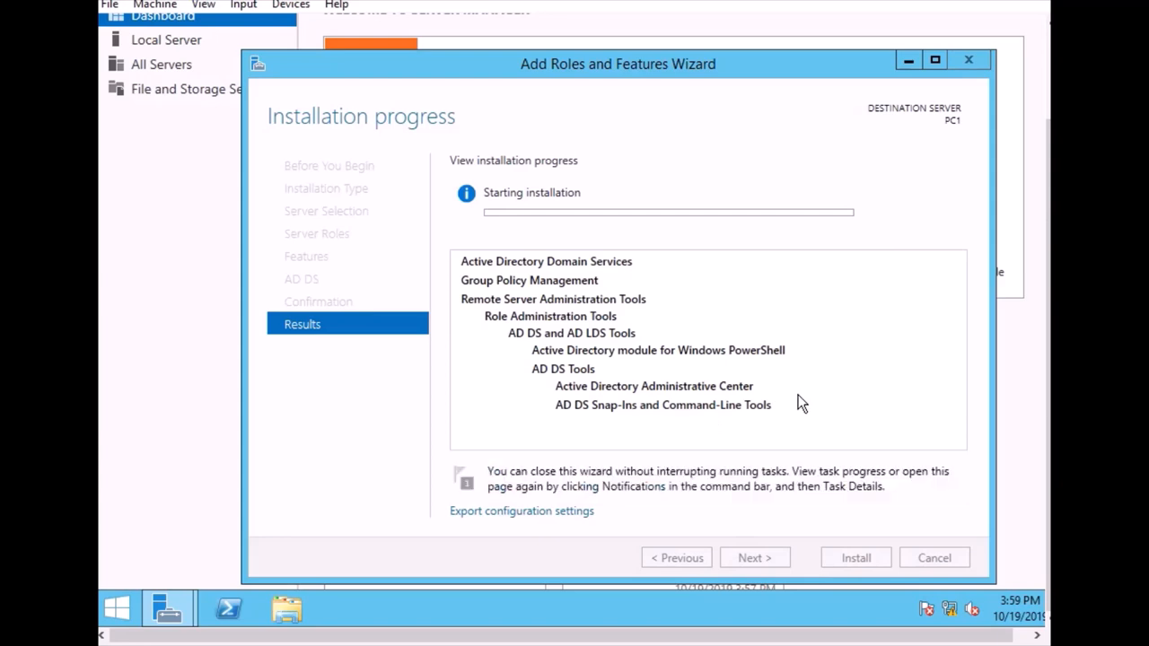
mouse_move(817, 422)
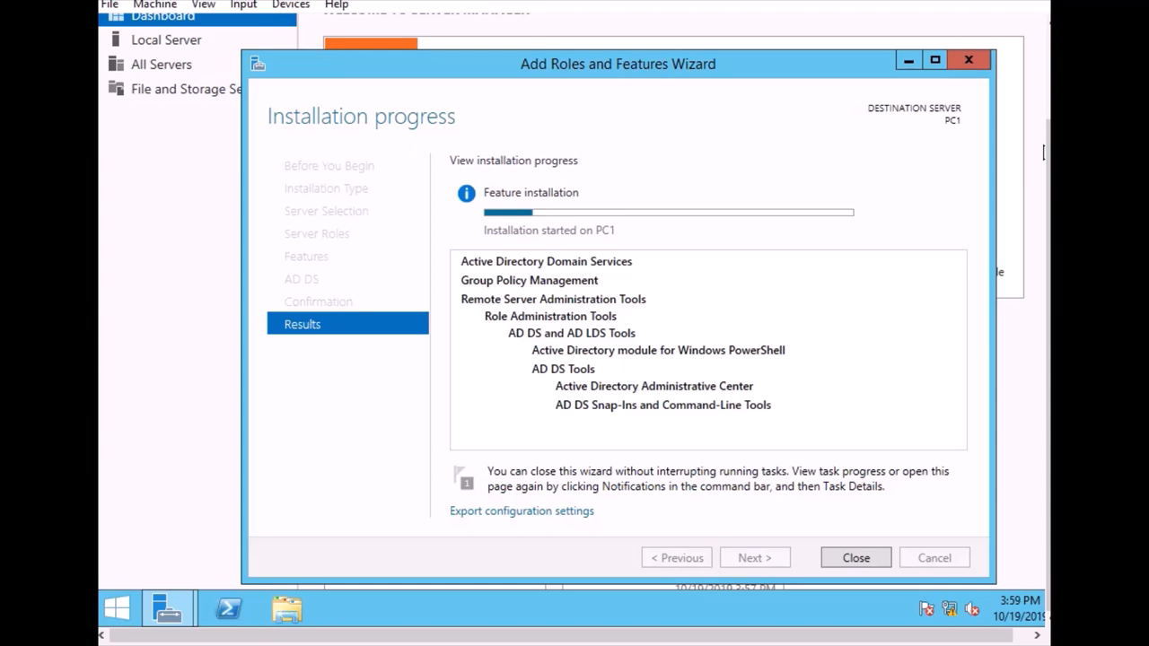
mouse_move(858, 22)
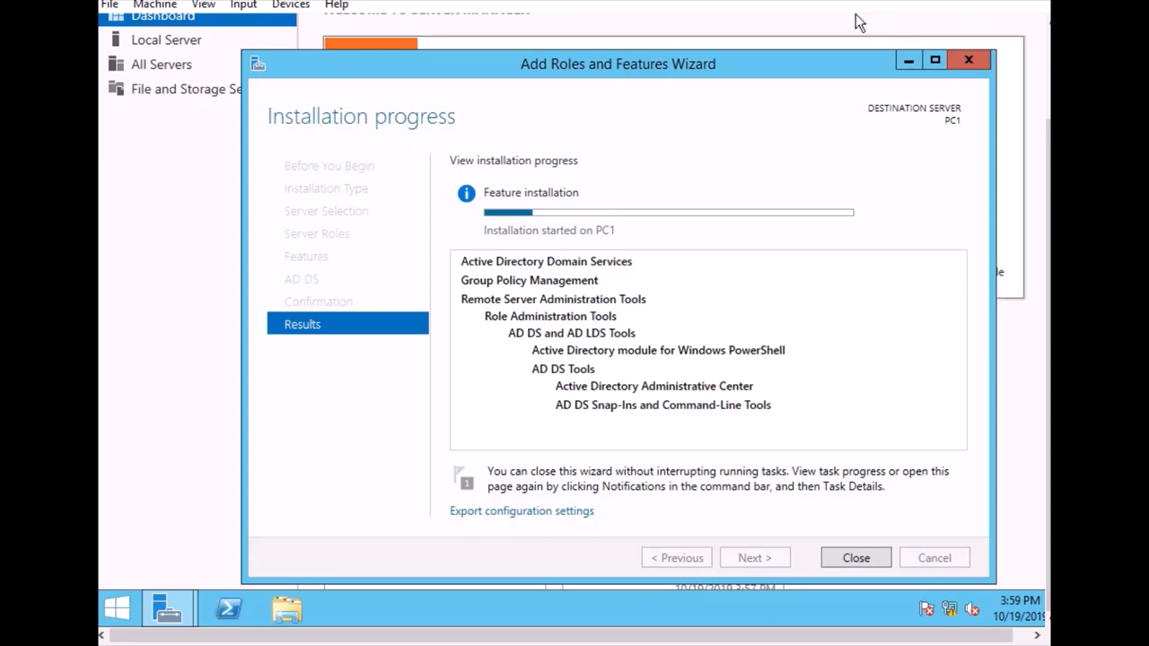
mouse_move(745, 364)
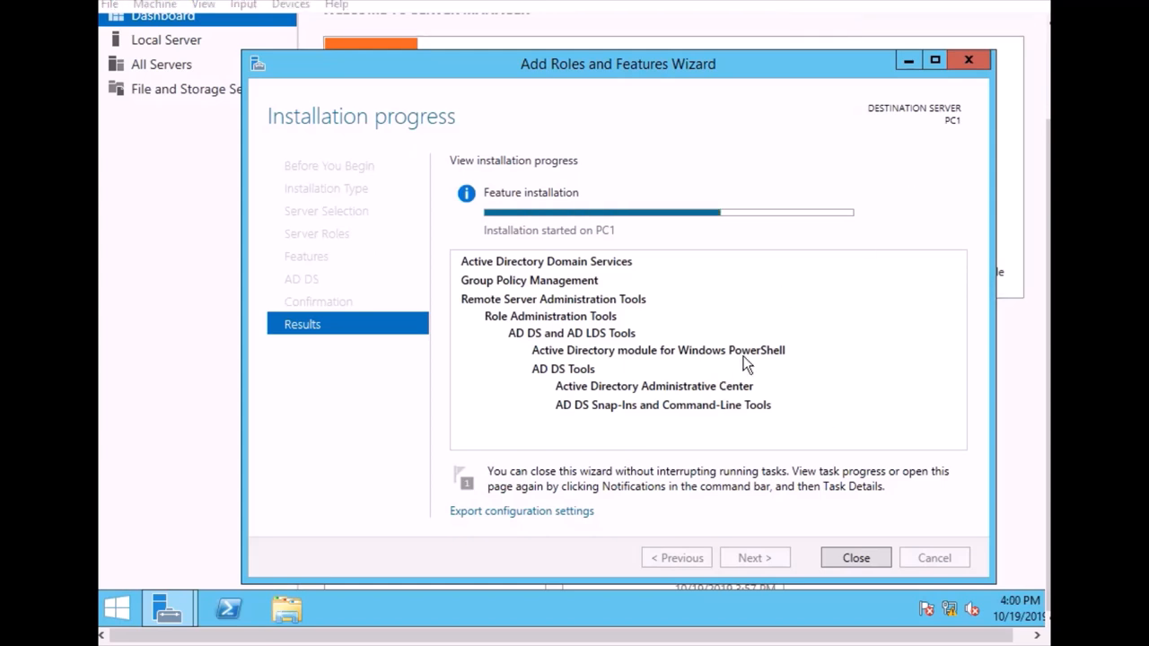
mouse_move(853, 350)
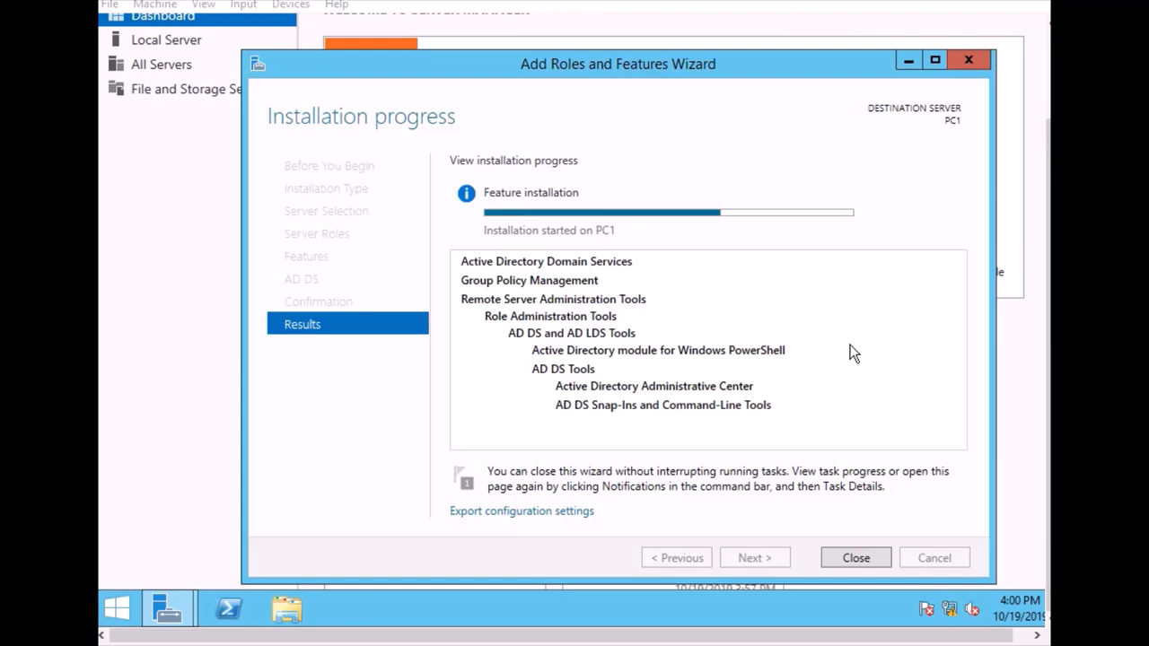
mouse_move(964, 36)
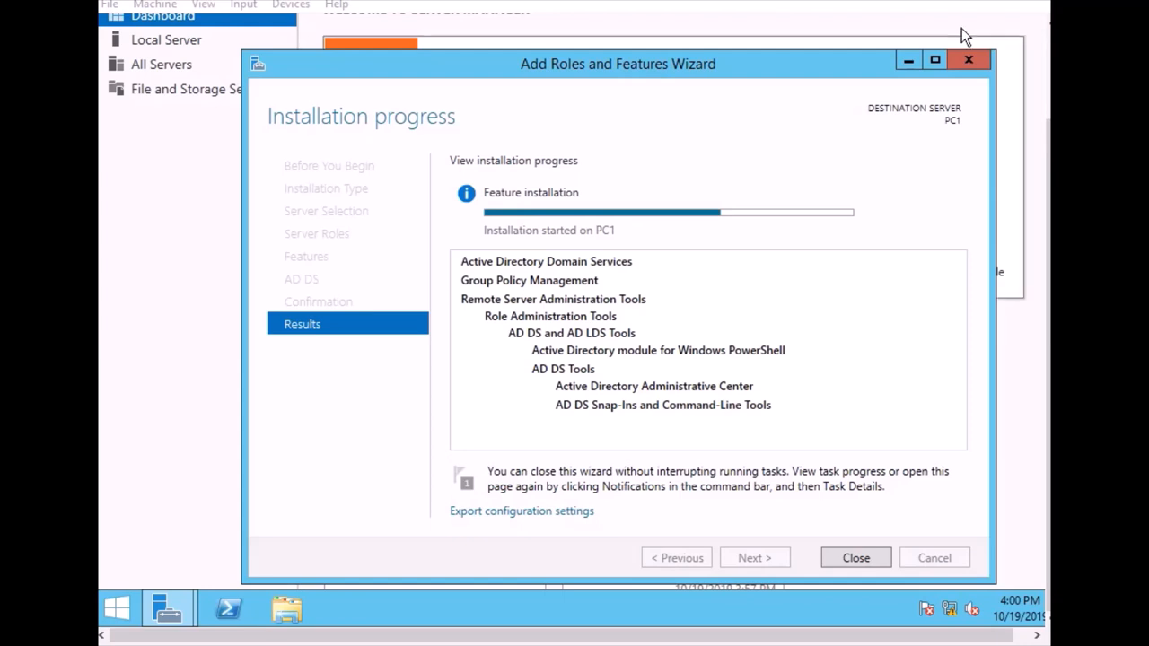
mouse_move(951, 23)
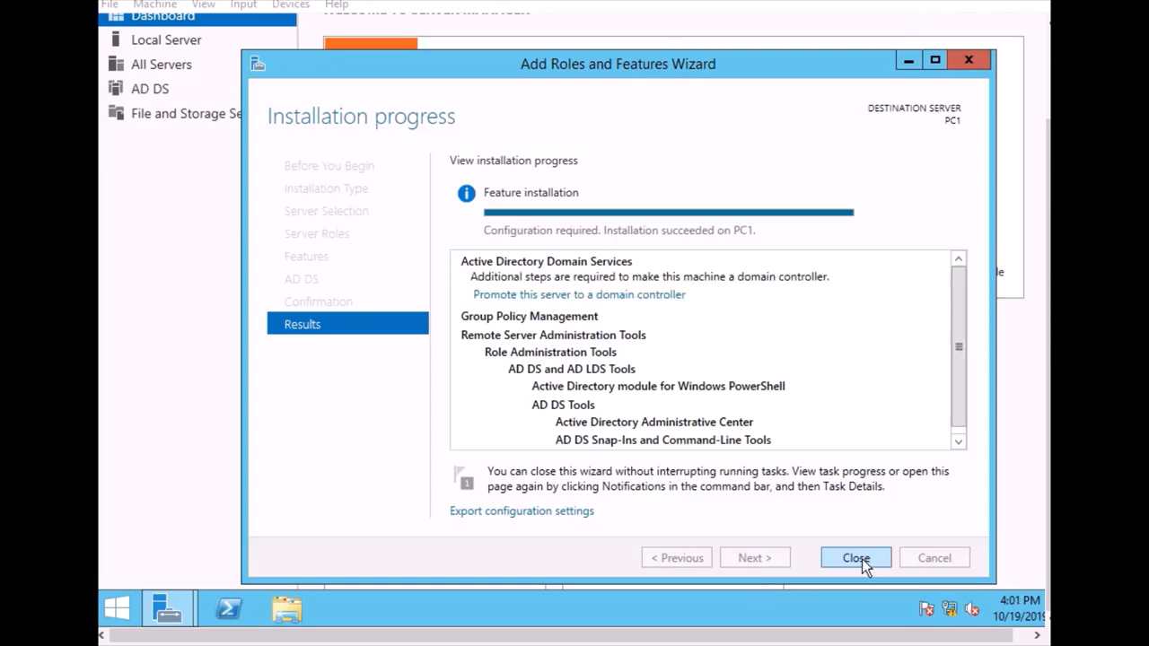
- Close the wizard and view the post-deployment configuration notification for PC1
left_click(855, 558)
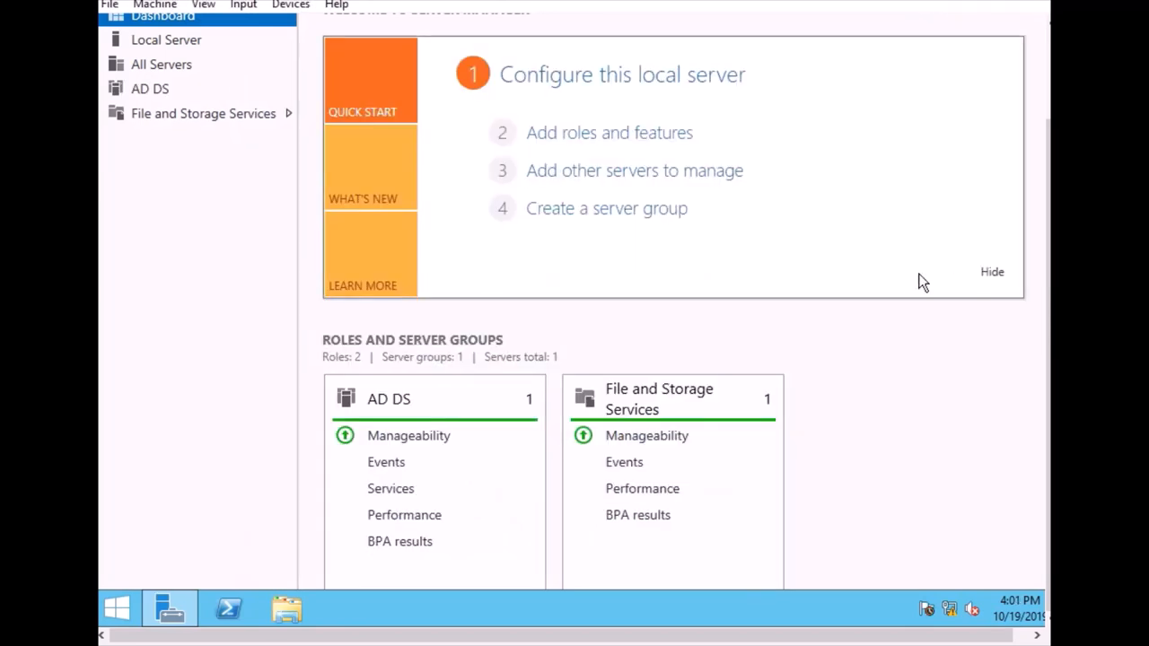
scroll("up", 3)
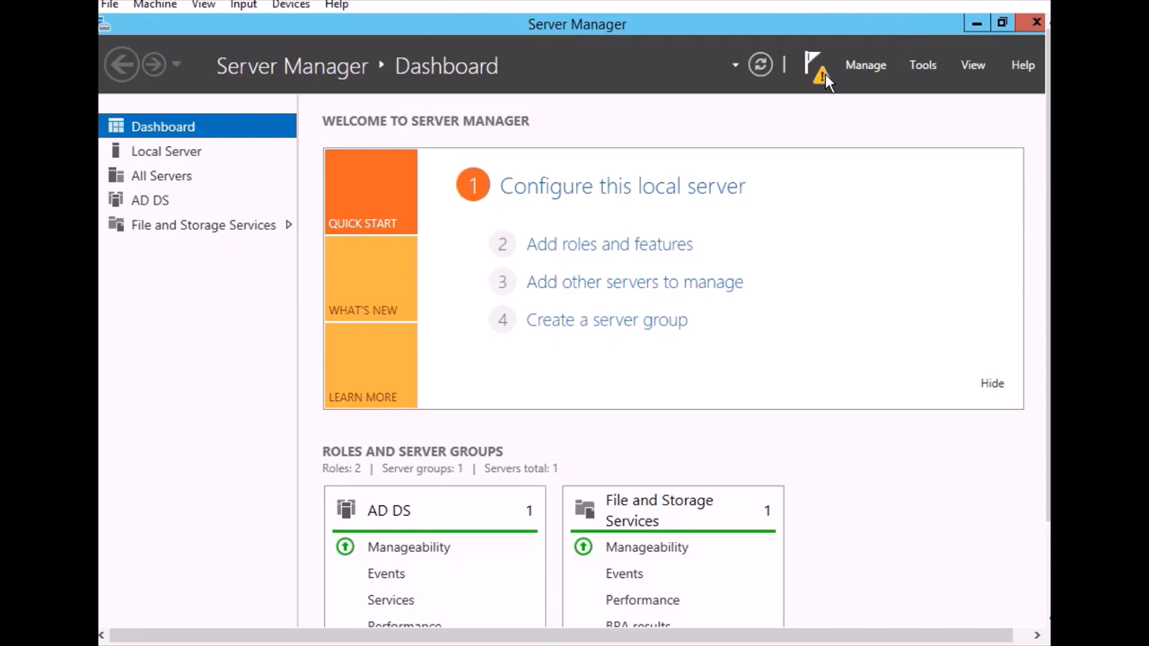
left_click(819, 65)
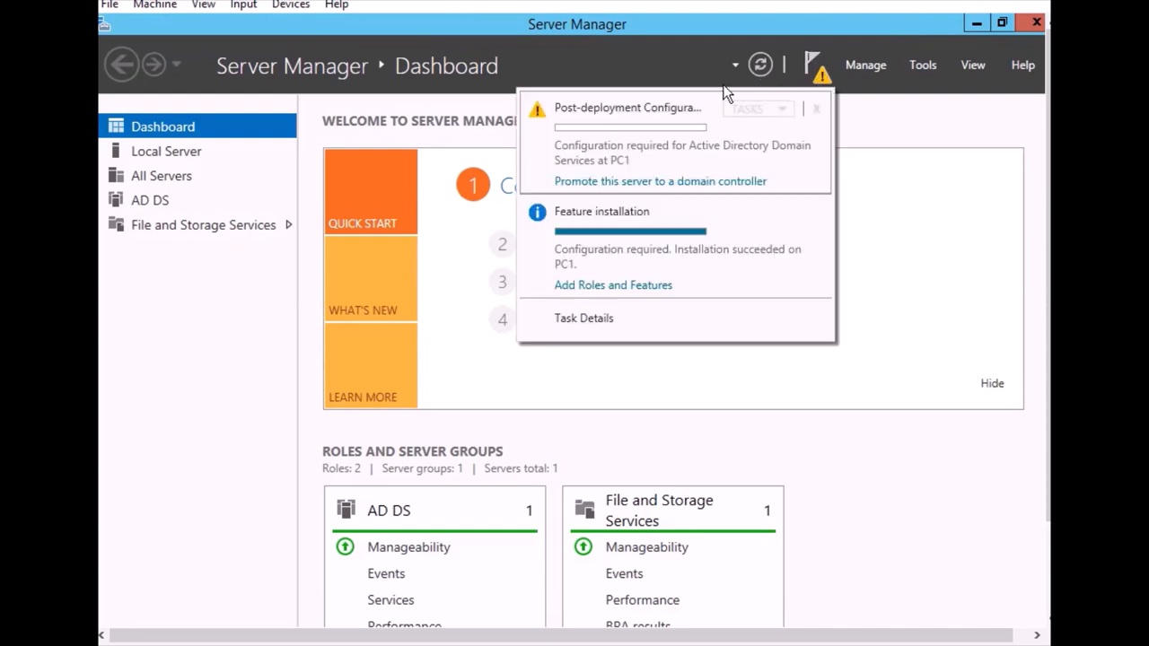
mouse_move(673, 182)
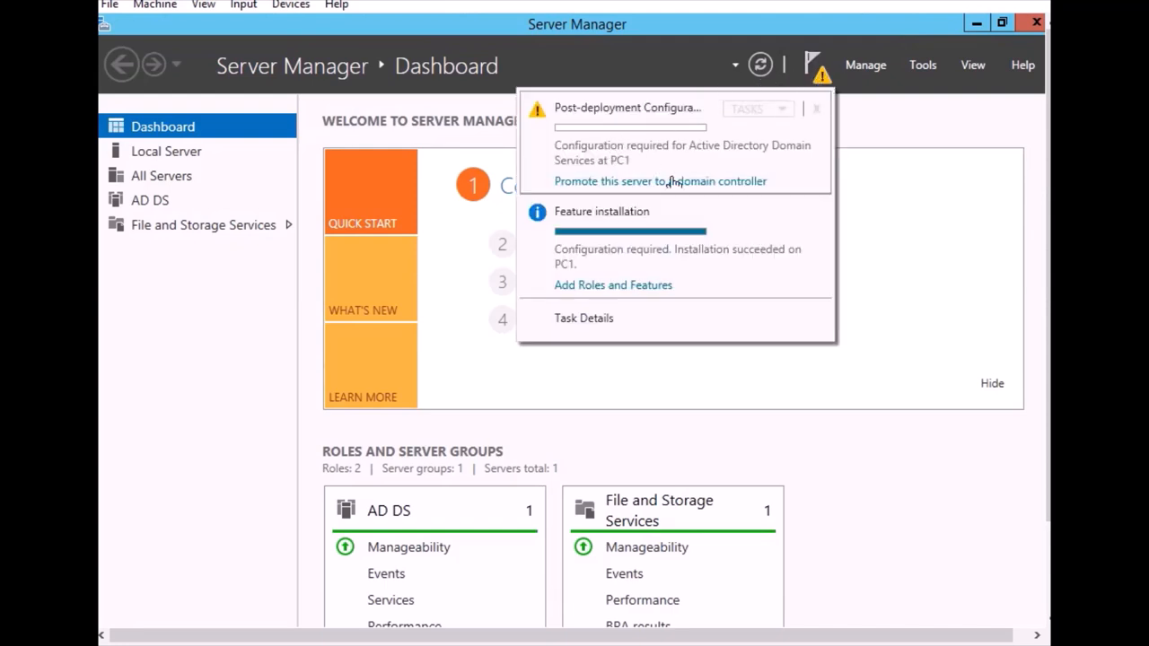
mouse_move(644, 187)
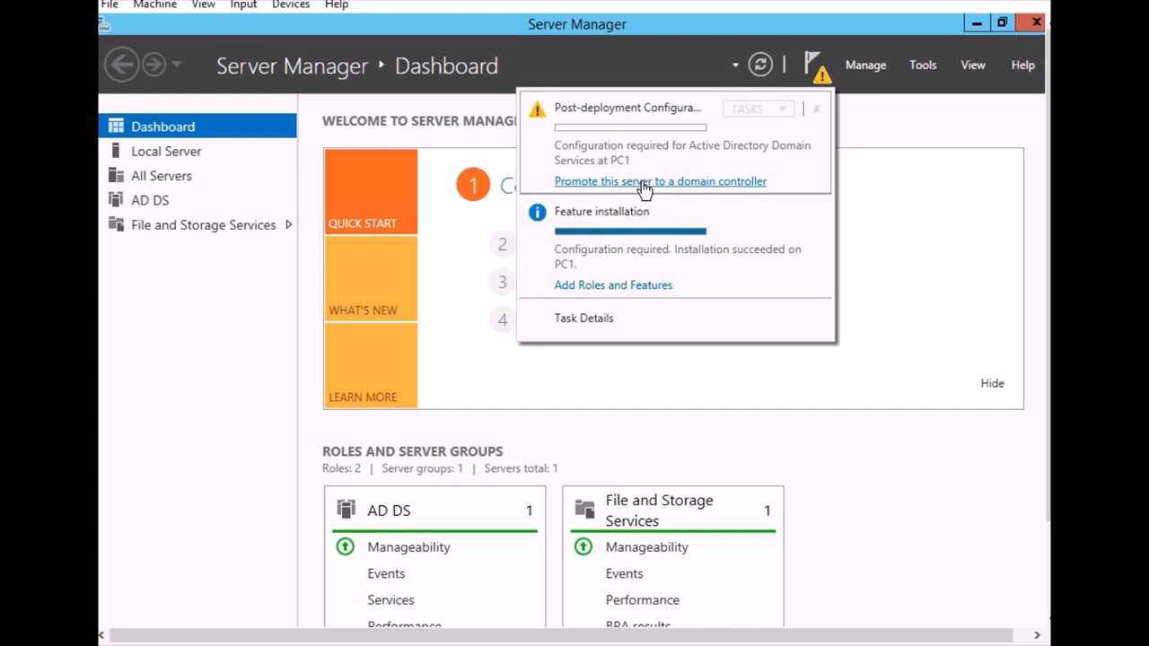
mouse_move(655, 190)
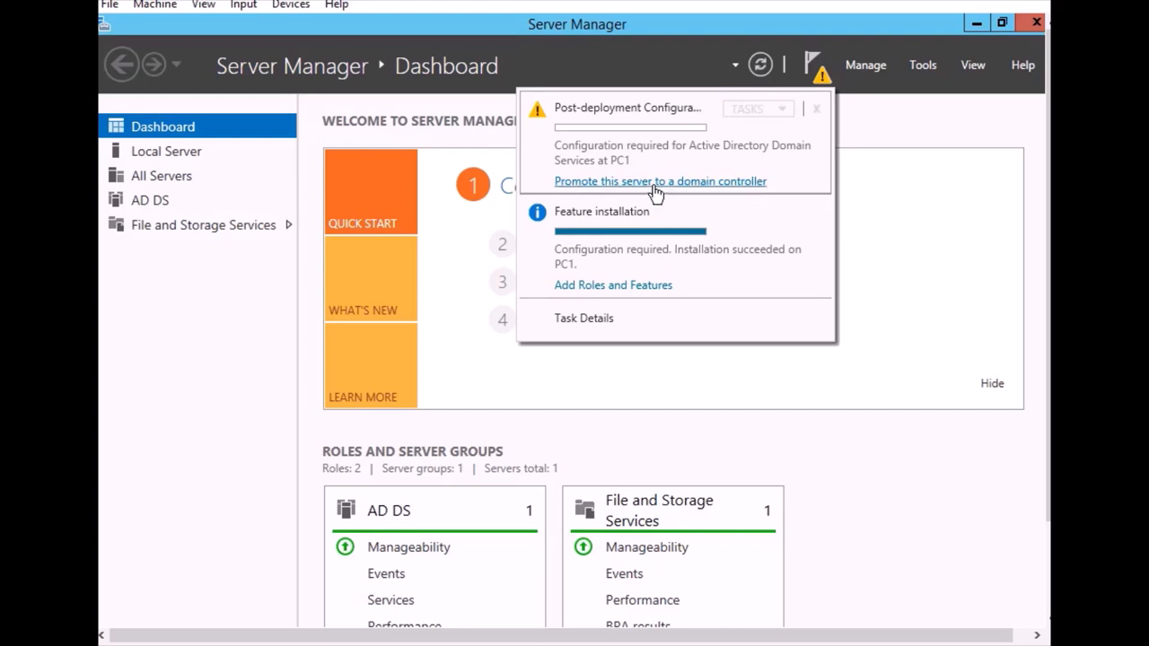
- Choose 'Promote this server to a domain controller' from the Server Manager notifications
left_click(660, 181)
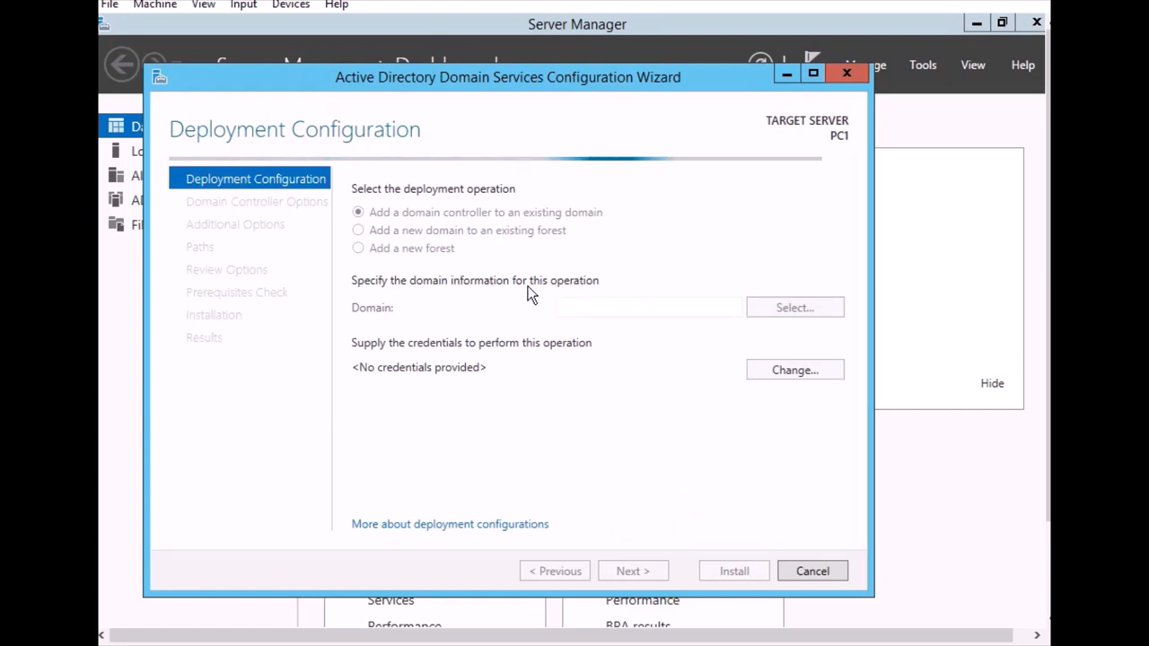
mouse_move(353, 420)
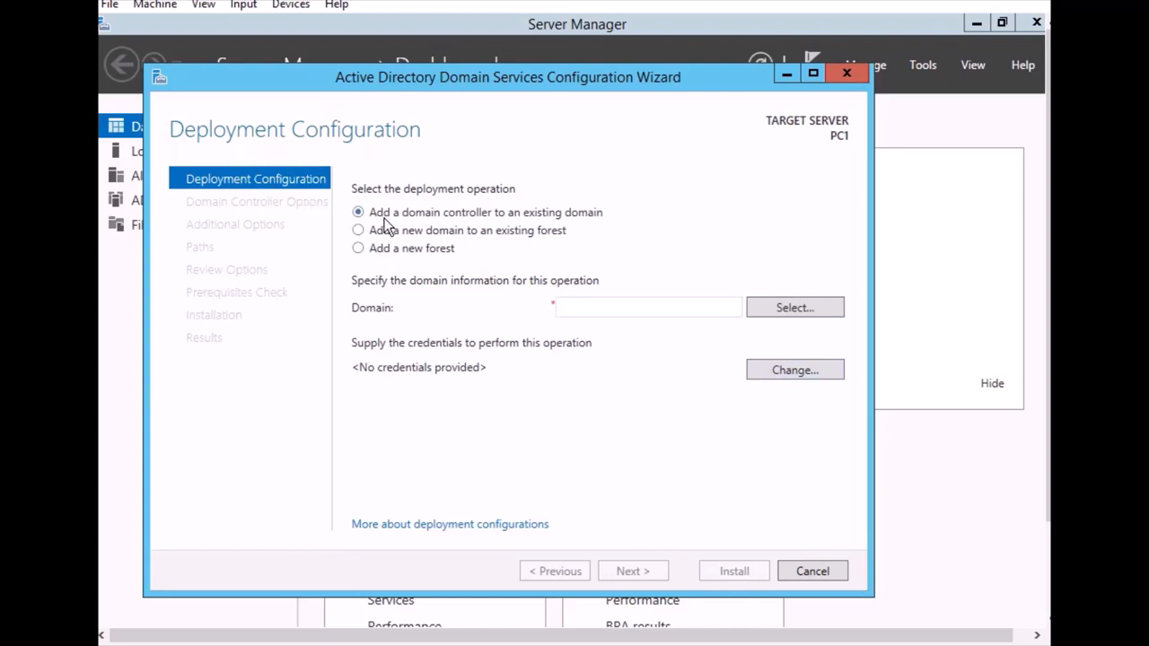
mouse_move(582, 226)
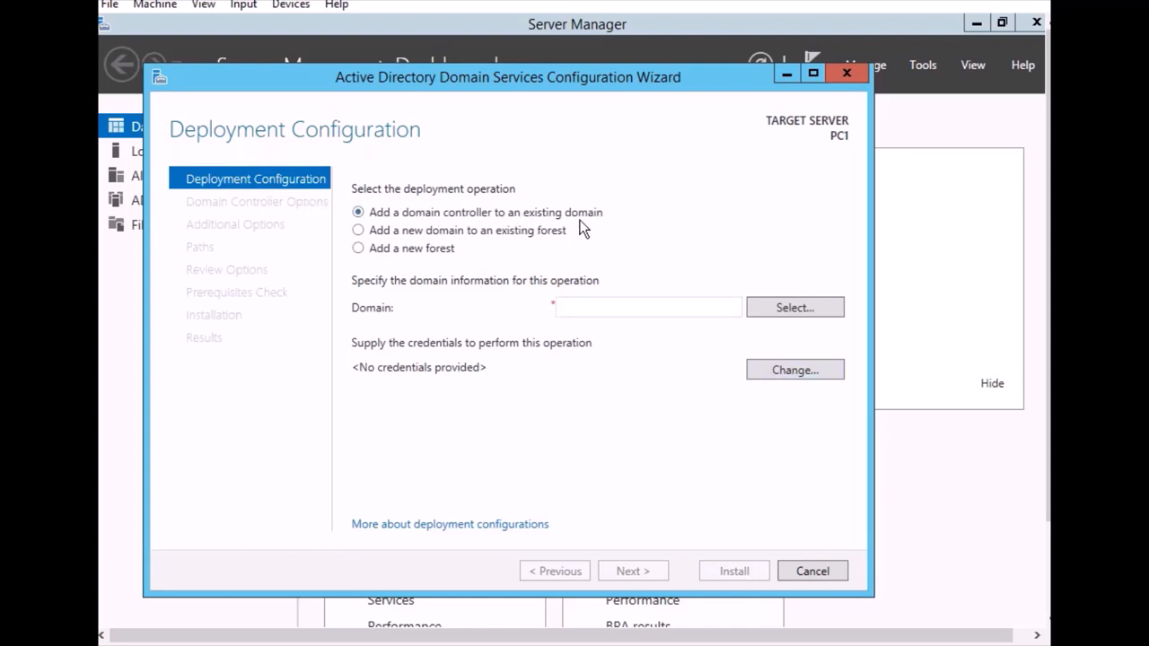
mouse_move(503, 249)
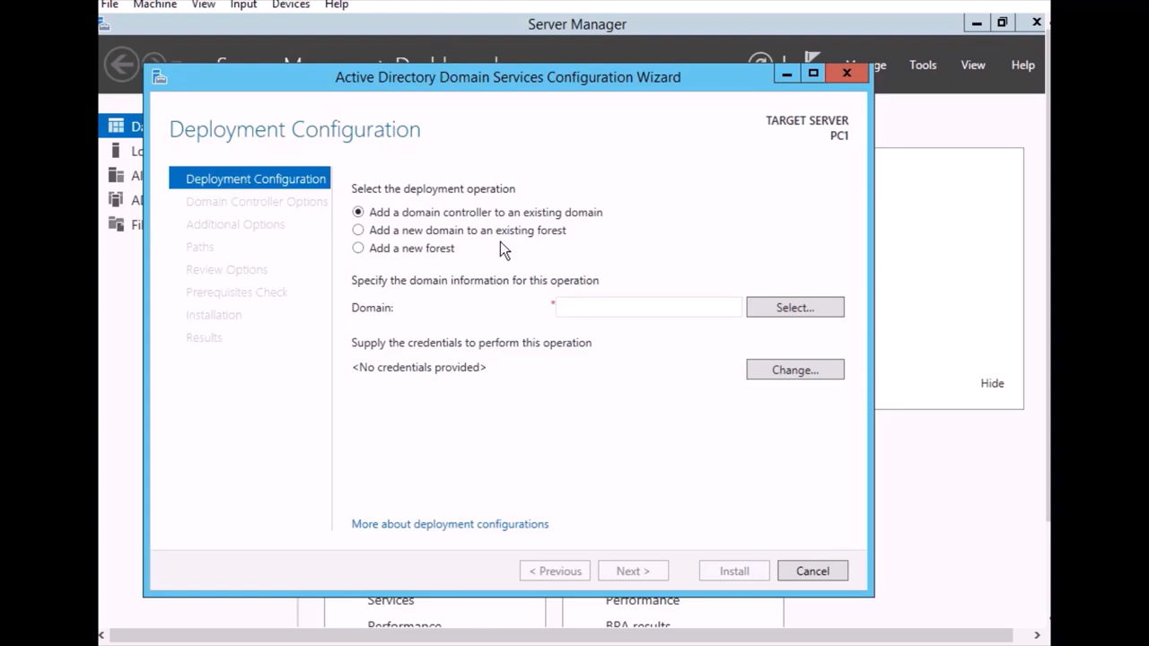
mouse_move(572, 245)
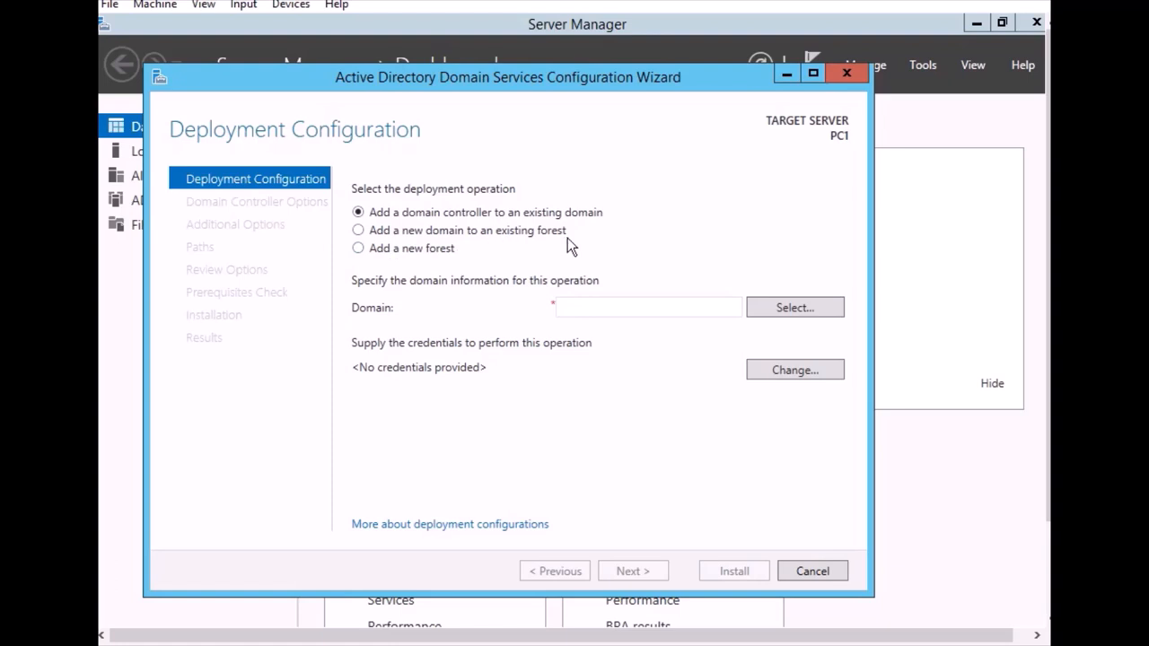
mouse_move(404, 265)
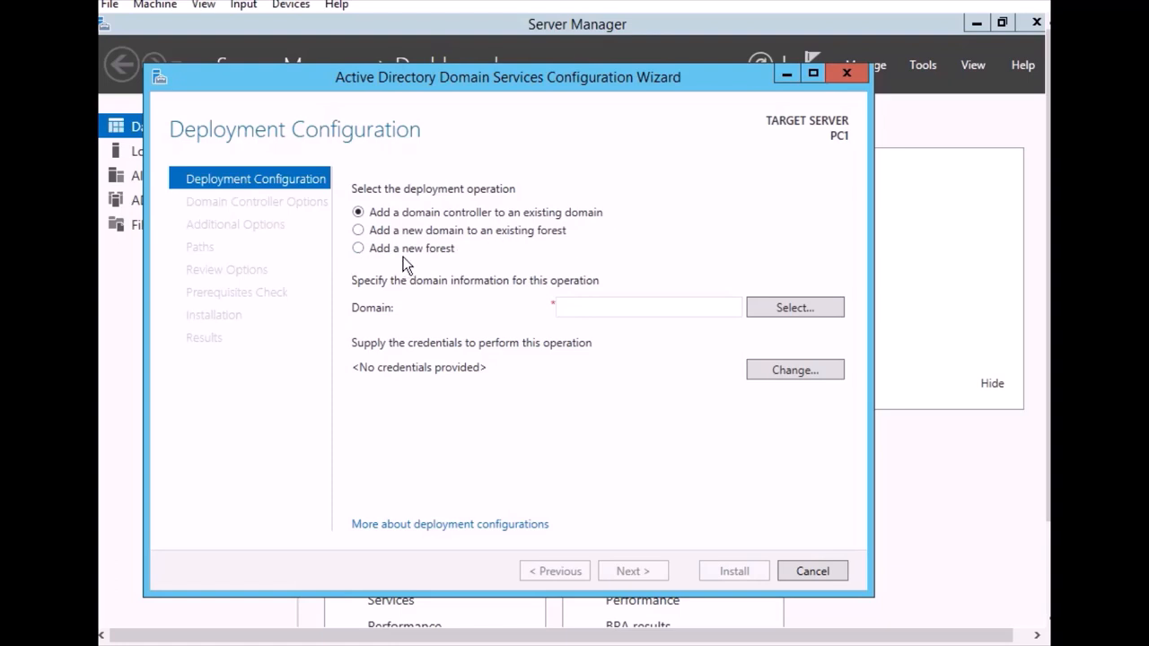
mouse_move(977, 61)
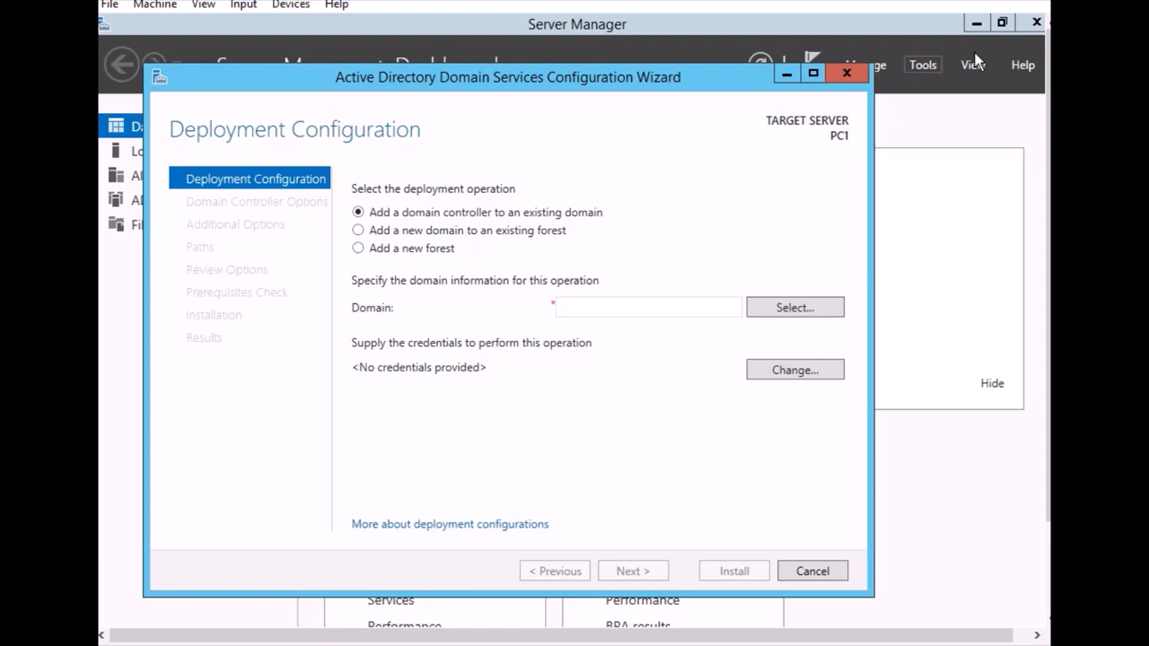
mouse_move(675, 167)
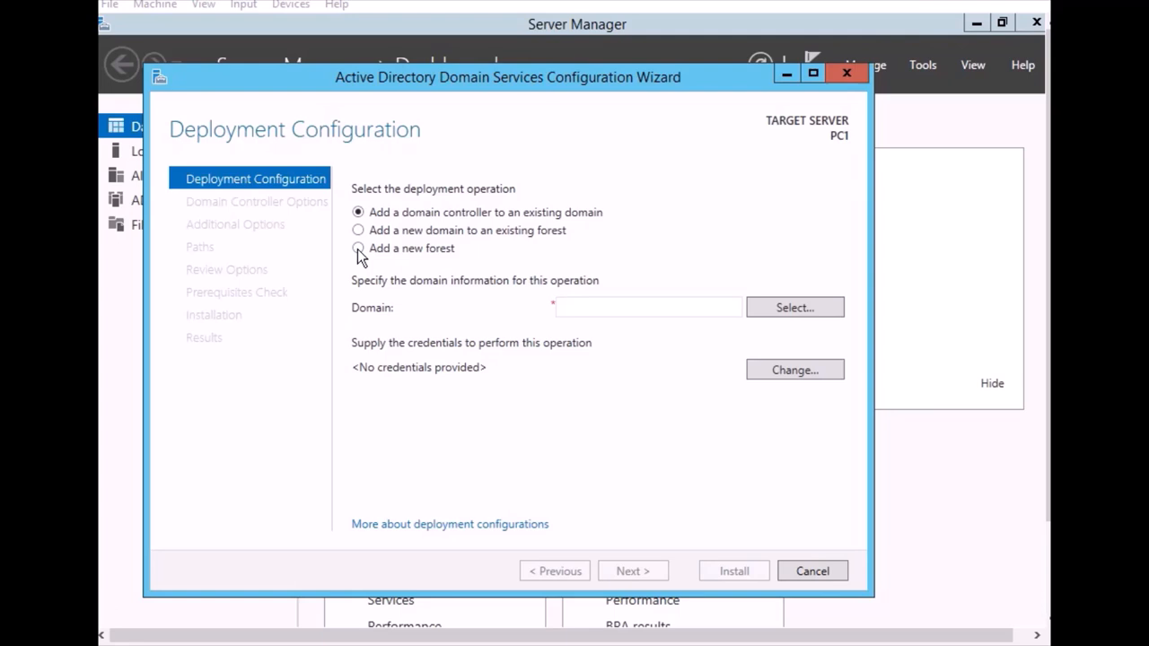
- Add a new forest with root domain name salo.local and continue
left_click(358, 249)
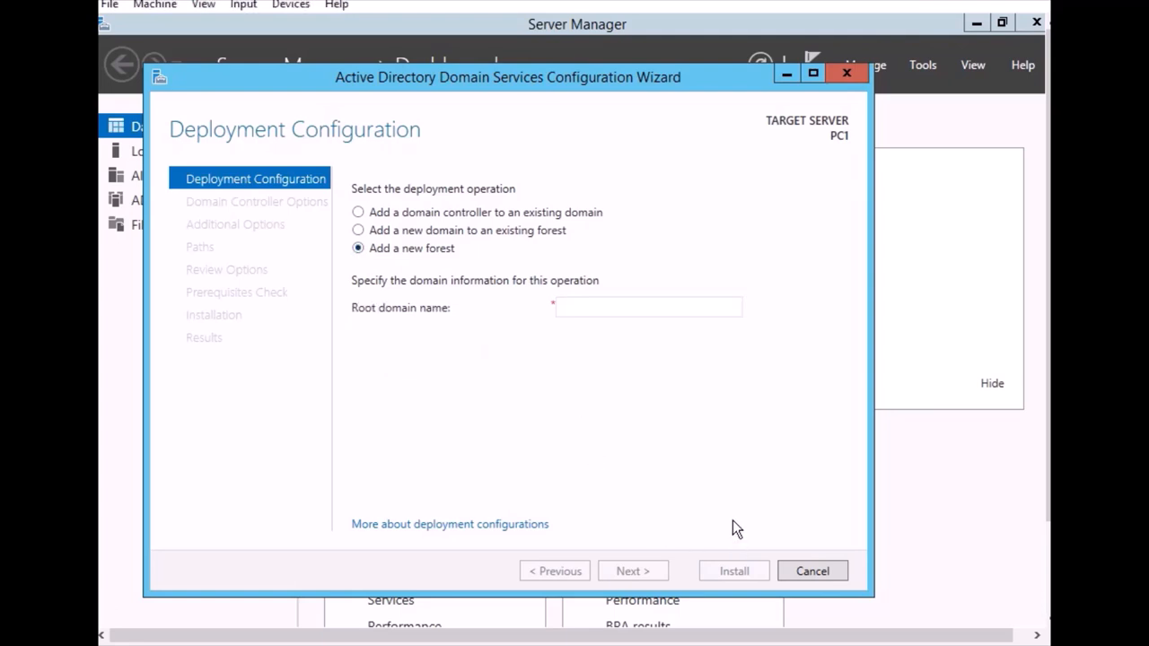
left_click(646, 307)
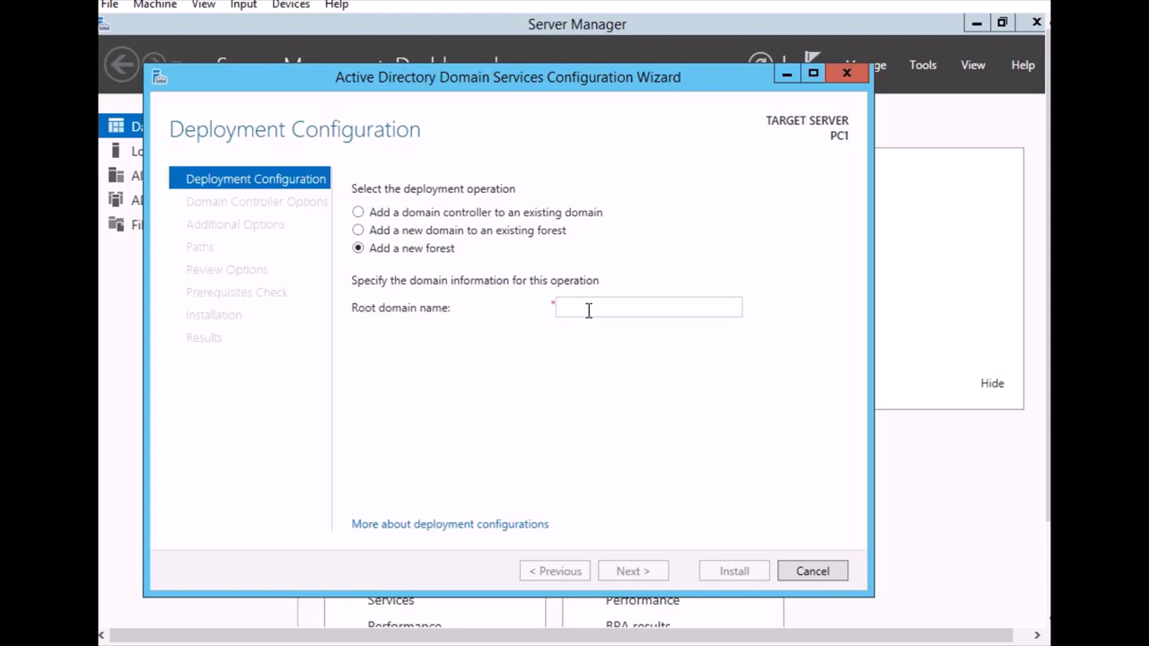
type("salo")
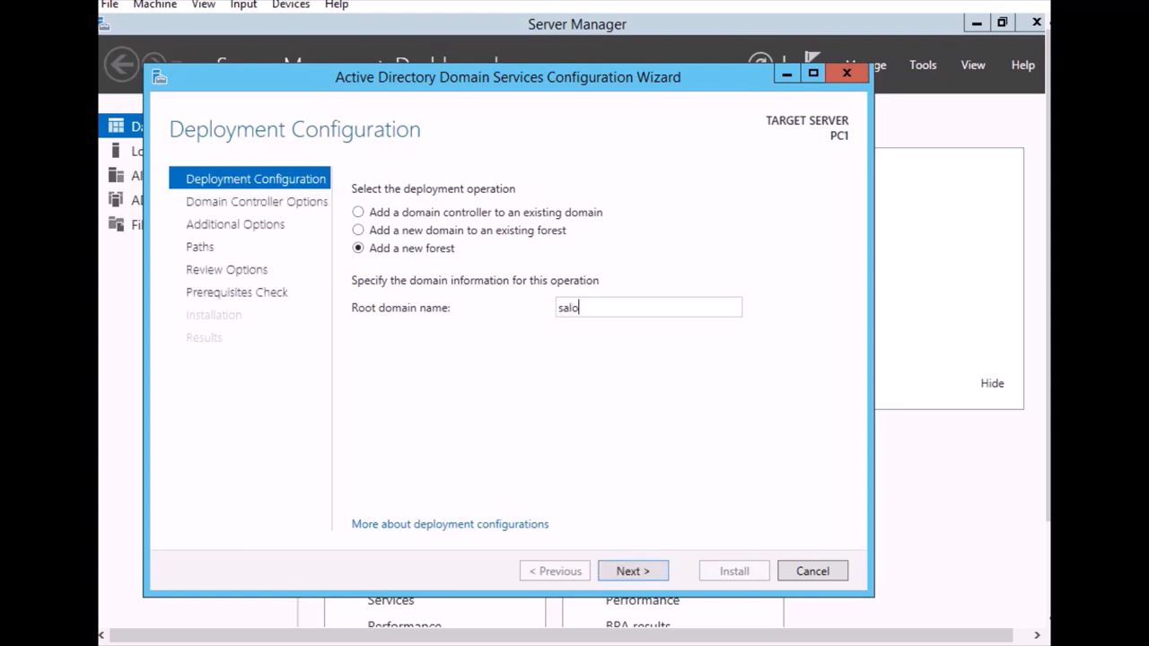
type(".")
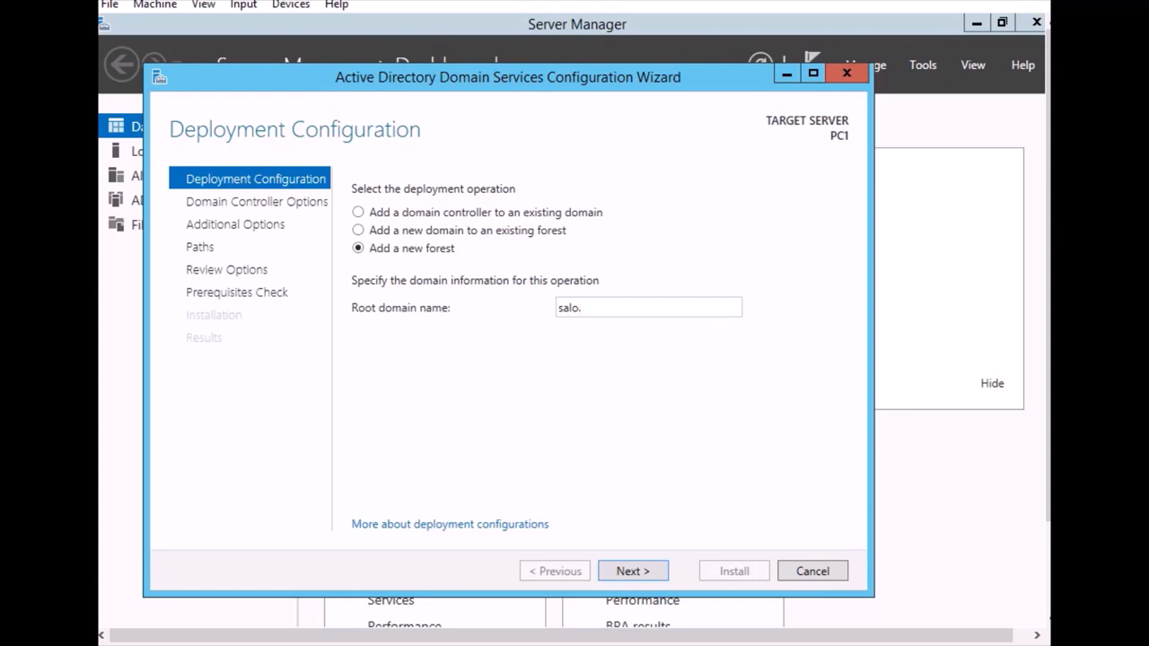
type("local")
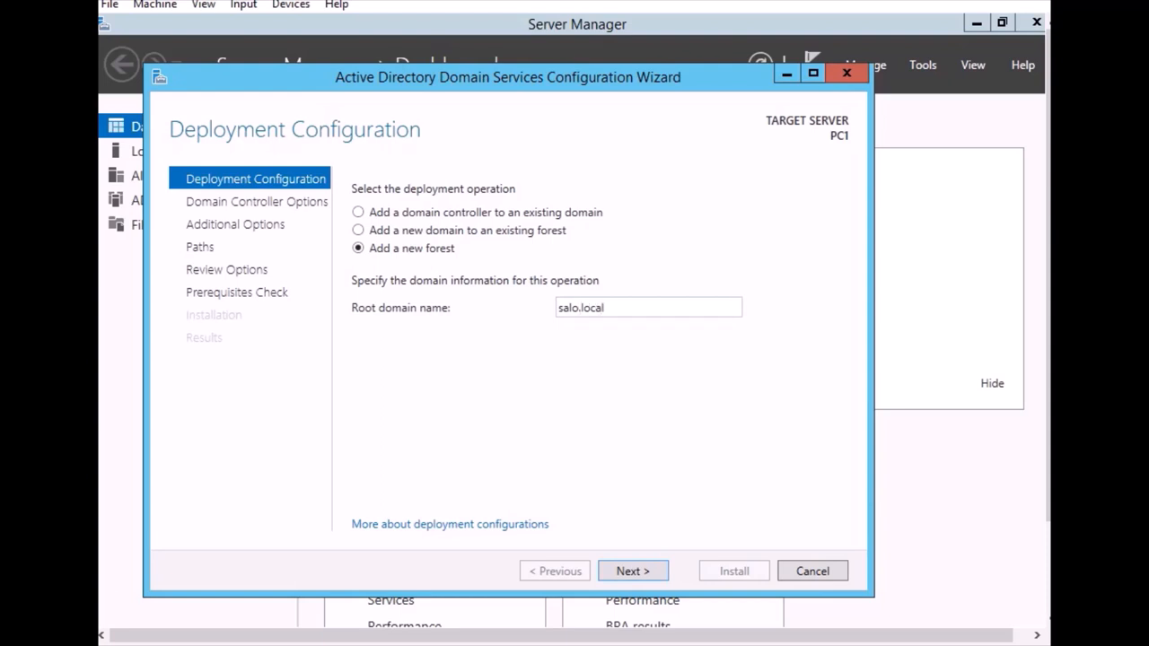
left_click(633, 571)
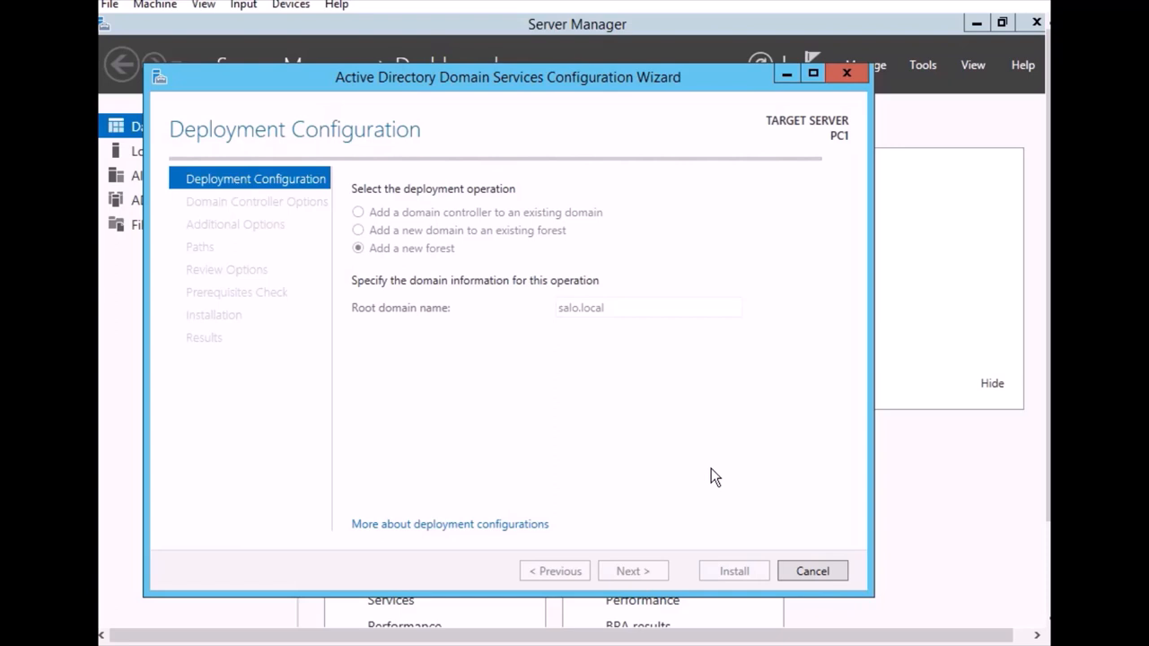
mouse_move(725, 475)
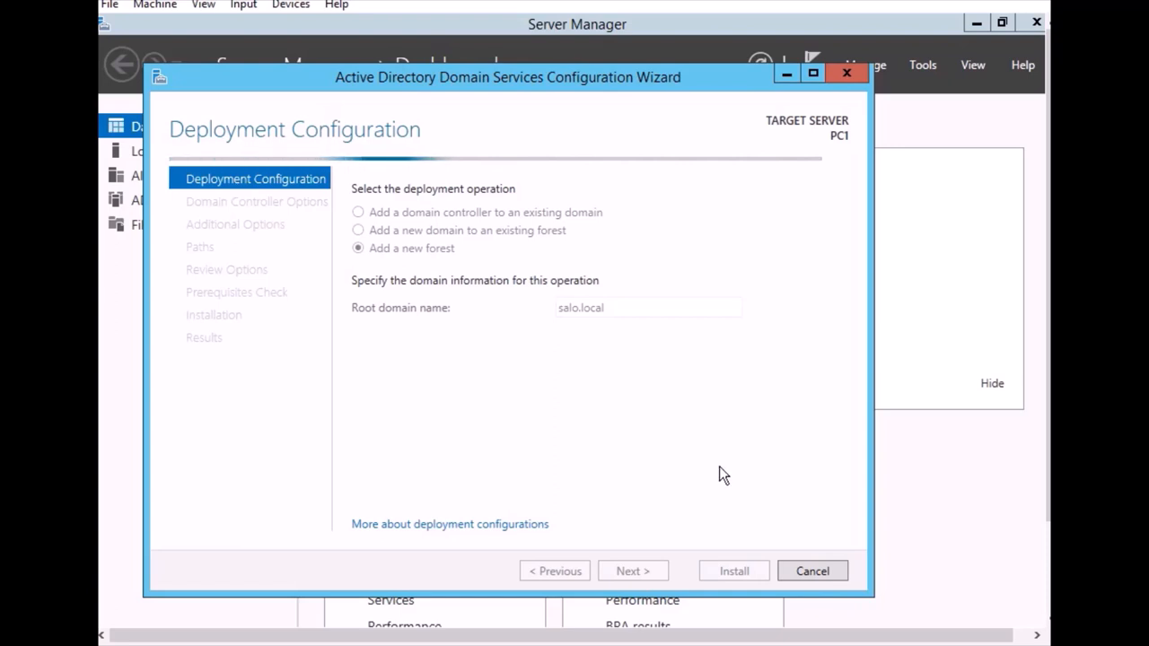
- Keep default DNS and Global Catalog options and enter the DSRM password
left_click(632, 571)
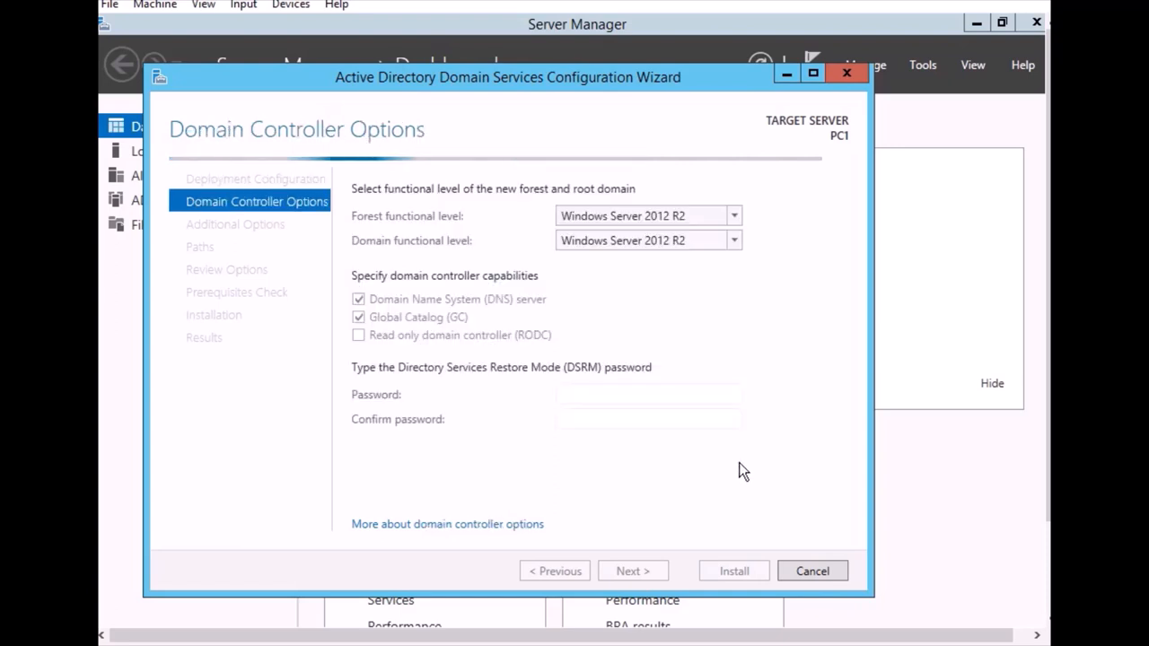
mouse_move(641, 432)
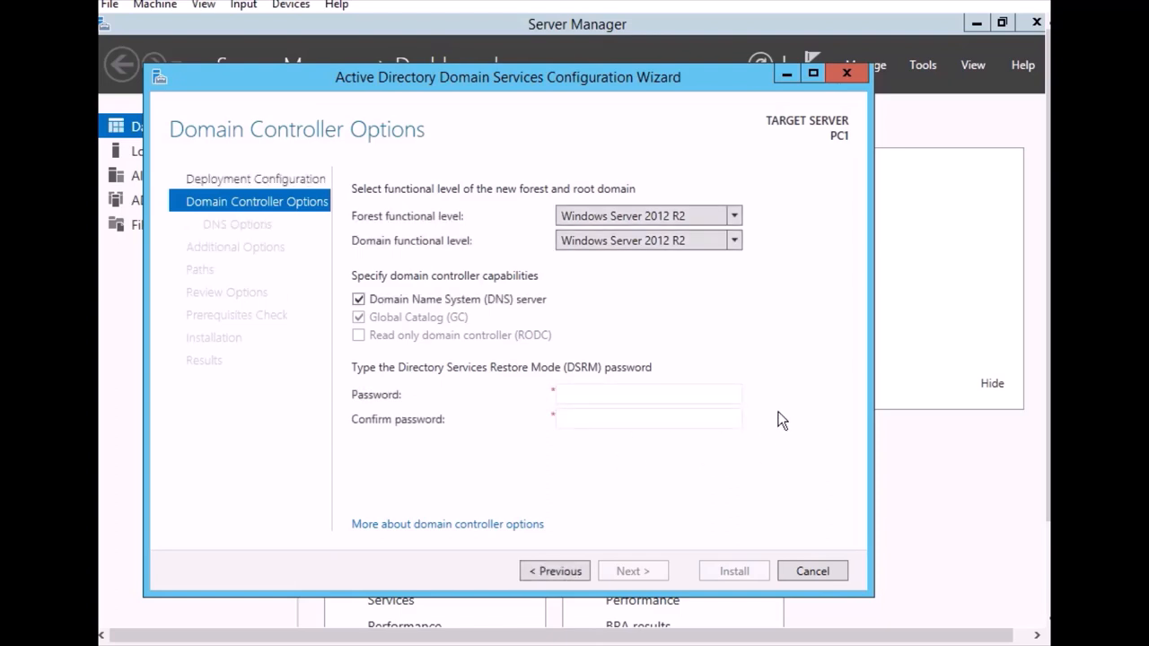
mouse_move(388, 230)
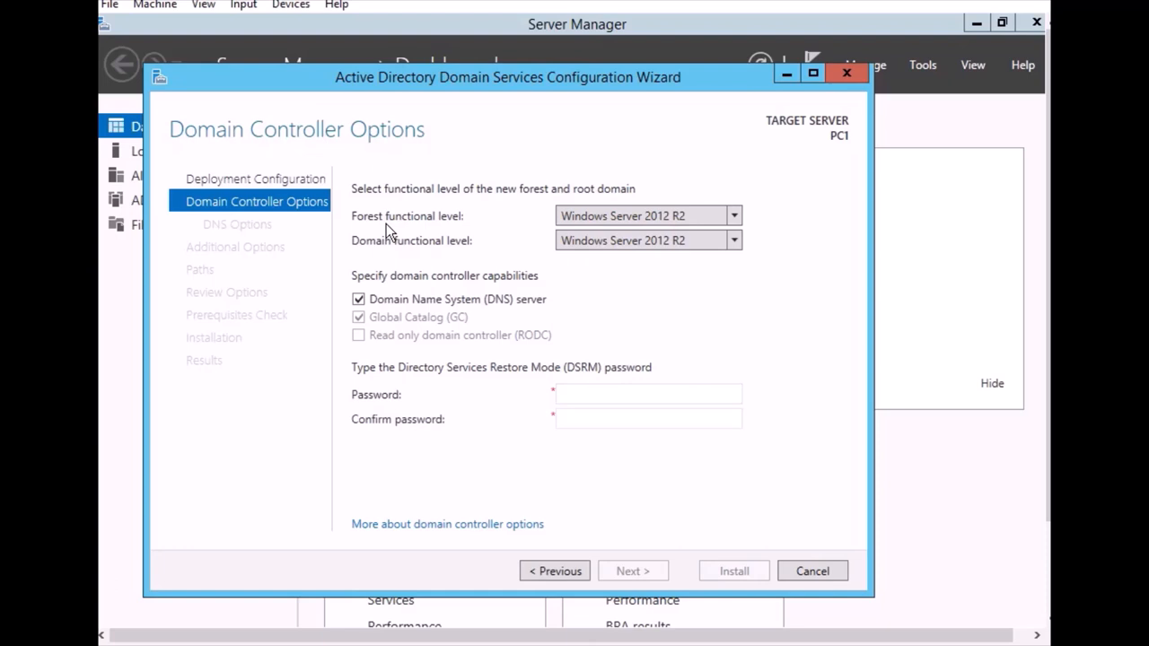
mouse_move(804, 241)
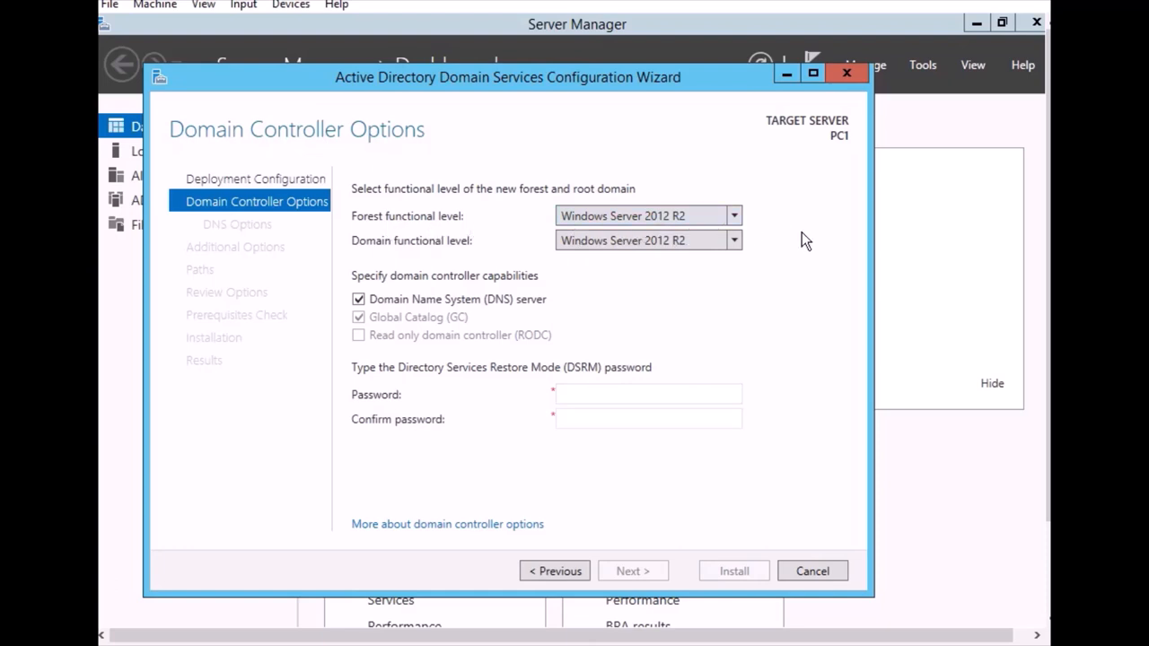
mouse_move(732, 237)
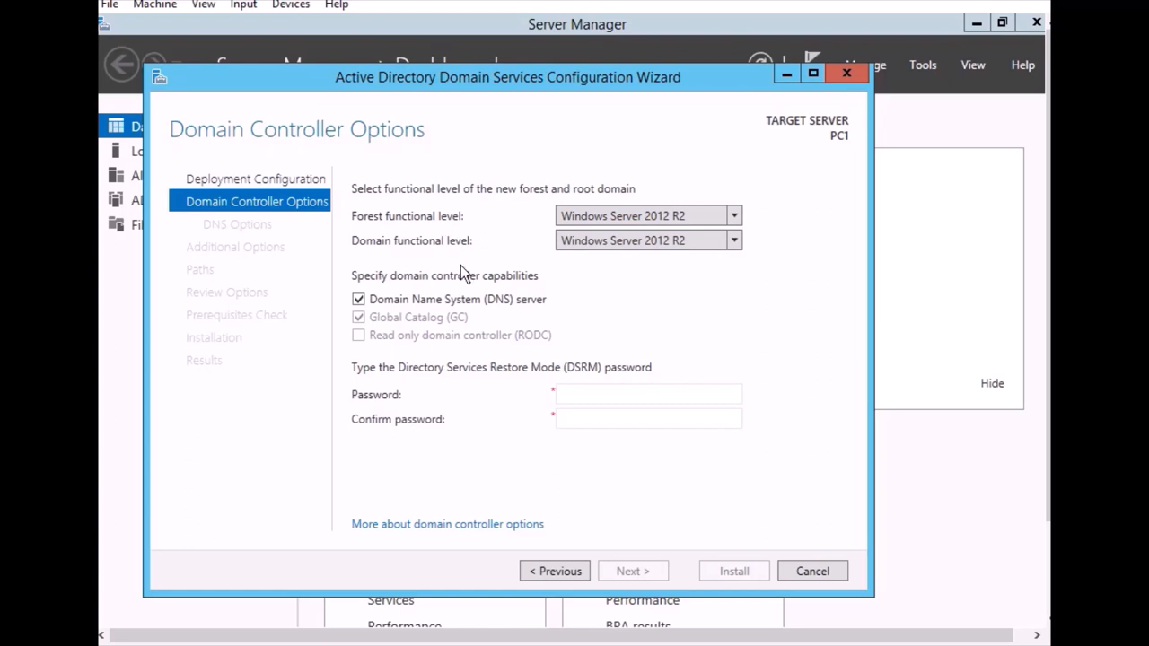
mouse_move(954, 24)
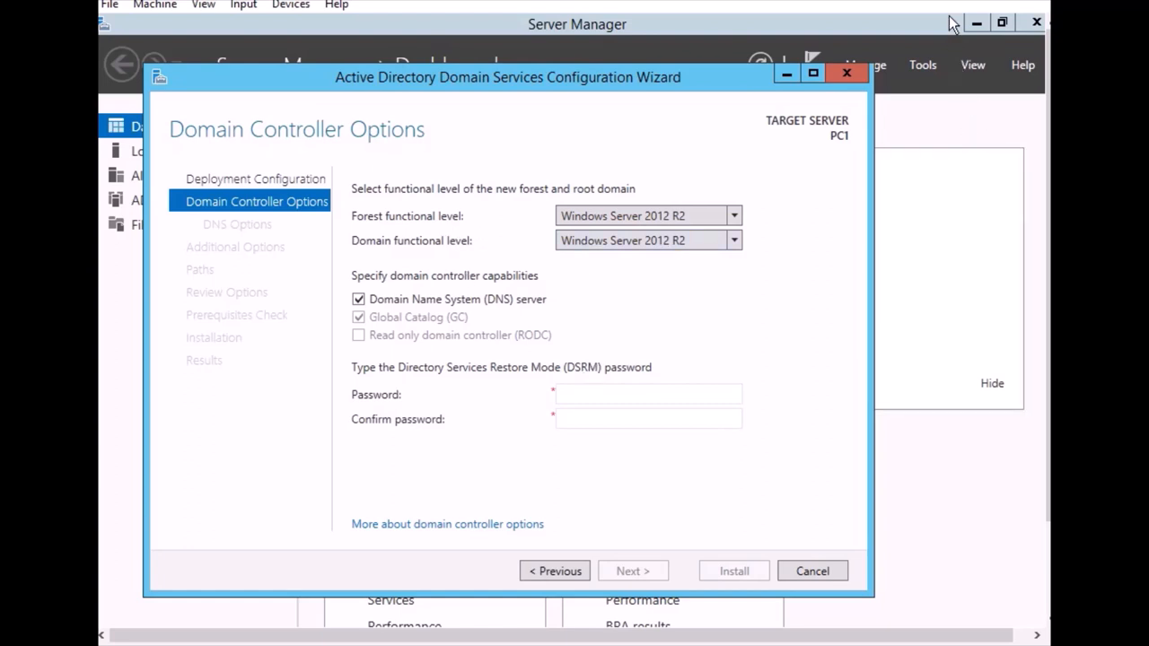
left_click(647, 394)
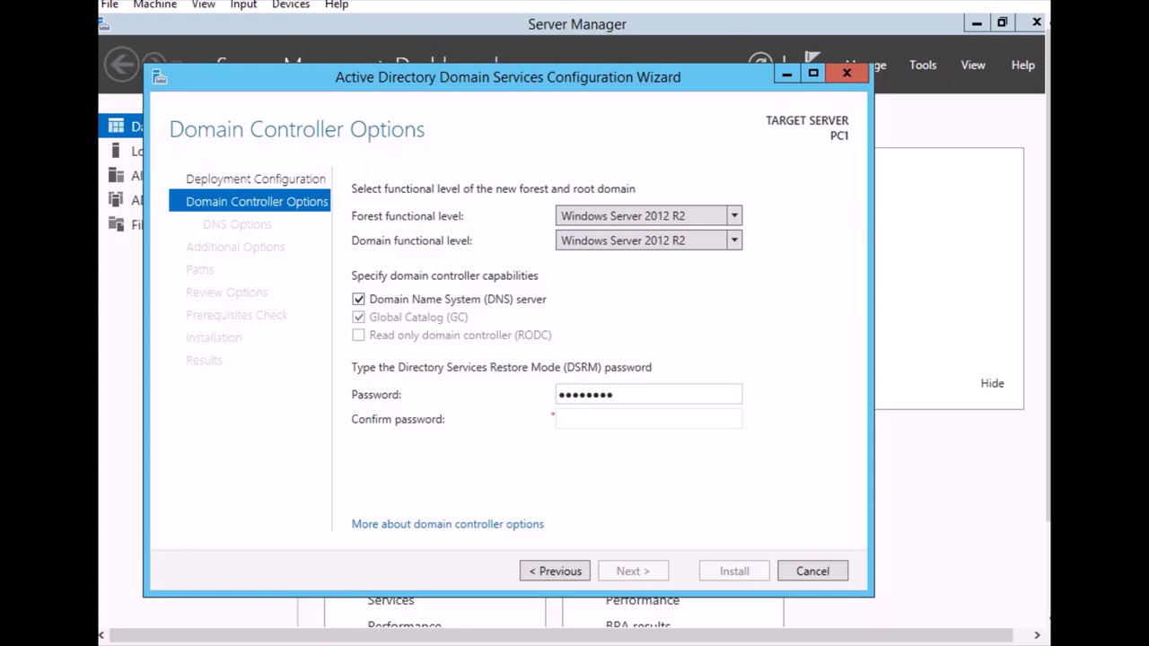
type("•")
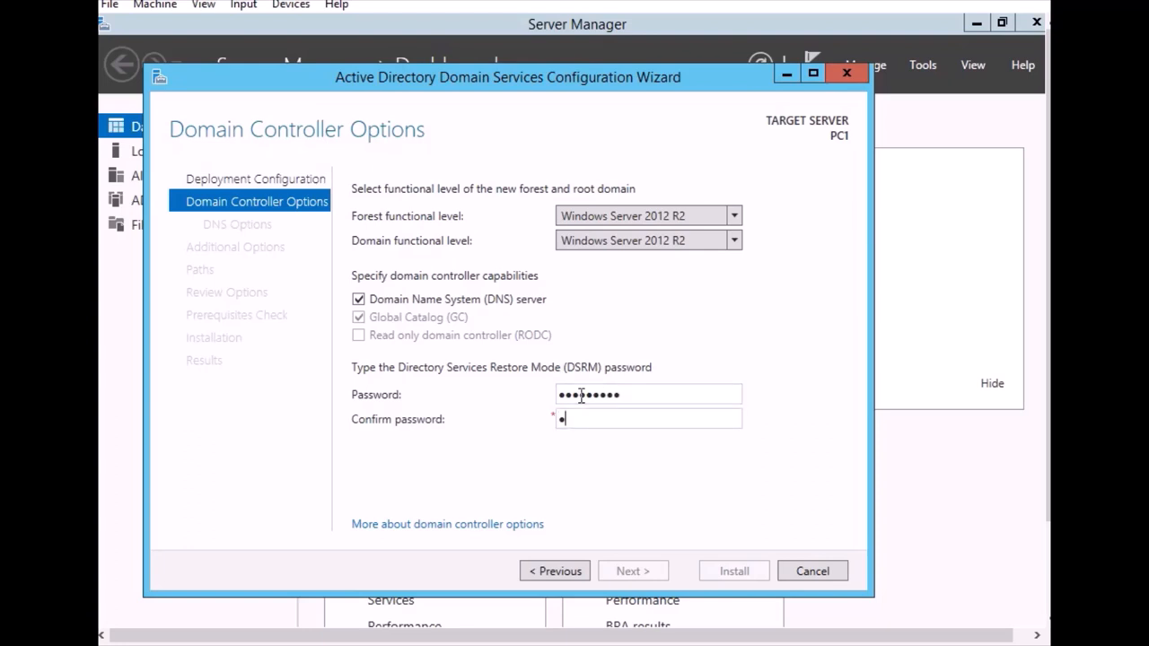
type("password")
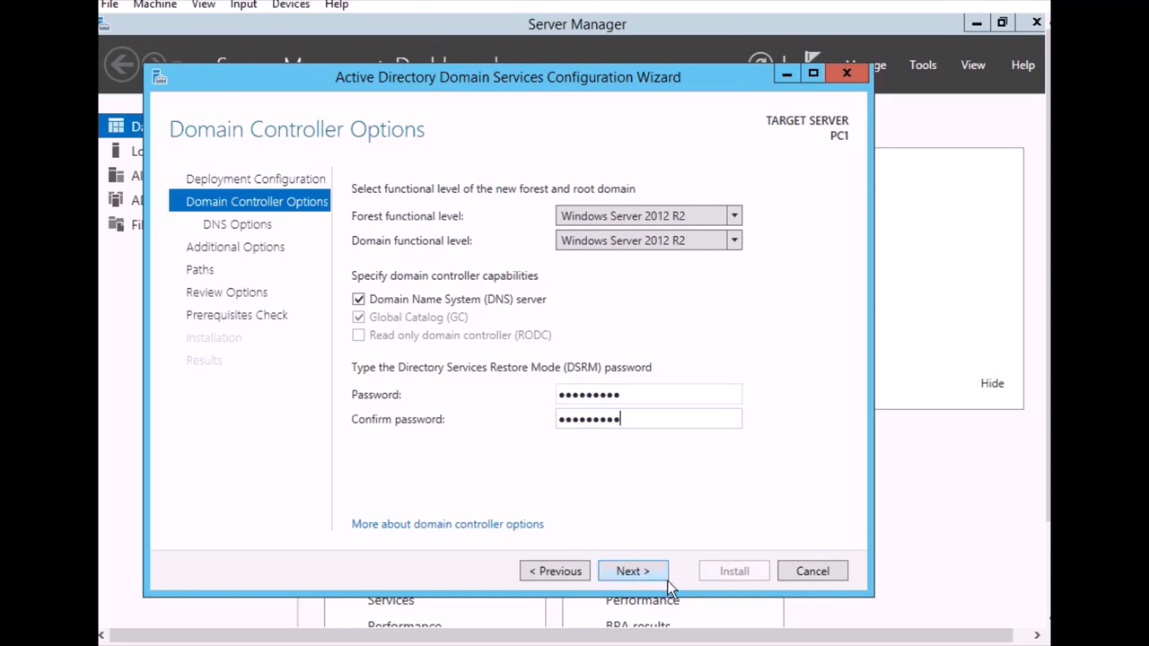
left_click(633, 571)
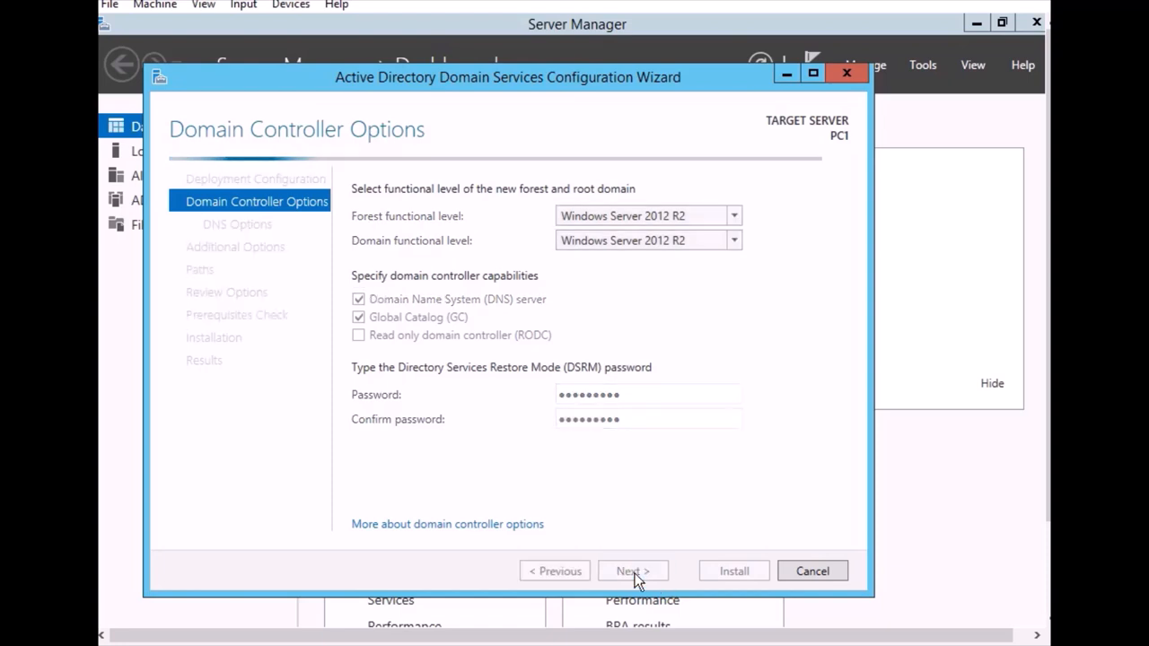
- Accept the DNS options and NetBIOS name SALO, advancing to Paths
left_click(633, 571)
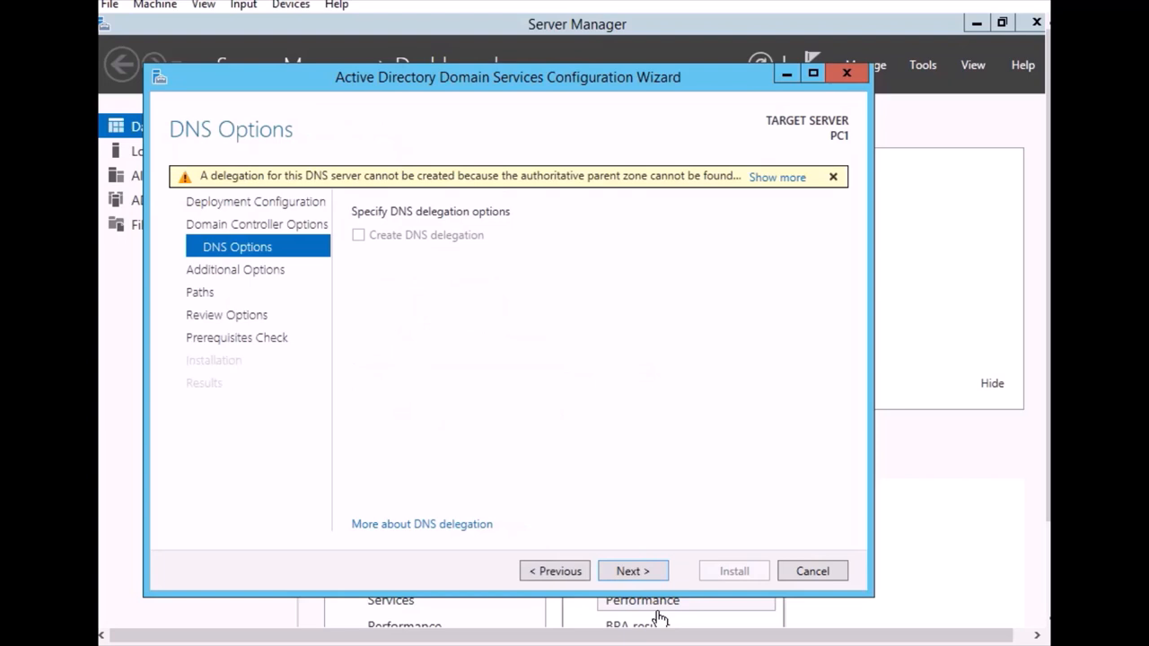
mouse_move(552, 375)
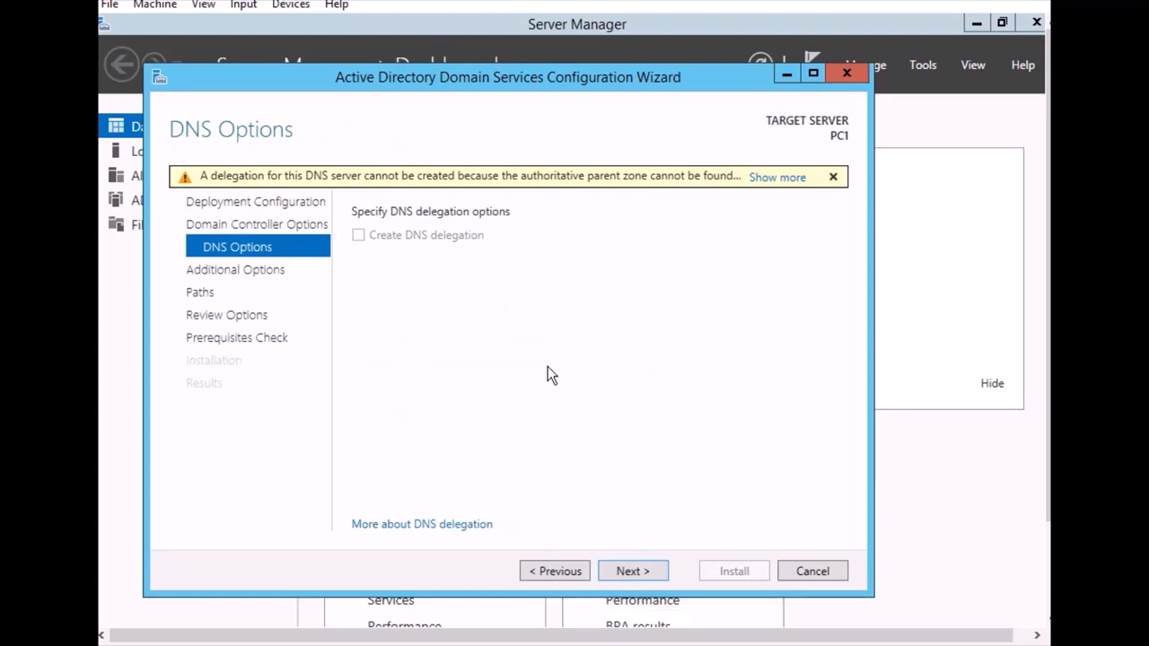
mouse_move(467, 367)
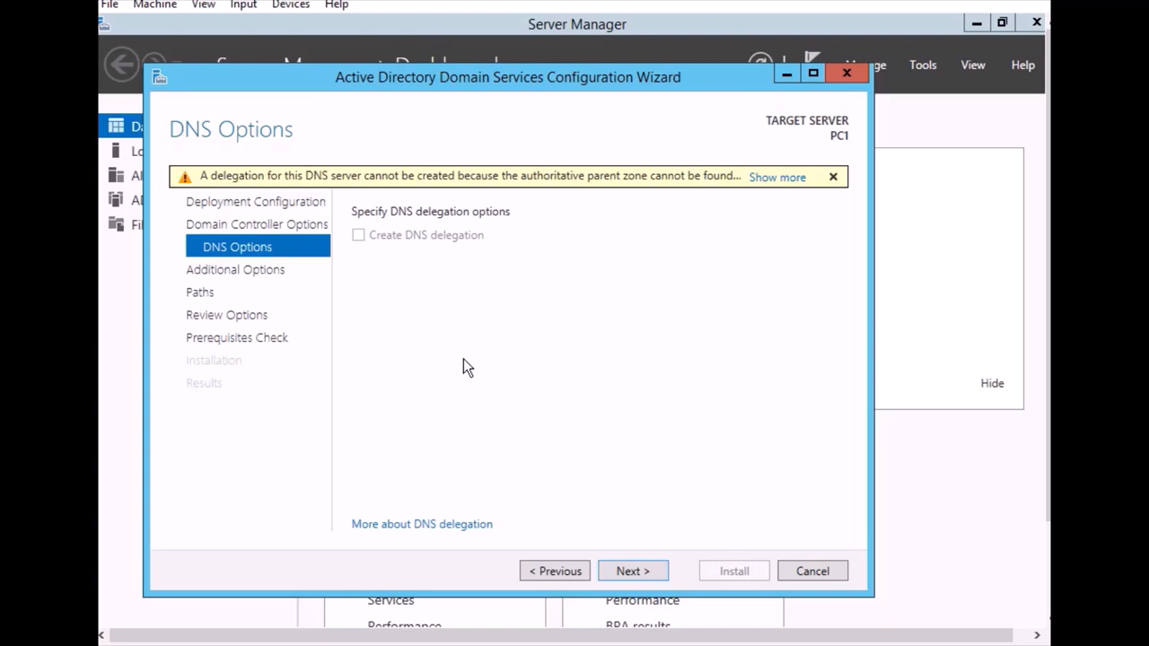
mouse_move(951, 22)
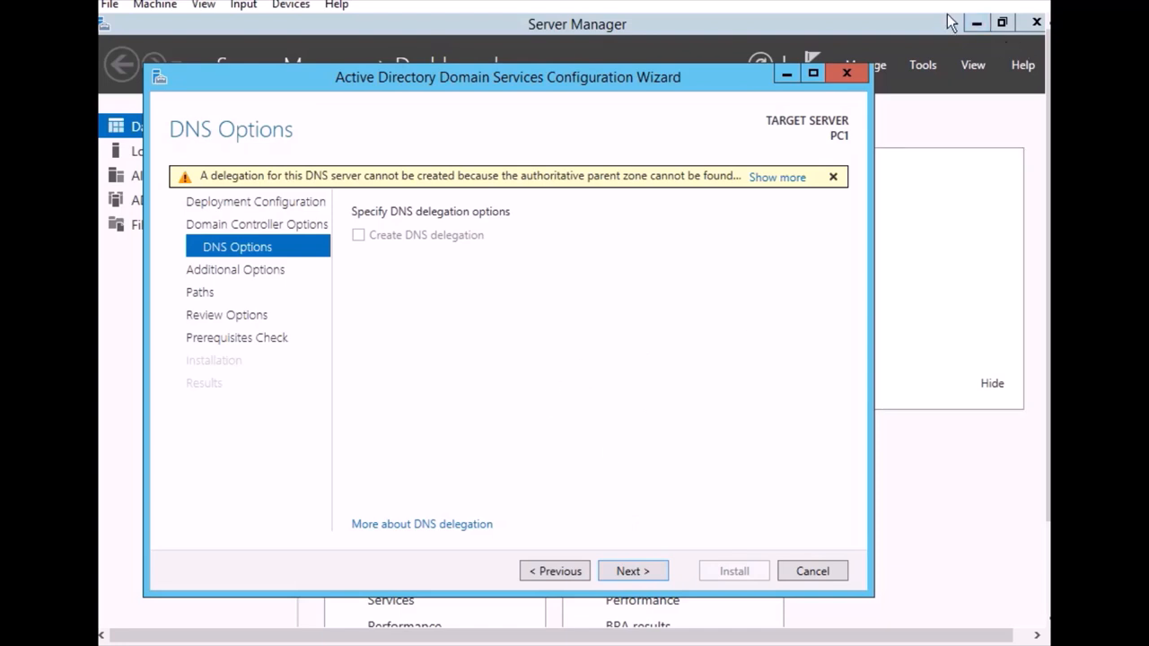
mouse_move(633, 571)
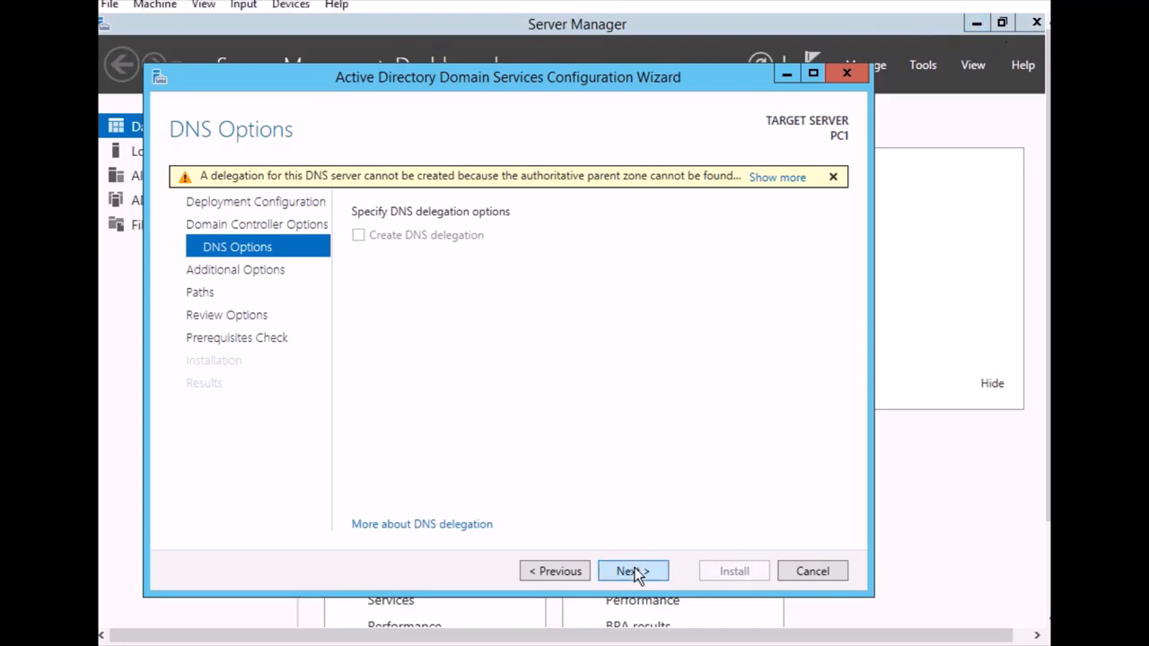
left_click(633, 571)
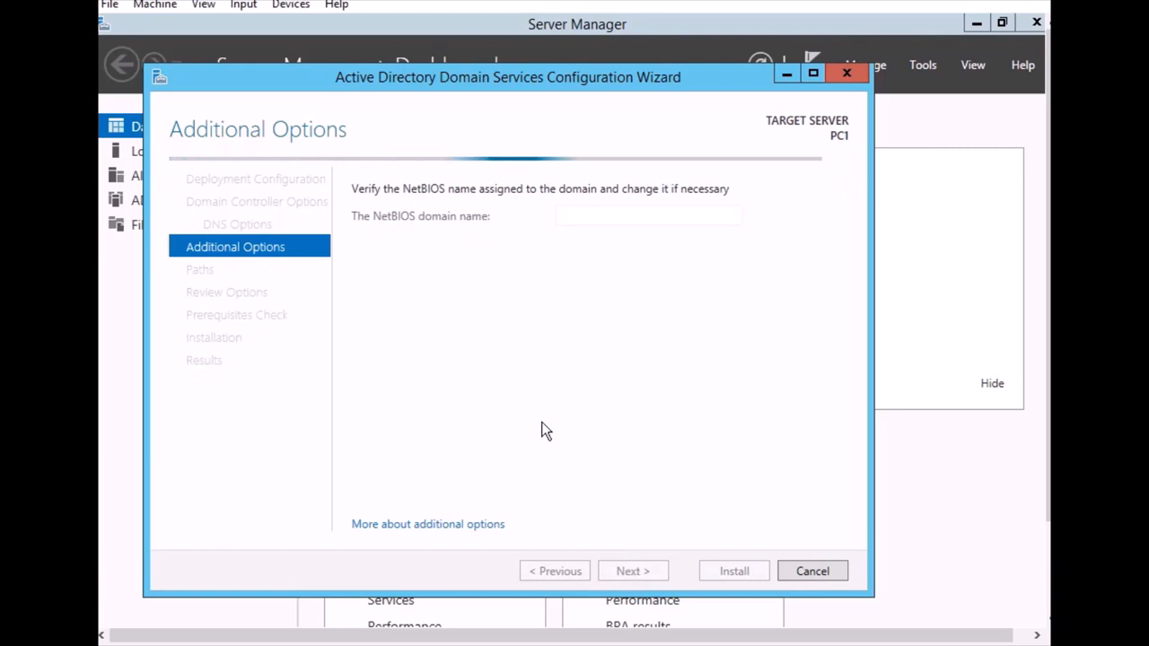
mouse_move(576, 435)
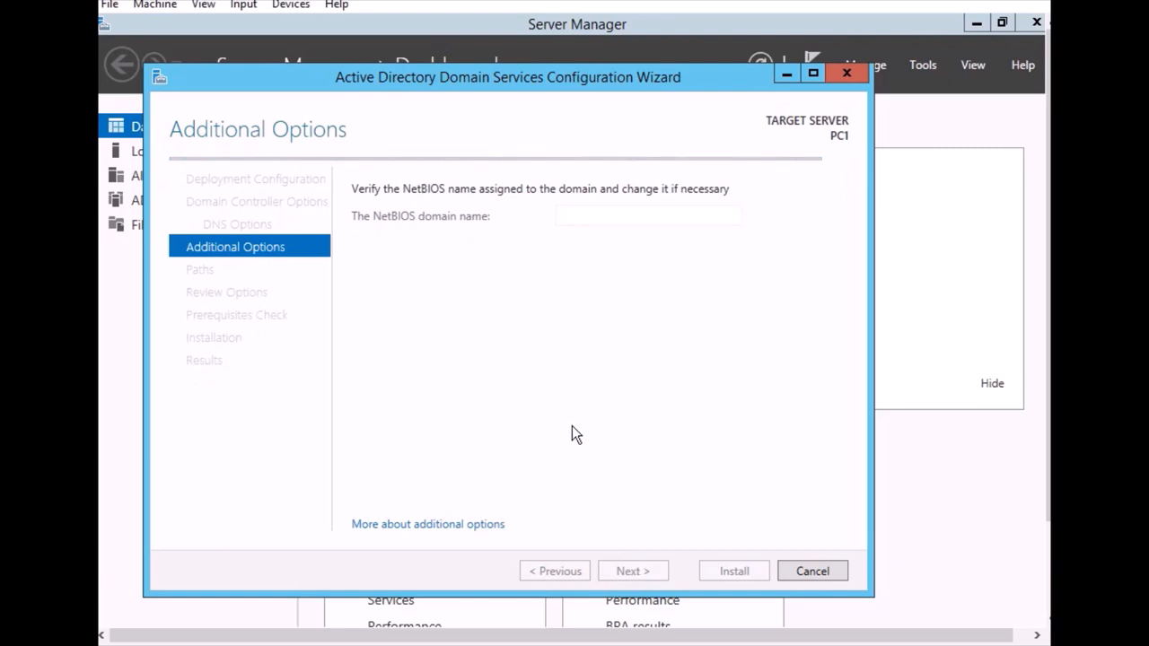
mouse_move(600, 383)
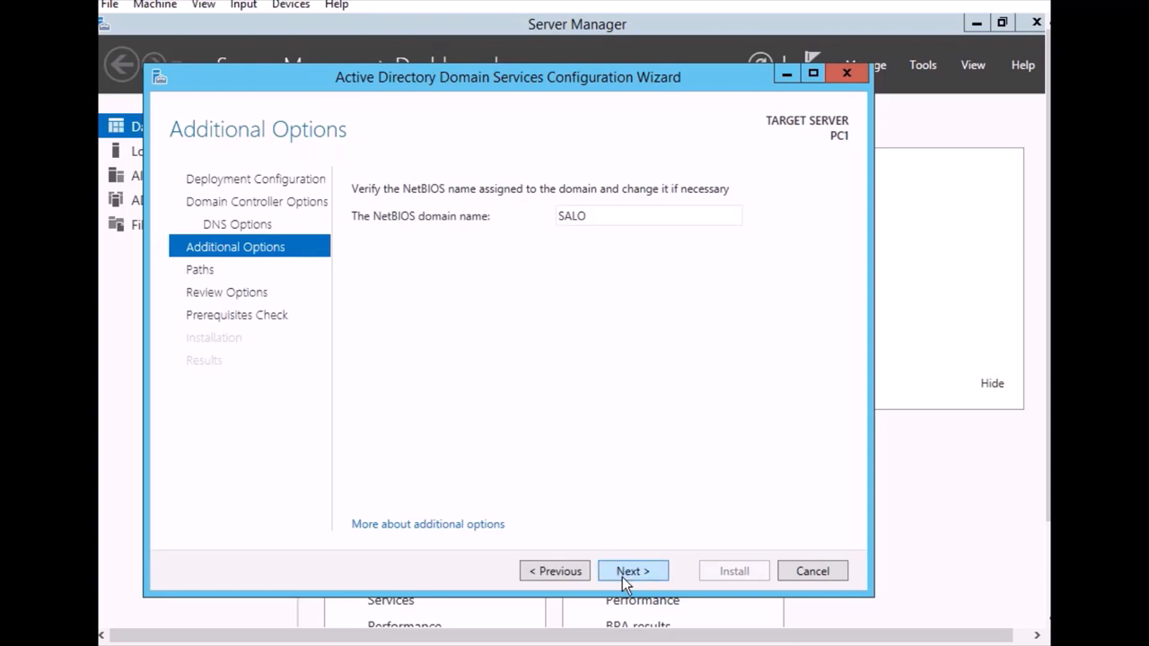
left_click(632, 571)
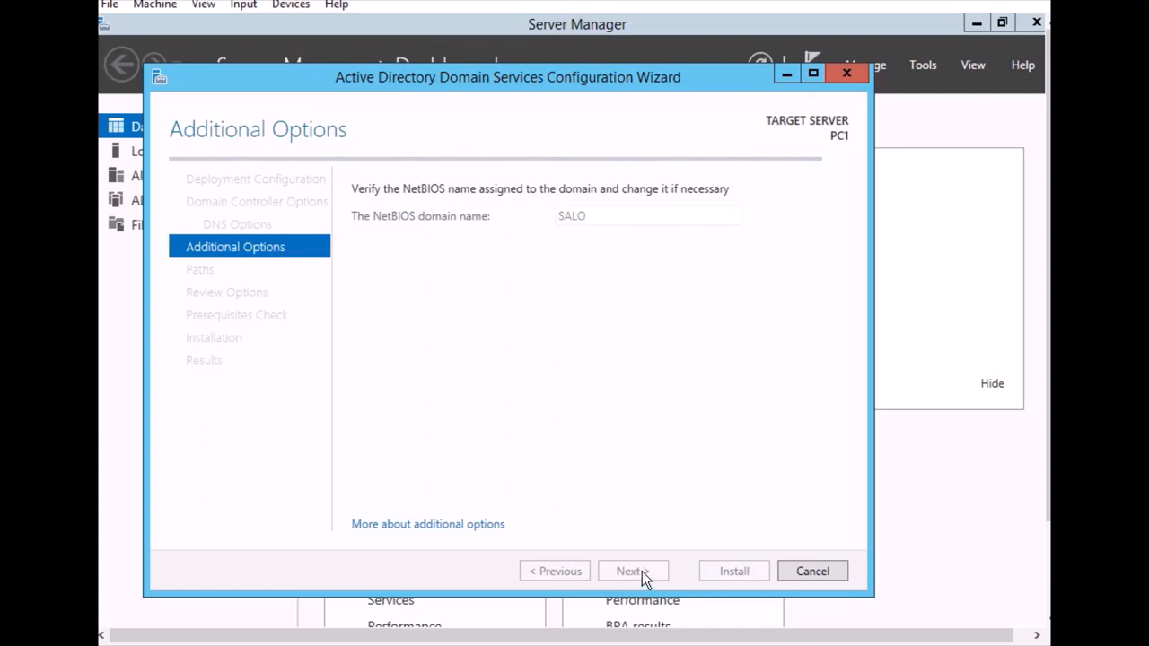
left_click(632, 571)
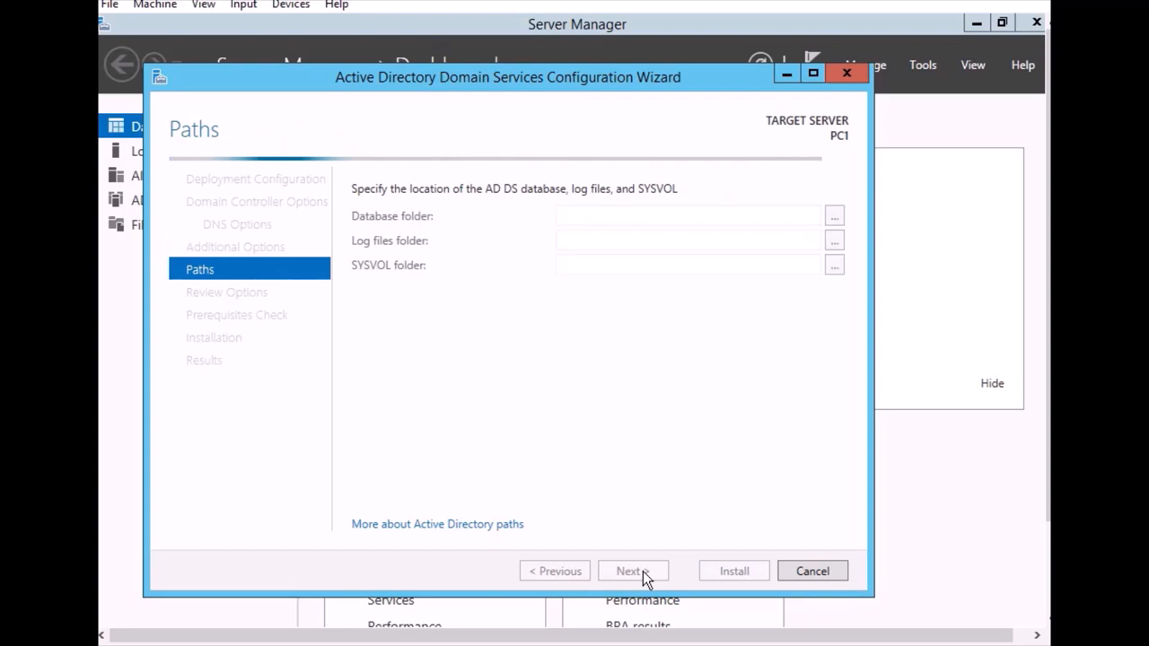
mouse_move(599, 476)
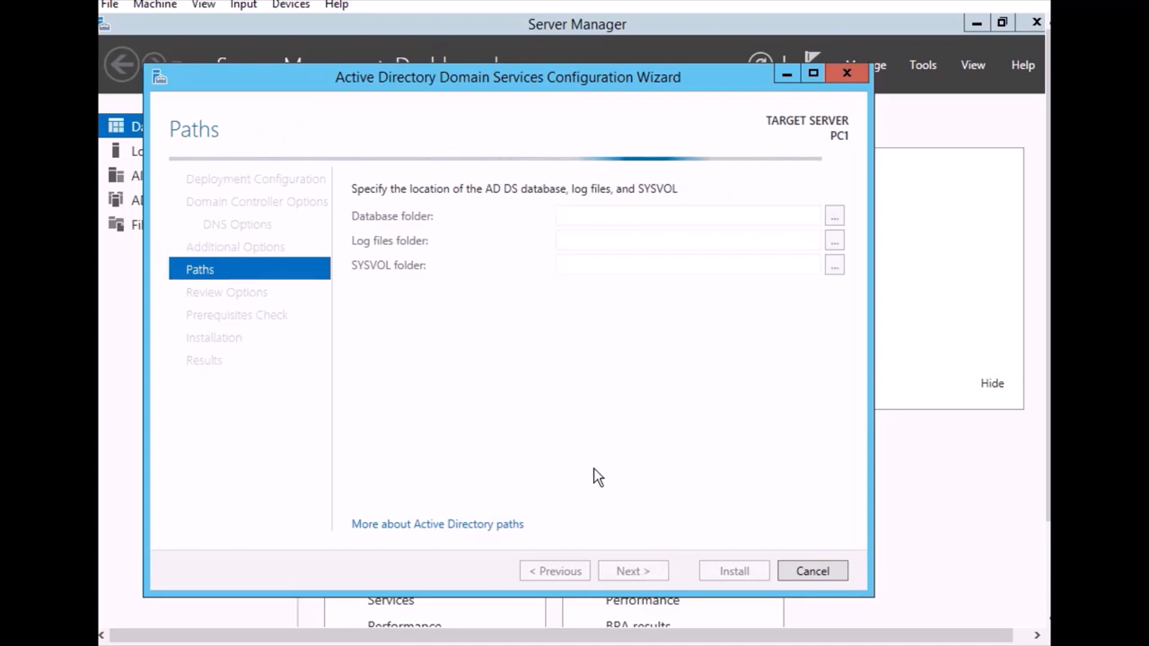
- Keep C:\Windows\NTDS for database and logs and C:\Windows\SYSVOL for SYSVOL
type("C:\\Windows\\NTDS")
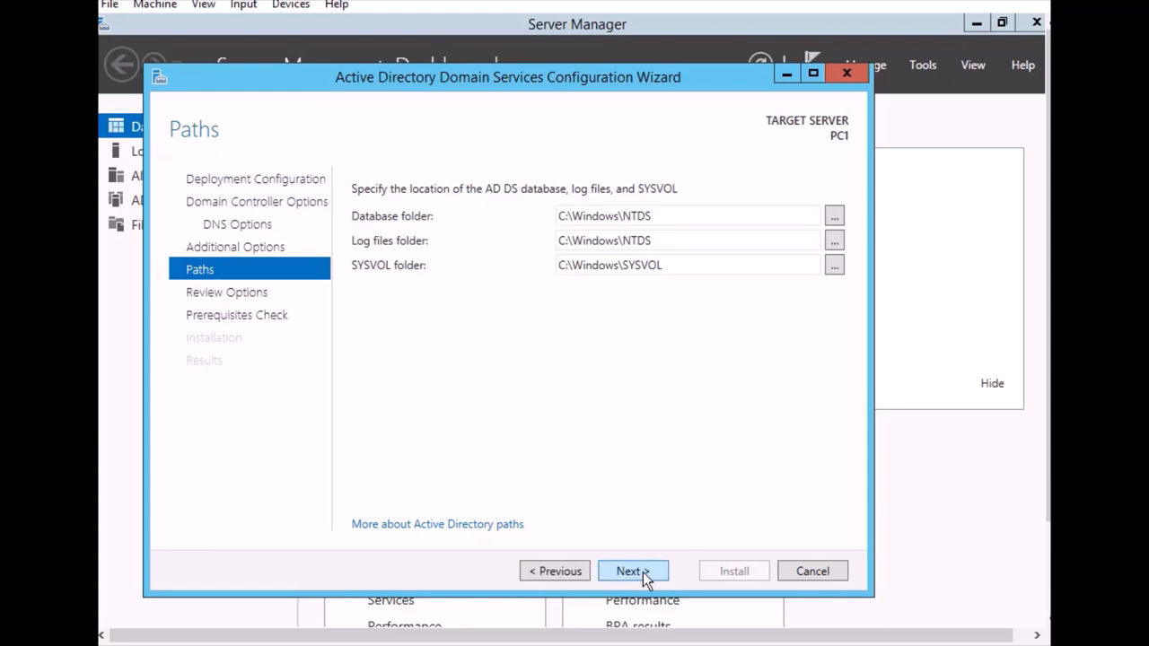
left_click(632, 571)
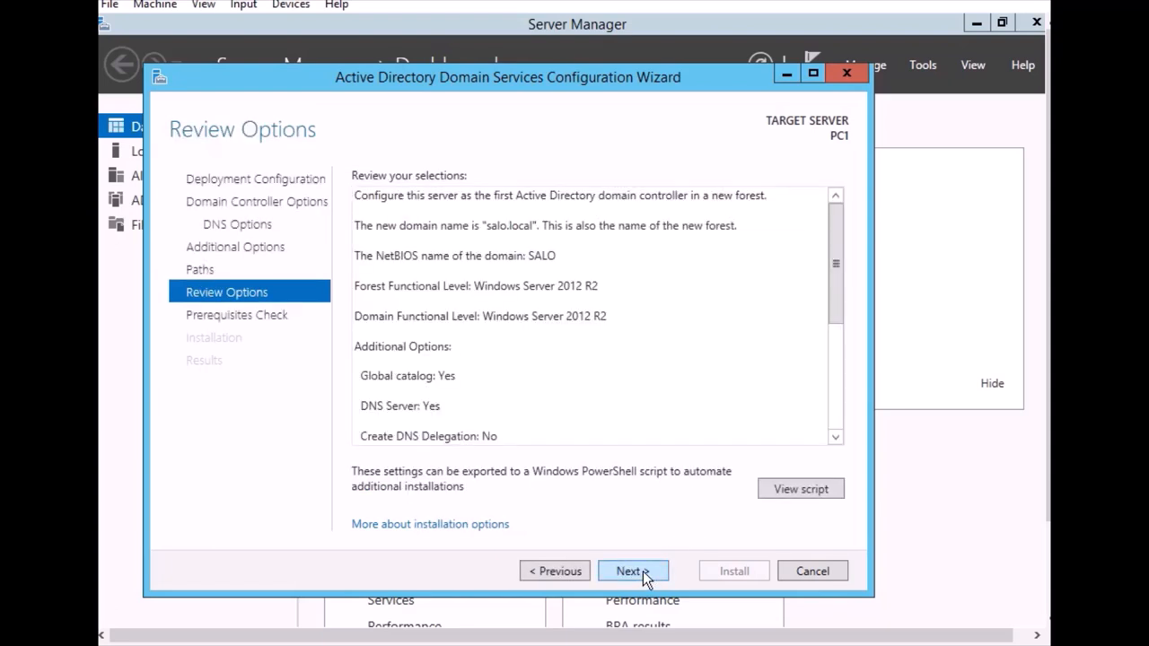
- Move past Review Options and run the prerequisites check for promoting PC1
left_click(633, 571)
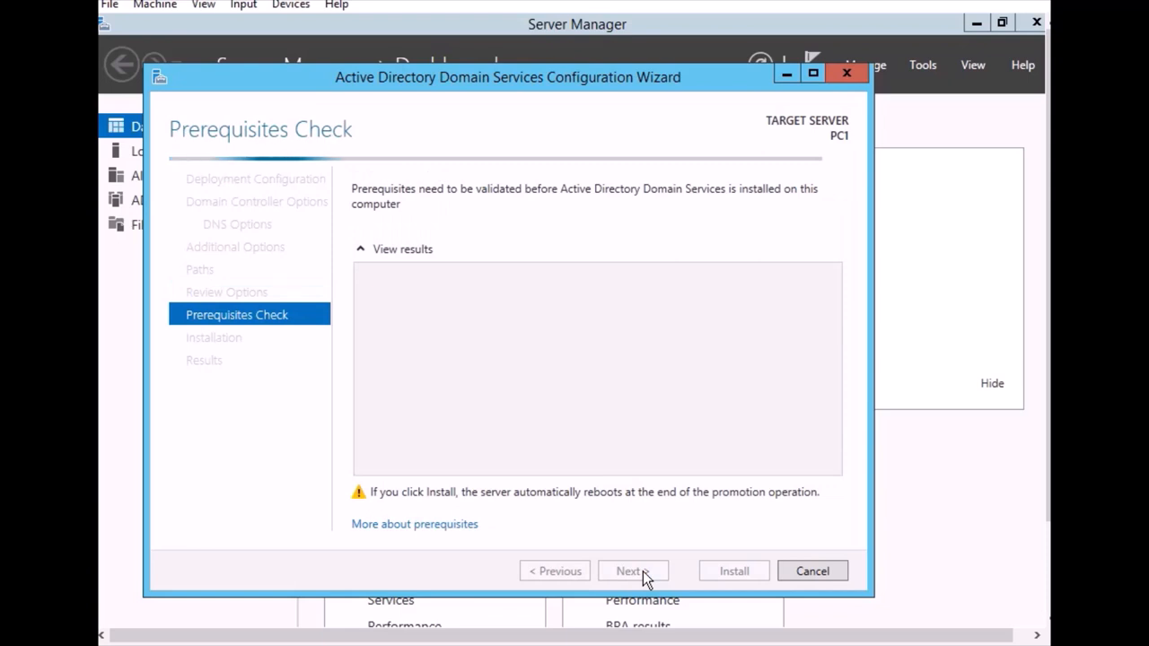
left_click(633, 571)
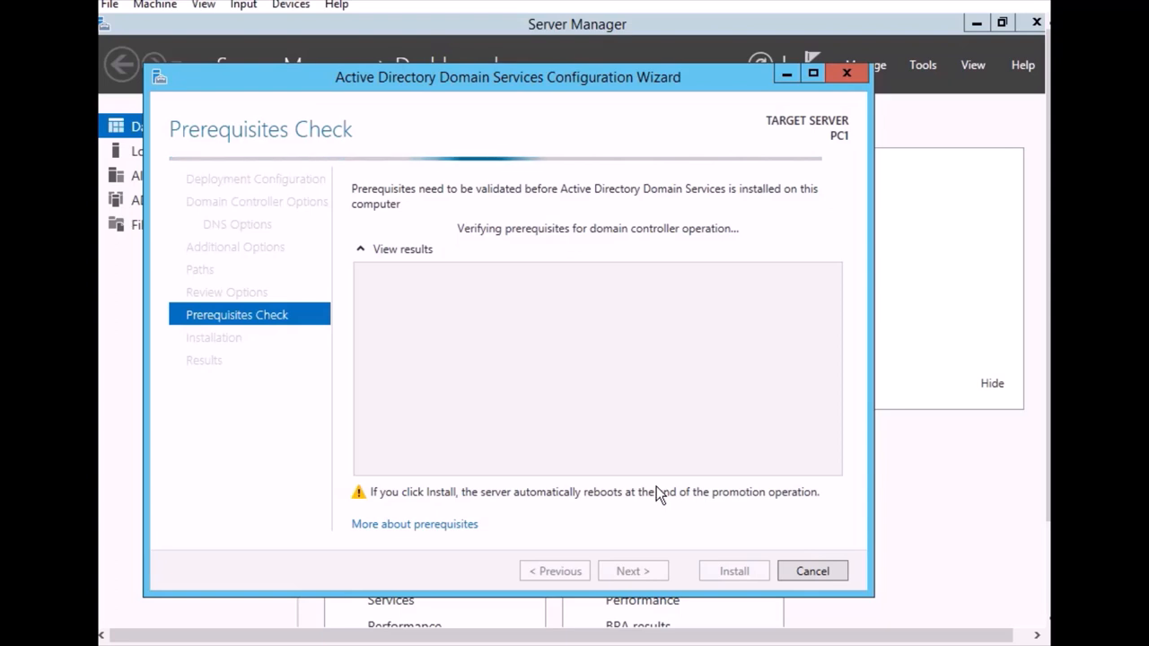
mouse_move(642, 411)
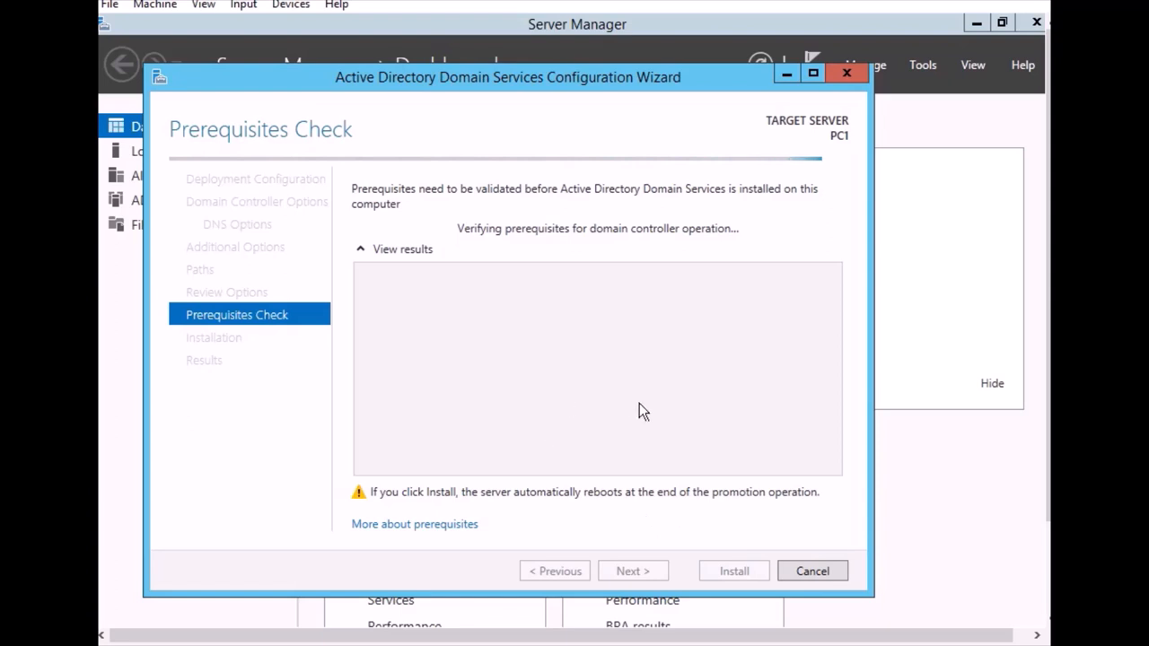
mouse_move(838, 218)
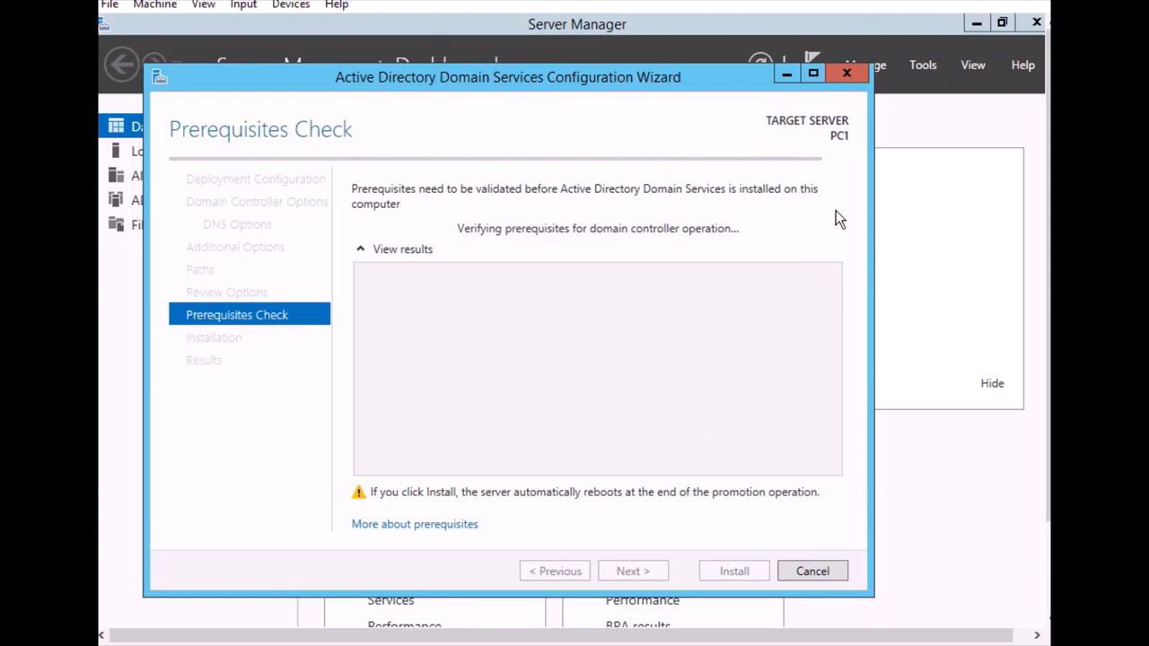
mouse_move(789, 152)
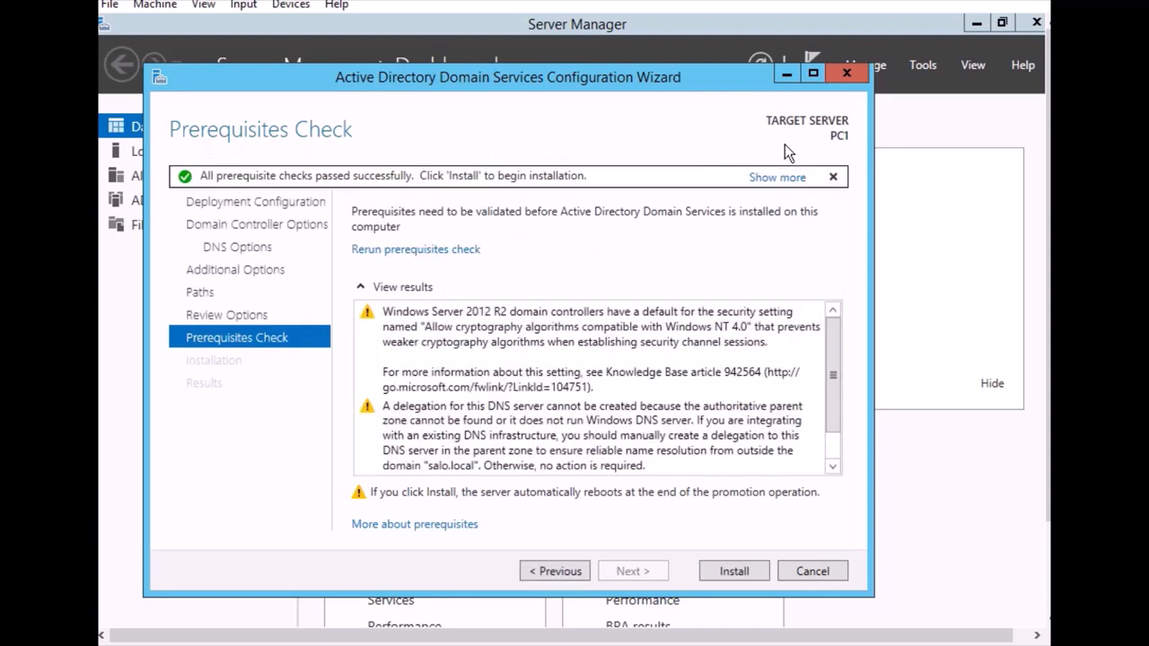
mouse_move(825, 402)
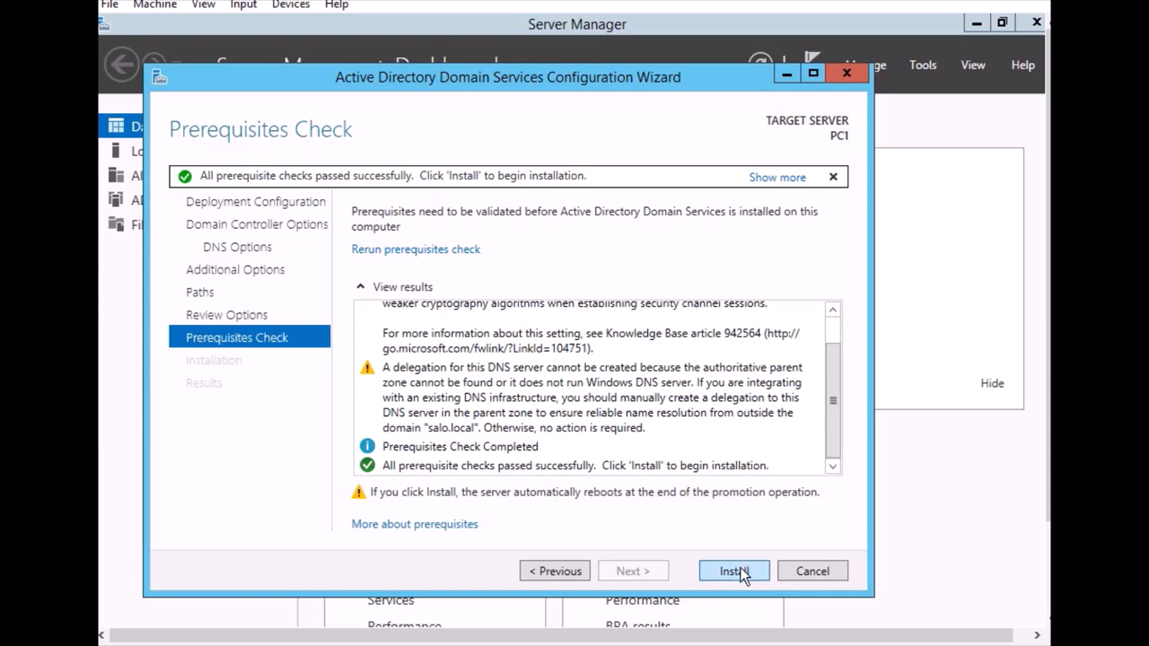
- Install AD DS and DNS for salo.local and let the server restart
left_click(733, 571)
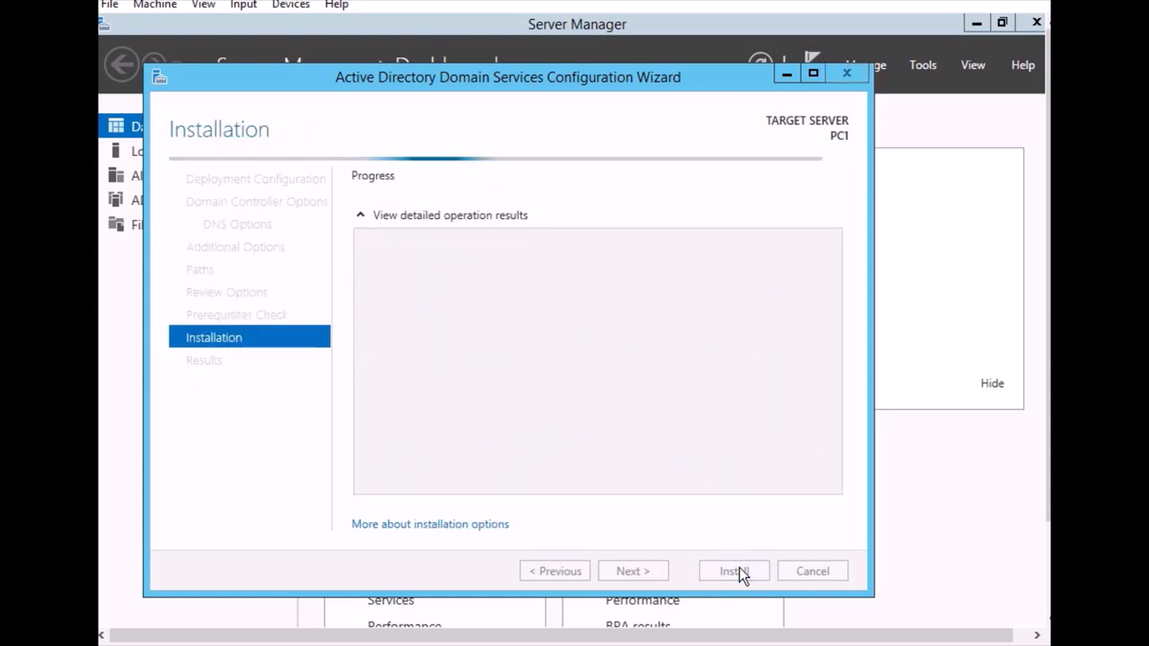
left_click(733, 571)
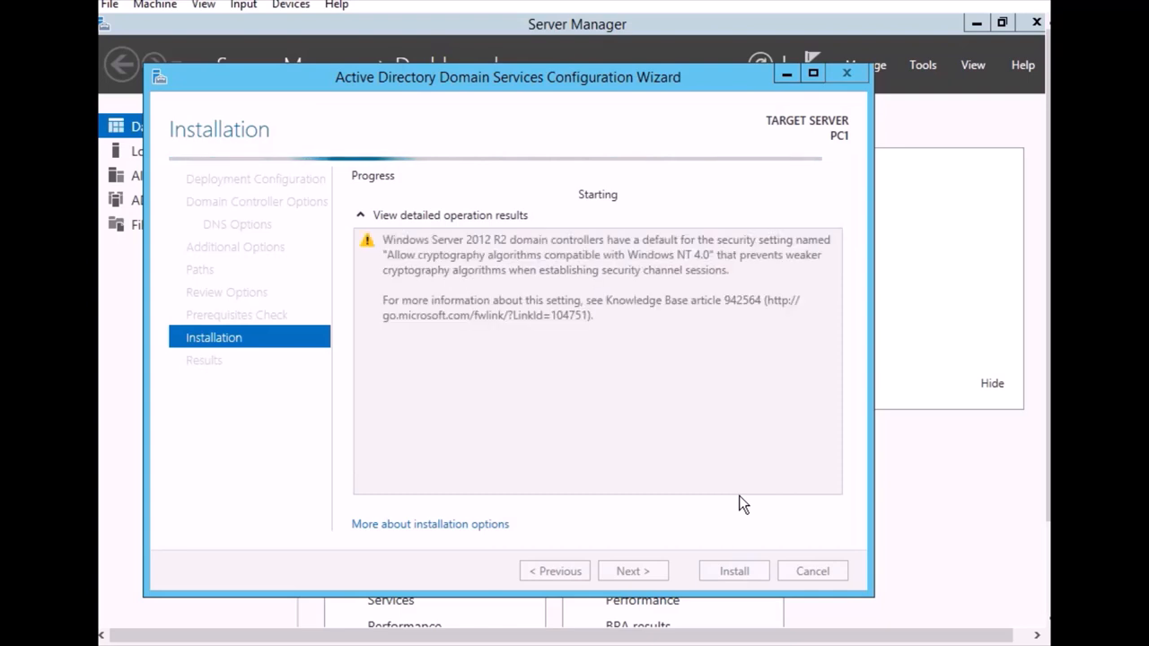
mouse_move(753, 512)
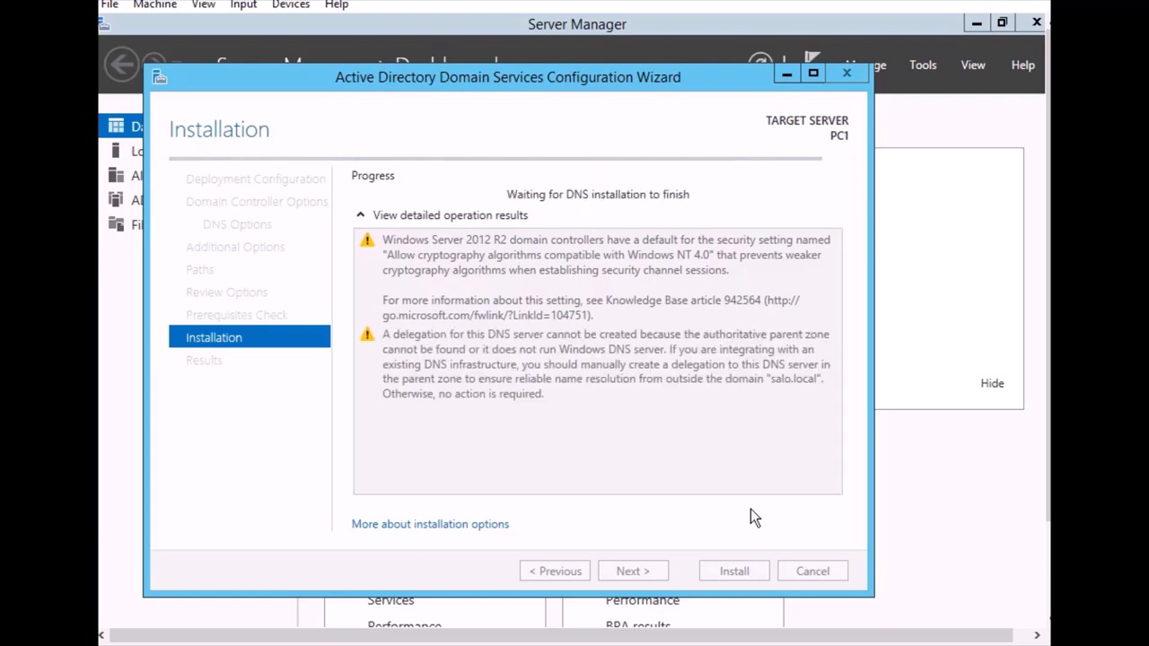
mouse_move(933, 161)
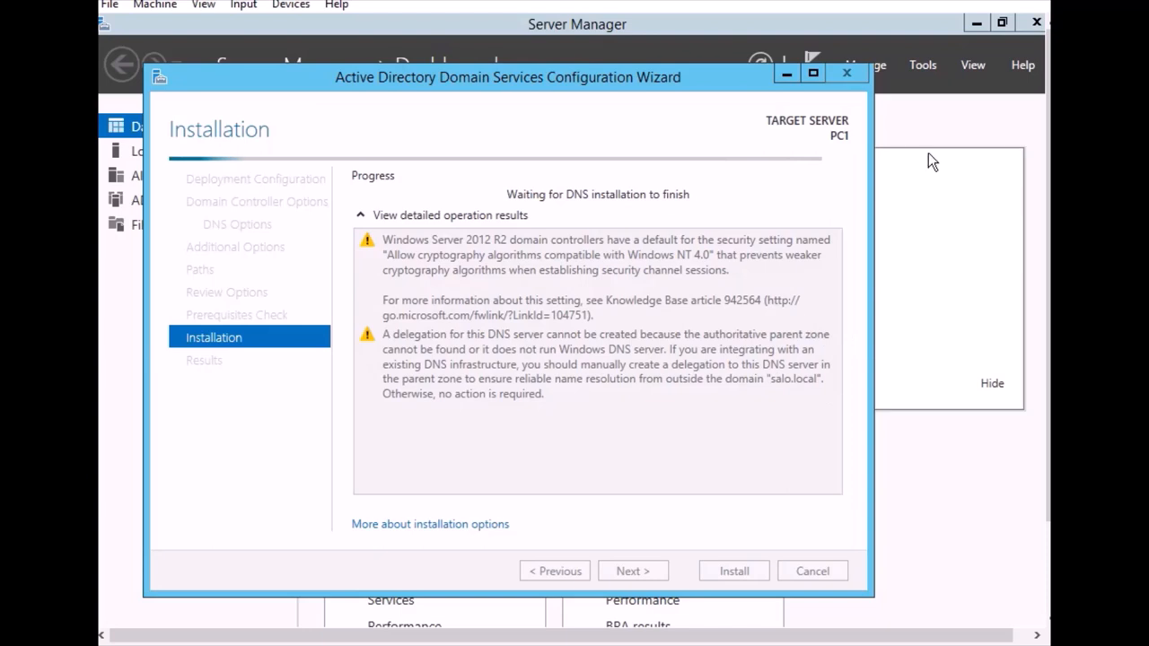
left_click(734, 571)
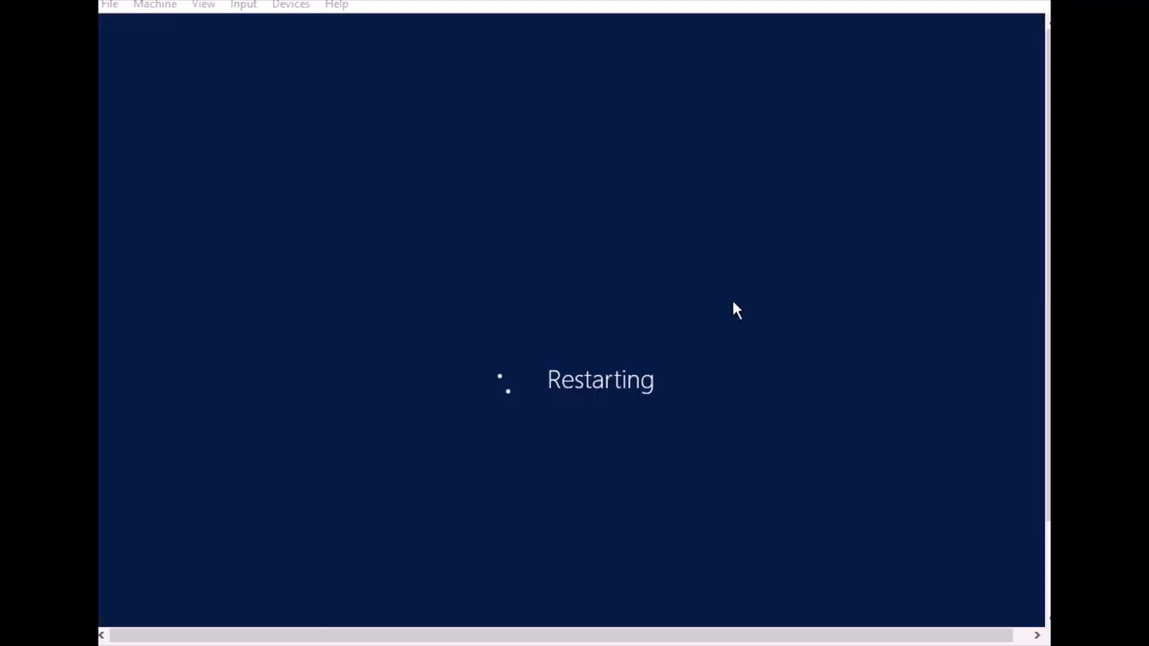
mouse_move(718, 440)
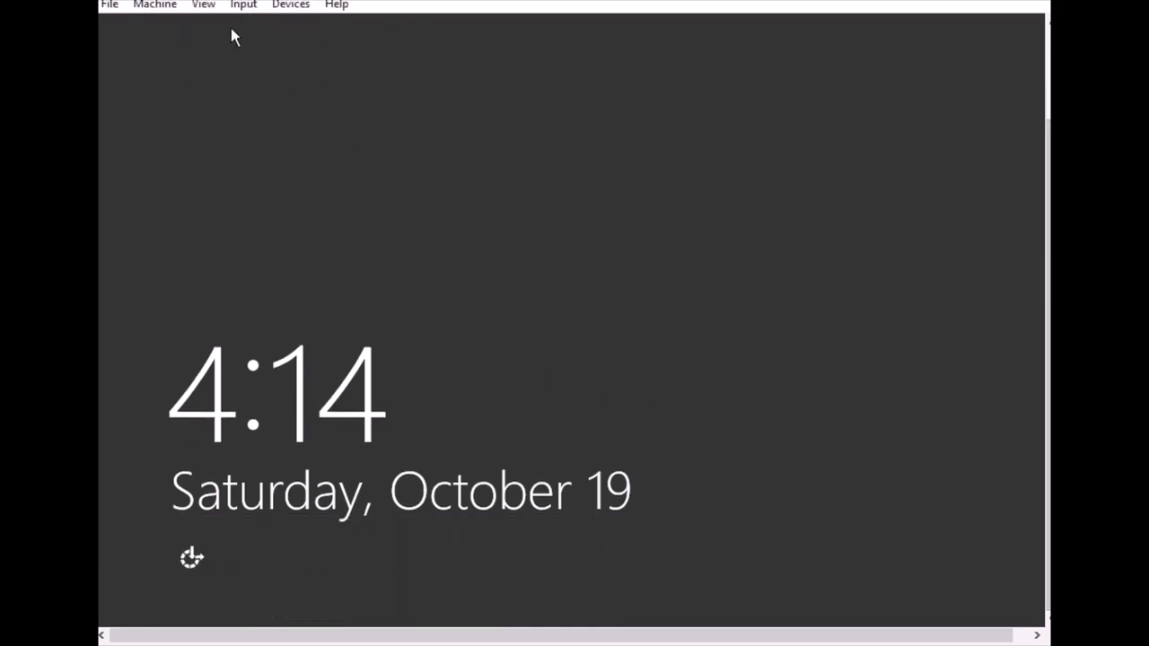
- Send Ctrl-Alt-Del to the VM and submit the administrator password
left_click(244, 4)
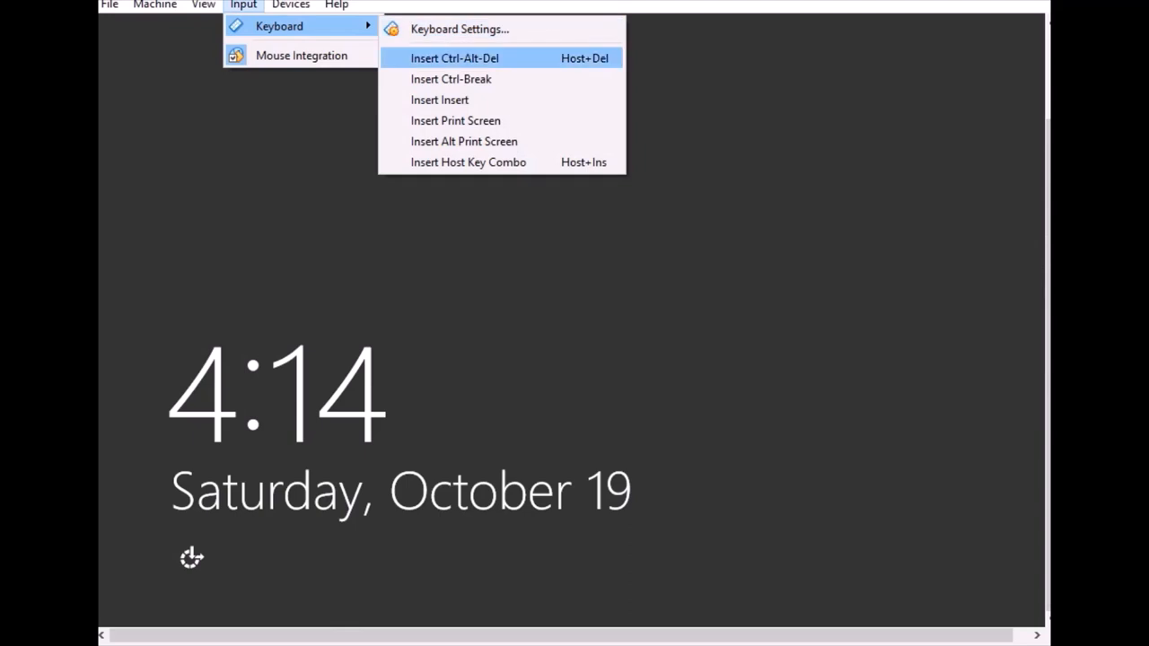
left_click(454, 58)
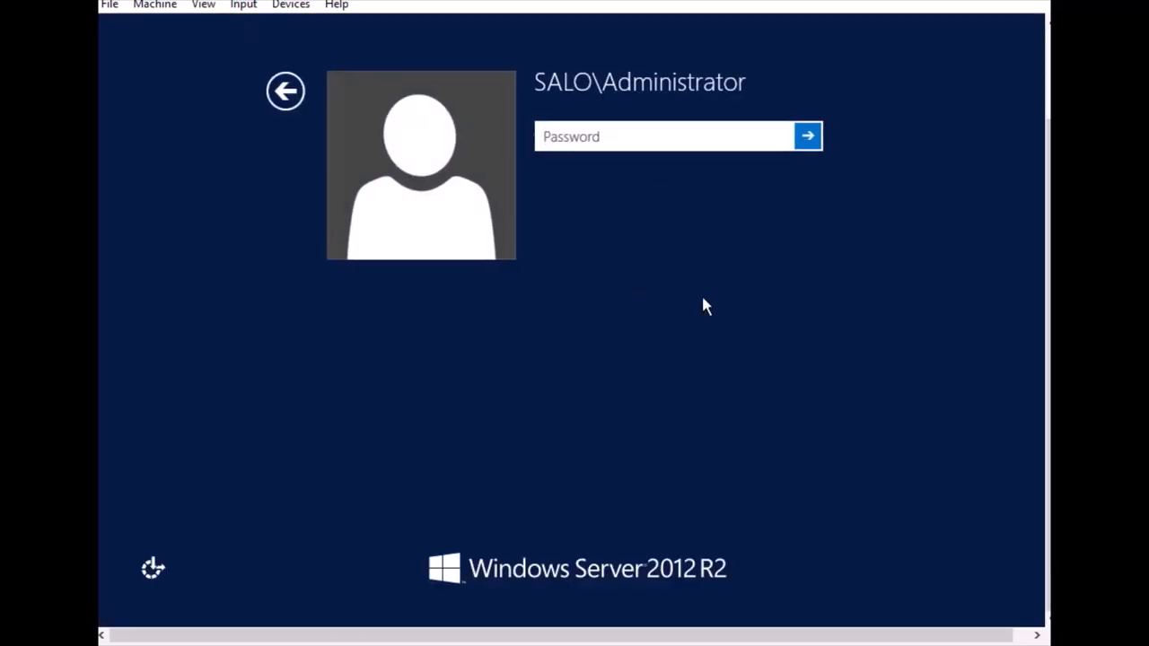
left_click(665, 136)
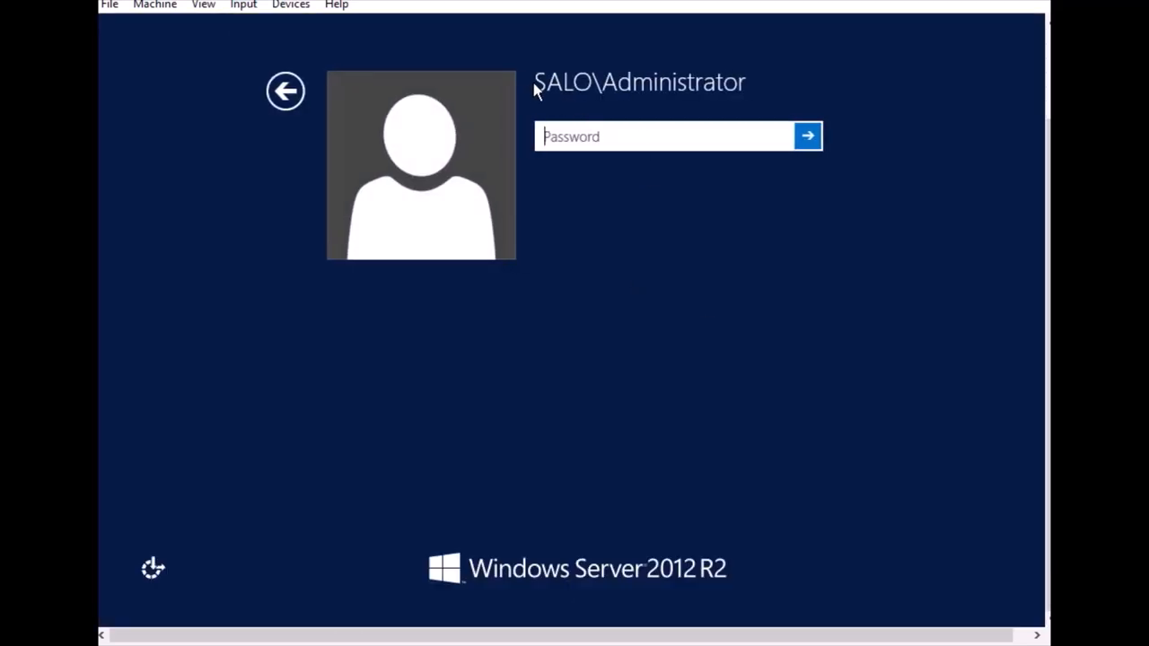
mouse_move(764, 87)
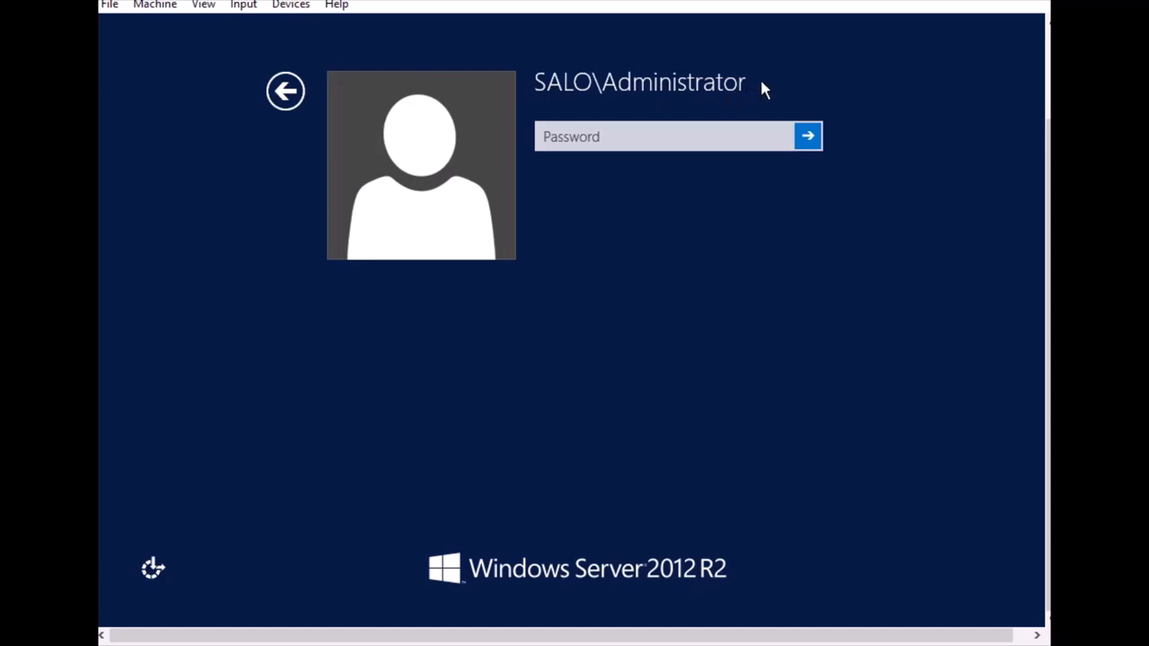
left_click(665, 136)
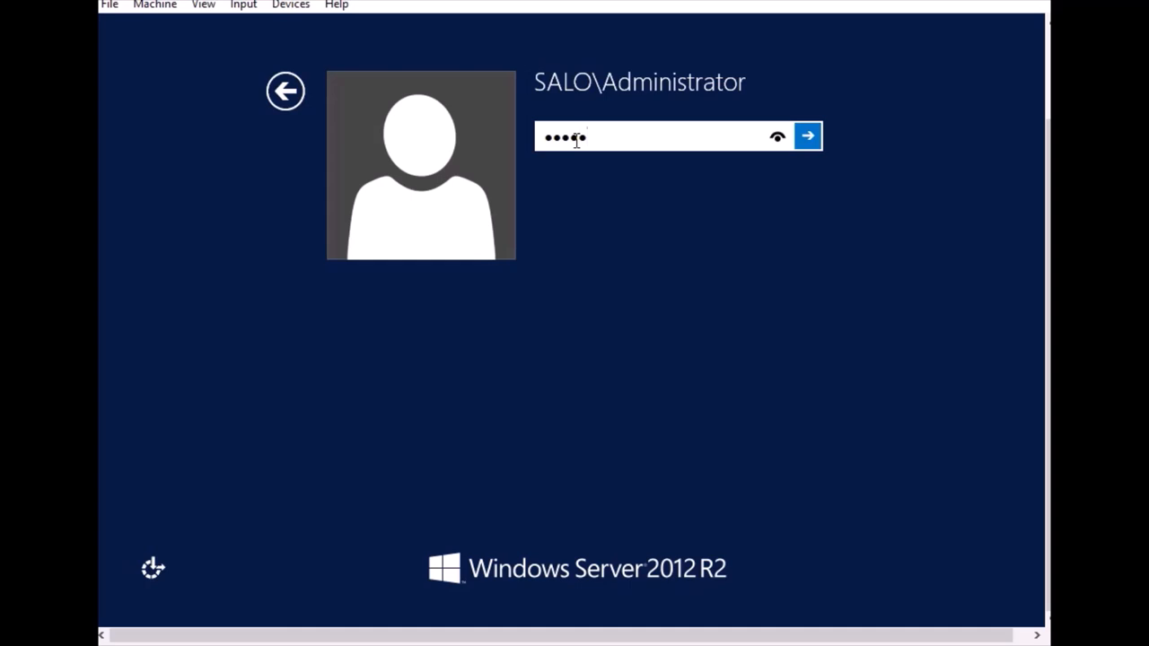
type("password")
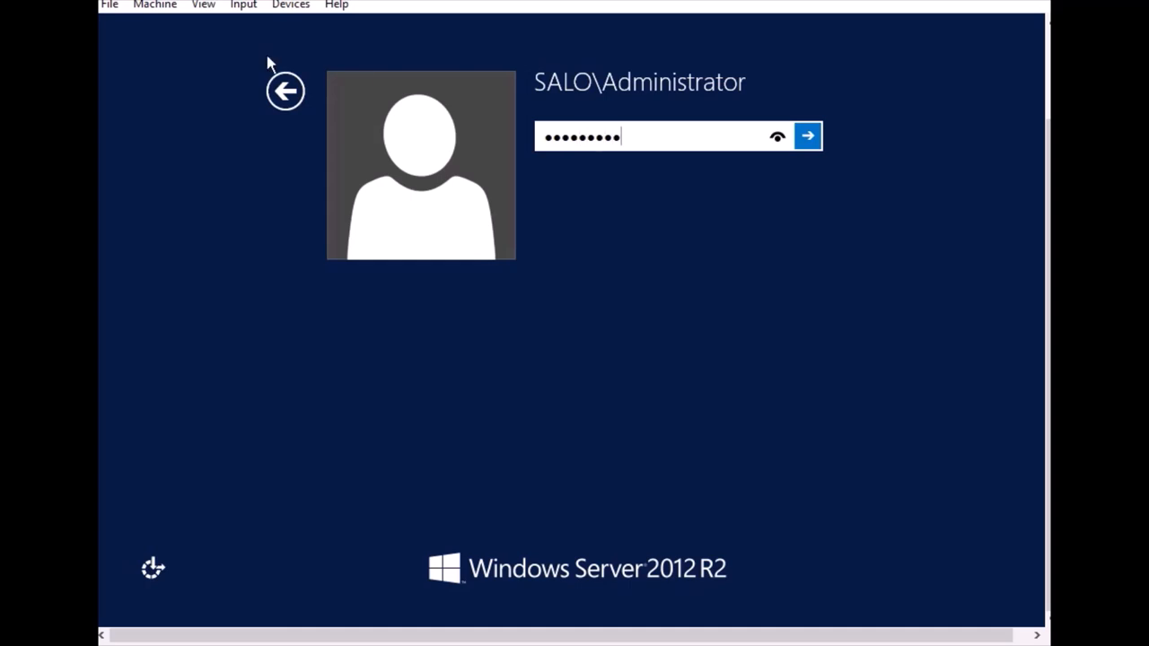
left_click(807, 136)
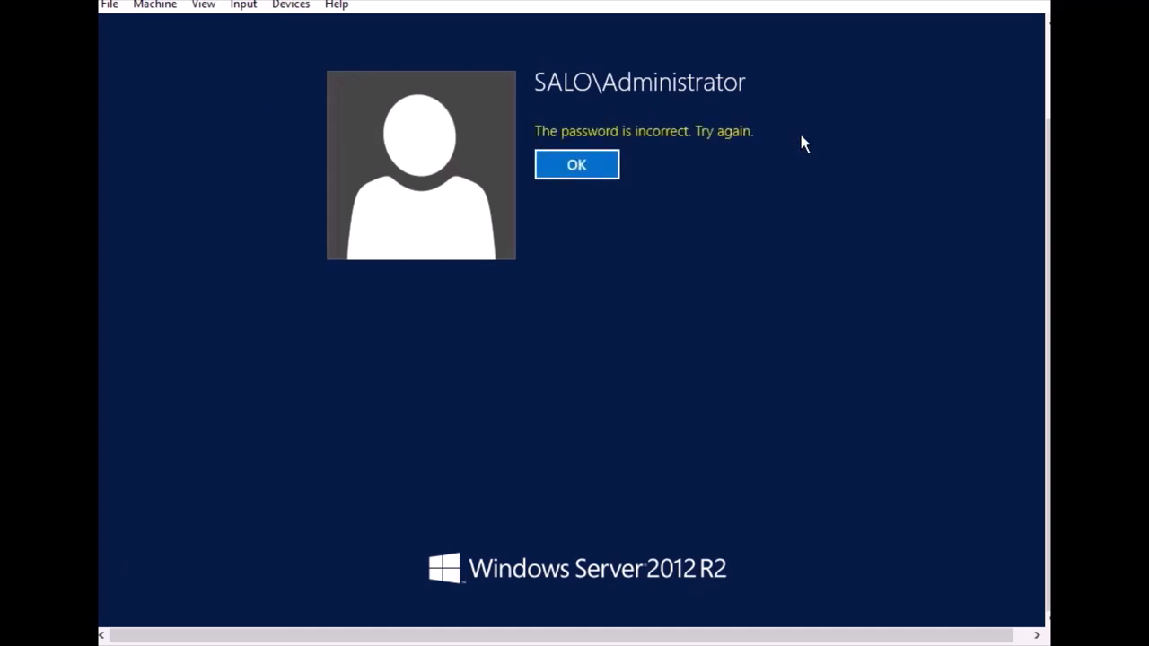
- Dismiss the incorrect-password error, re-enter and verify the password, and sign in
left_click(576, 165)
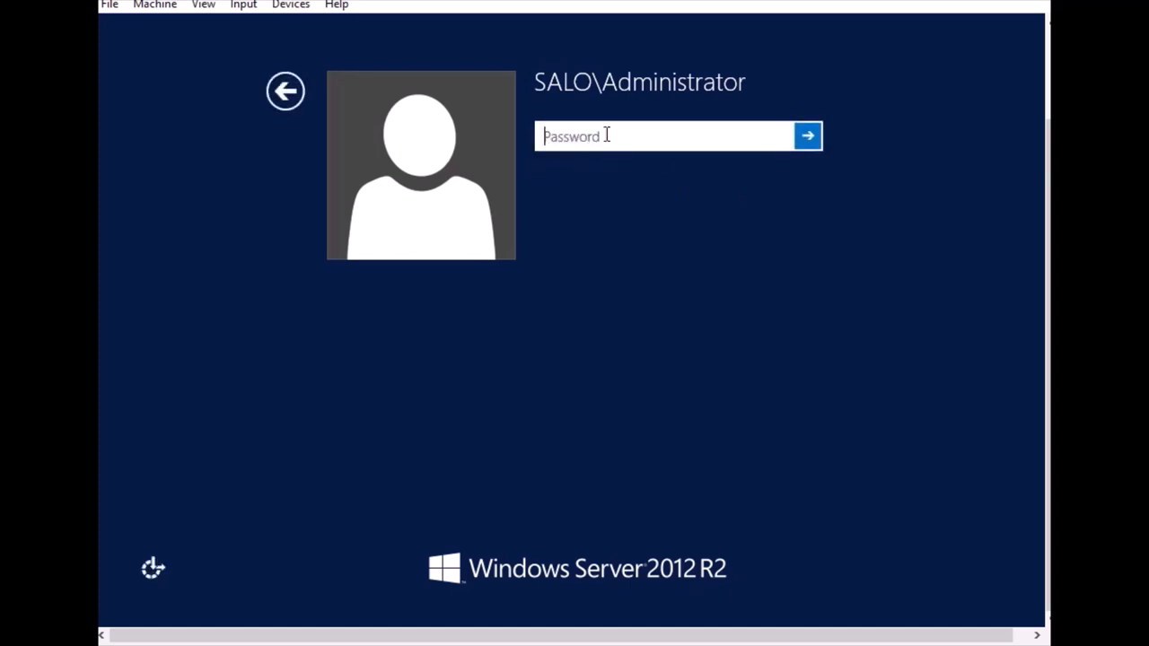
type("•")
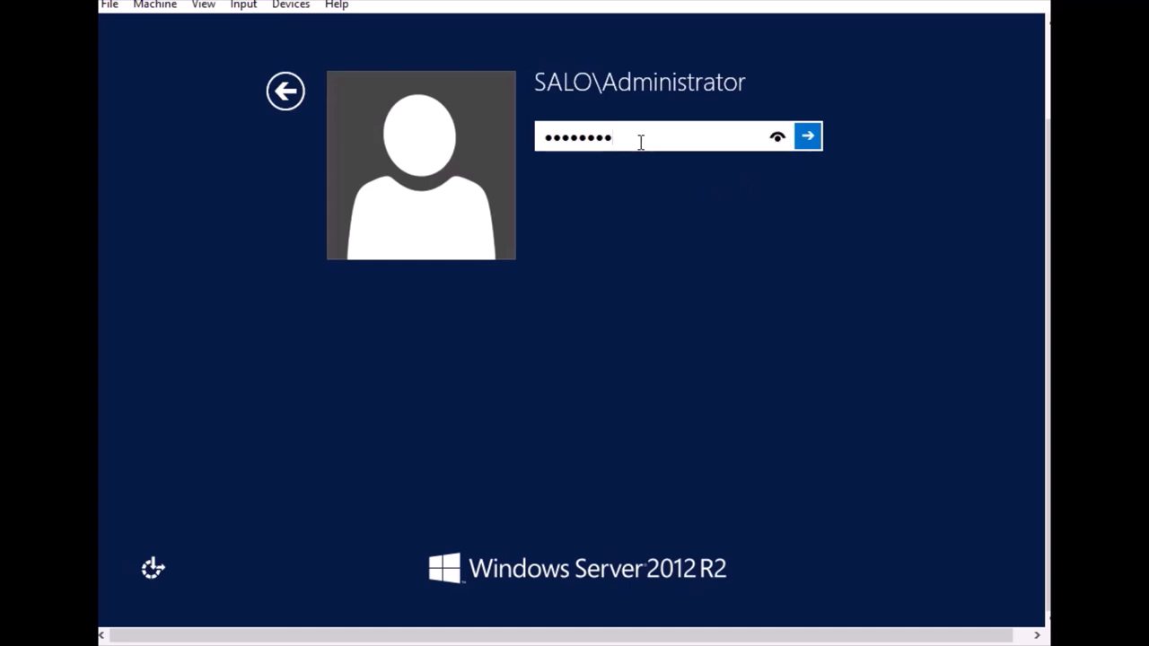
left_click(776, 135)
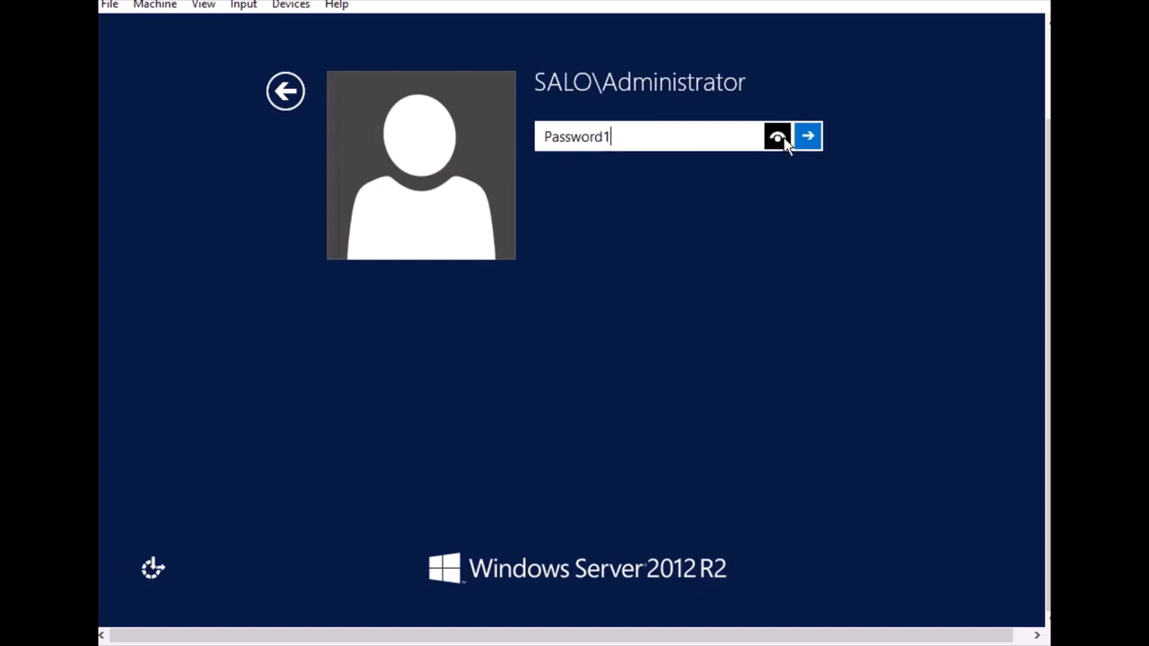
left_click(807, 136)
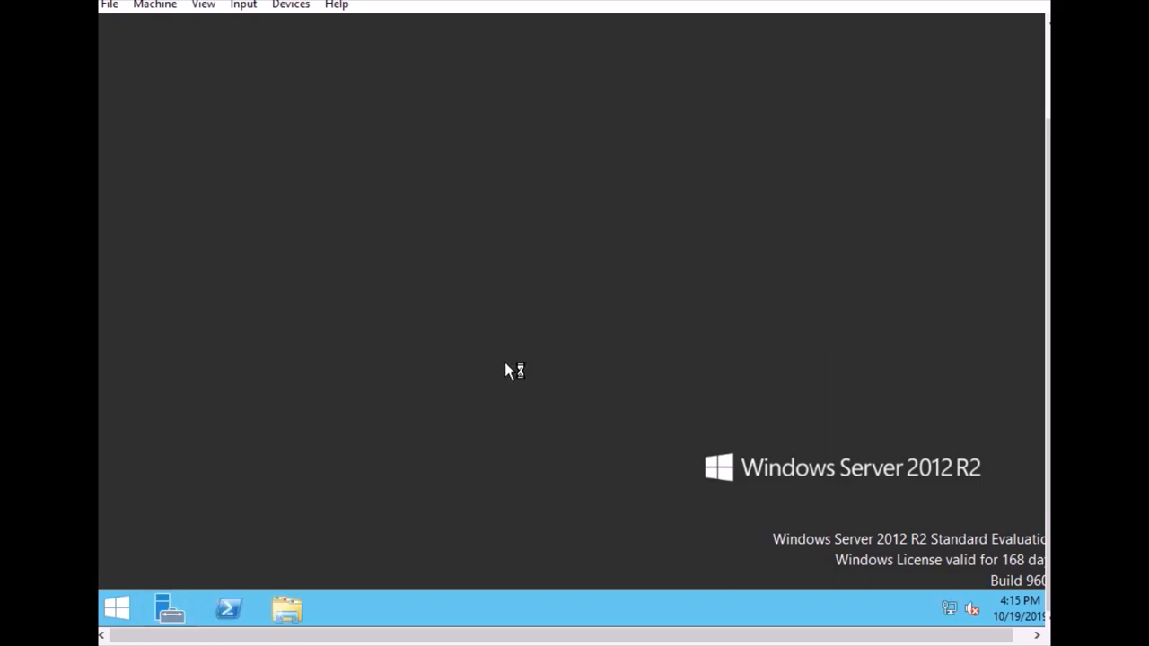
mouse_move(739, 291)
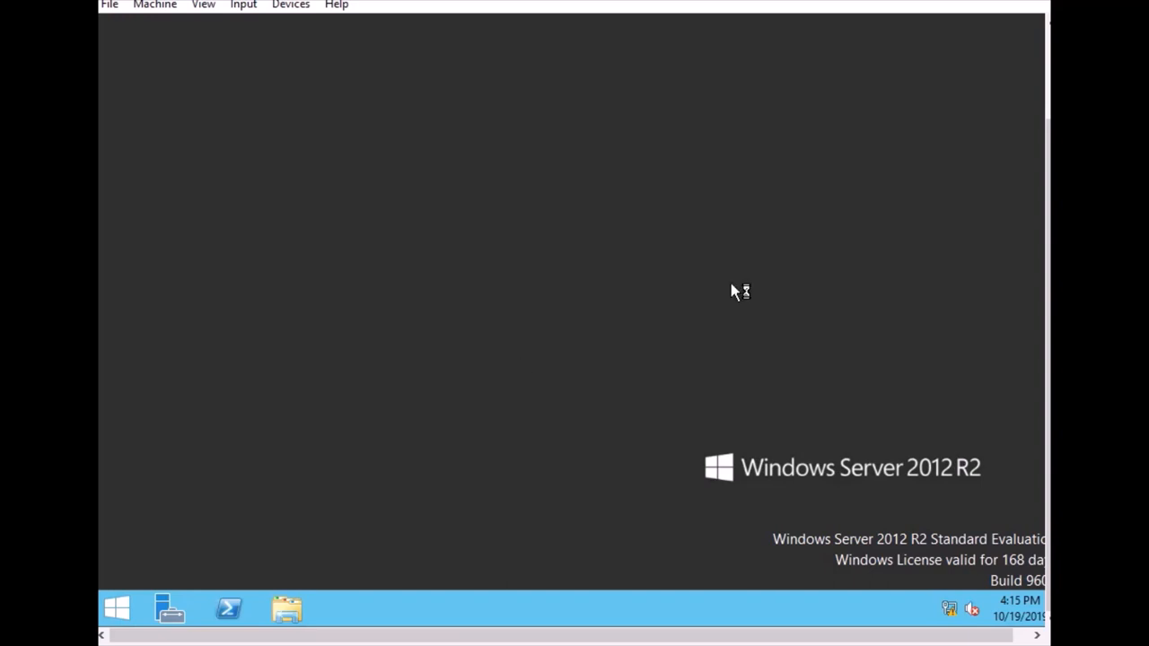
mouse_move(887, 92)
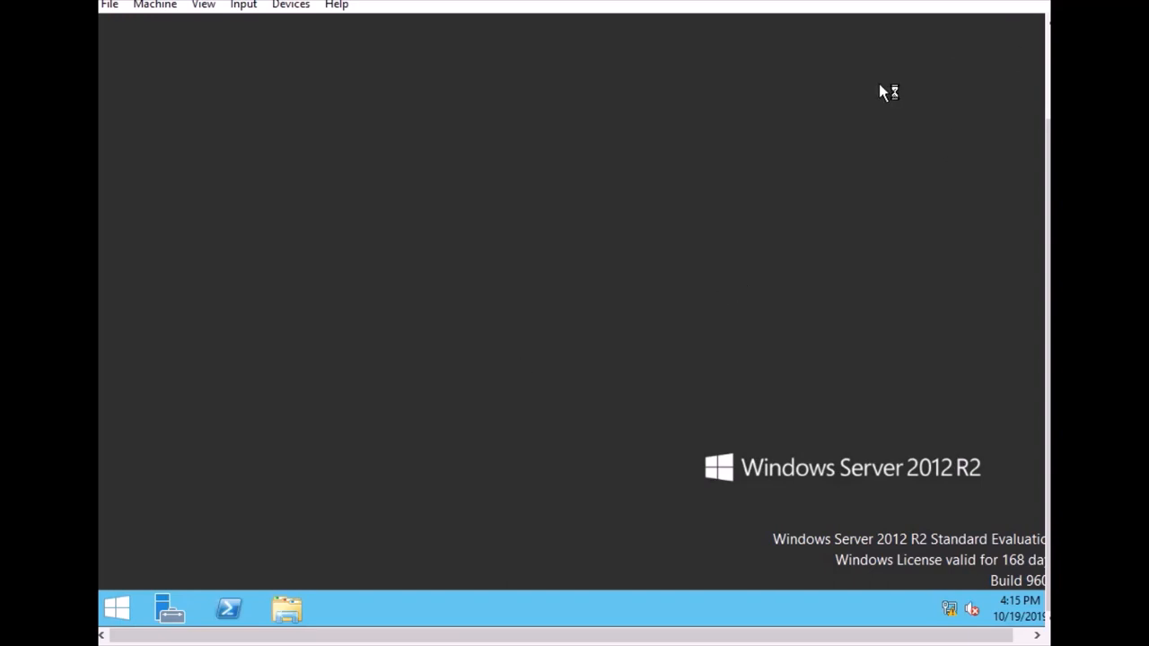
- Launch Server Manager from the guest server's taskbar
left_click(169, 609)
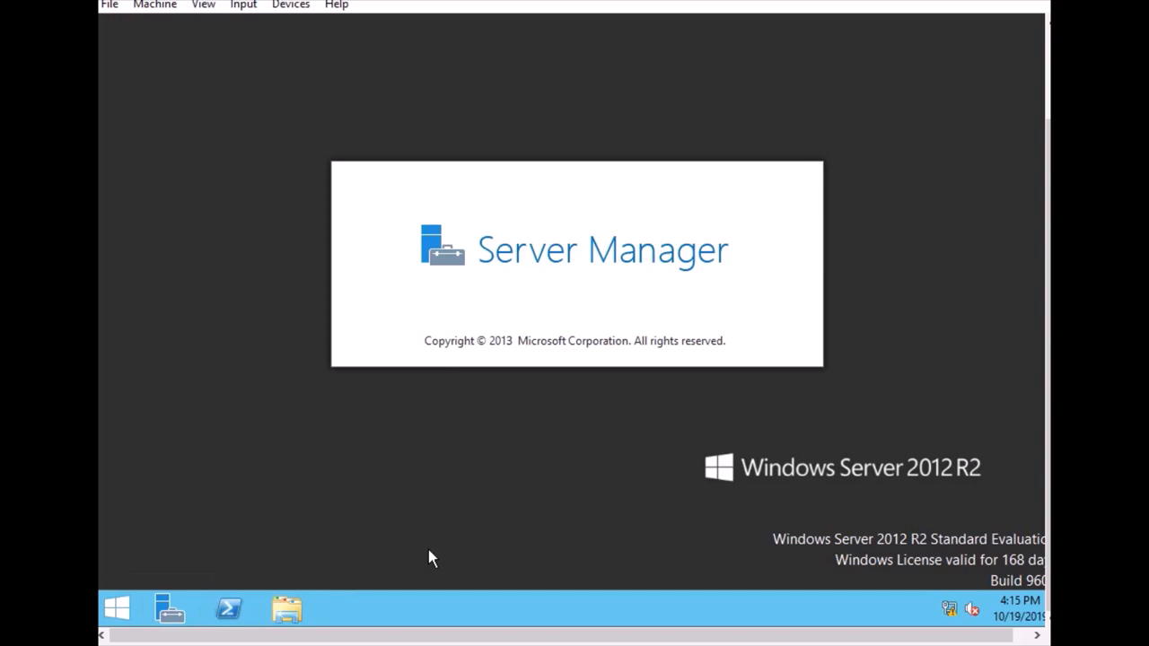
mouse_move(488, 461)
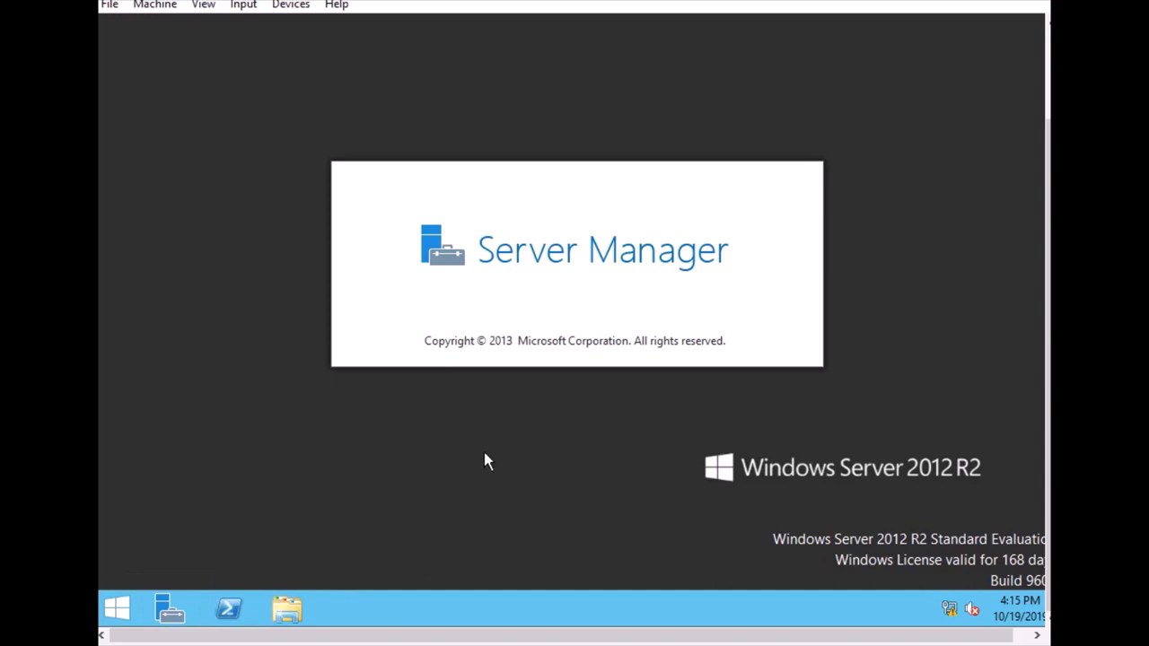
mouse_move(536, 448)
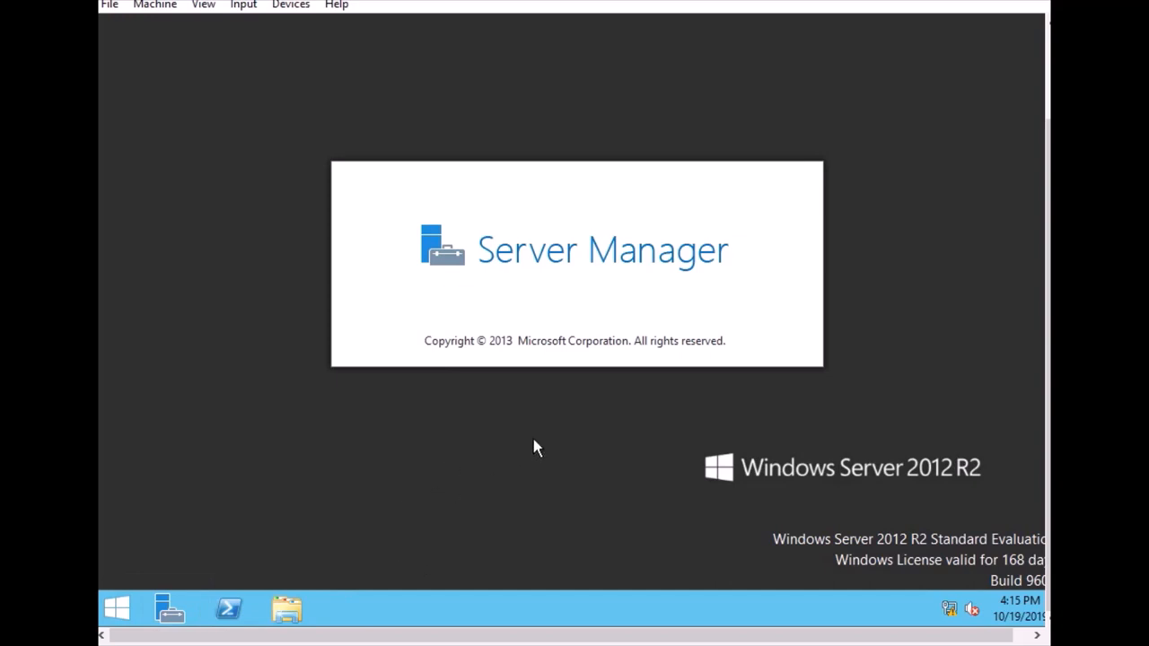
mouse_move(494, 454)
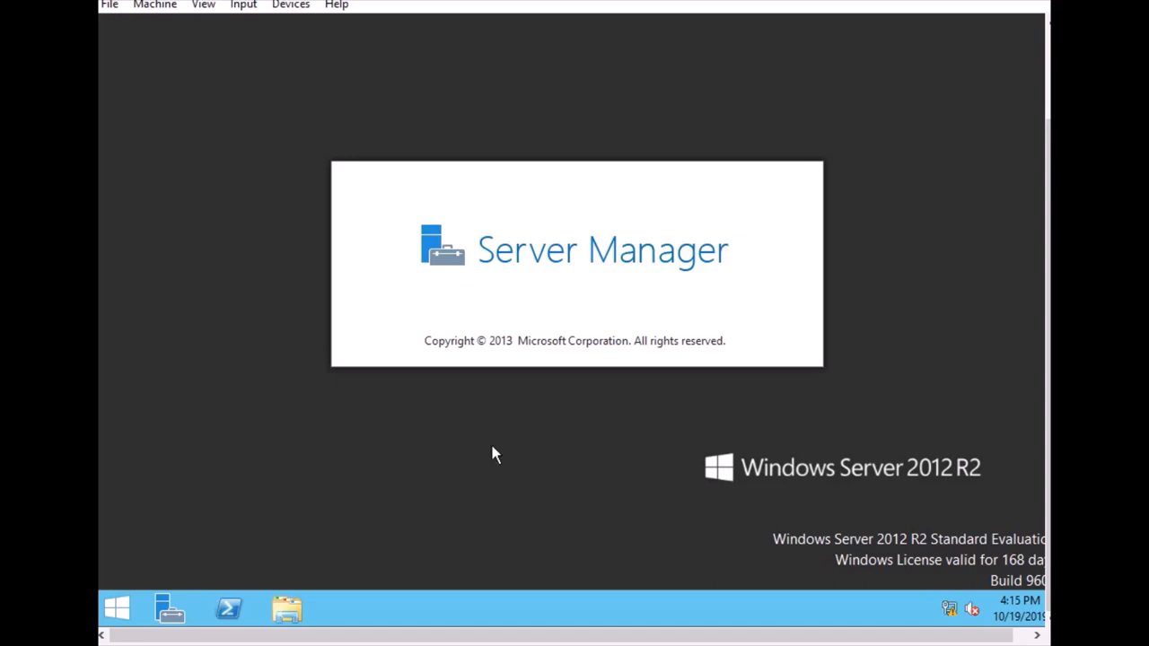
mouse_move(555, 446)
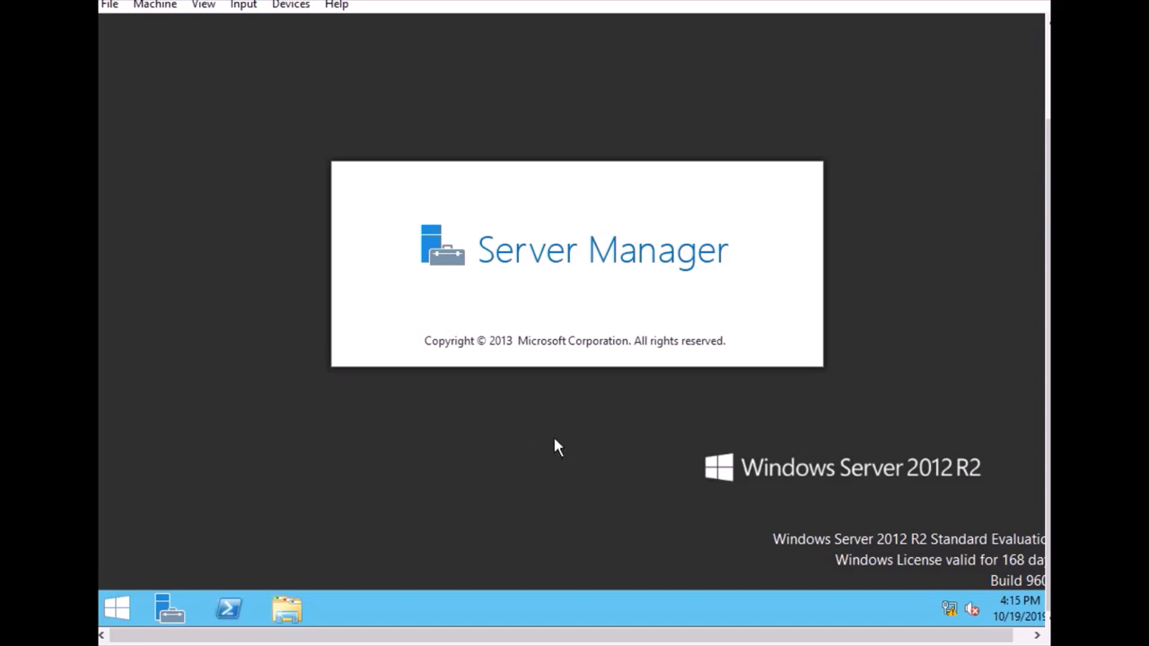
mouse_move(581, 434)
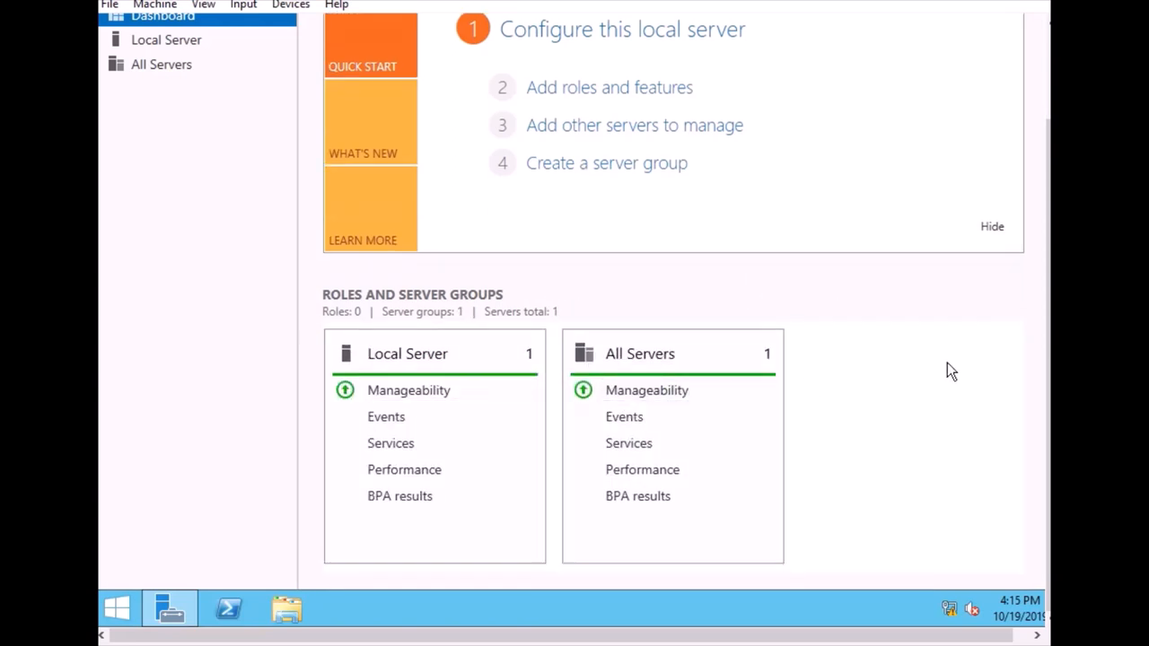
mouse_move(375, 221)
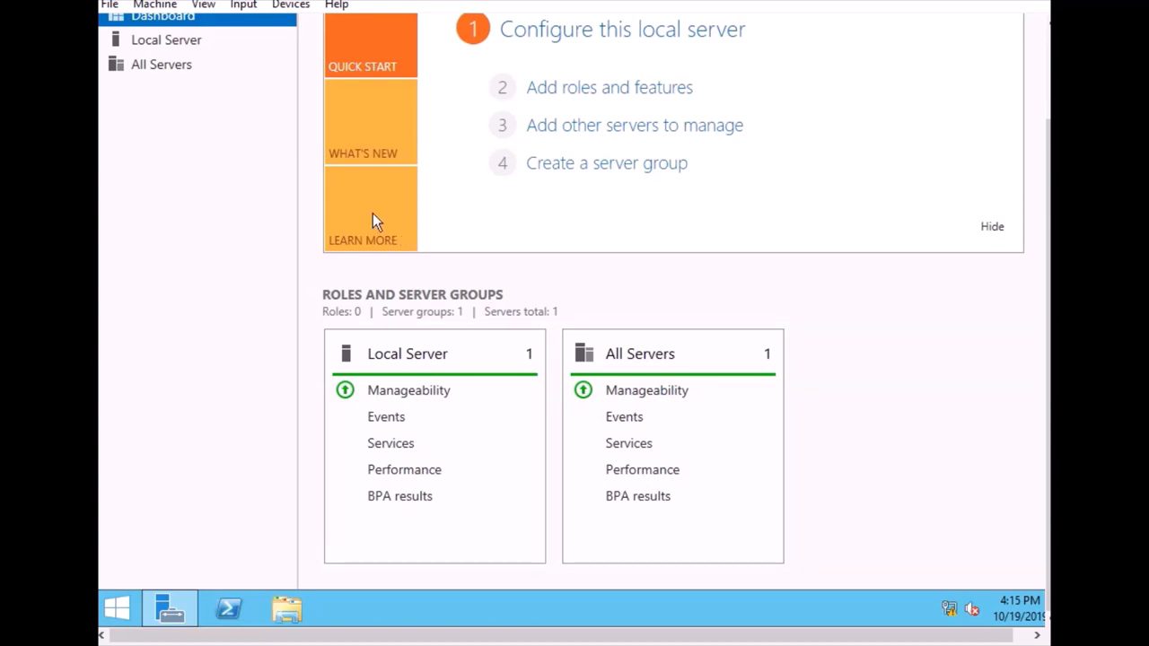
mouse_move(166, 40)
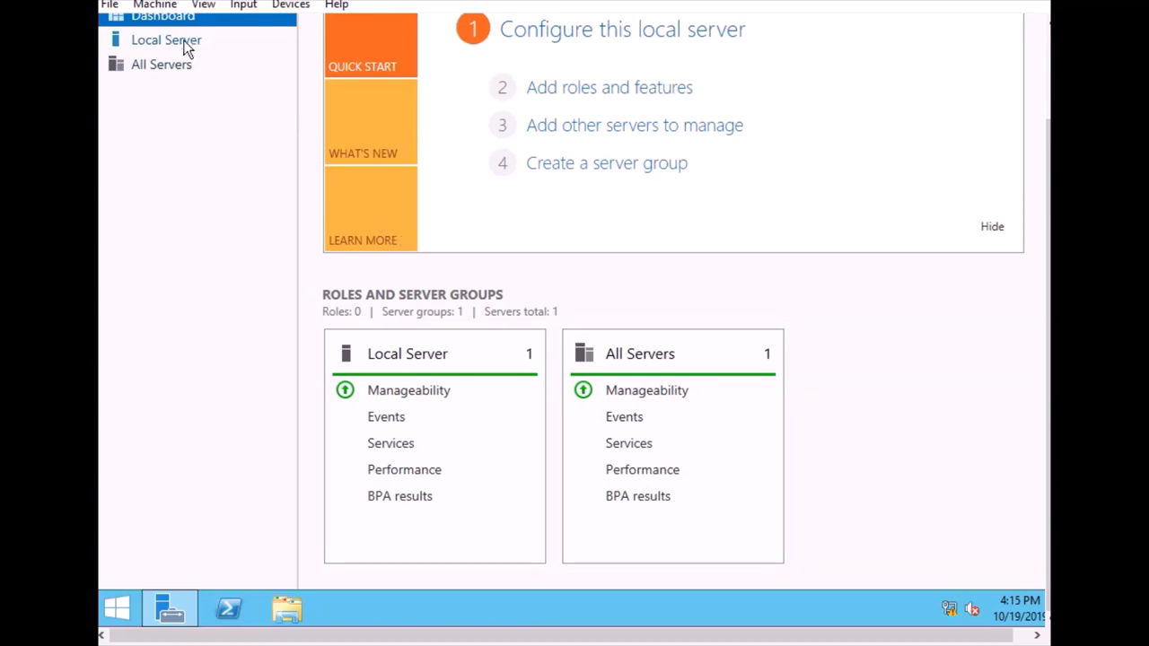
mouse_move(1042, 213)
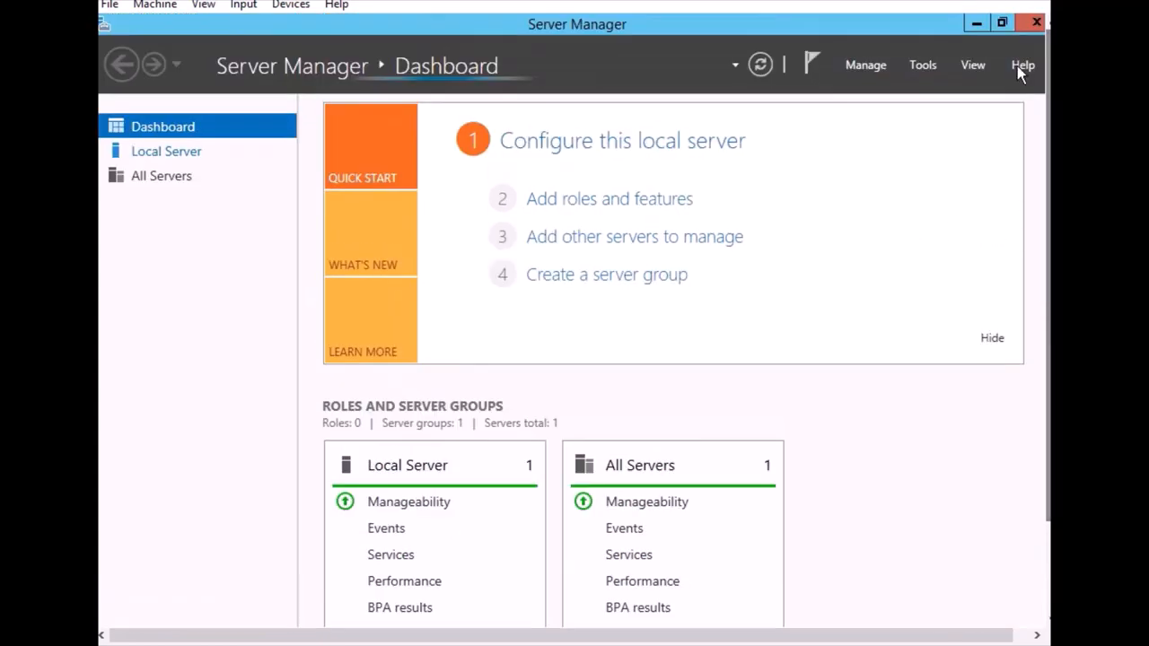
mouse_move(189, 157)
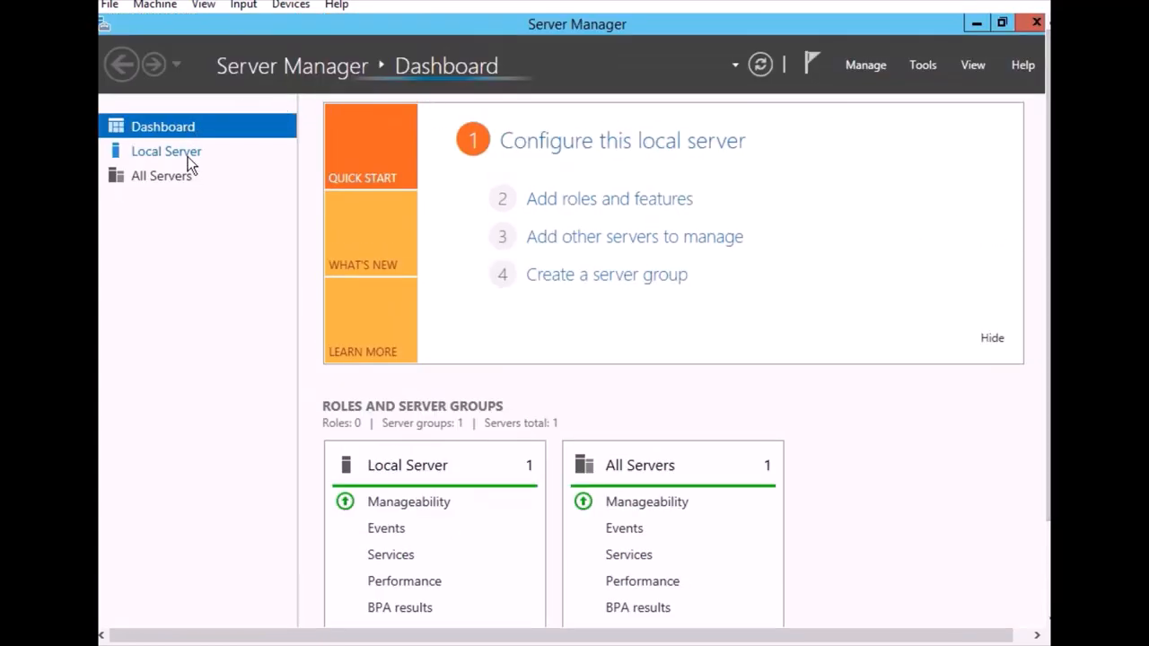
- Check Local Server shows PC1 in salo.local and view the AD DS servers list
left_click(166, 151)
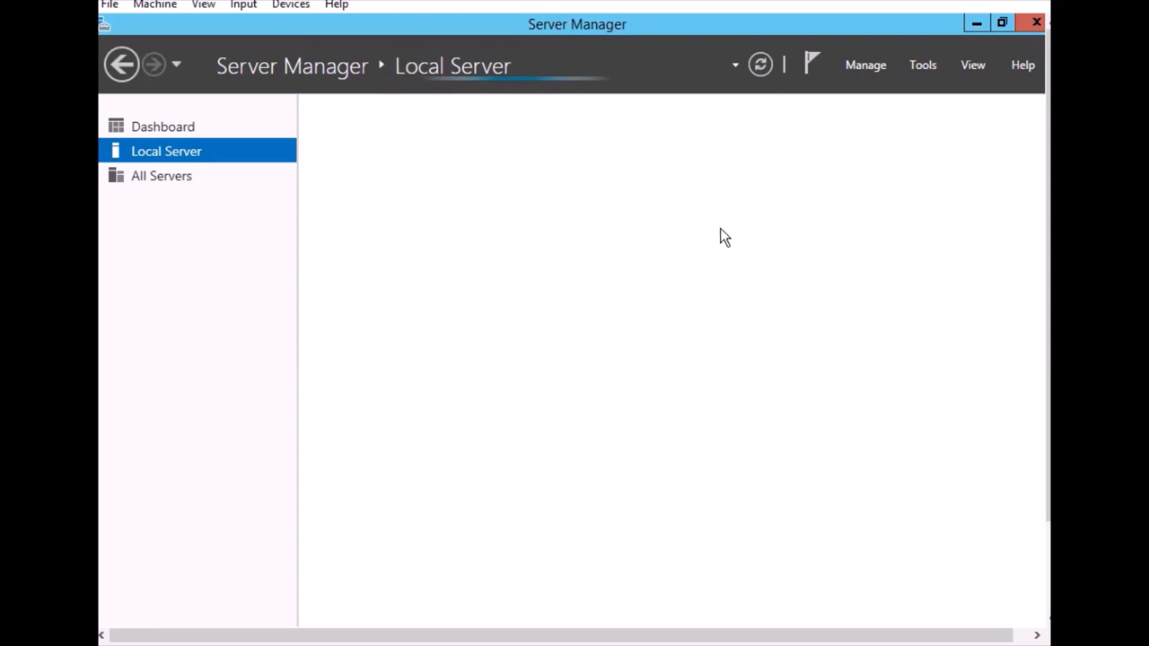
mouse_move(797, 275)
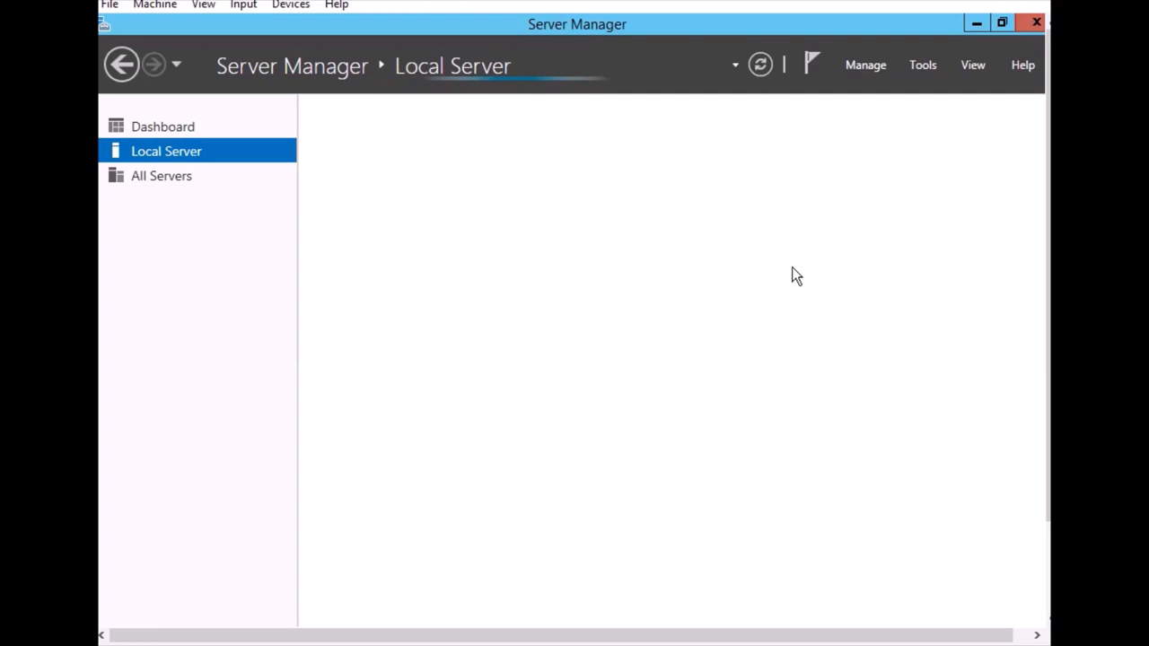
left_click(167, 150)
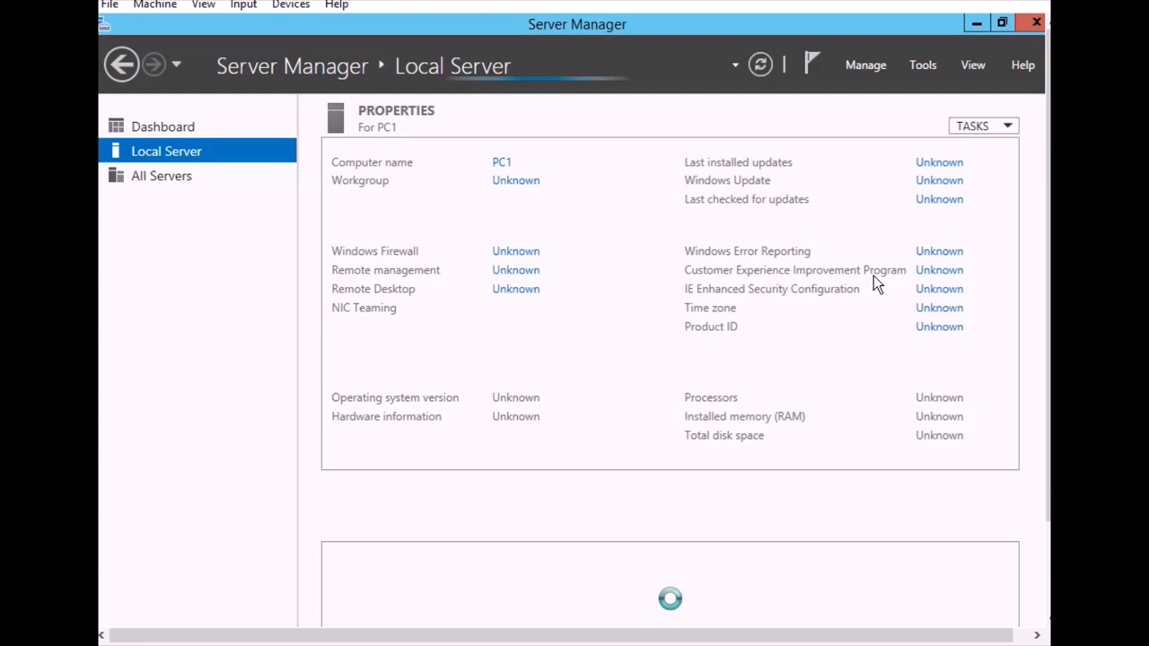
mouse_move(160, 210)
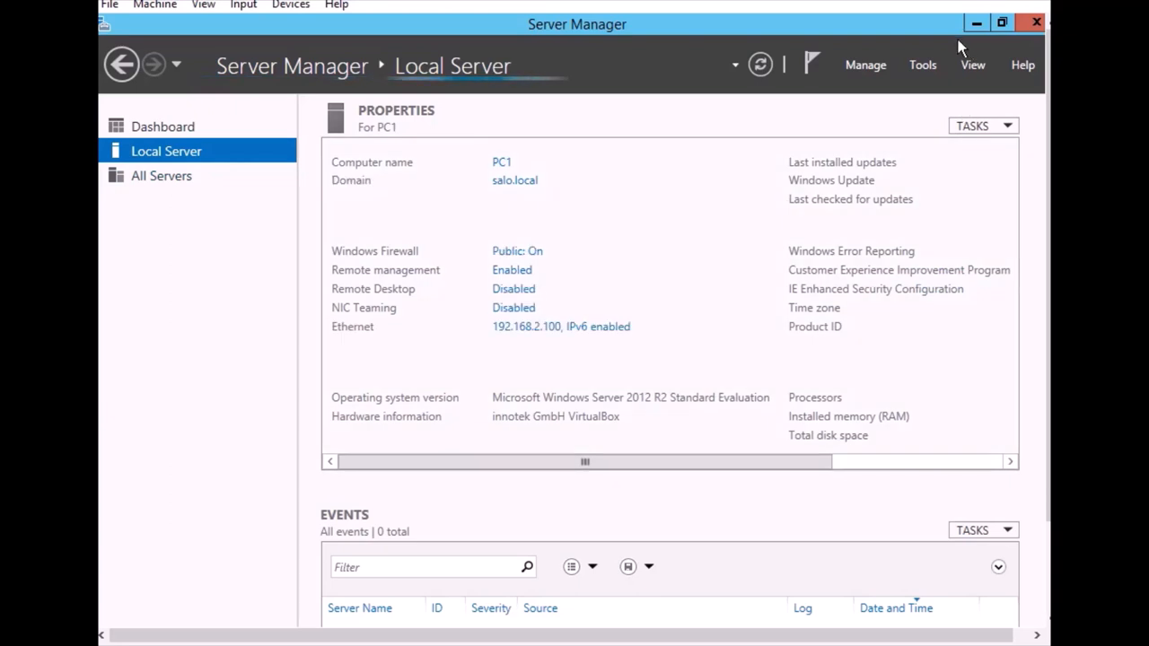
mouse_move(528, 181)
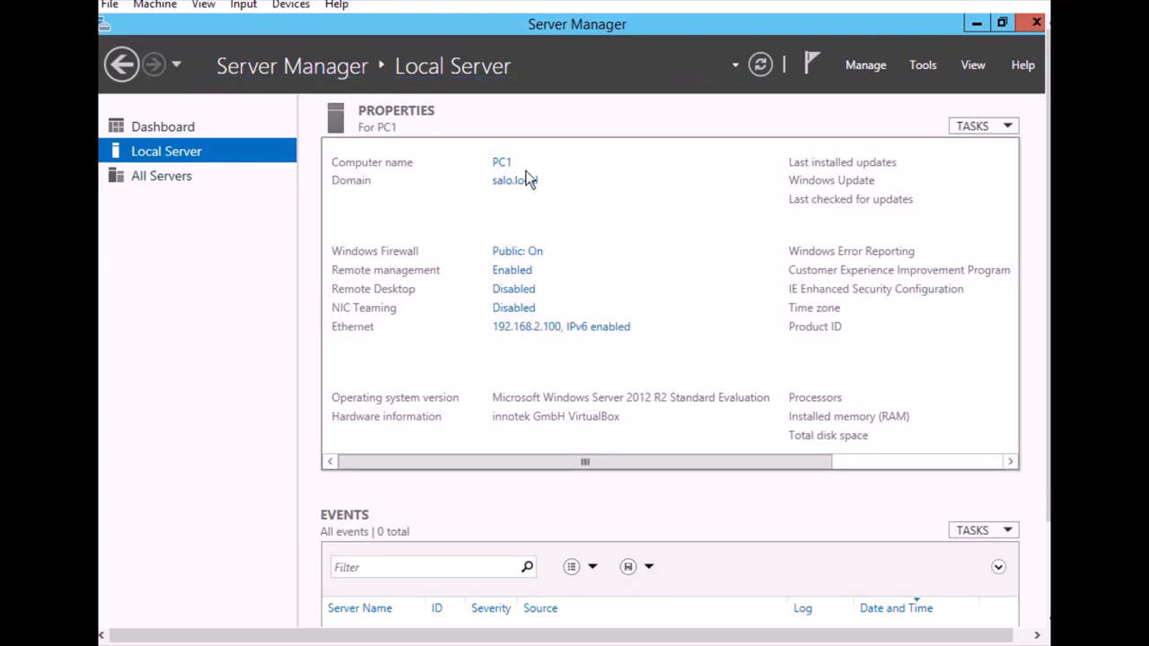
mouse_move(412, 178)
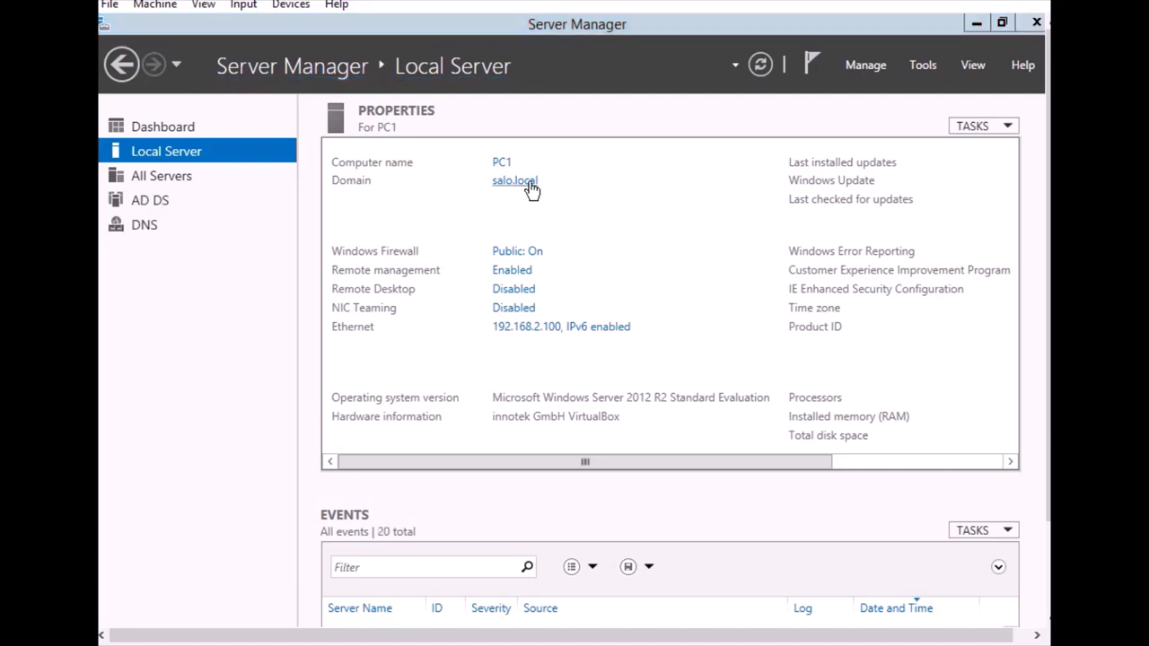
left_click(513, 180)
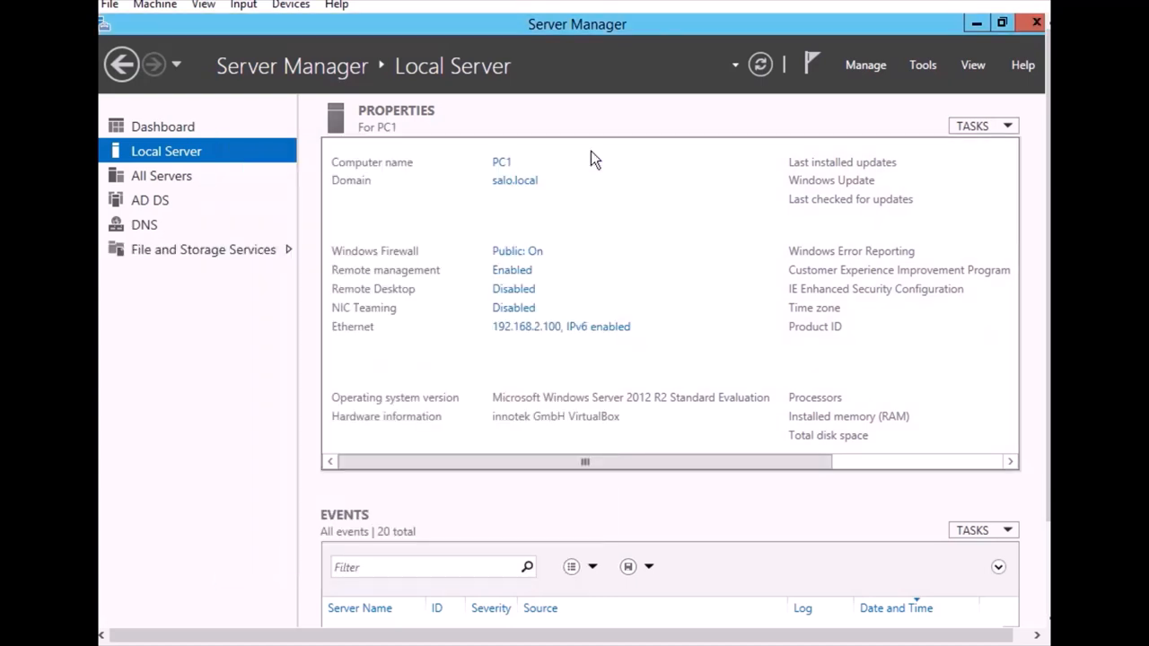
left_click(150, 199)
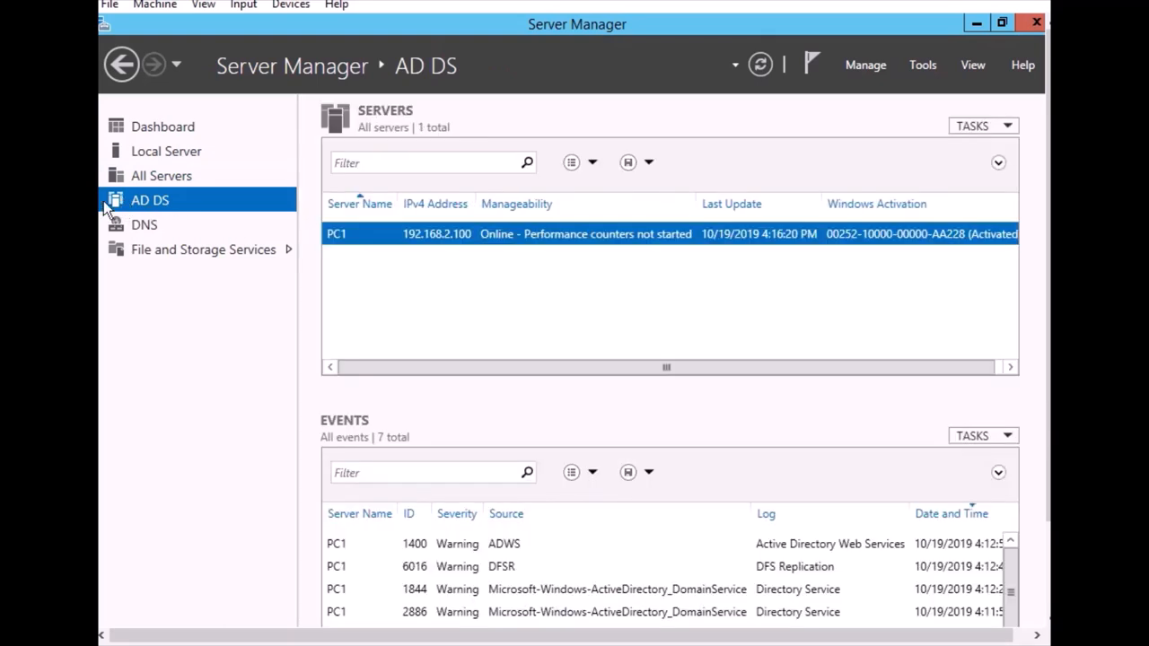
mouse_move(626, 321)
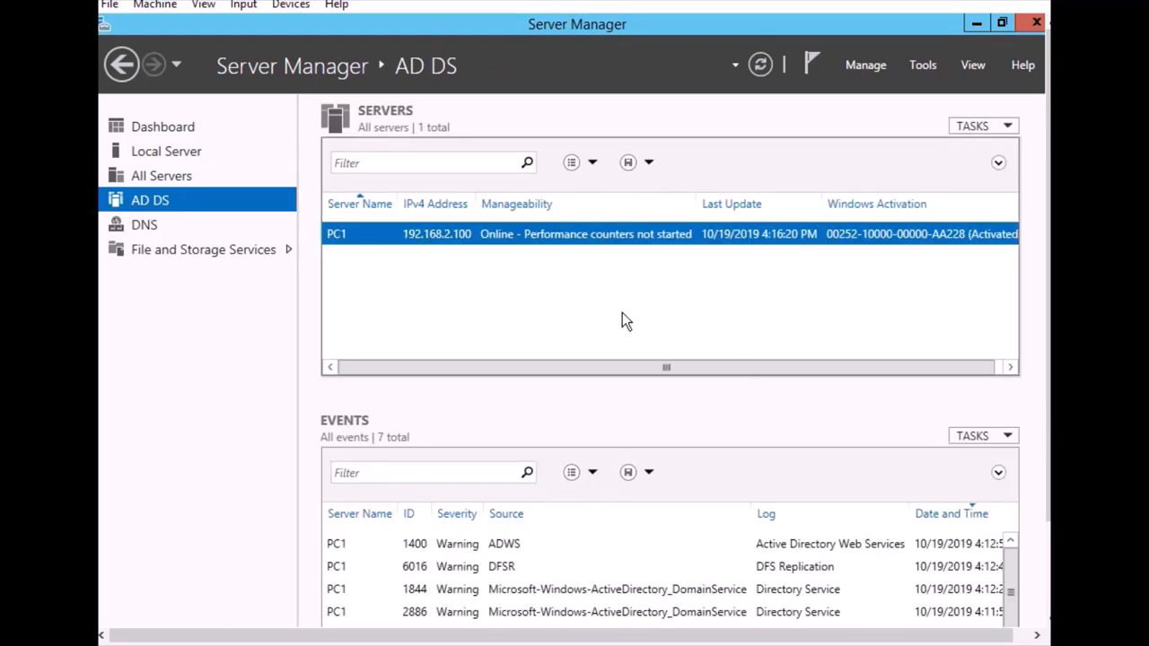
mouse_move(140, 238)
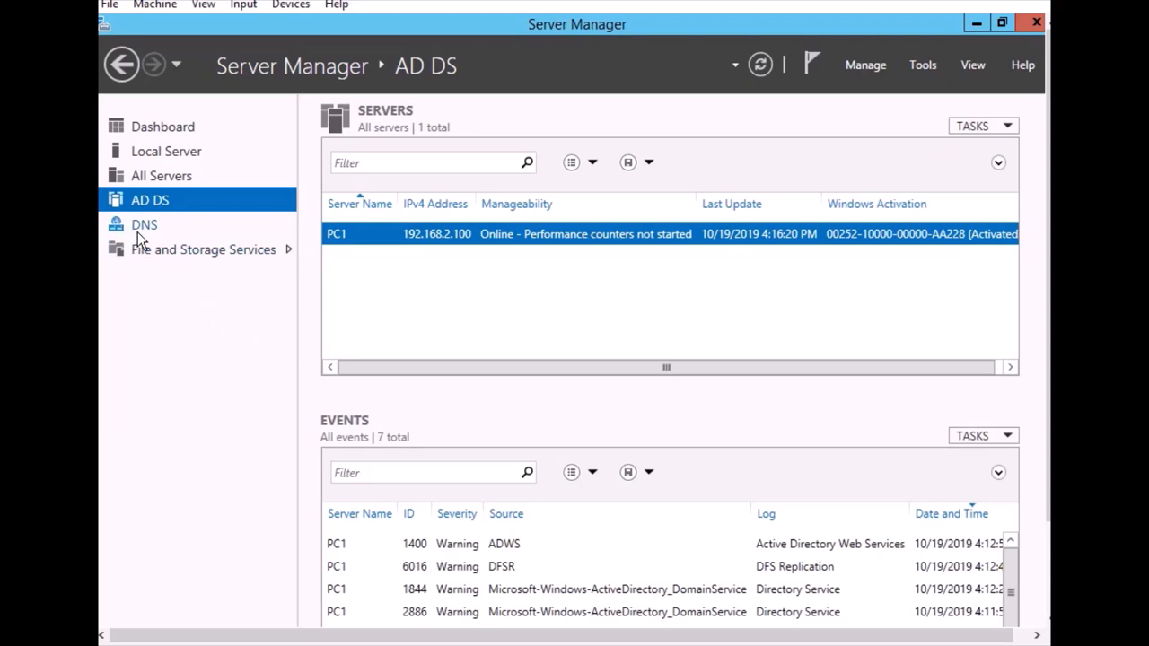
- View the DNS role page in Server Manager, confirming PC1 at 192.168.2.100 is online
left_click(143, 224)
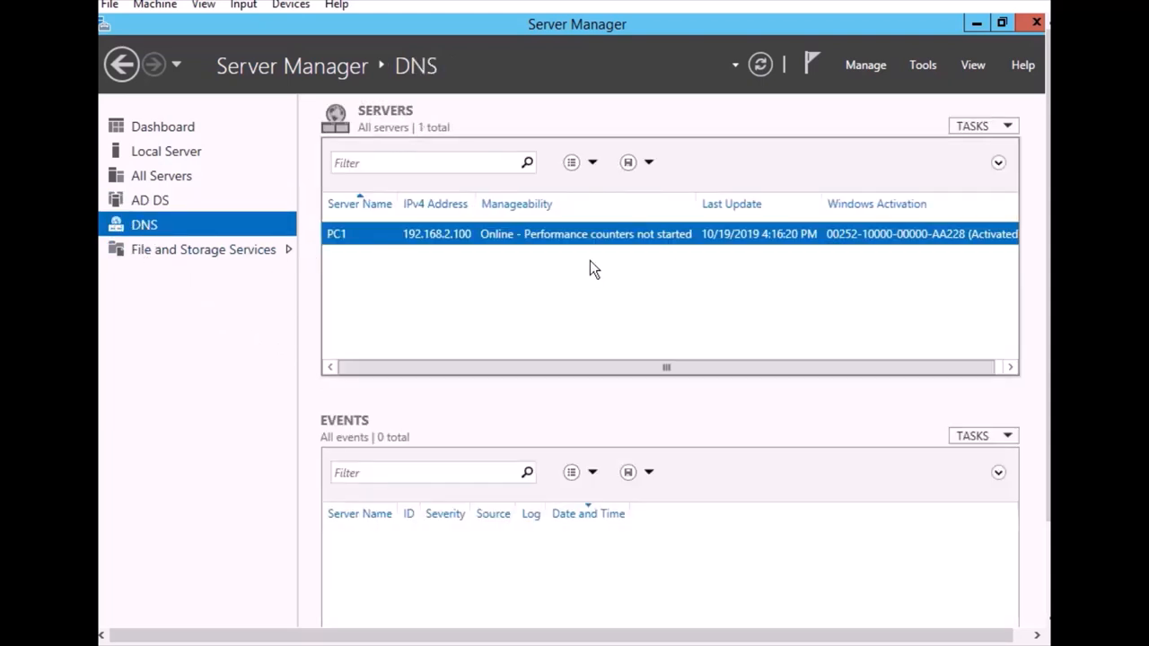
mouse_move(130, 176)
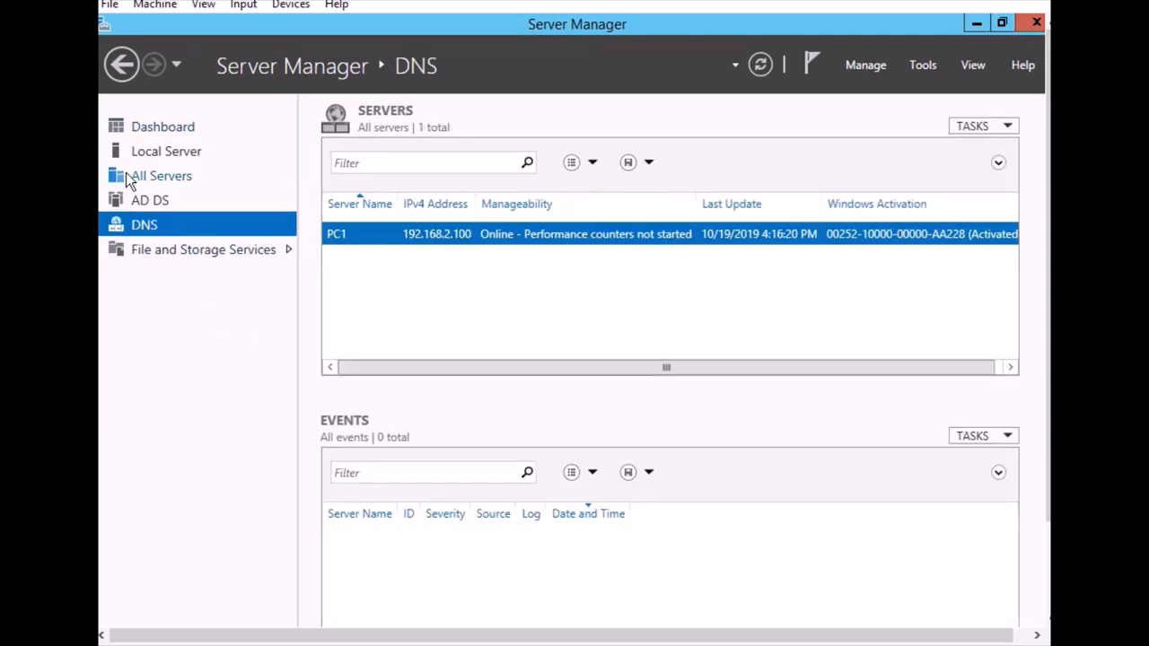
mouse_move(265, 261)
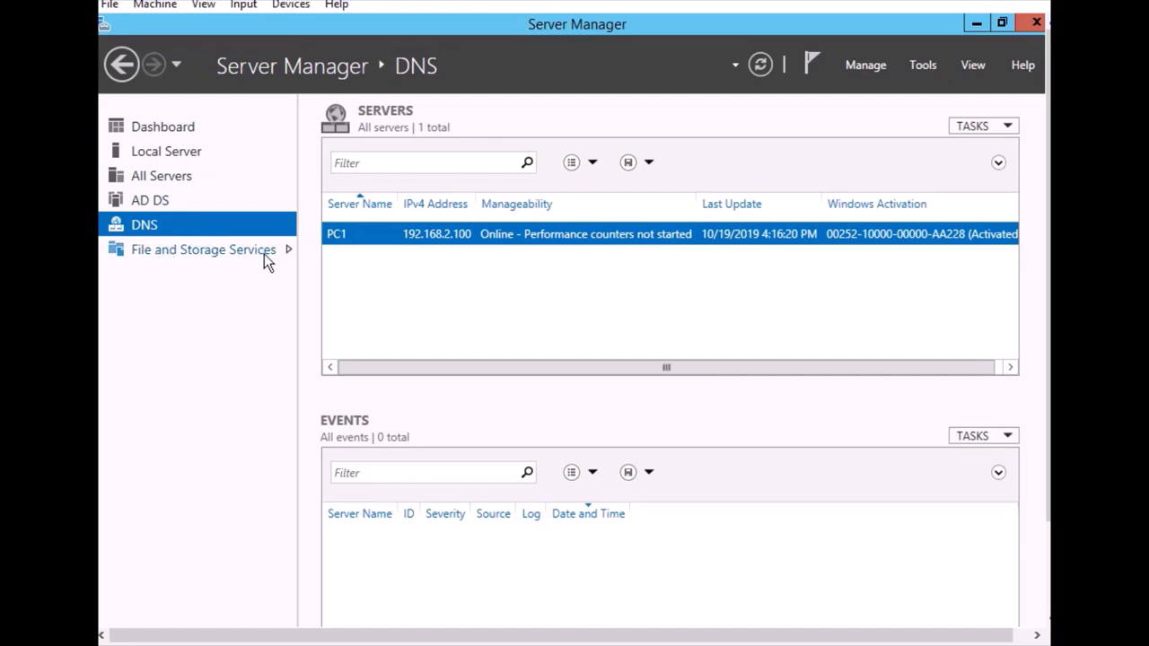
left_click(149, 199)
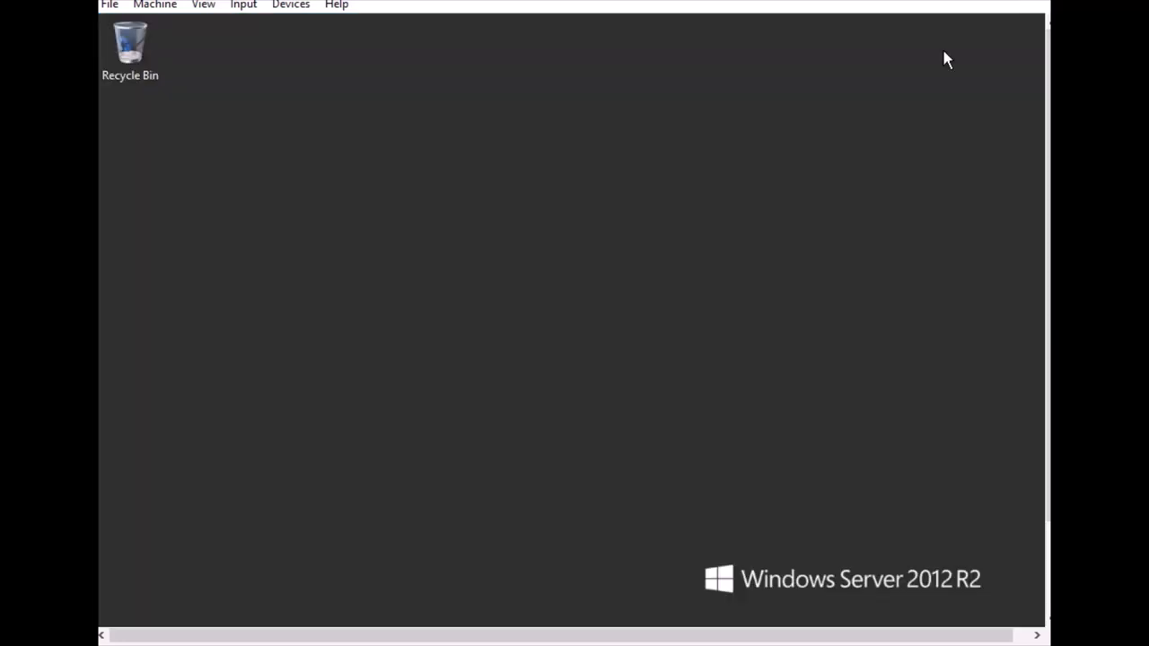
mouse_move(891, 335)
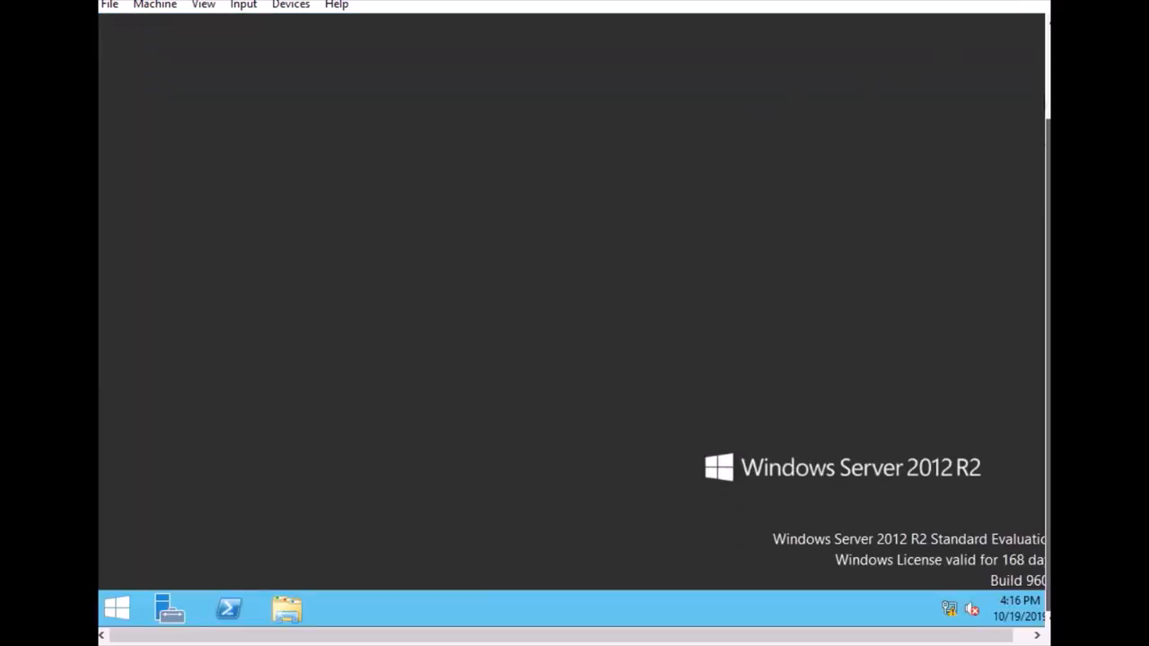
- Open Administrative Tools and select the Active Directory Users and Computers shortcut
left_click(116, 609)
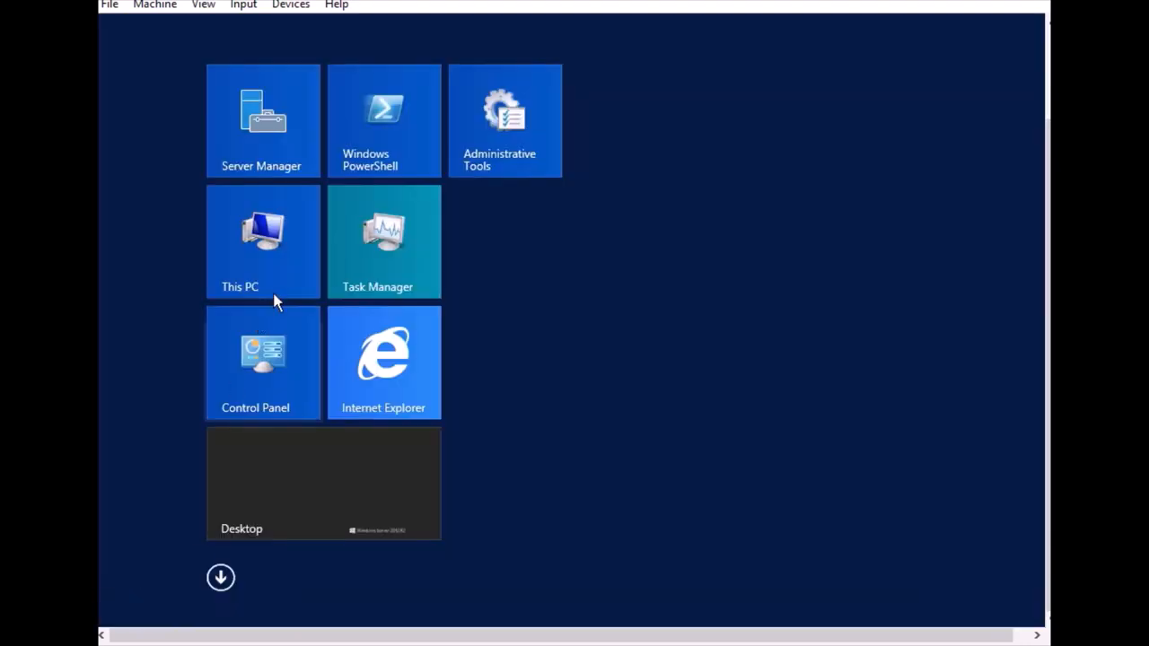
left_click(324, 485)
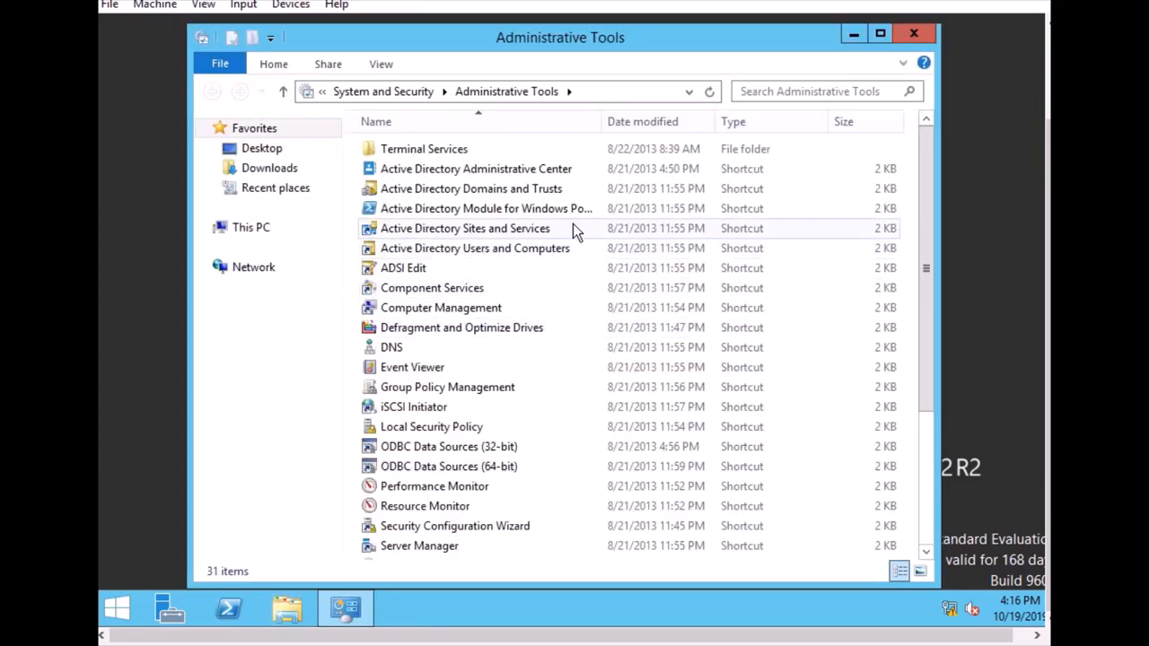
mouse_move(521, 189)
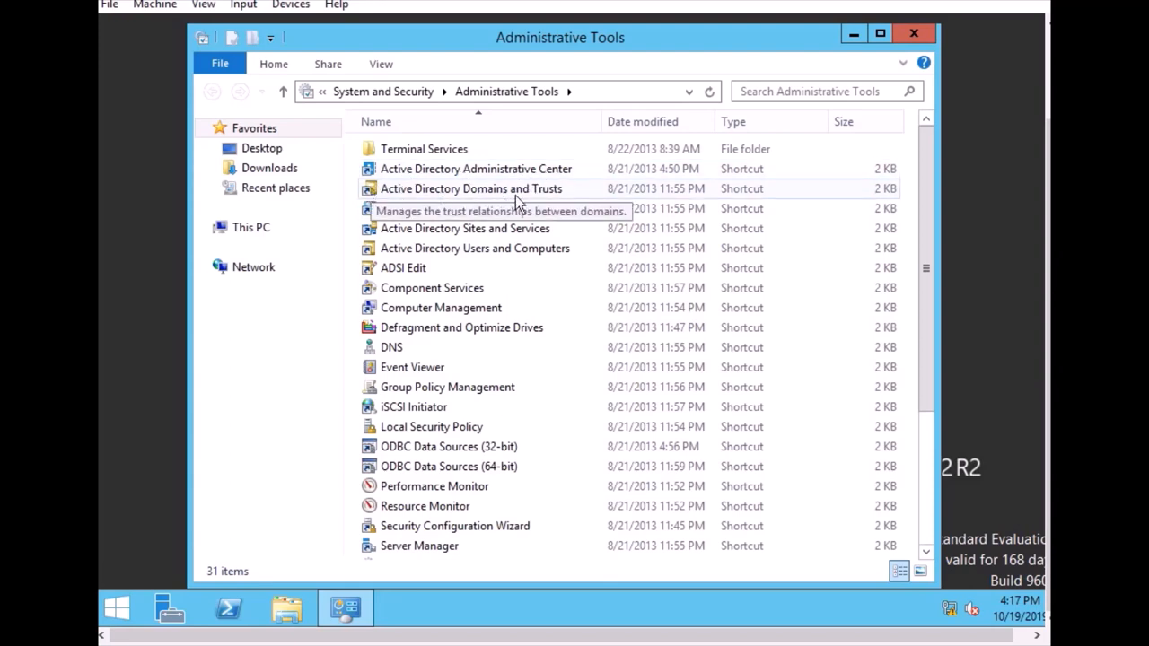
mouse_move(460, 244)
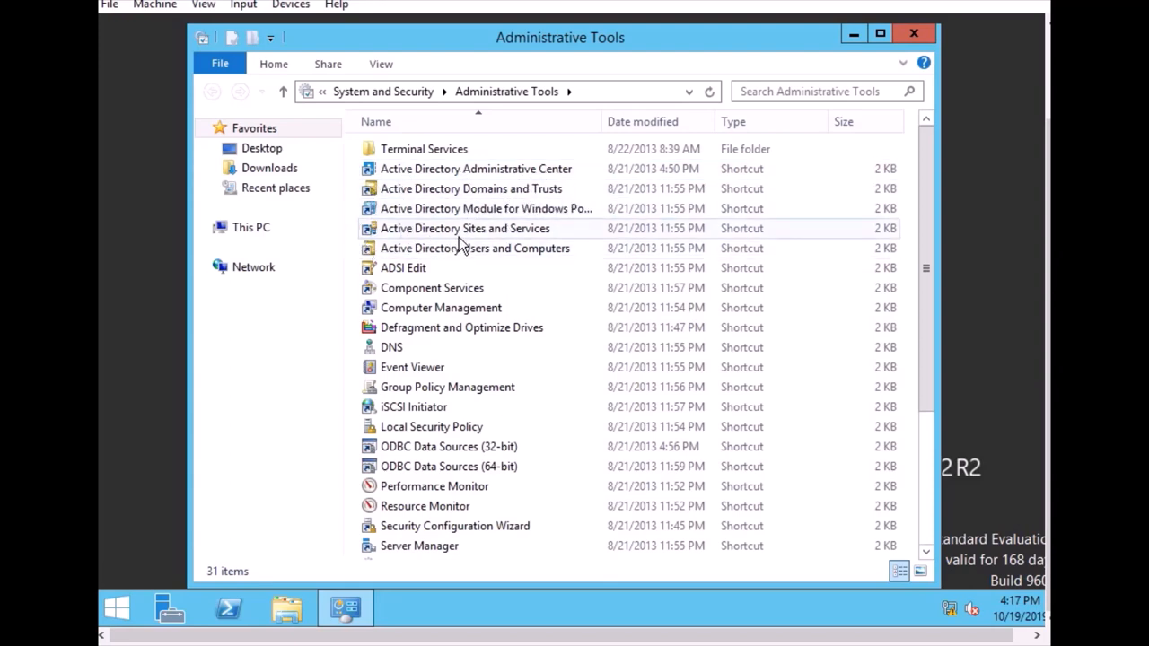
mouse_move(453, 254)
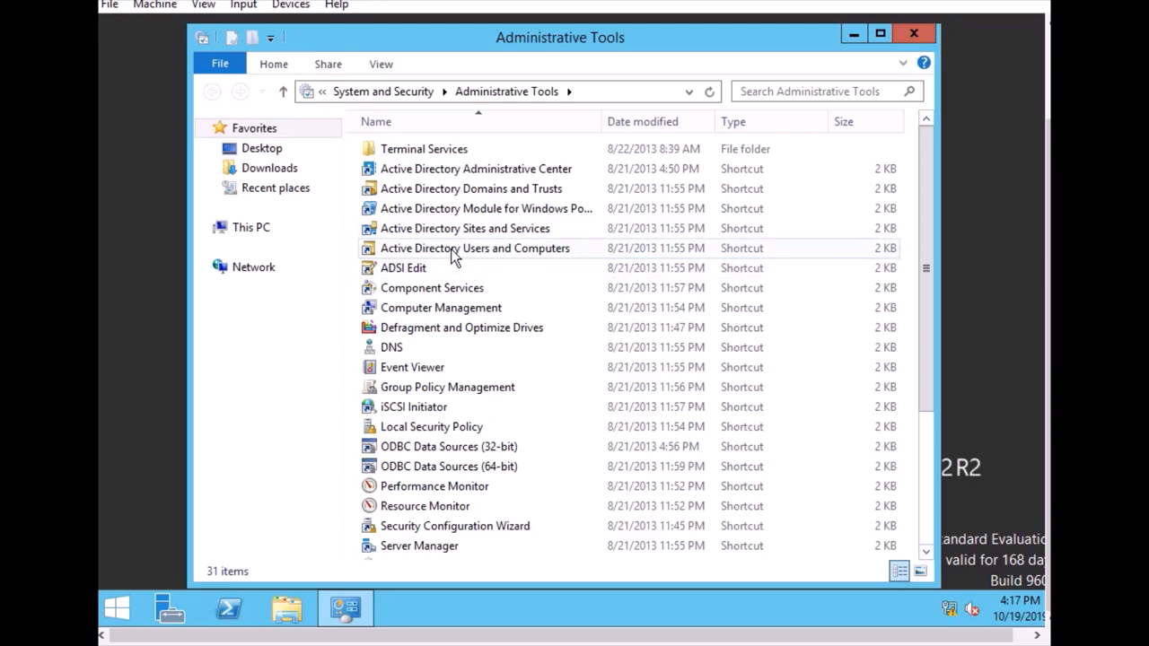
mouse_move(440, 260)
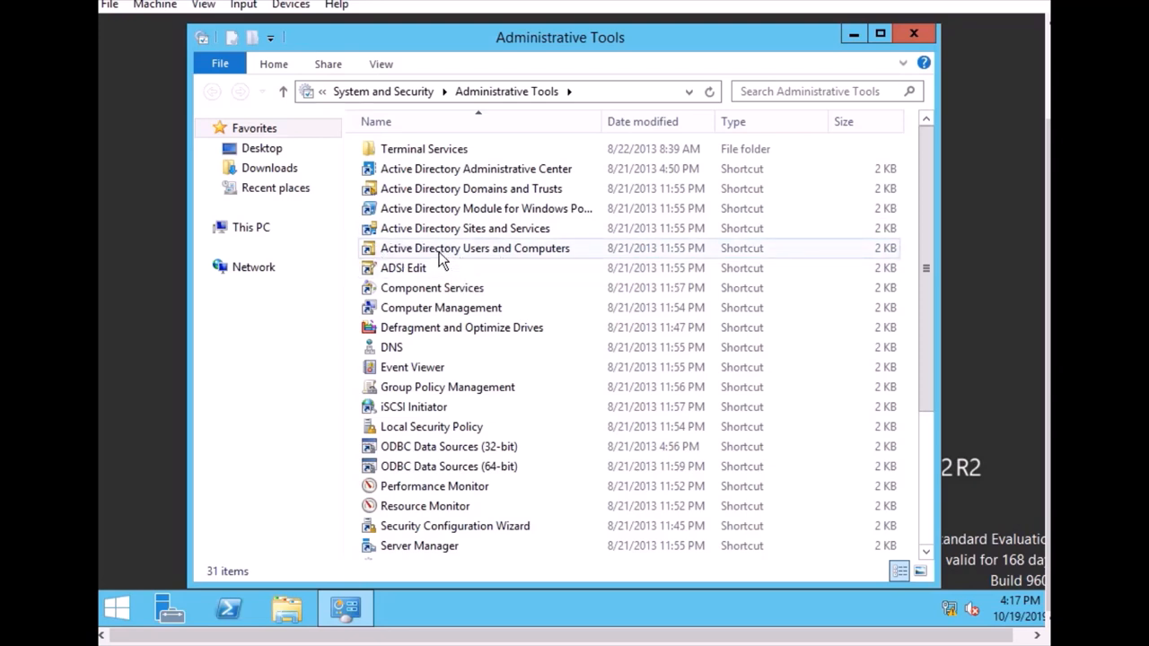
left_click(475, 248)
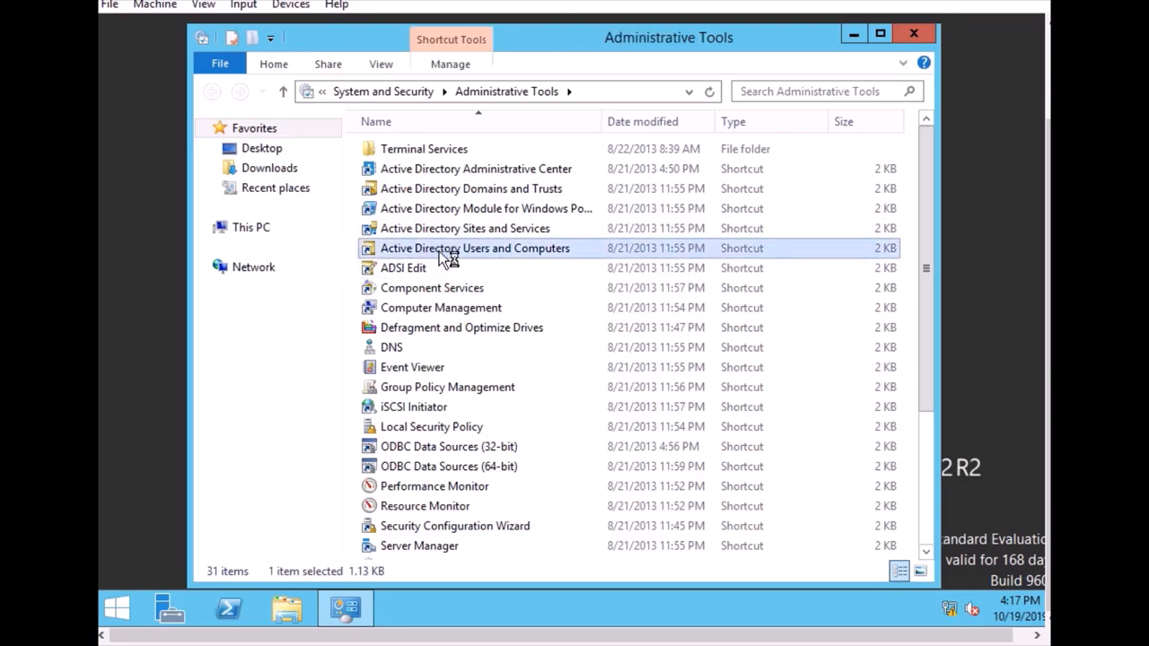
- Launch Active Directory Users and Computers and browse salo.local to the Users container
double_click(475, 248)
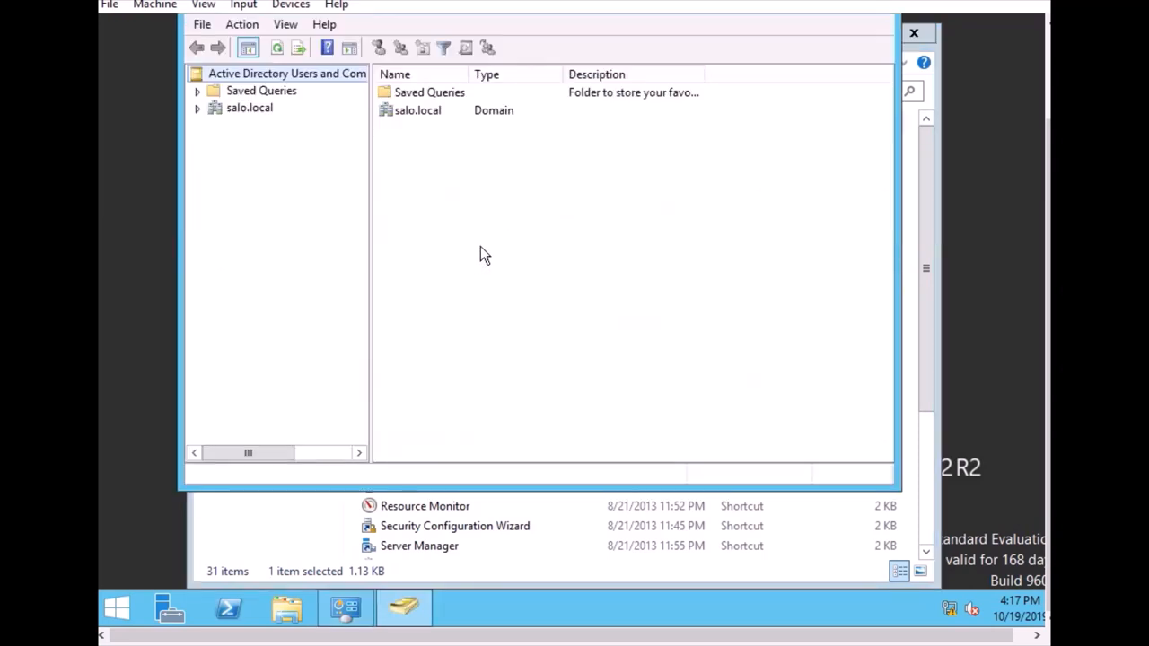
left_click(417, 109)
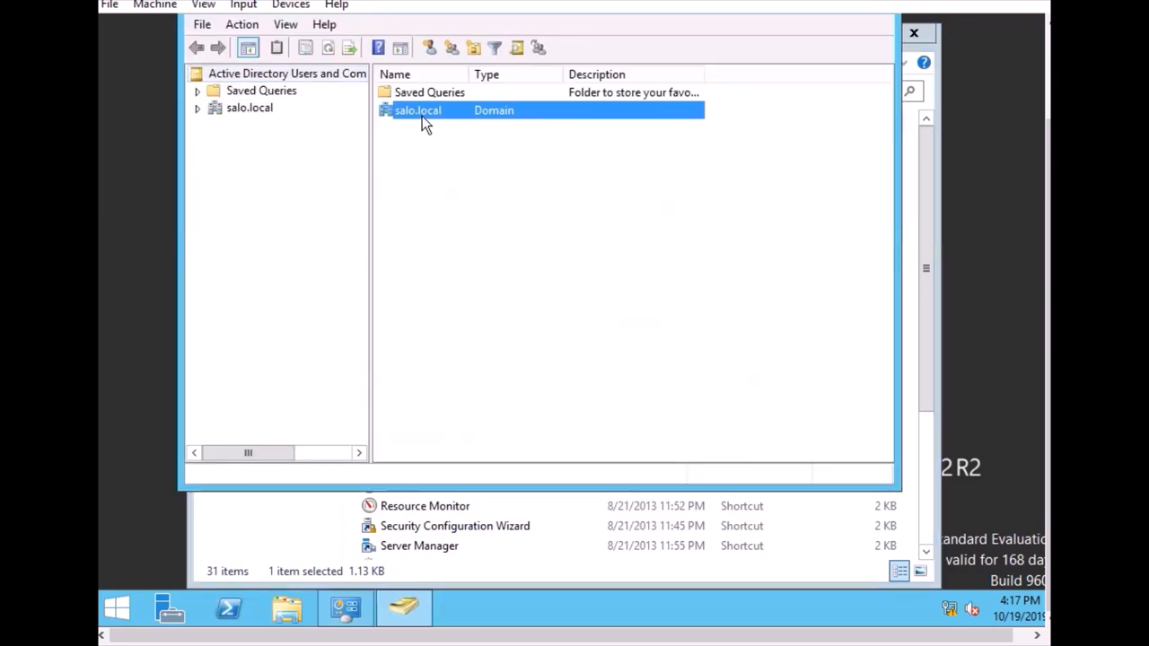
left_click(250, 108)
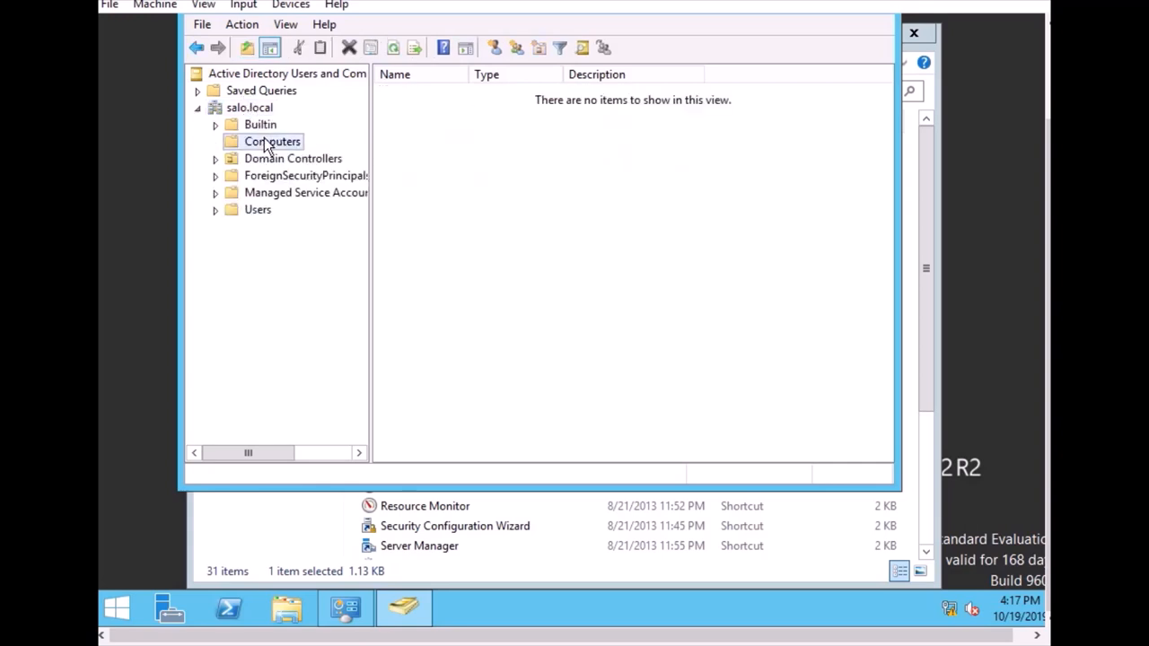
mouse_move(440, 194)
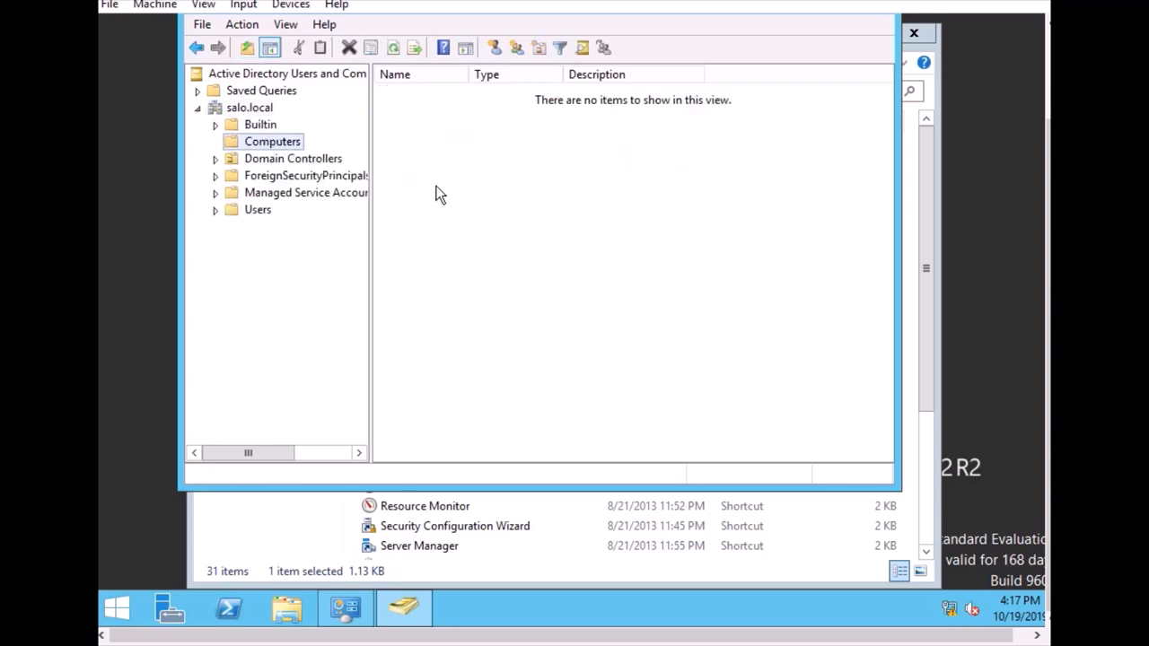
mouse_move(628, 173)
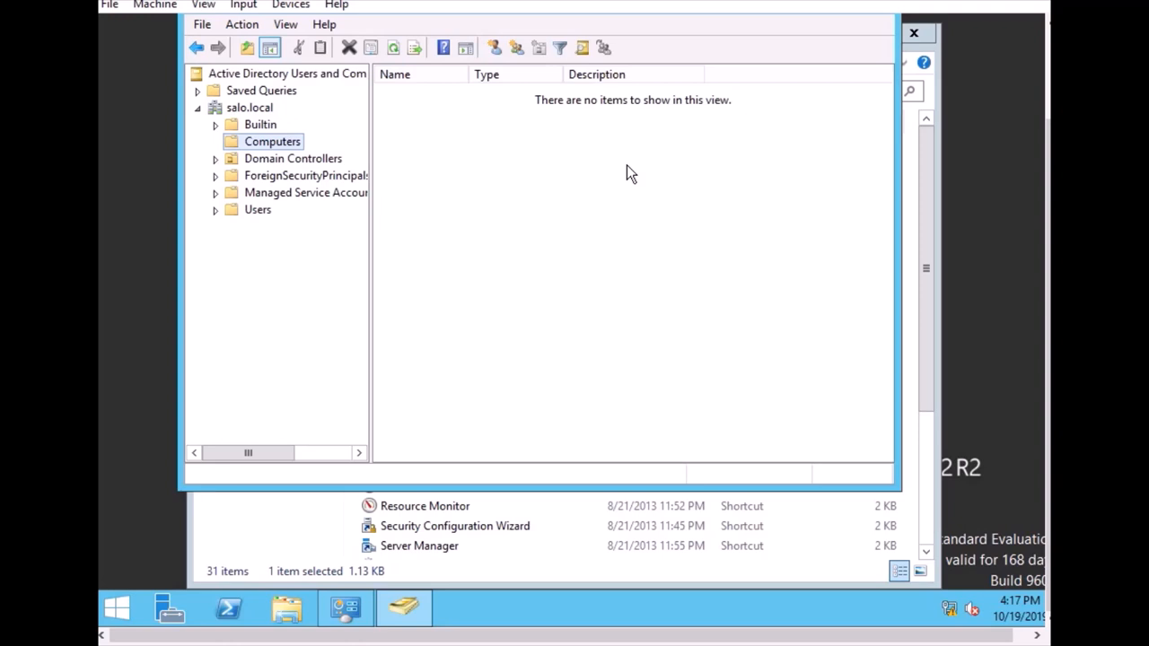
left_click(258, 209)
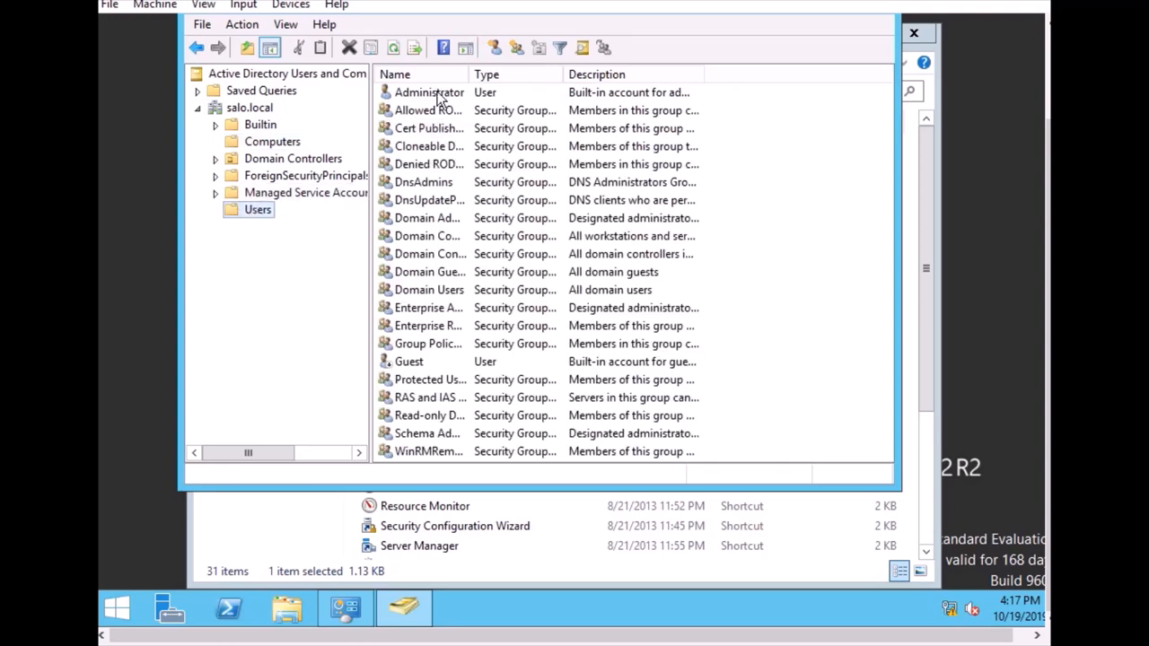
mouse_move(458, 259)
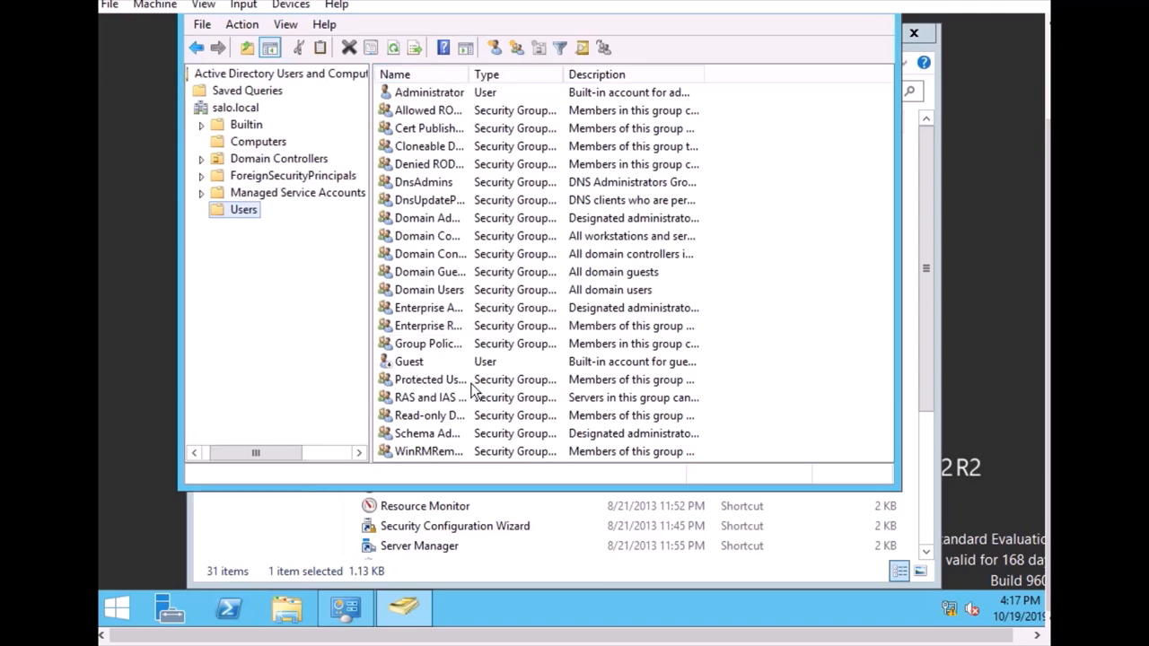
mouse_move(260, 247)
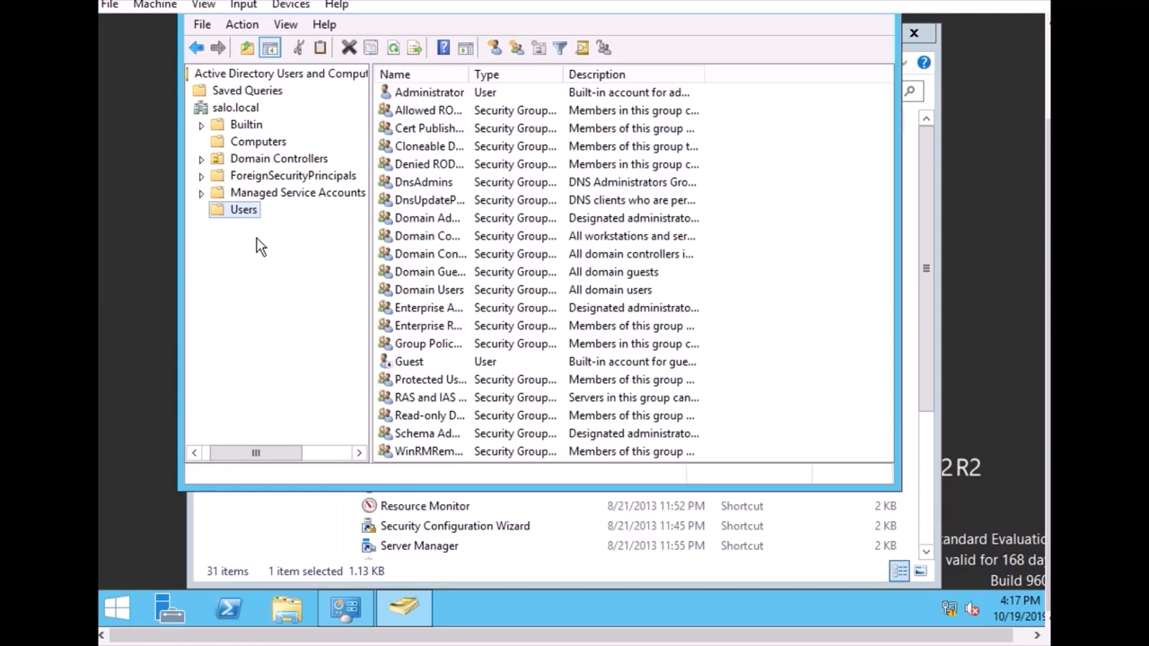
right_click(242, 210)
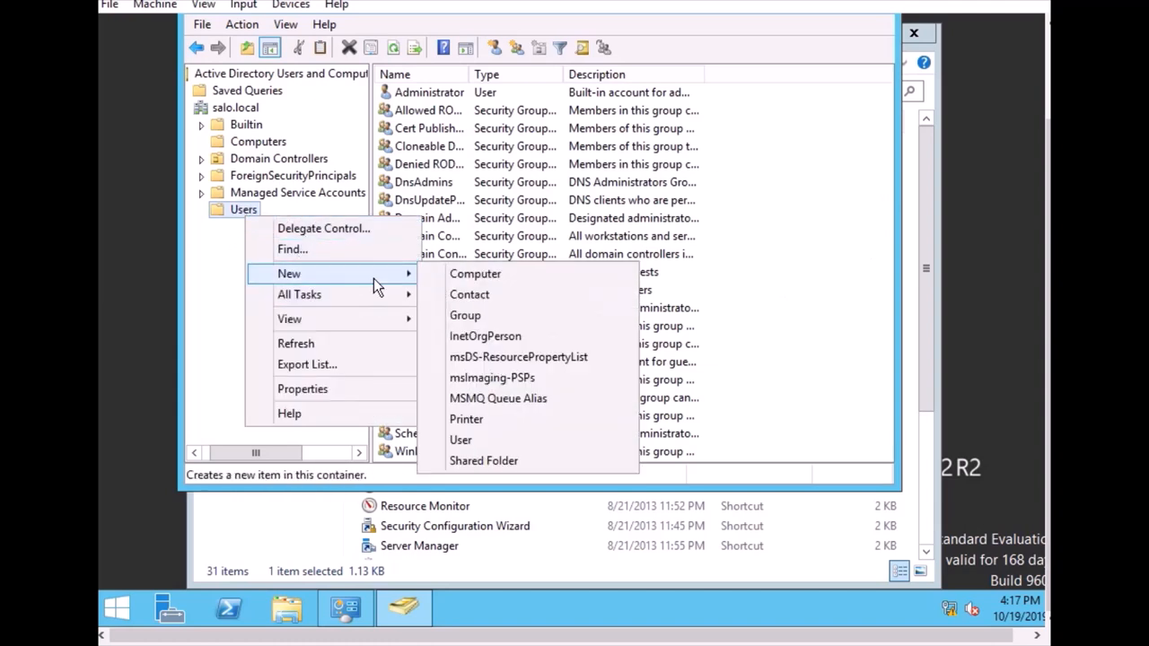
mouse_move(465, 315)
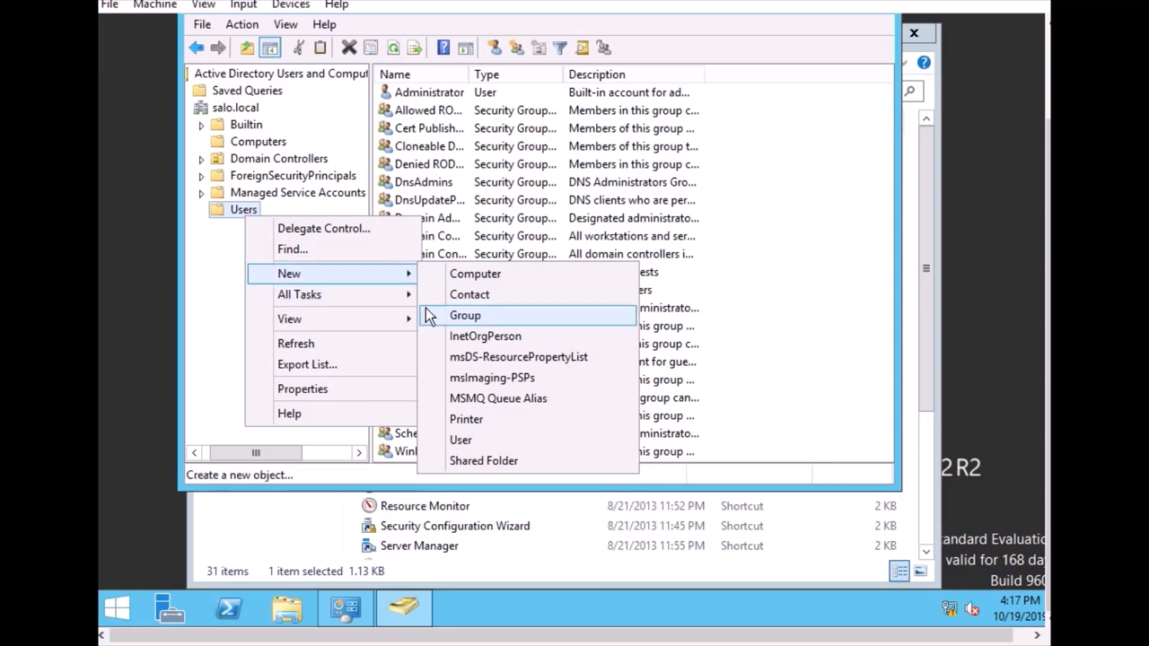
mouse_move(490, 435)
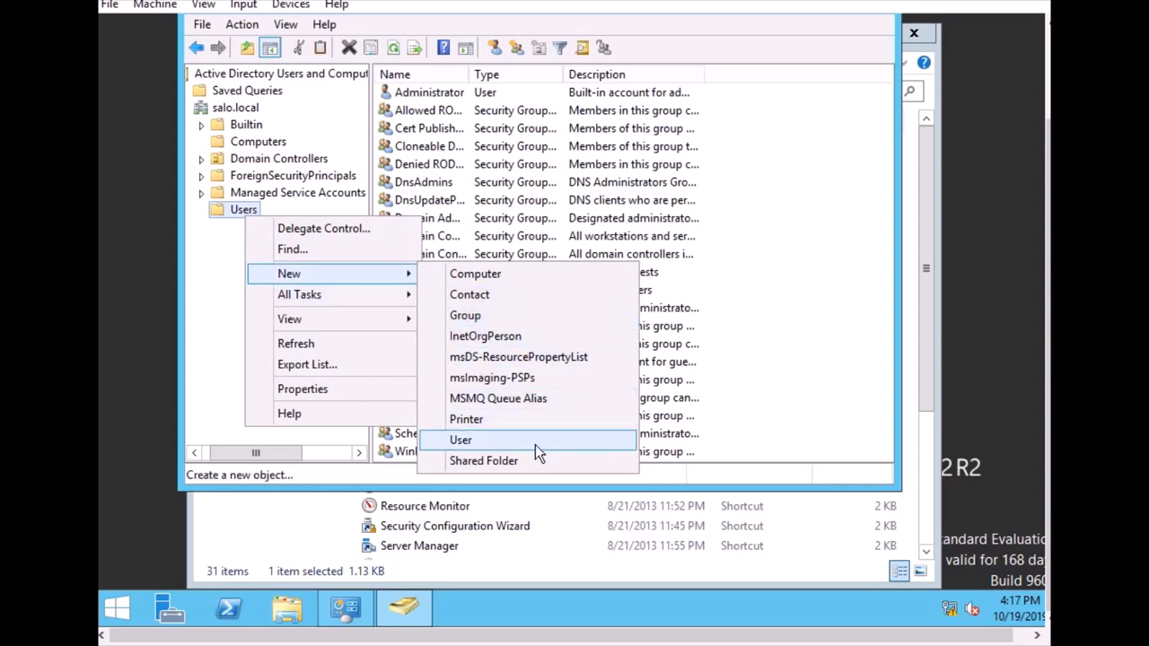
left_click(460, 440)
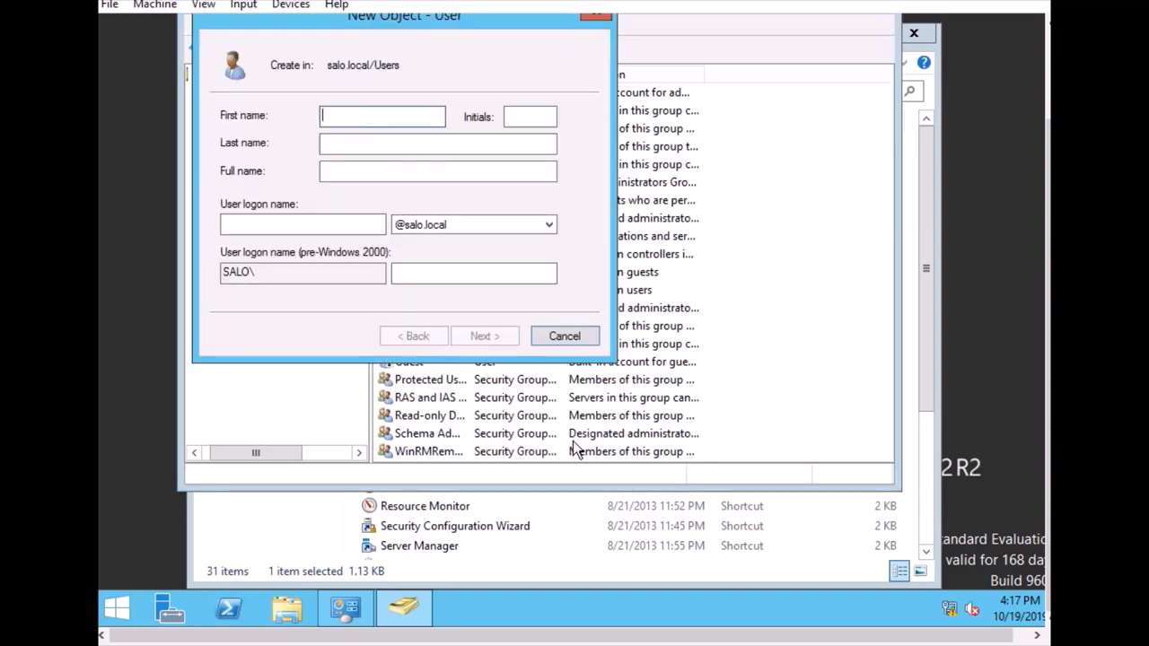
left_click(565, 336)
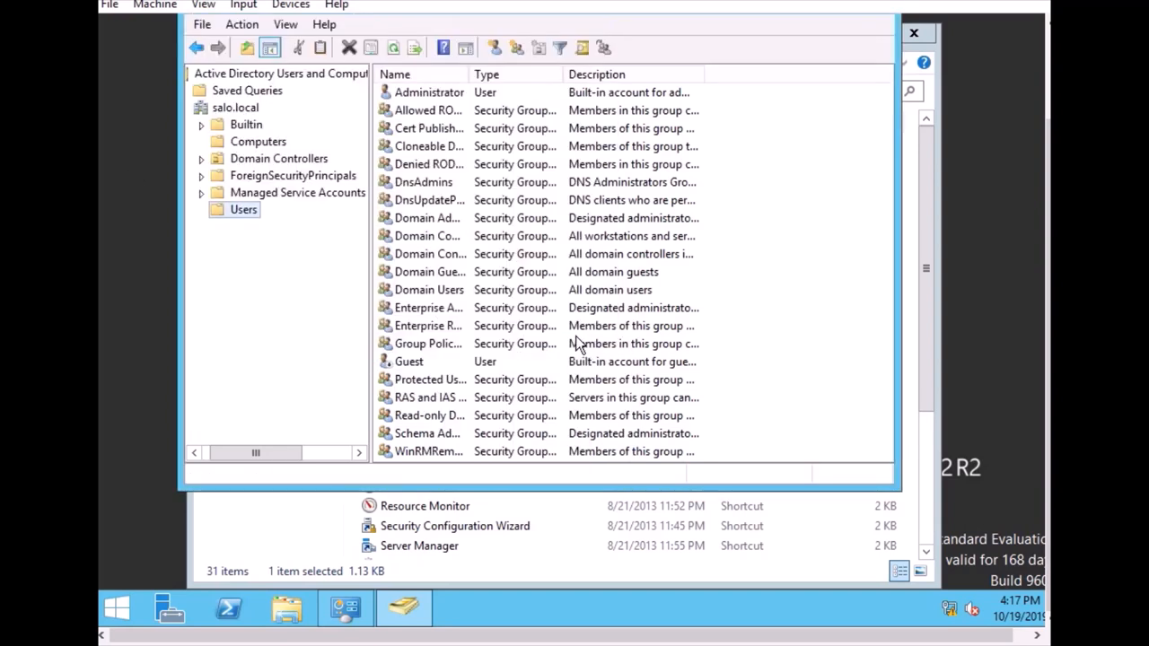
mouse_move(211, 204)
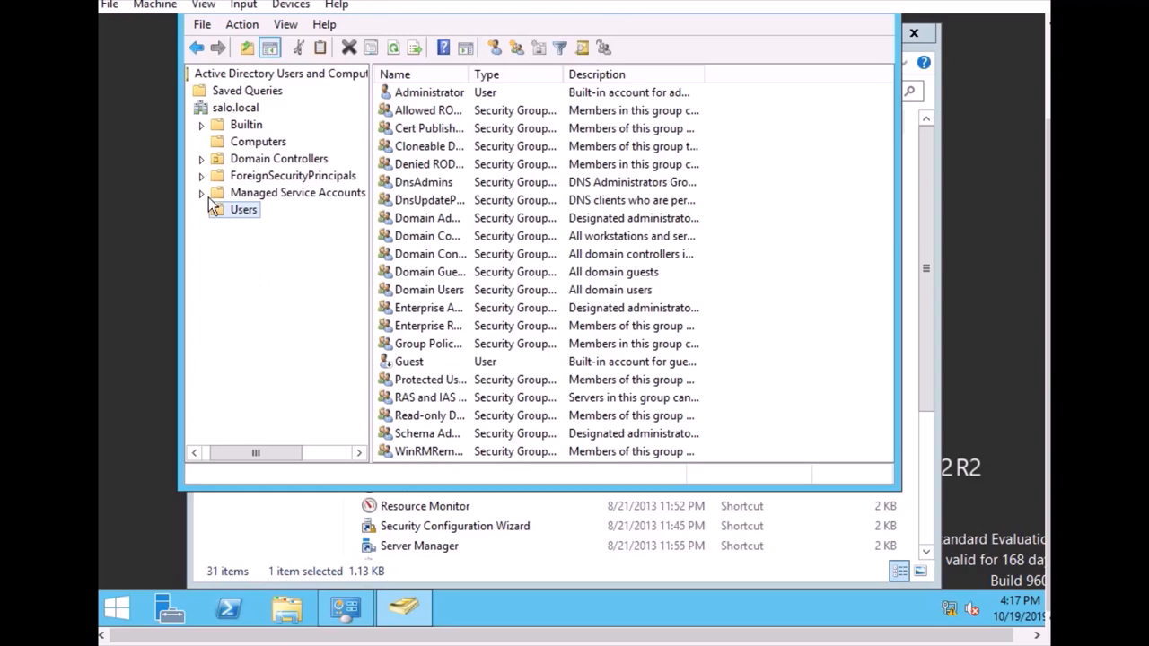
mouse_move(826, 262)
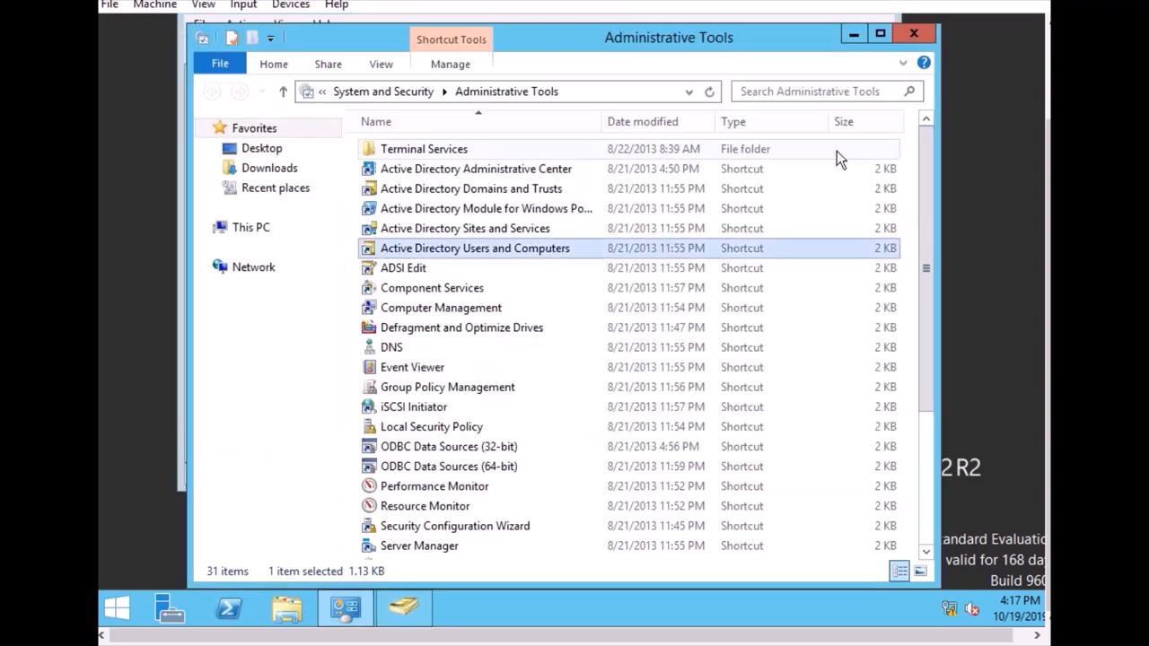
mouse_move(903, 63)
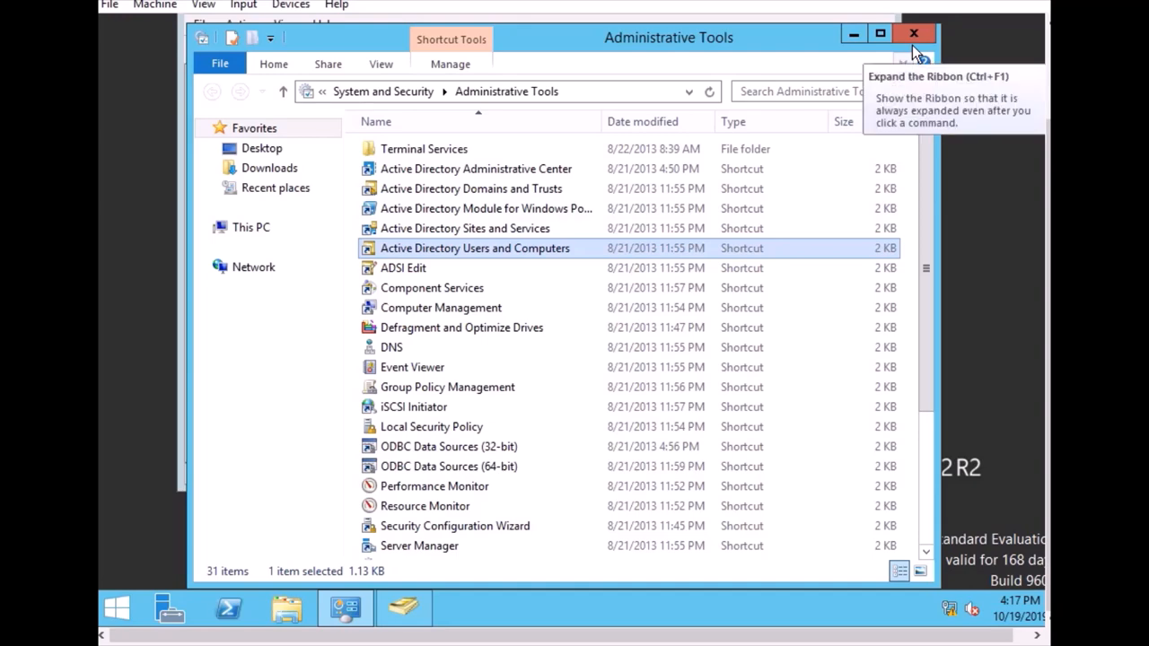
- Close the Administrative Tools folder and the Active Directory Users and Computers window
double_click(474, 248)
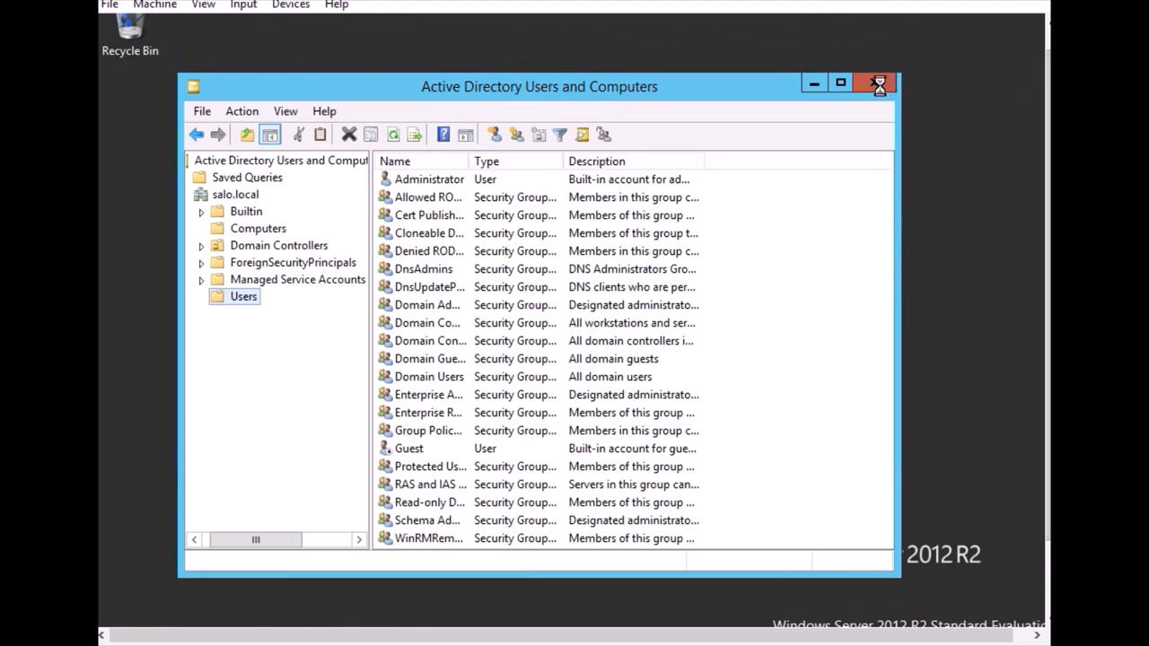
left_click(879, 83)
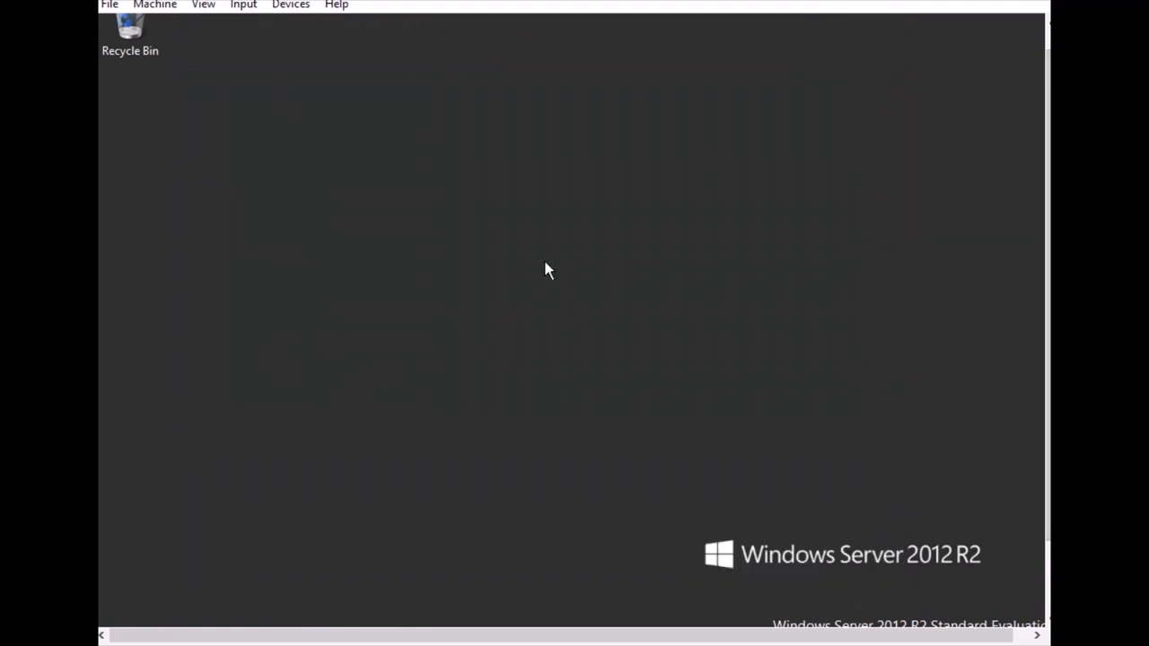
mouse_move(981, 37)
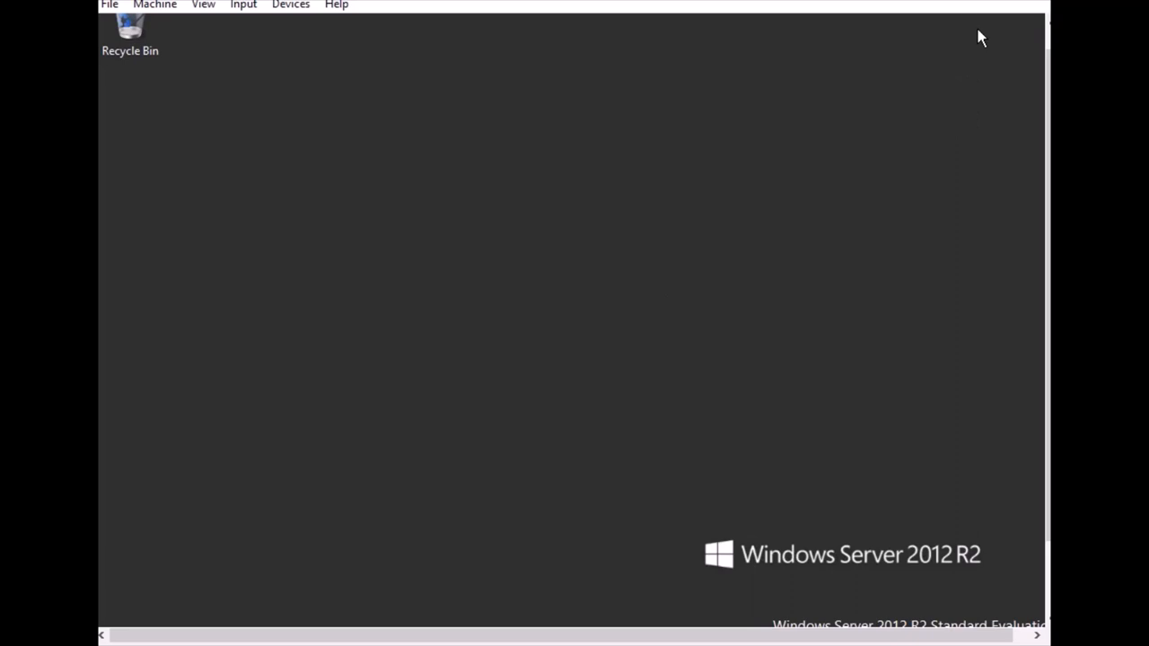